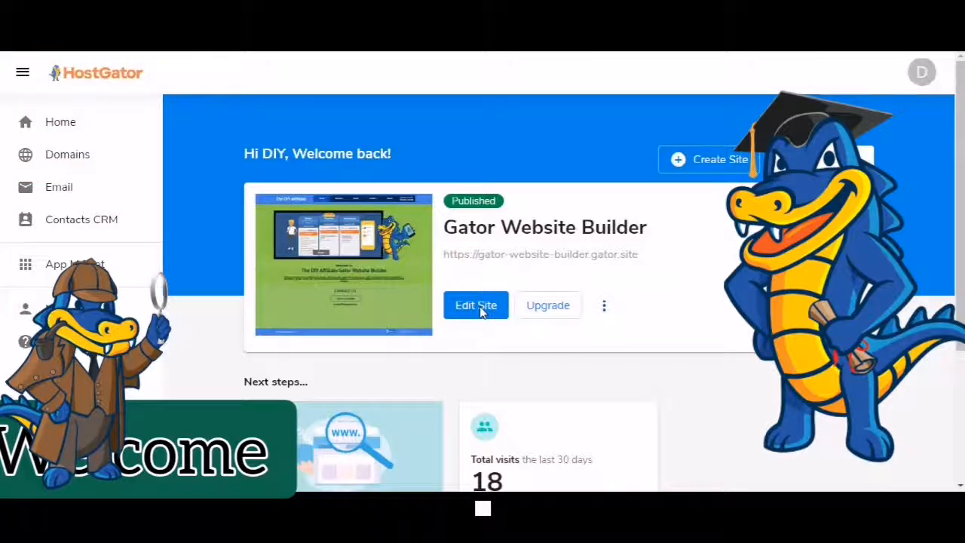
Step: Start editing The DIY Affiliate site and show the elements library on the Demo page
left_click(477, 305)
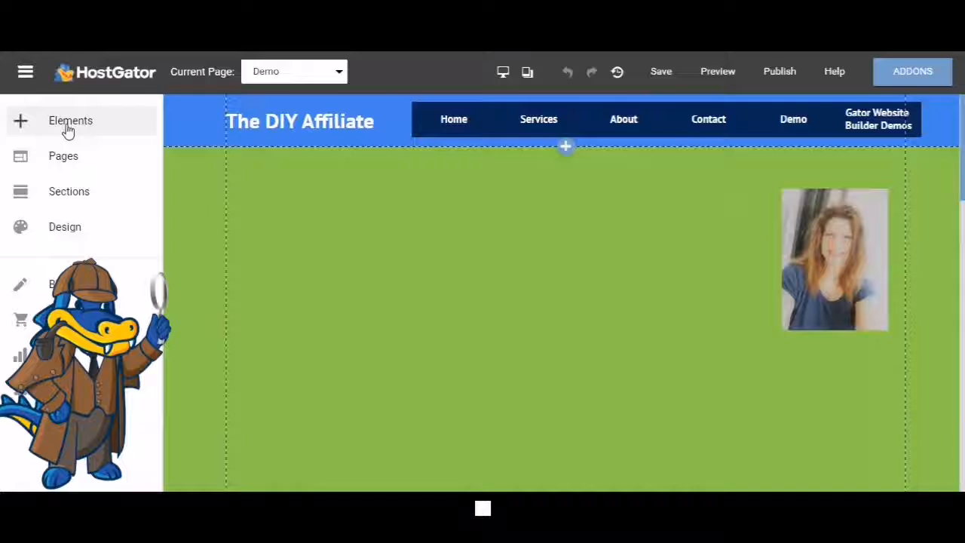
left_click(70, 121)
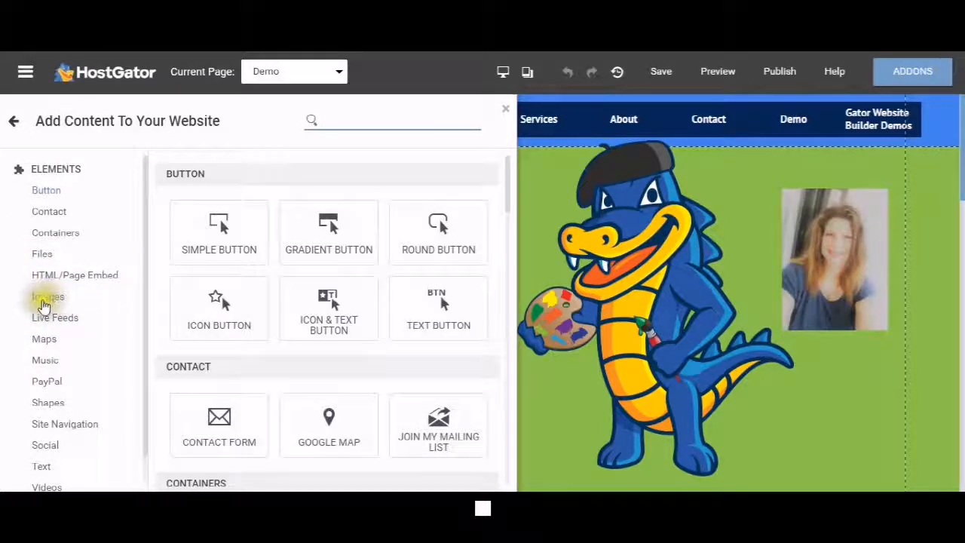
Step: Add an Image element from the Images category and switch to the Add Image options
left_click(48, 295)
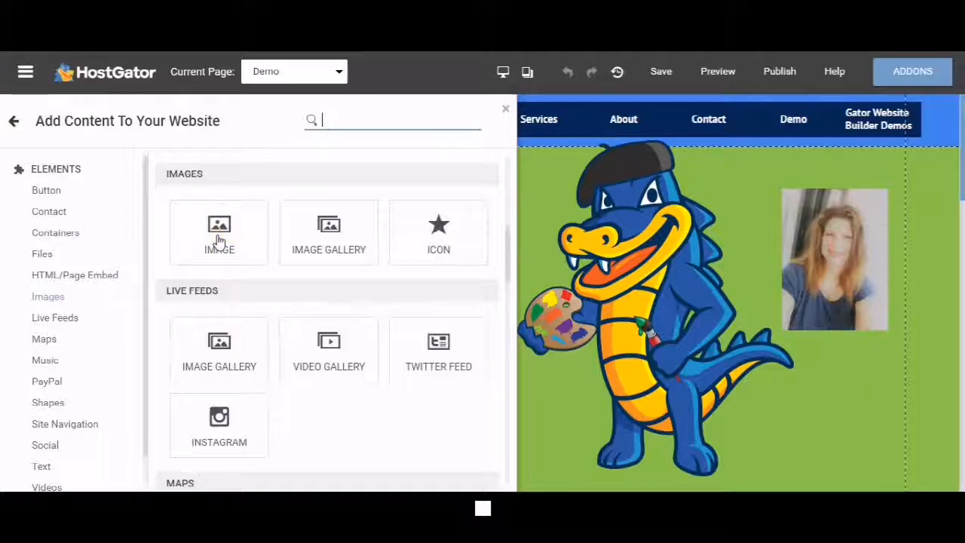
mouse_move(219, 232)
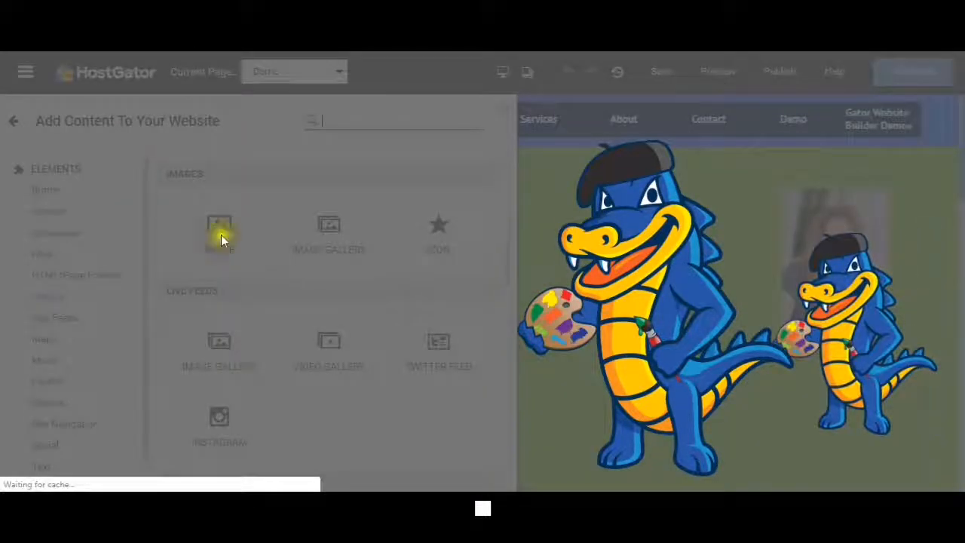
left_click(220, 229)
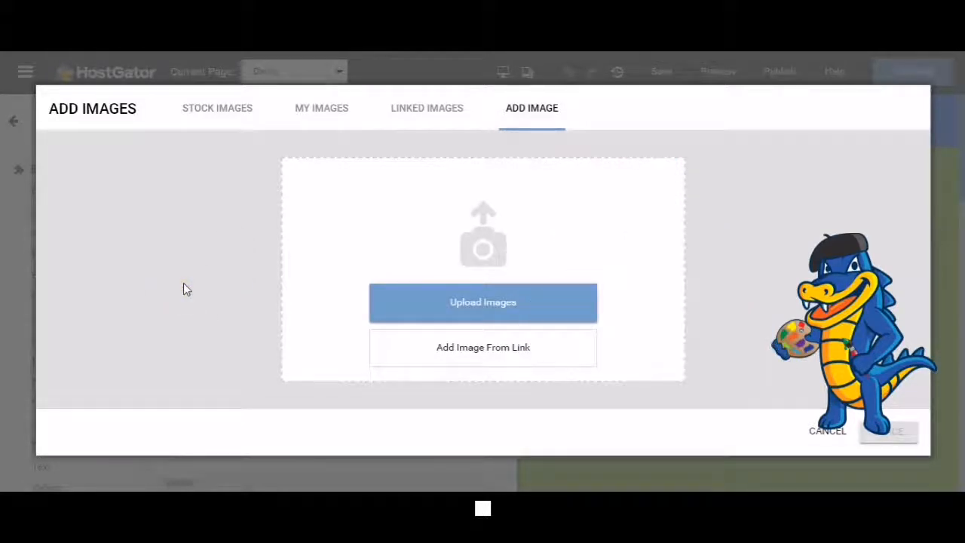
mouse_move(190, 362)
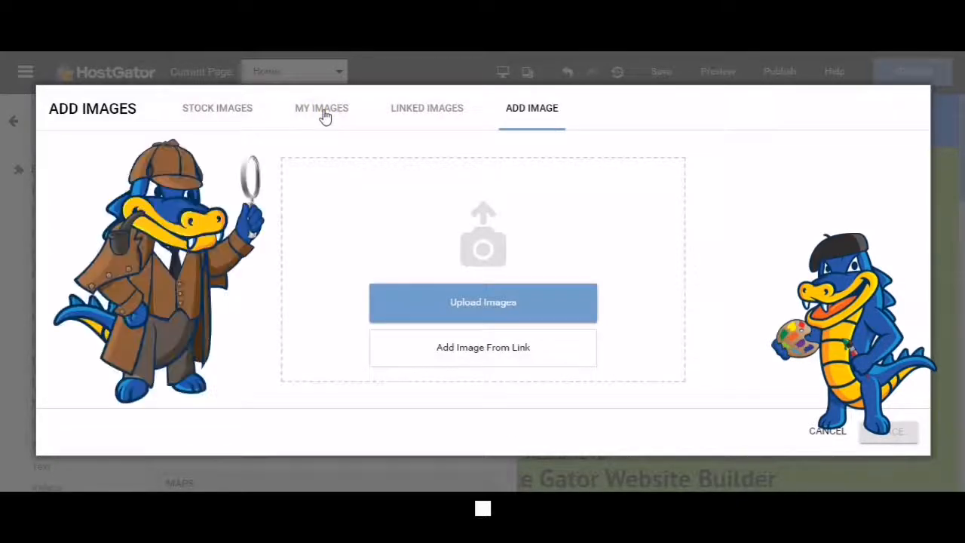
mouse_move(424, 117)
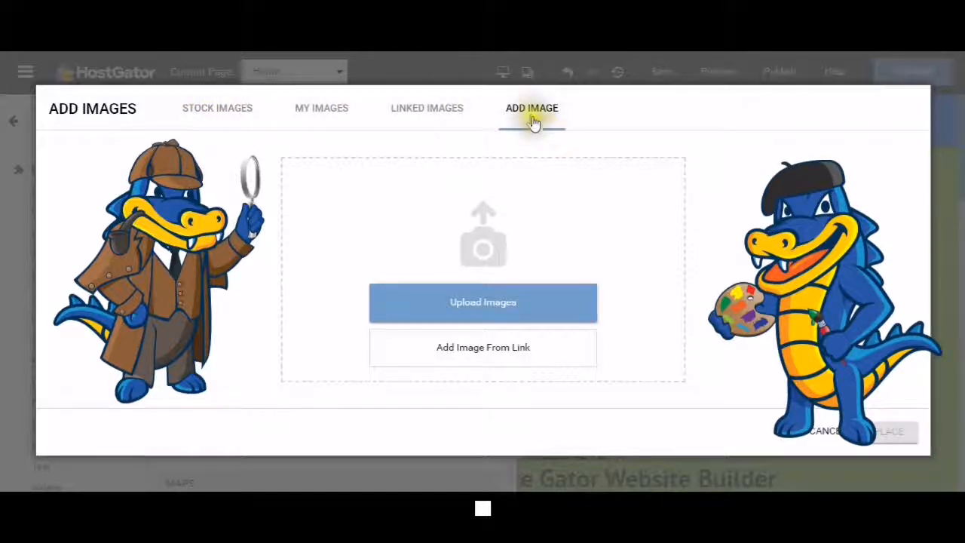
mouse_move(136, 108)
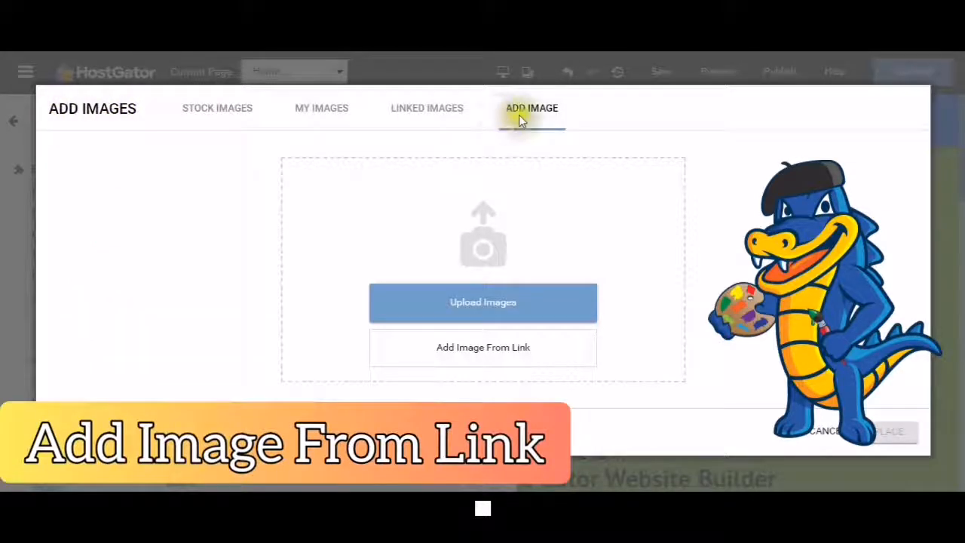
left_click(531, 109)
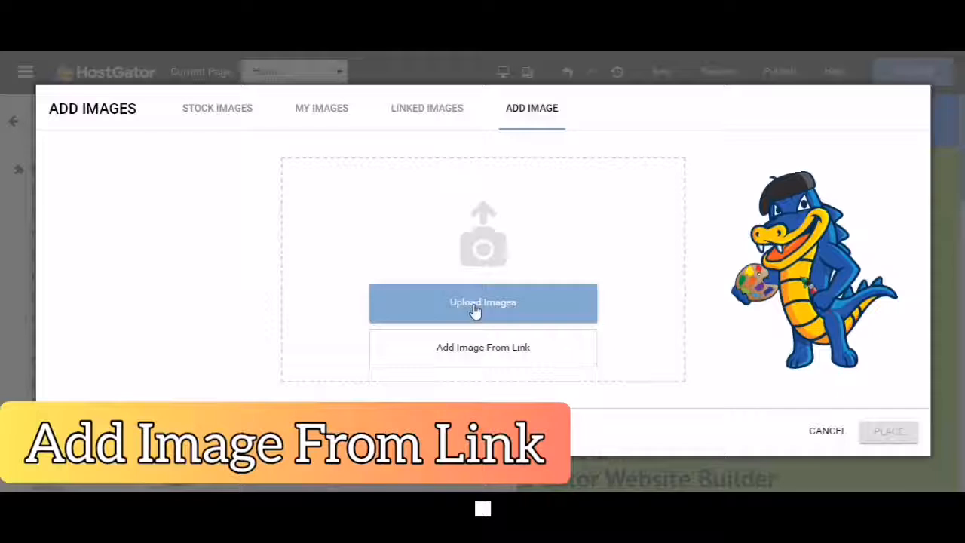
left_click(482, 302)
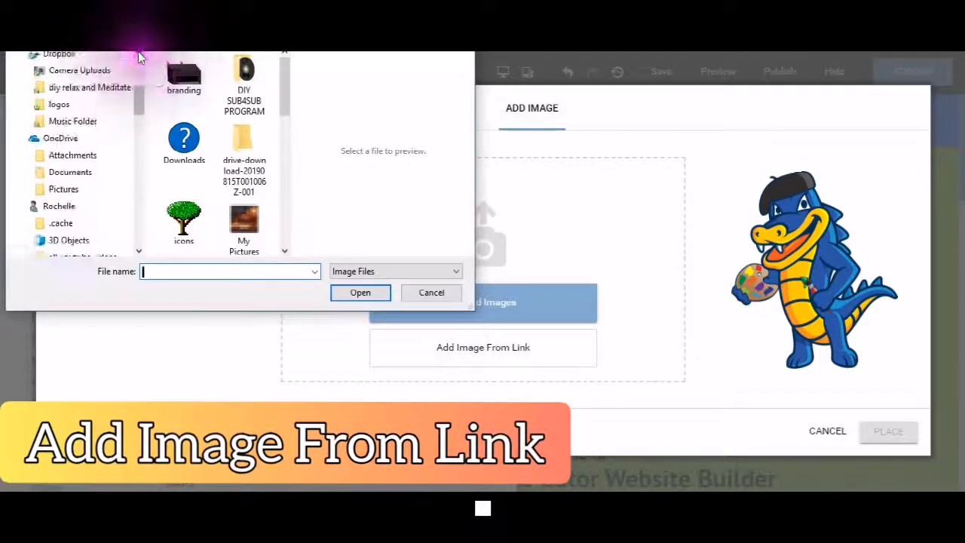
scroll("up", 3)
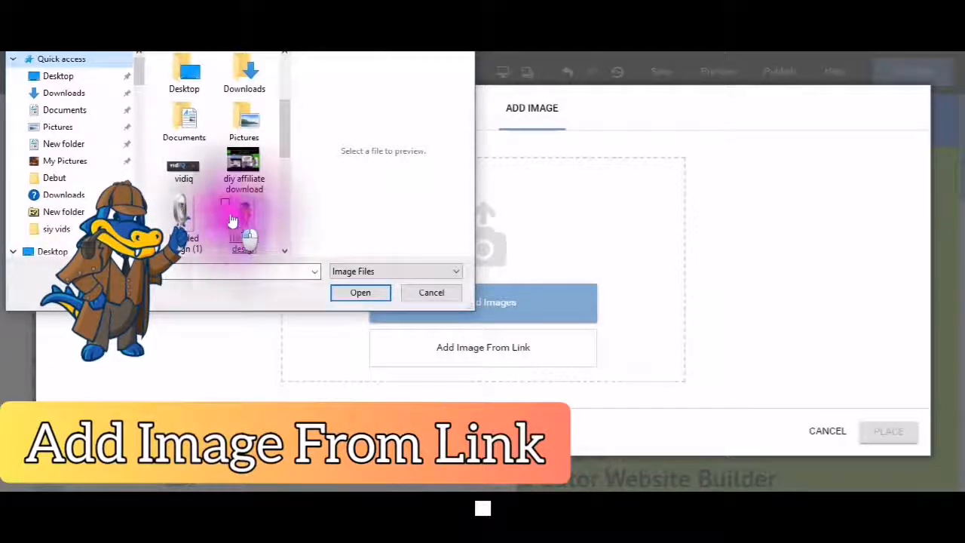
left_click(432, 293)
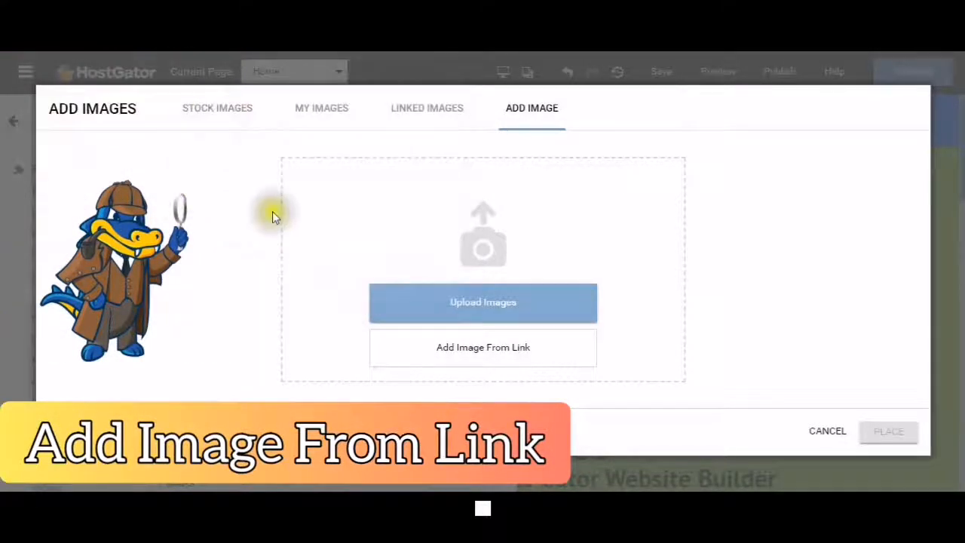
mouse_move(179, 166)
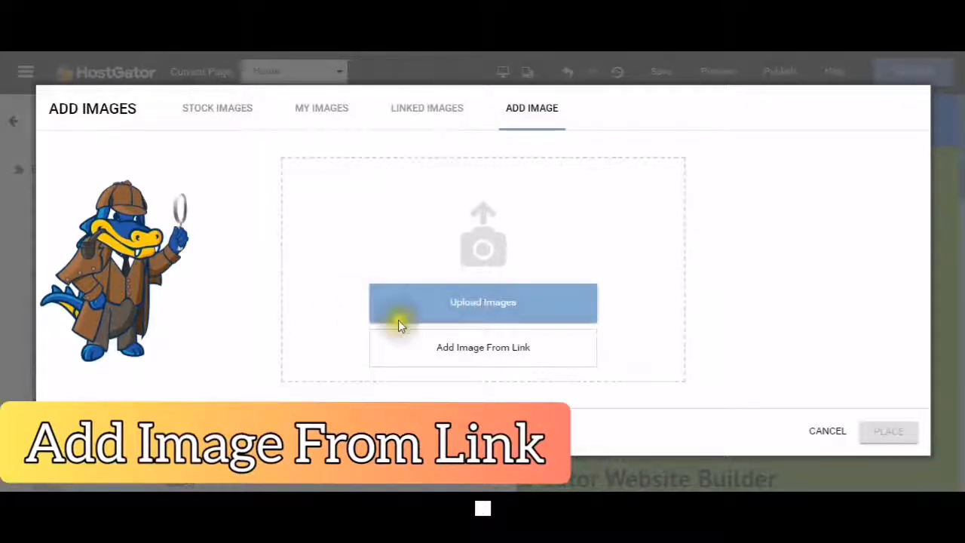
mouse_move(470, 304)
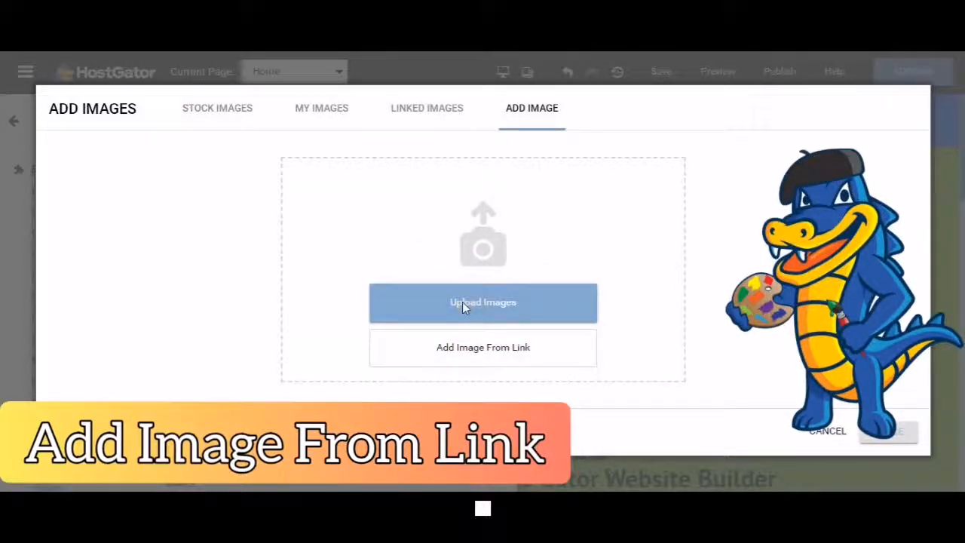
left_click(321, 109)
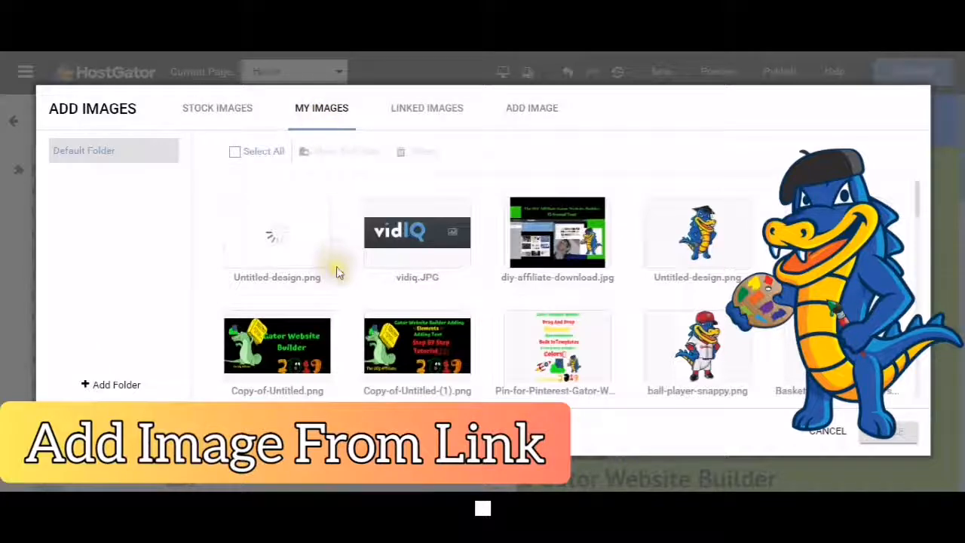
mouse_move(337, 264)
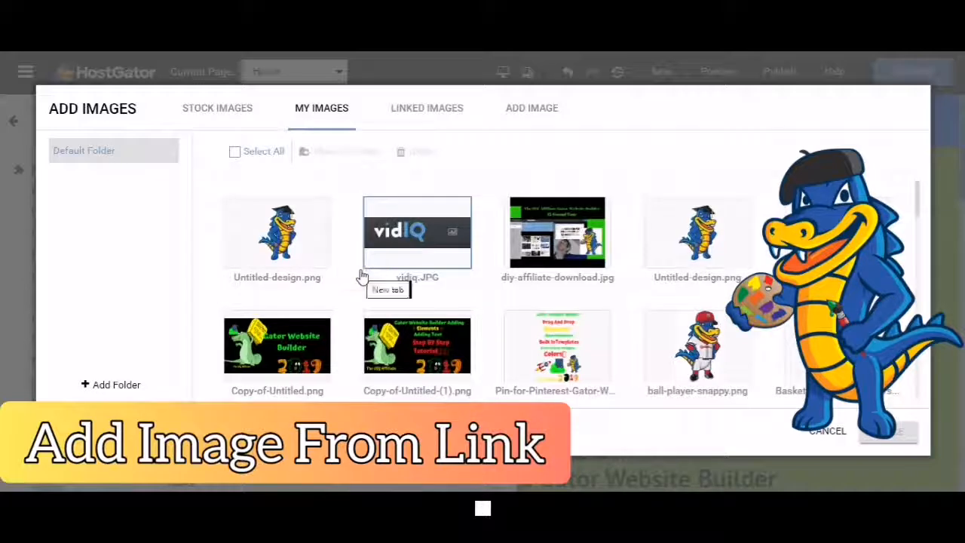
mouse_move(531, 113)
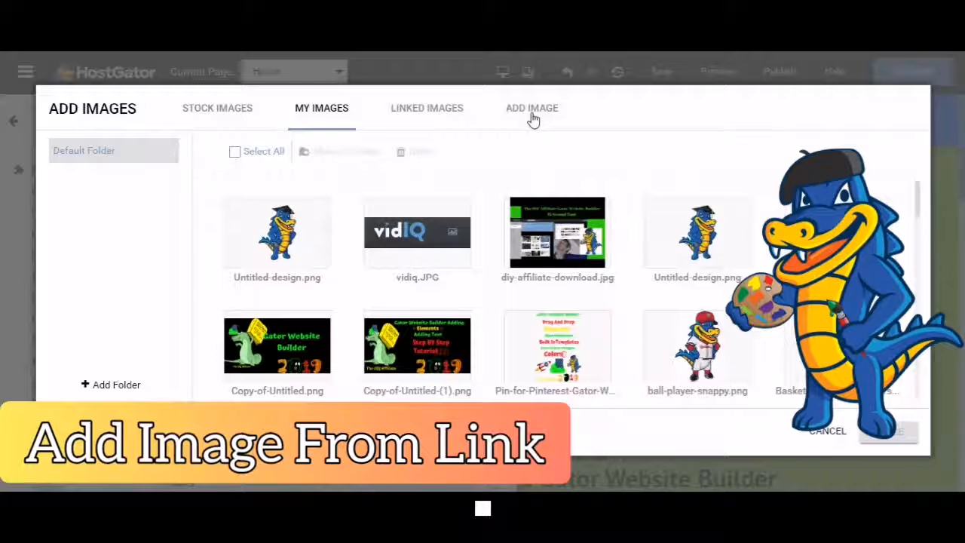
Step: Return from My Images to the Add Image options with link import
left_click(531, 108)
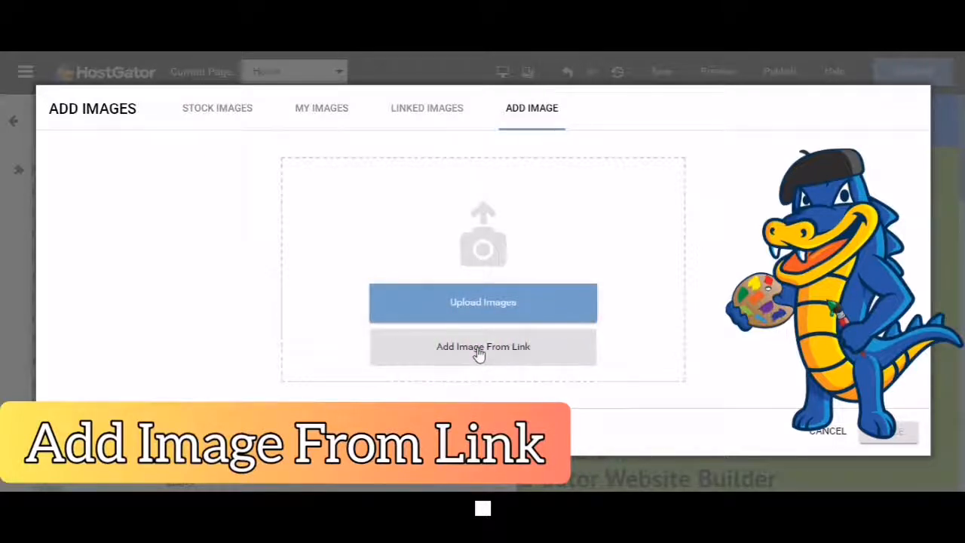
Step: Reveal the image-link field and copy the colourful balloon picture's address from Google Images
left_click(483, 346)
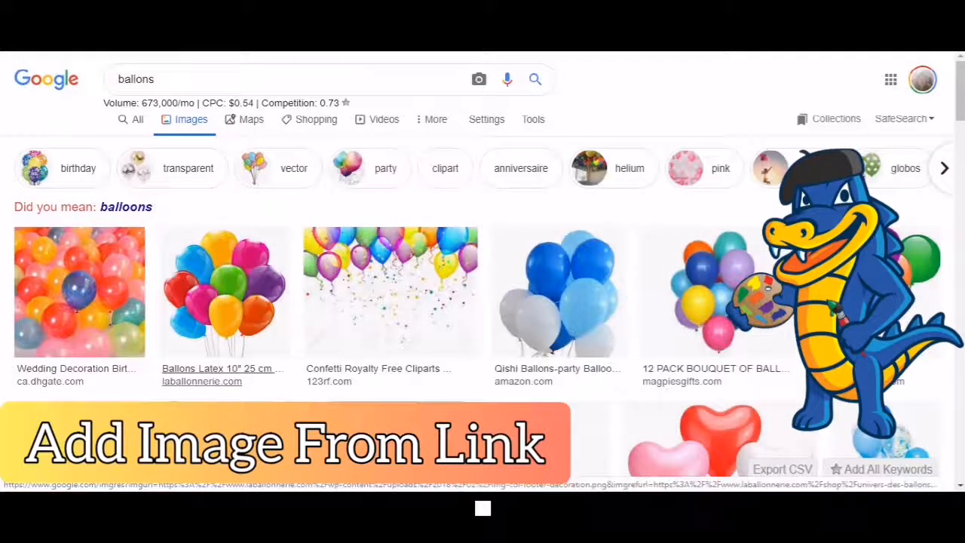
left_click(224, 293)
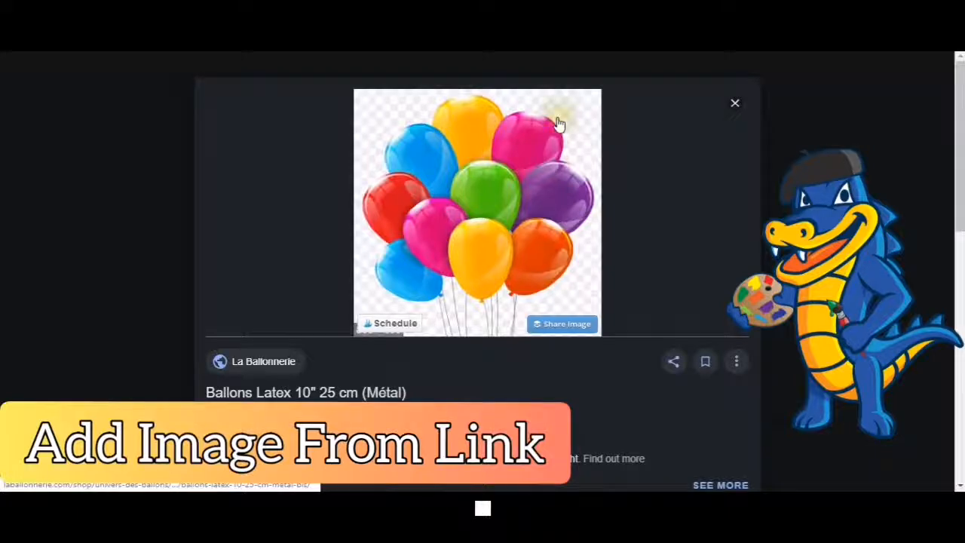
right_click(558, 122)
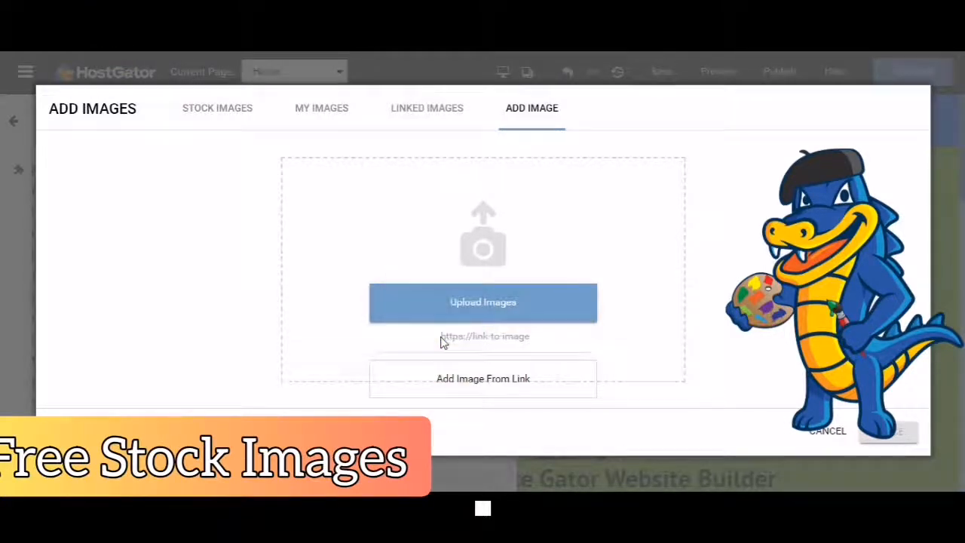
Step: Paste the balloon image address and import it via Add Image From Link
right_click(465, 229)
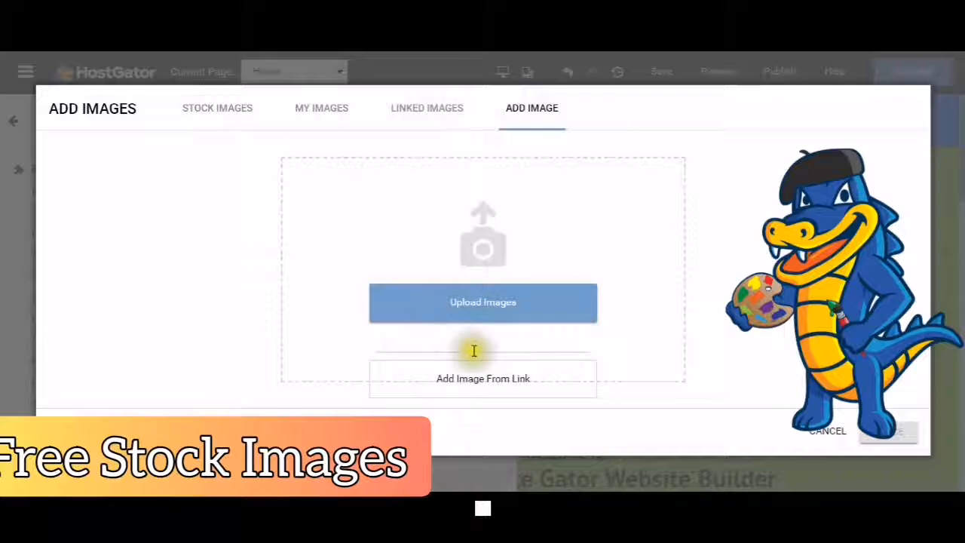
mouse_move(299, 362)
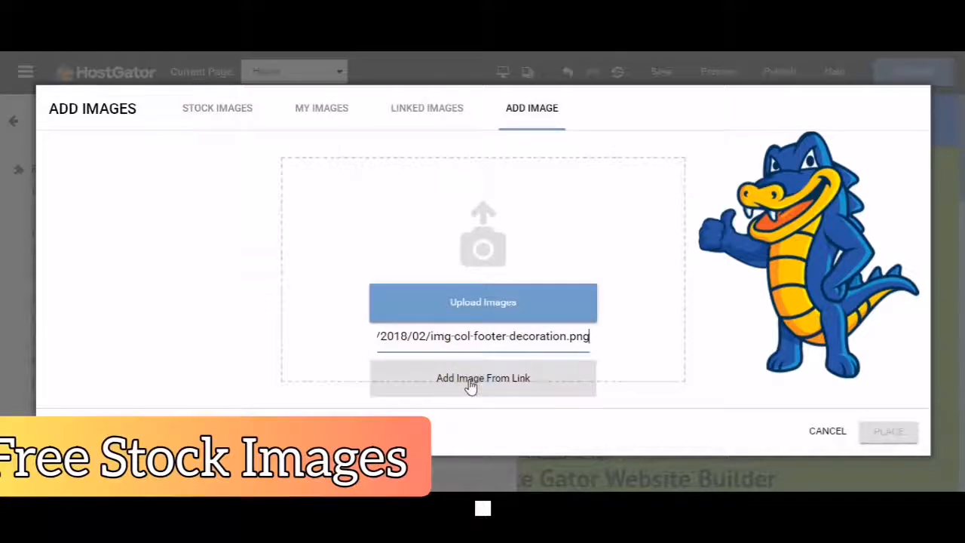
left_click(483, 377)
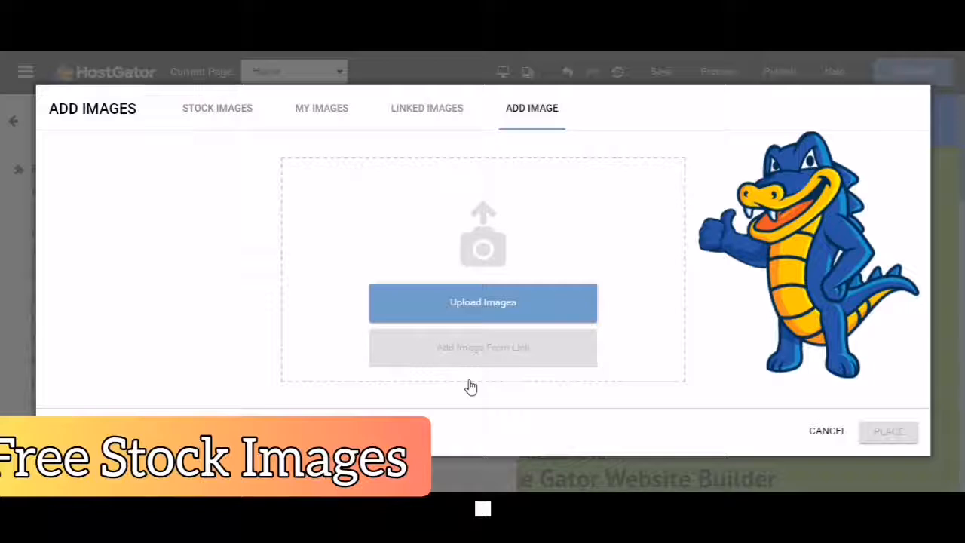
left_click(425, 109)
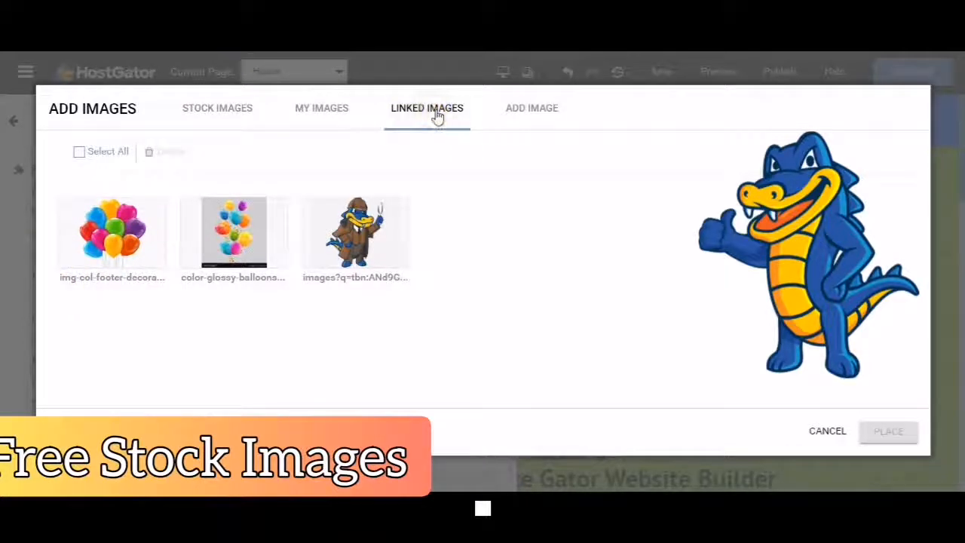
Step: Select the imported balloon picture in Linked Images for placing on the page
left_click(112, 233)
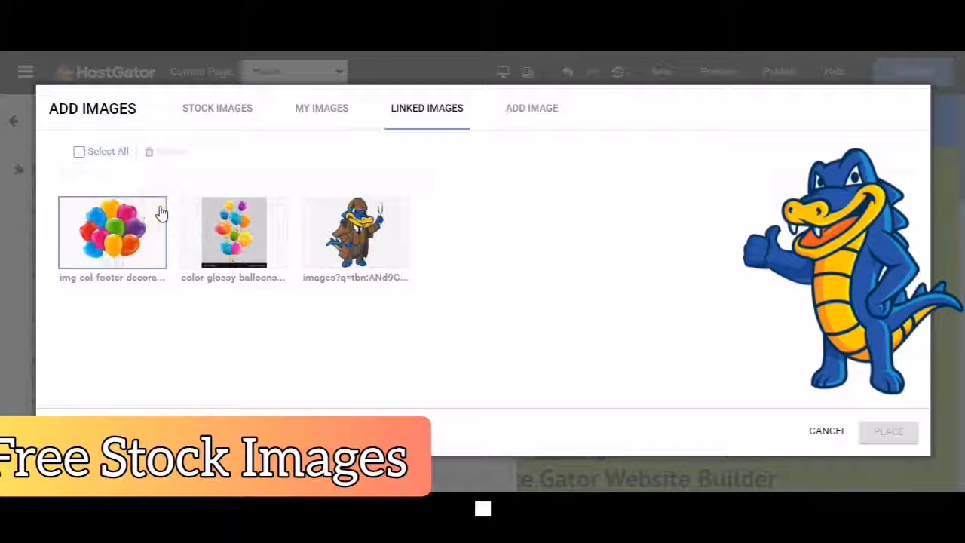
left_click(111, 232)
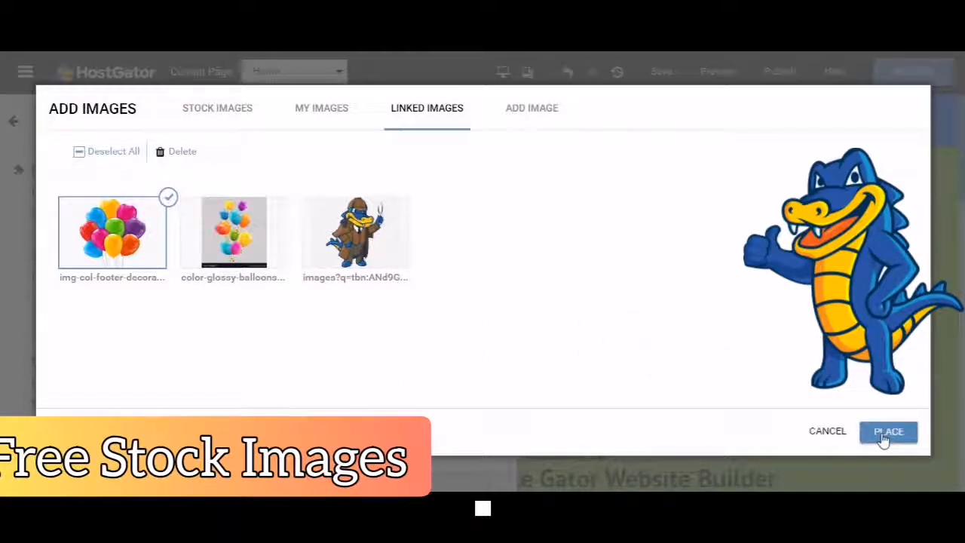
left_click(531, 109)
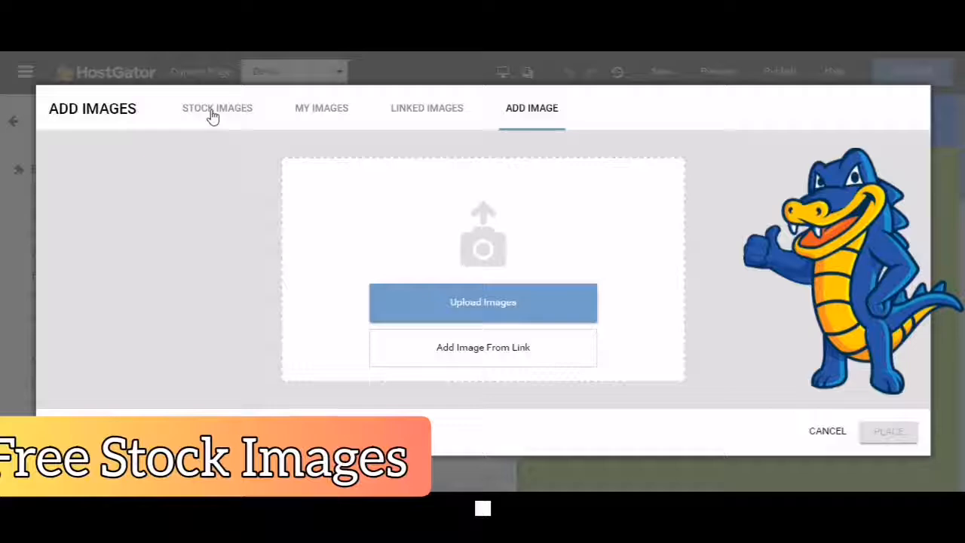
Step: Browse Stock Images and search the library for 'world'
left_click(218, 109)
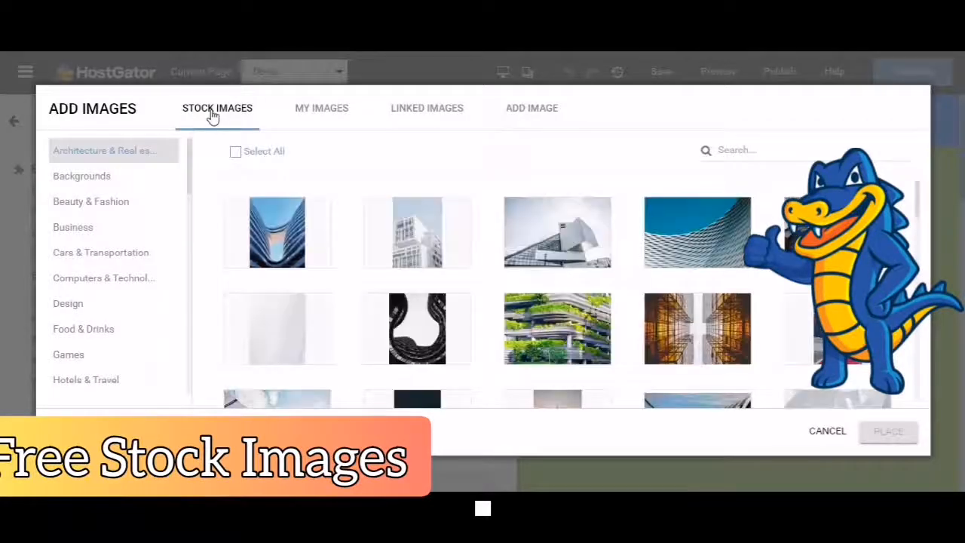
left_click(277, 232)
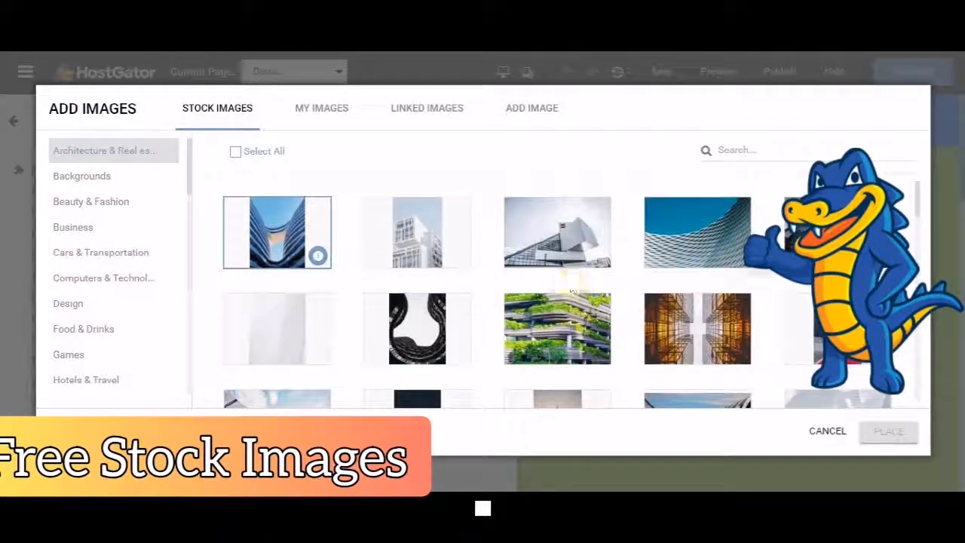
left_click(416, 329)
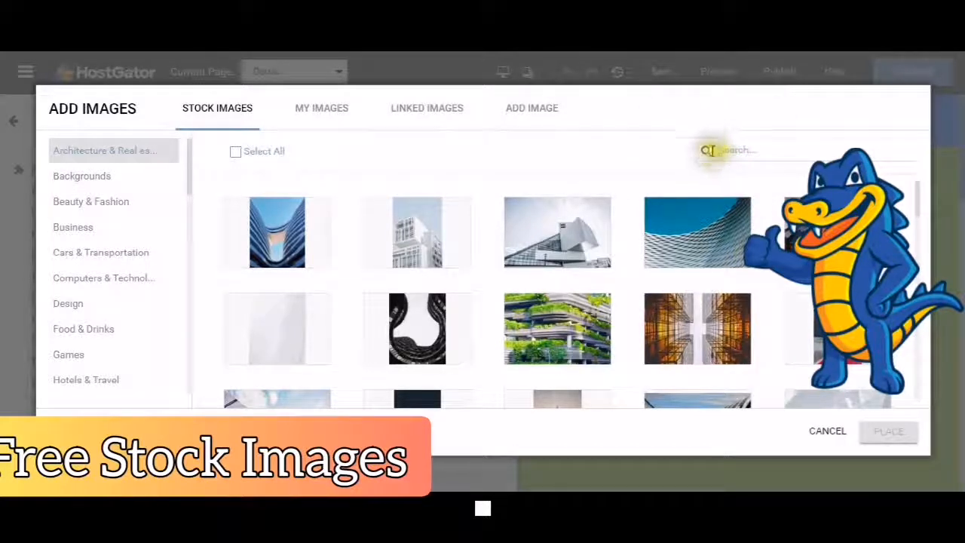
left_click(754, 149)
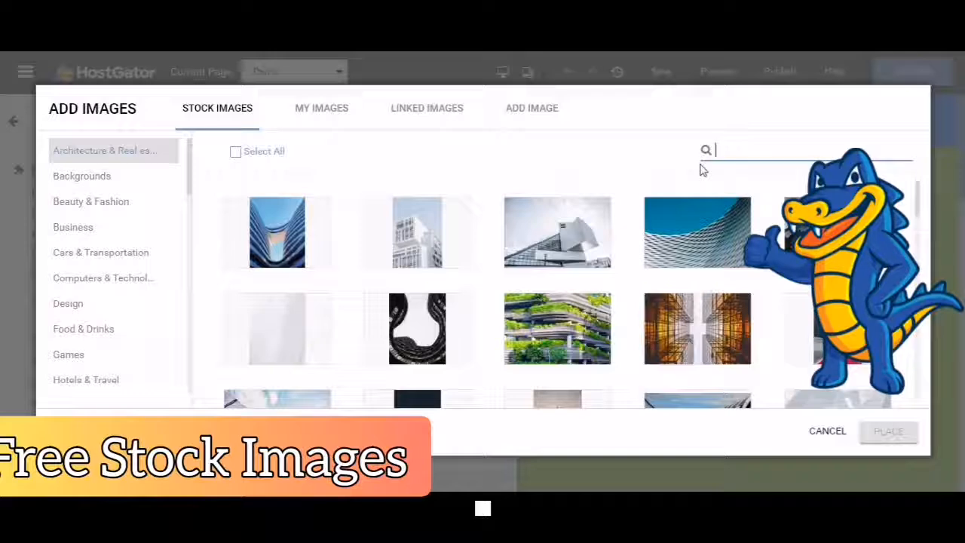
type("world")
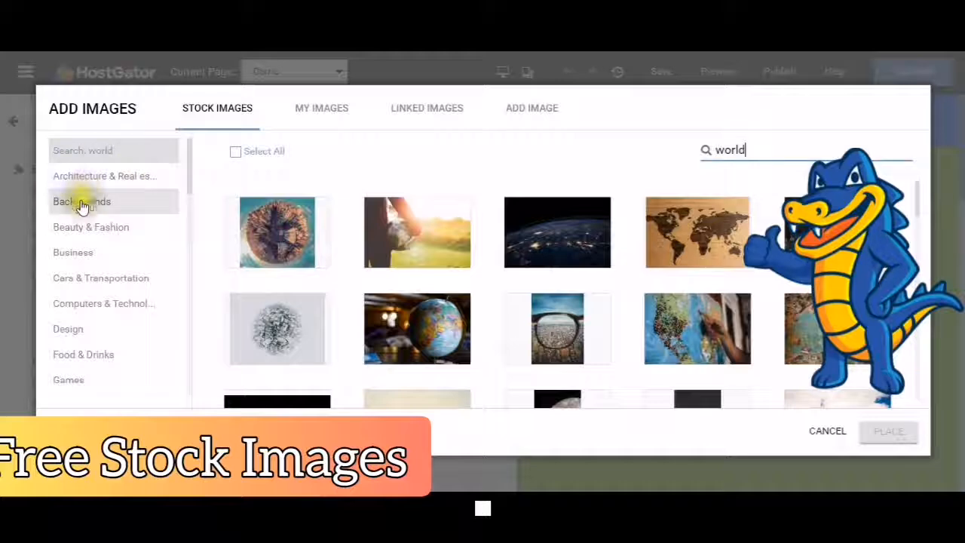
mouse_move(82, 245)
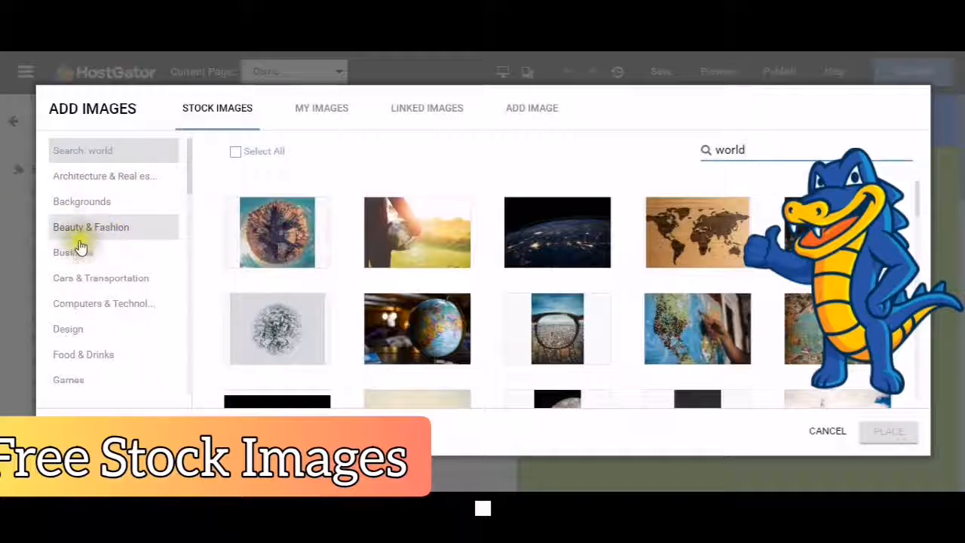
mouse_move(106, 283)
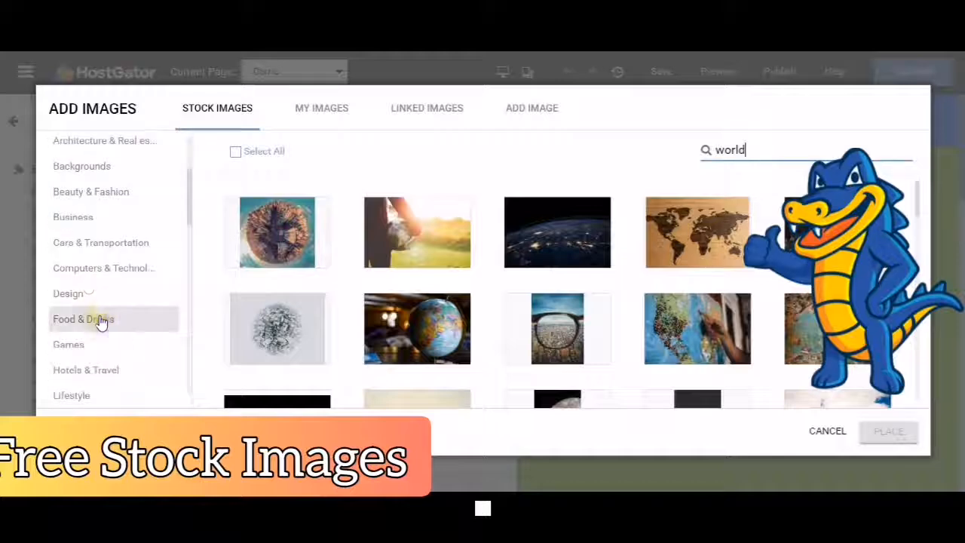
scroll("down", 3)
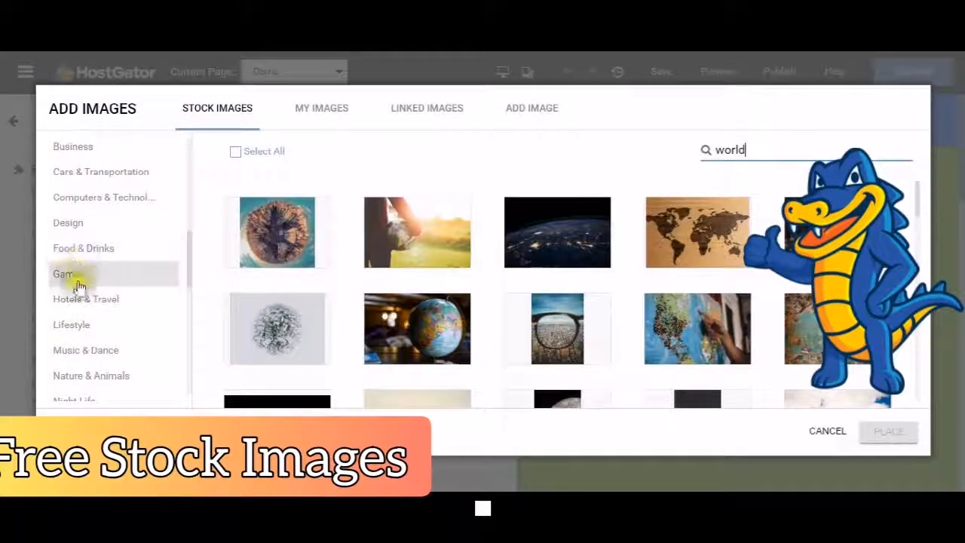
mouse_move(71, 324)
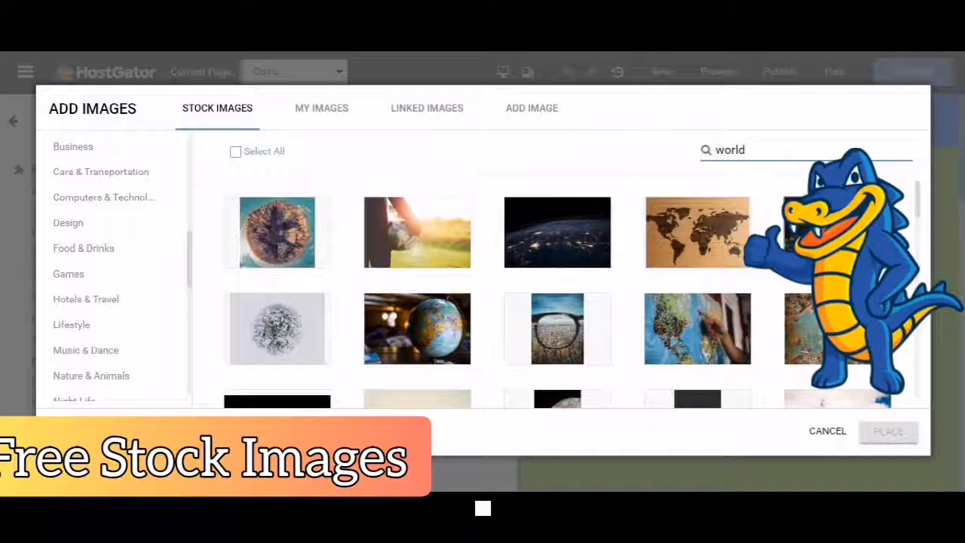
Step: Select the Earth at night and hand-painting-a-map photos for placing
left_click(236, 151)
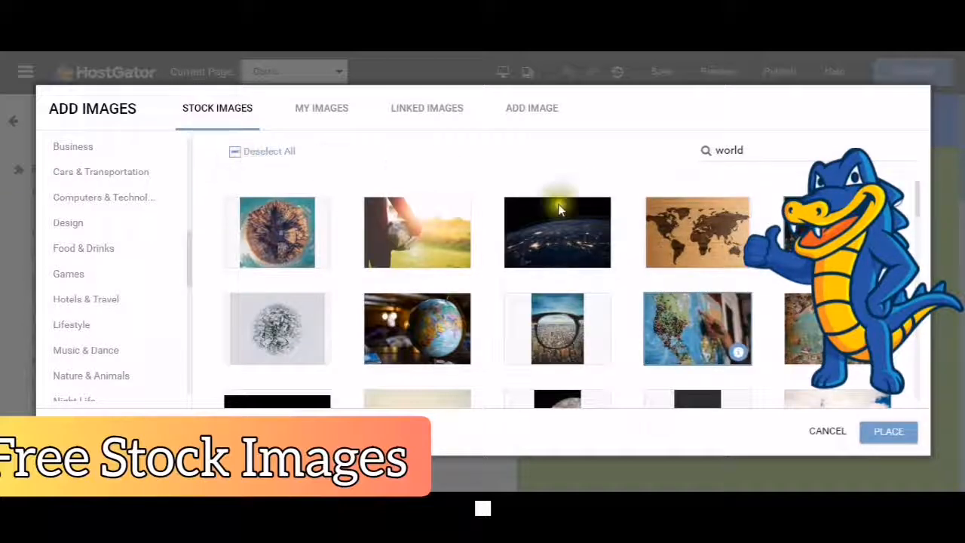
mouse_move(732, 312)
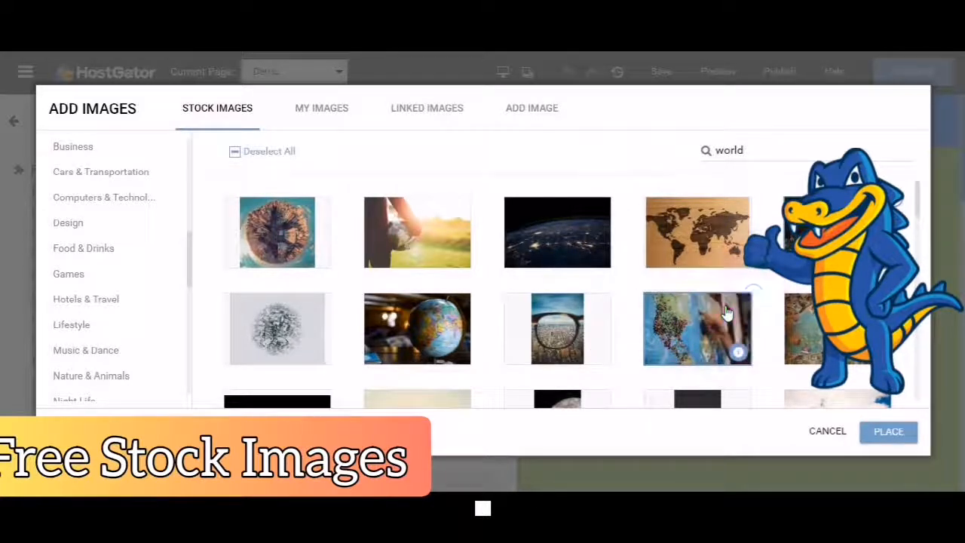
left_click(697, 329)
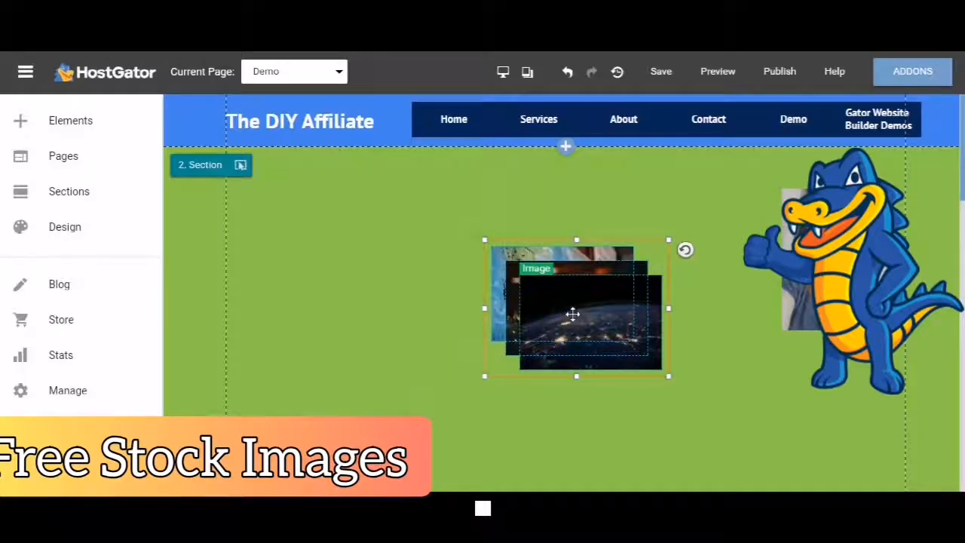
Step: Drag the stacked world photos apart into an edge-to-edge horizontal row
left_click_drag(573, 309, 325, 233)
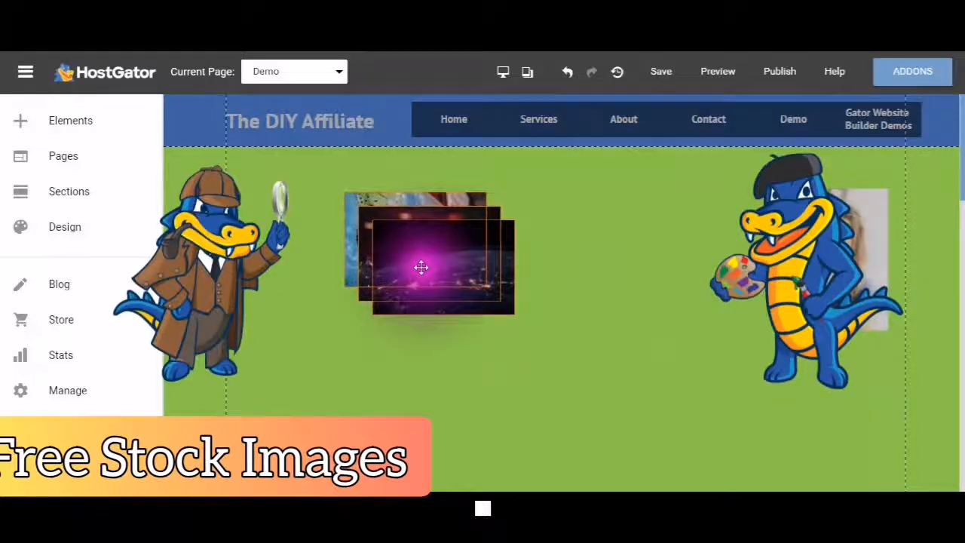
left_click(422, 267)
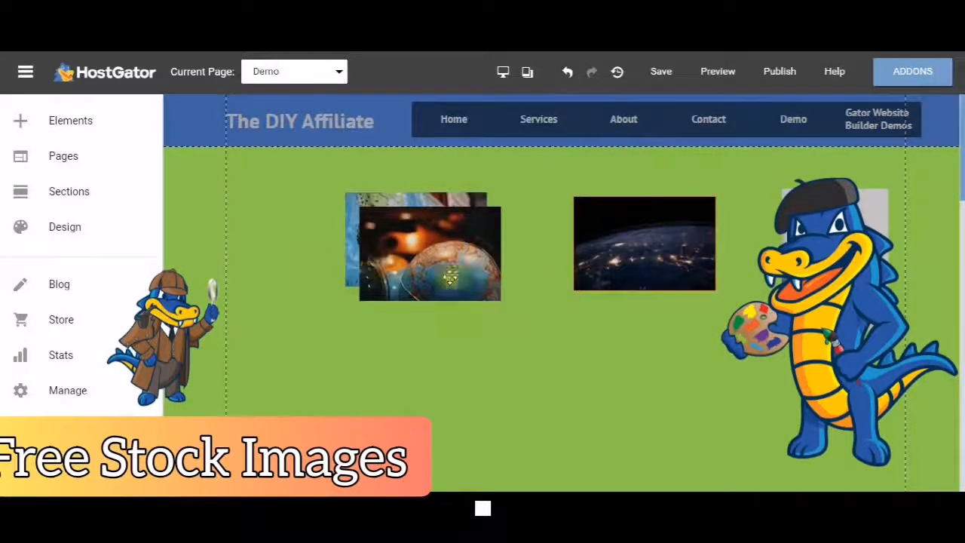
left_click(430, 253)
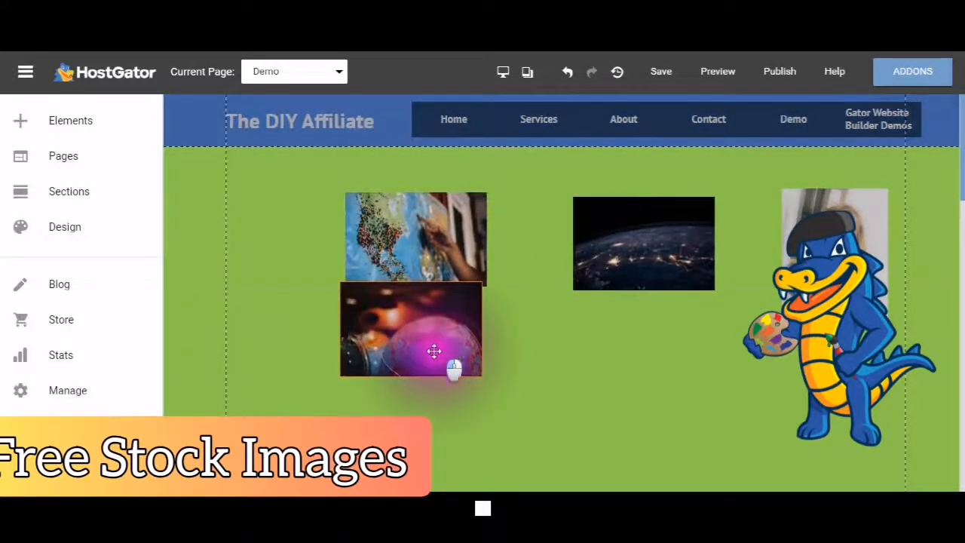
left_click_drag(434, 350, 556, 337)
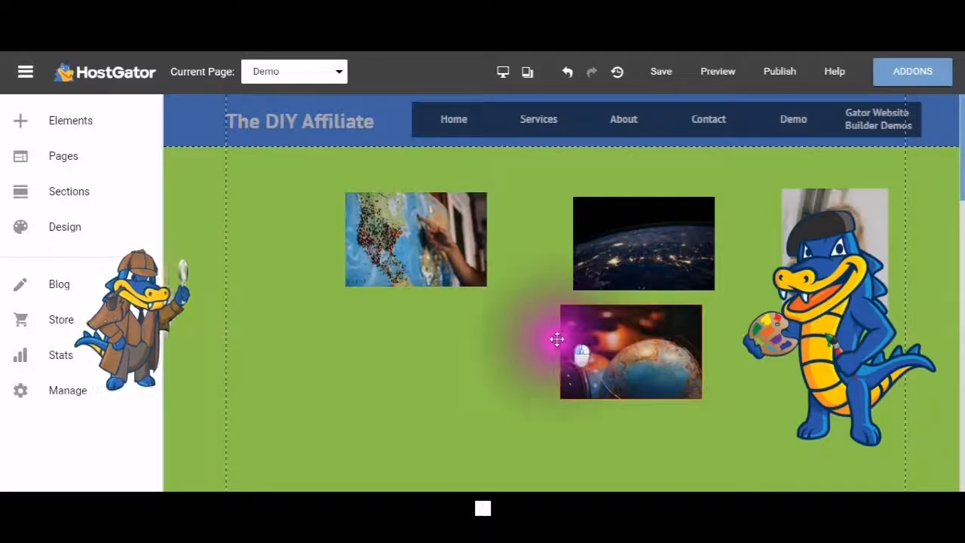
left_click_drag(630, 353, 253, 240)
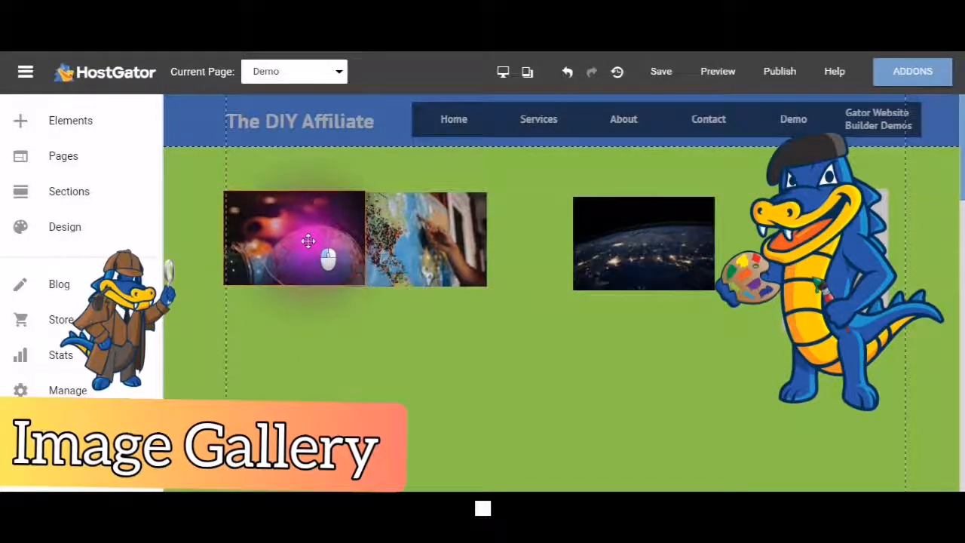
left_click(643, 243)
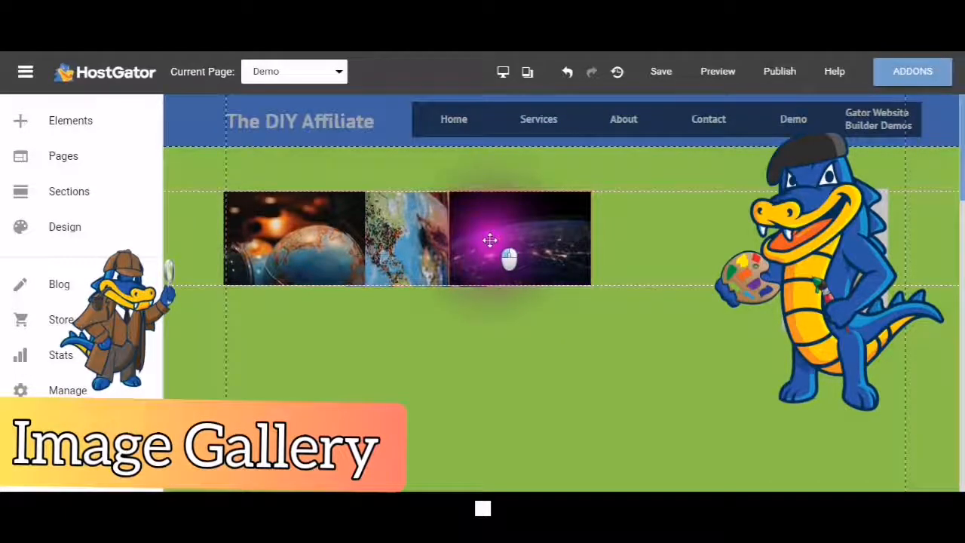
Step: Add an Image element and show the site's uploaded images in My Images
left_click(519, 238)
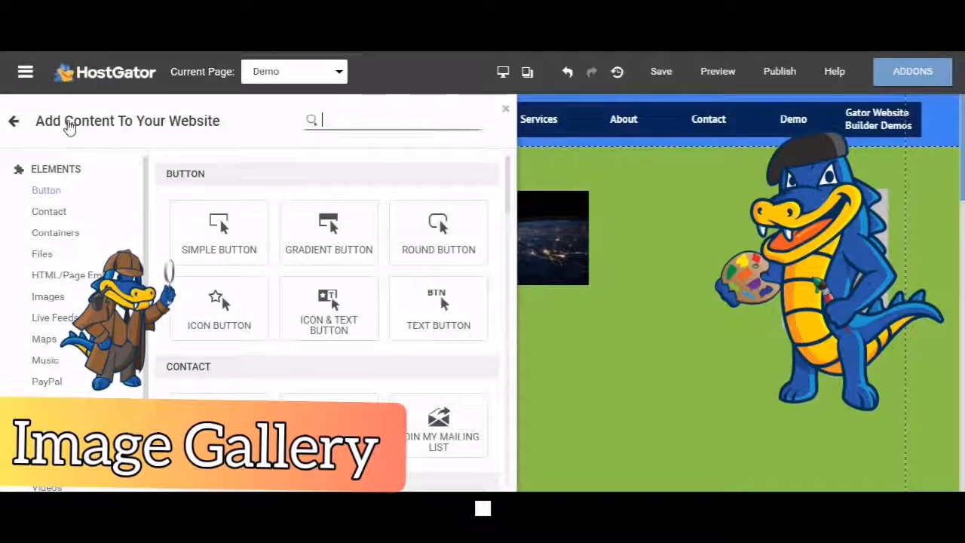
mouse_move(42, 305)
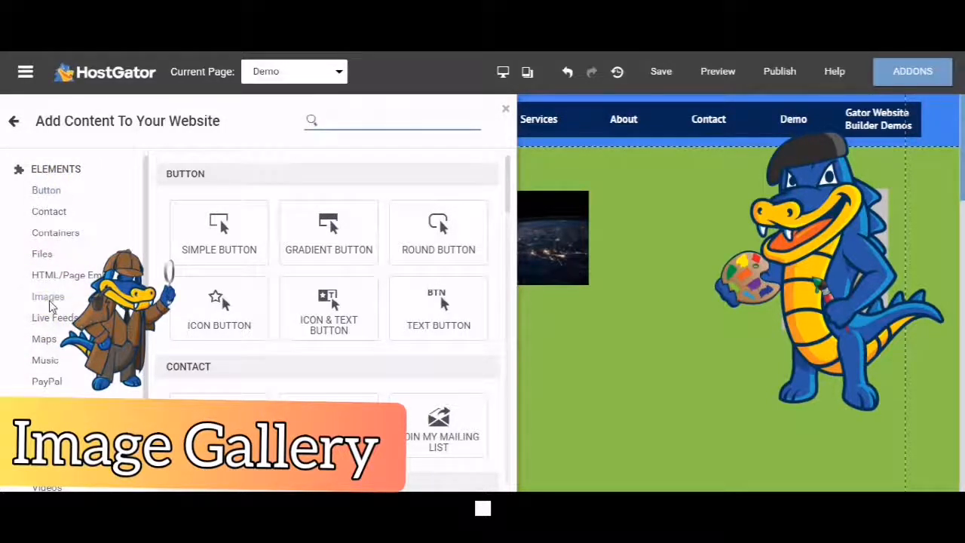
left_click(49, 296)
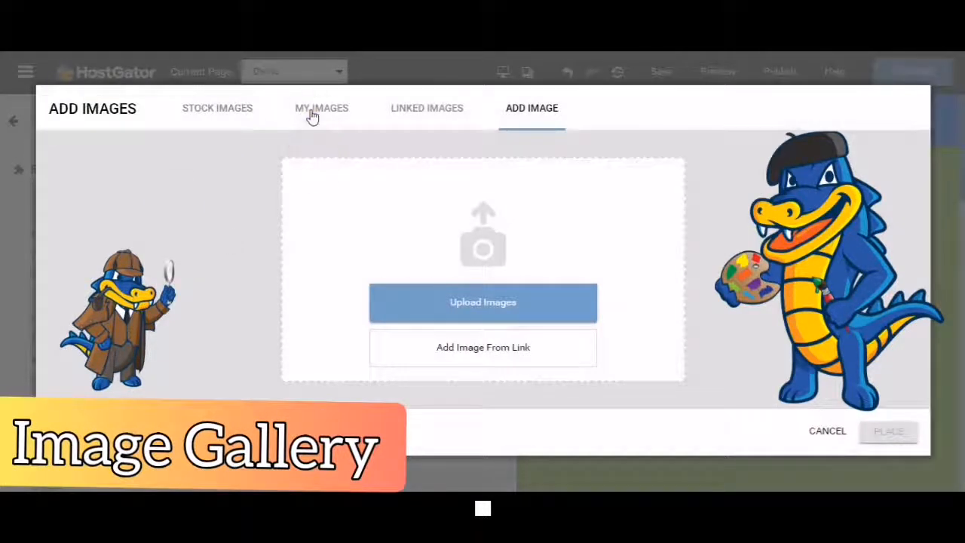
left_click(321, 109)
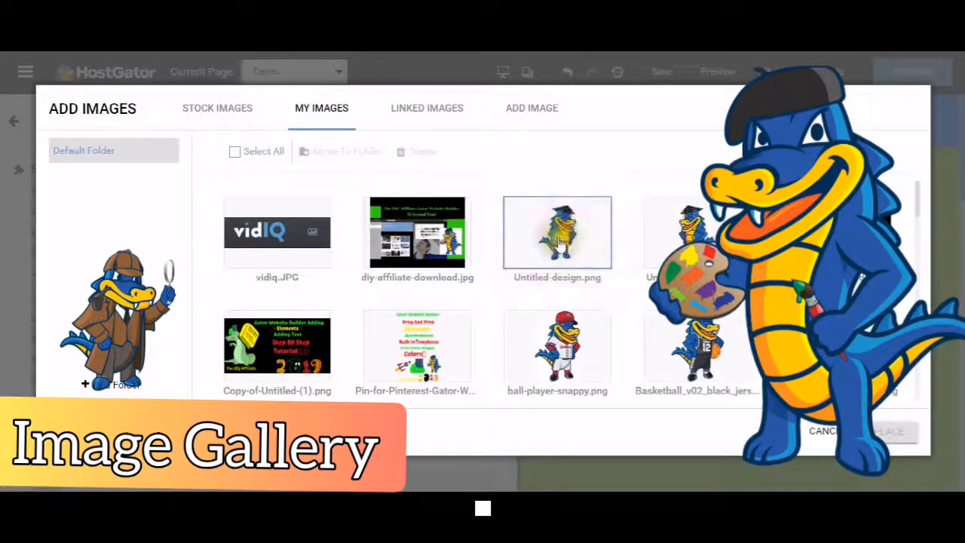
Step: Place the graduate gator and diy-affiliate-download images onto the page
left_click(558, 232)
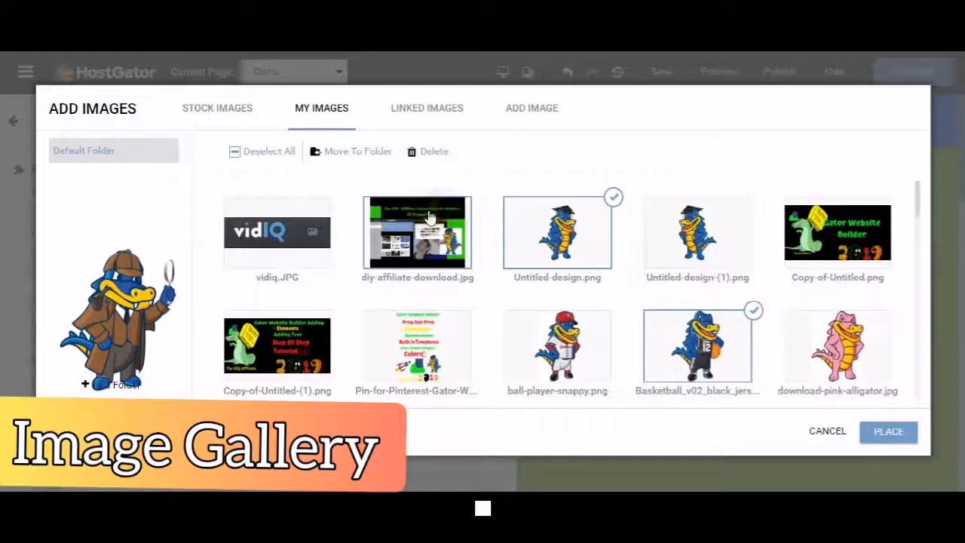
left_click(416, 233)
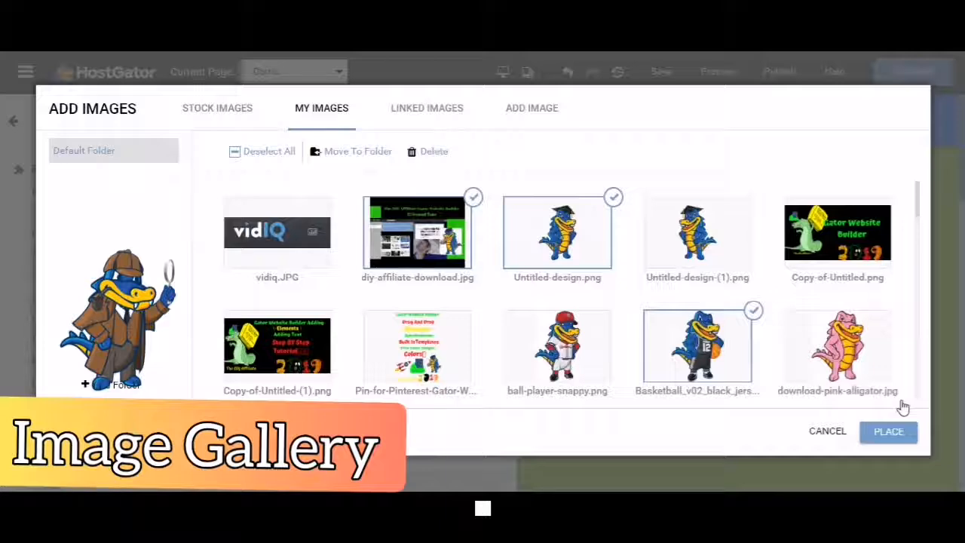
left_click(888, 431)
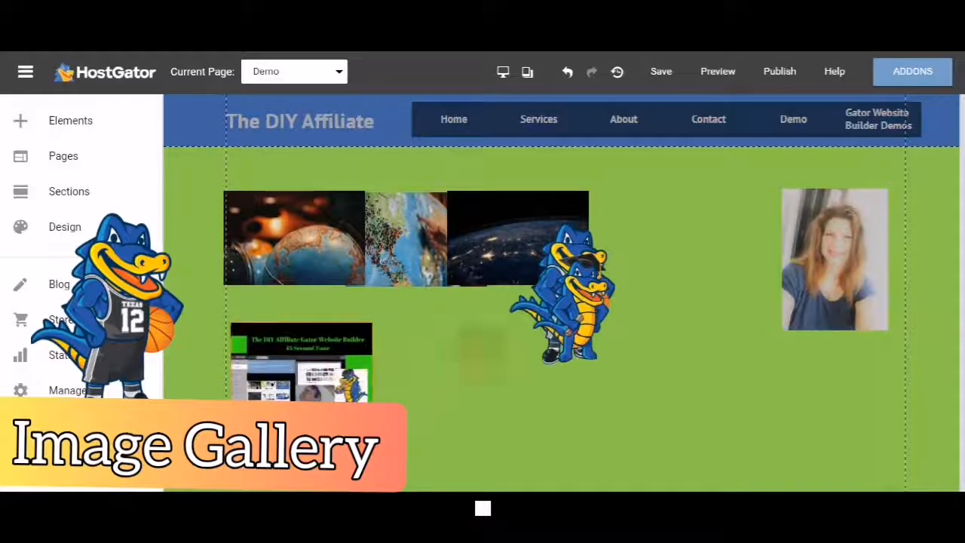
Step: Set the graduate and basketball gator images side by side below the photo row
left_click(302, 362)
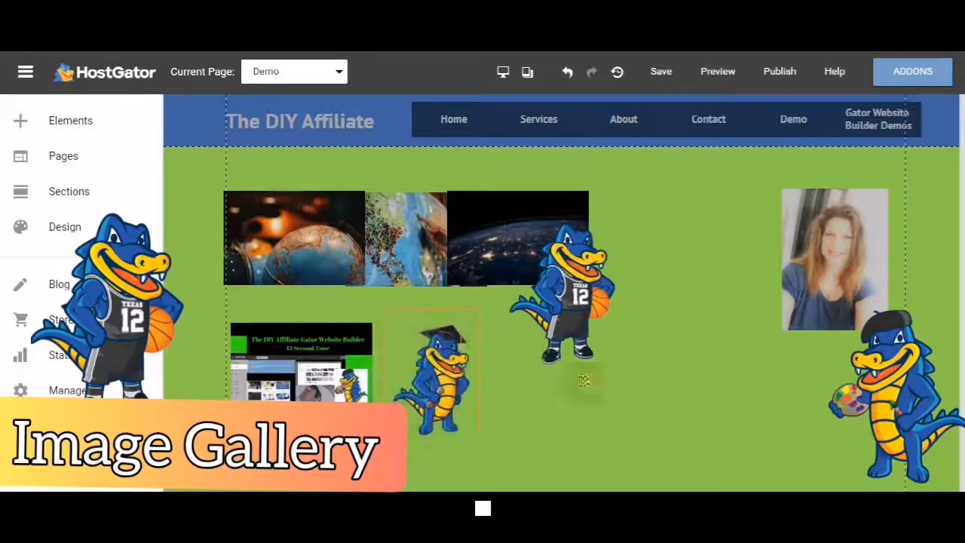
left_click(570, 302)
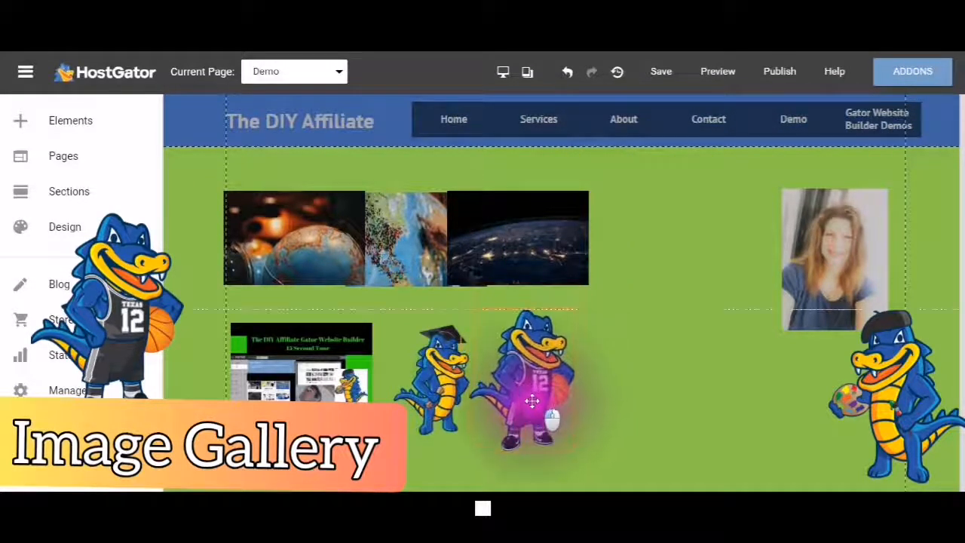
left_click(528, 380)
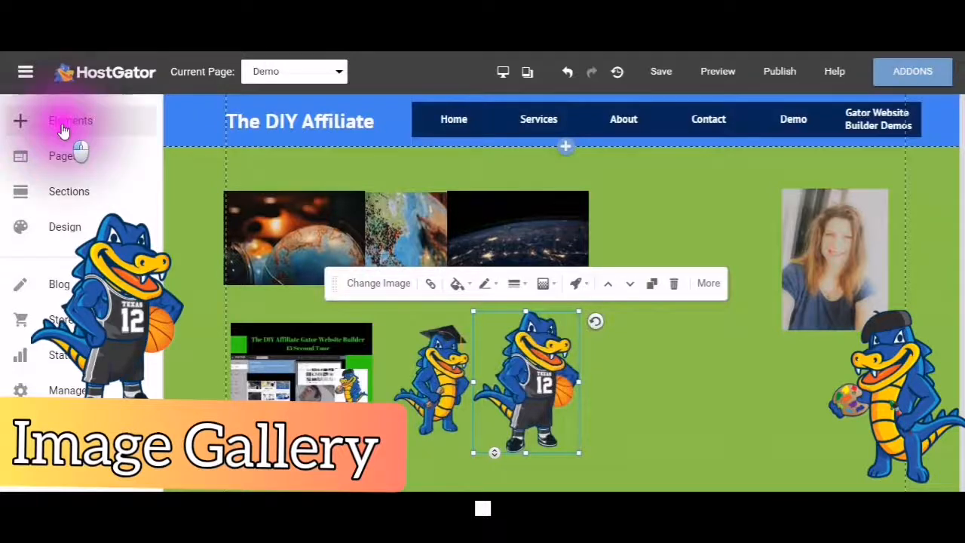
Step: Add an Image element and show the Linked Images collection
left_click(69, 120)
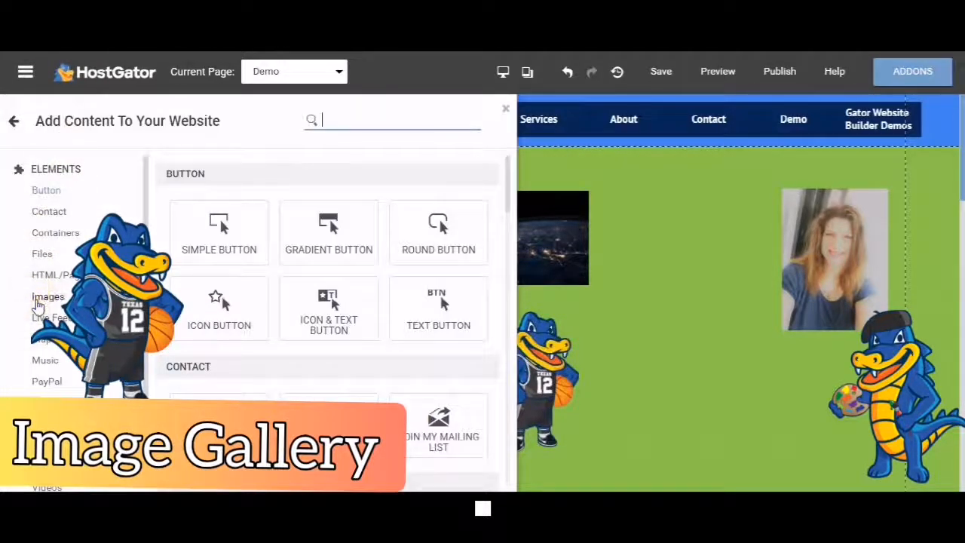
left_click(48, 296)
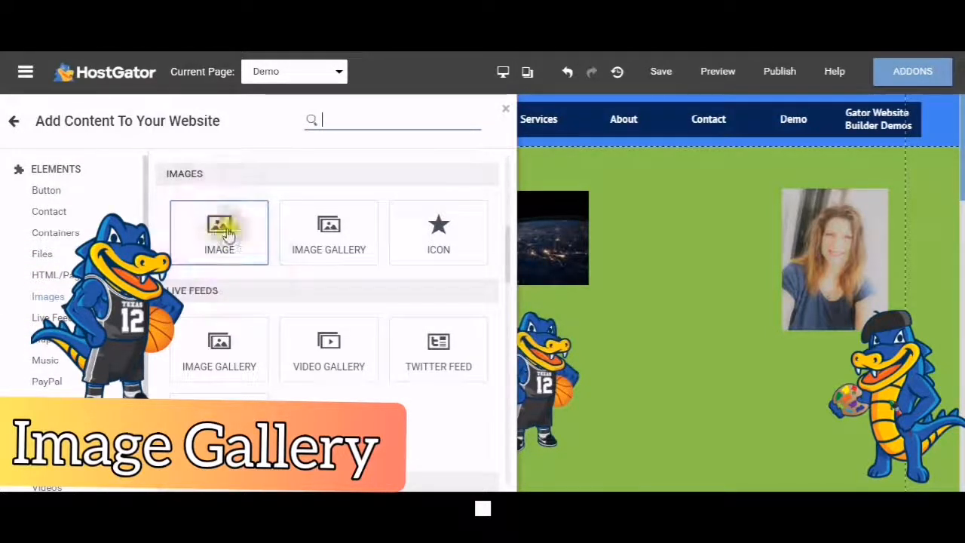
left_click(218, 233)
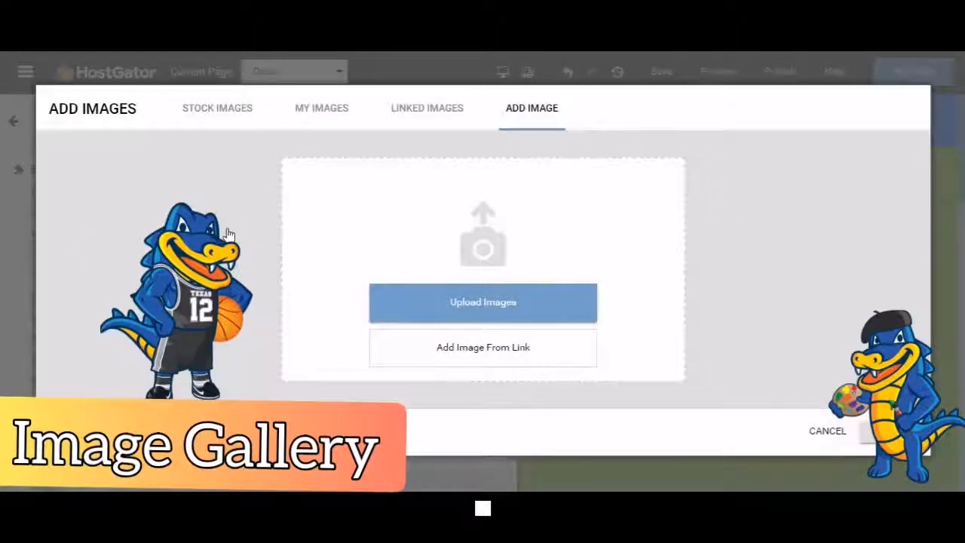
mouse_move(292, 103)
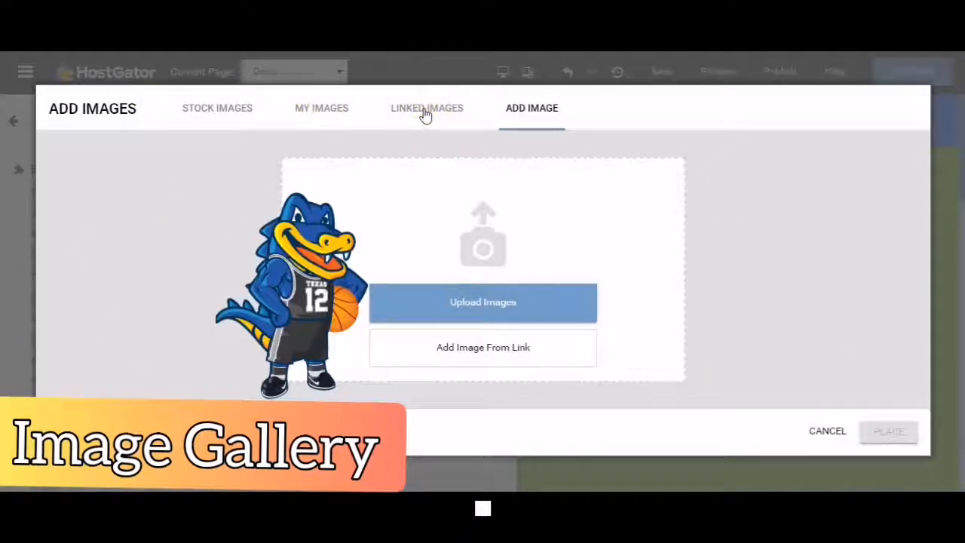
left_click(427, 108)
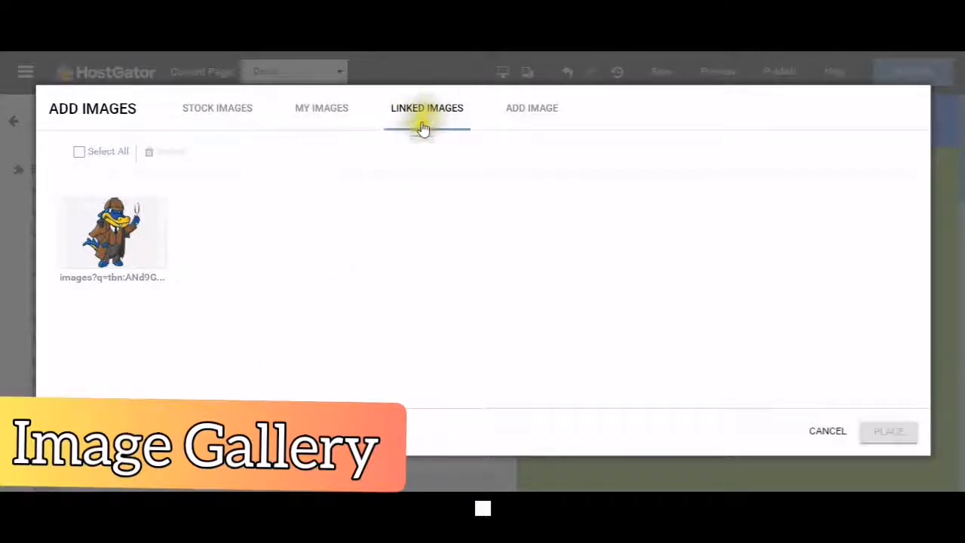
left_click(425, 108)
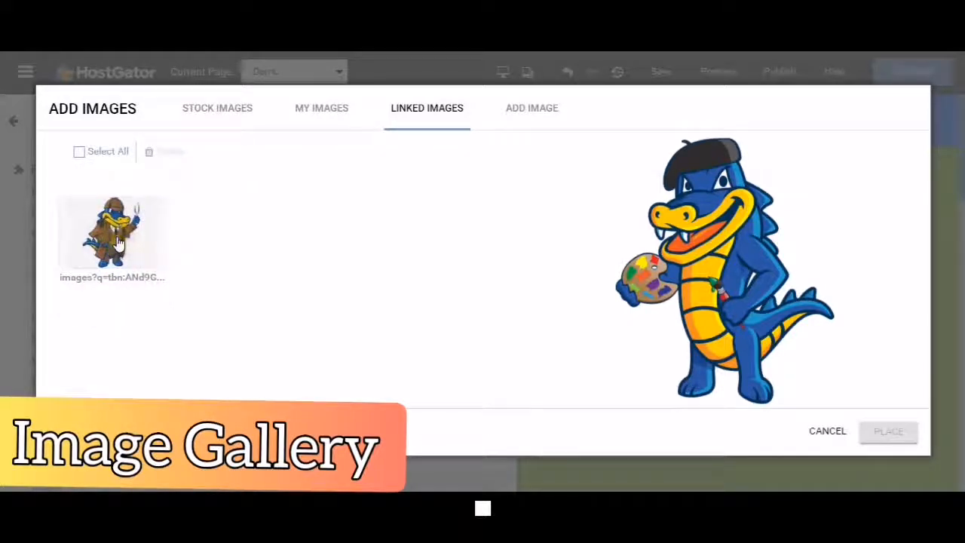
Step: Place the linked detective gator image onto the page
left_click(111, 233)
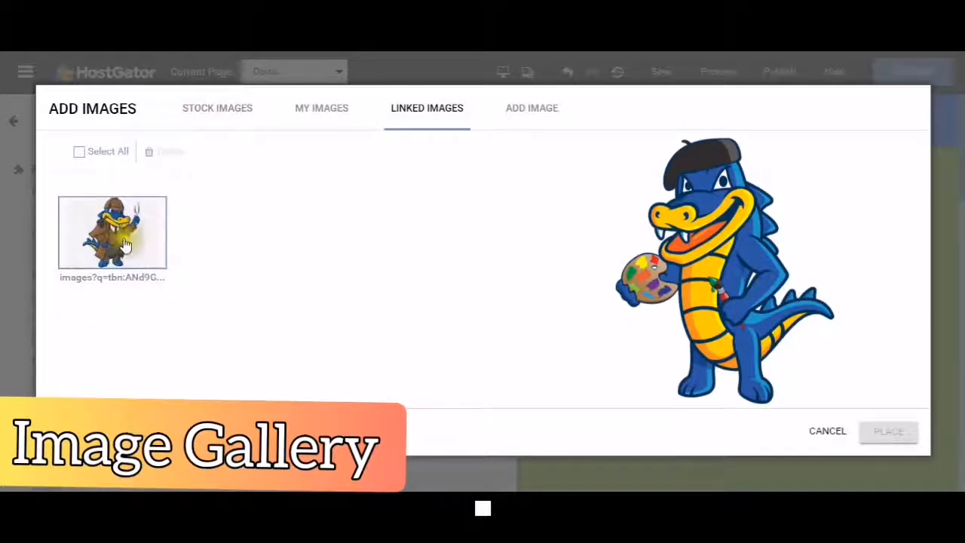
mouse_move(143, 292)
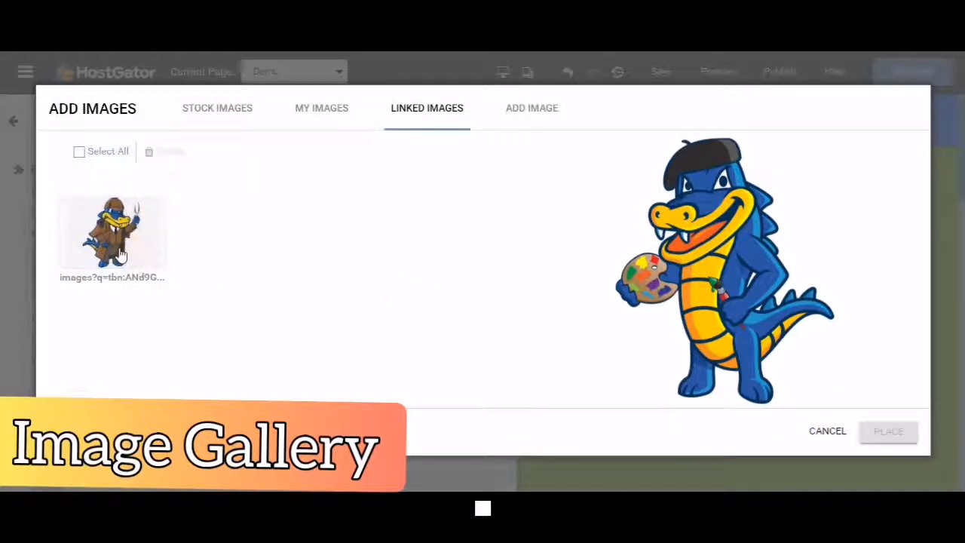
left_click(112, 232)
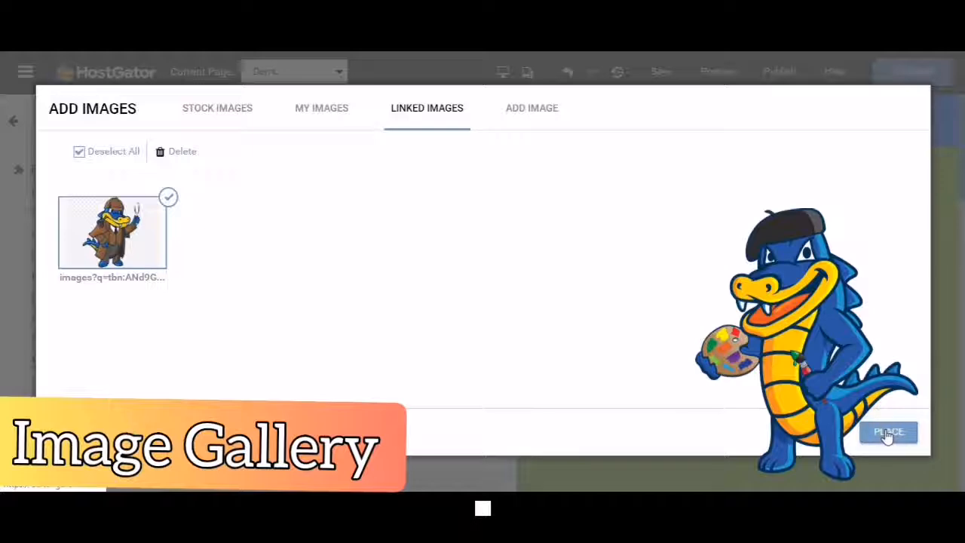
left_click(888, 431)
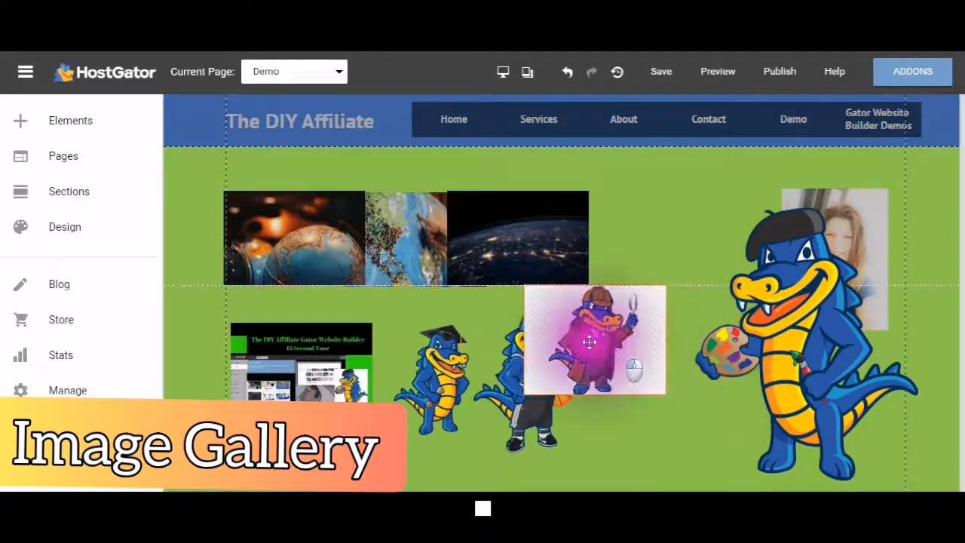
Step: Drag the detective gator image into the top row, right of the night-earth photo
left_click_drag(591, 341, 675, 245)
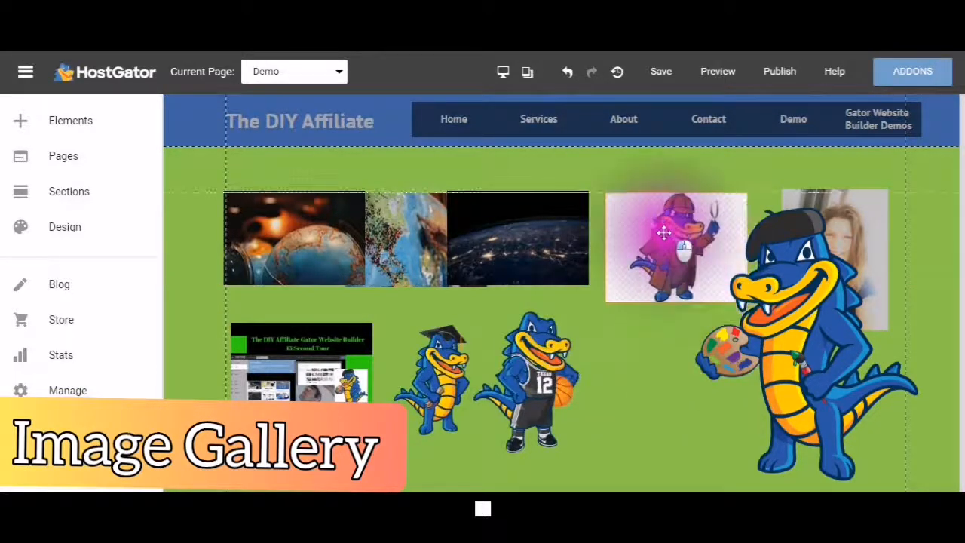
left_click_drag(676, 245, 639, 235)
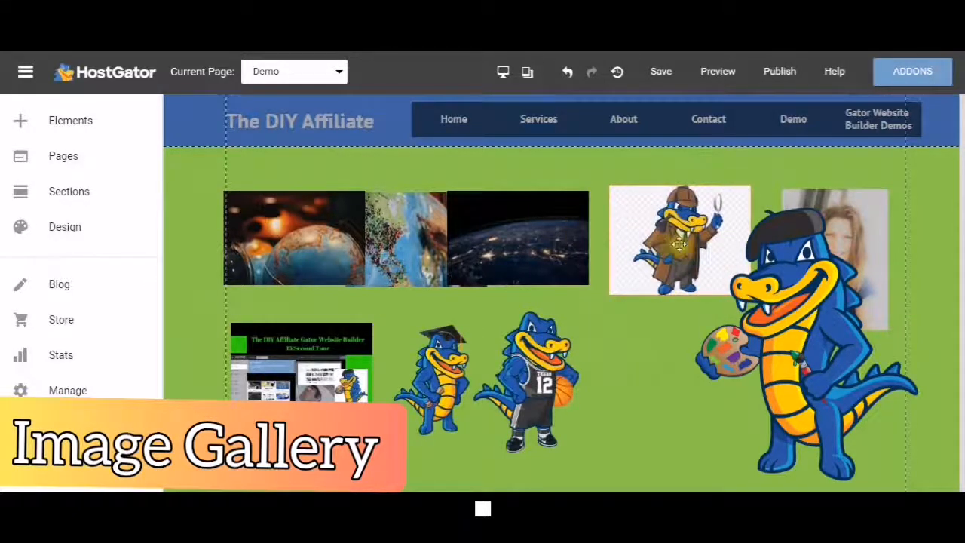
left_click(678, 241)
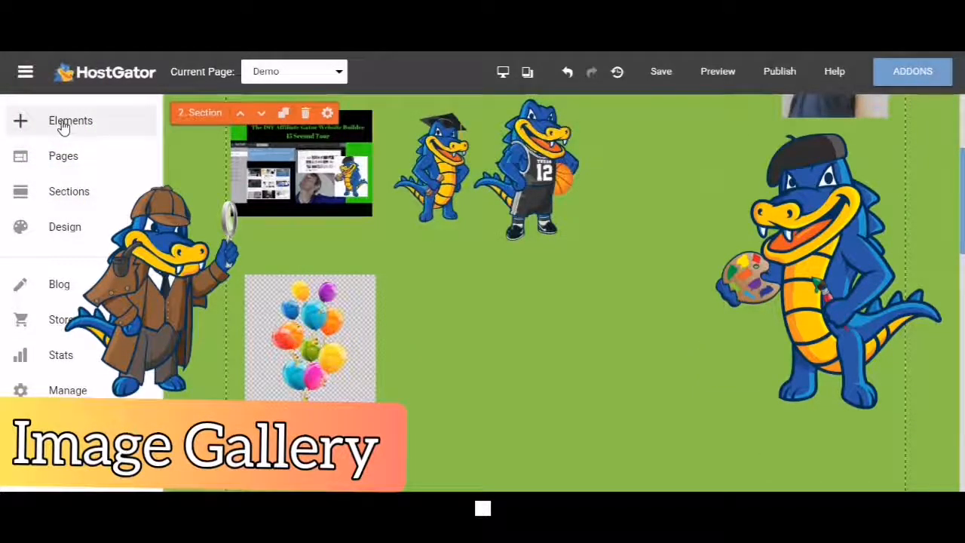
Step: Insert an Image Gallery element from Elements > Images onto the Demo page
left_click(69, 121)
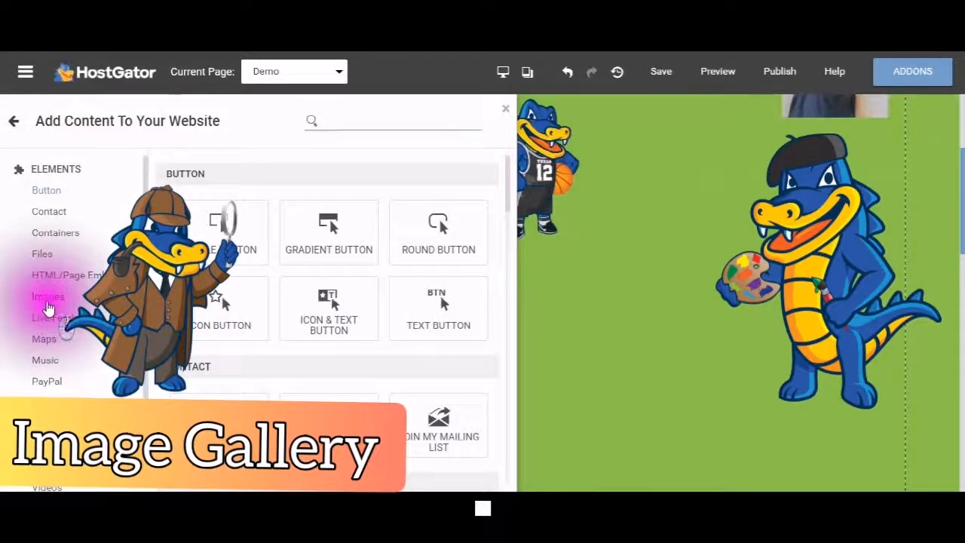
left_click(48, 296)
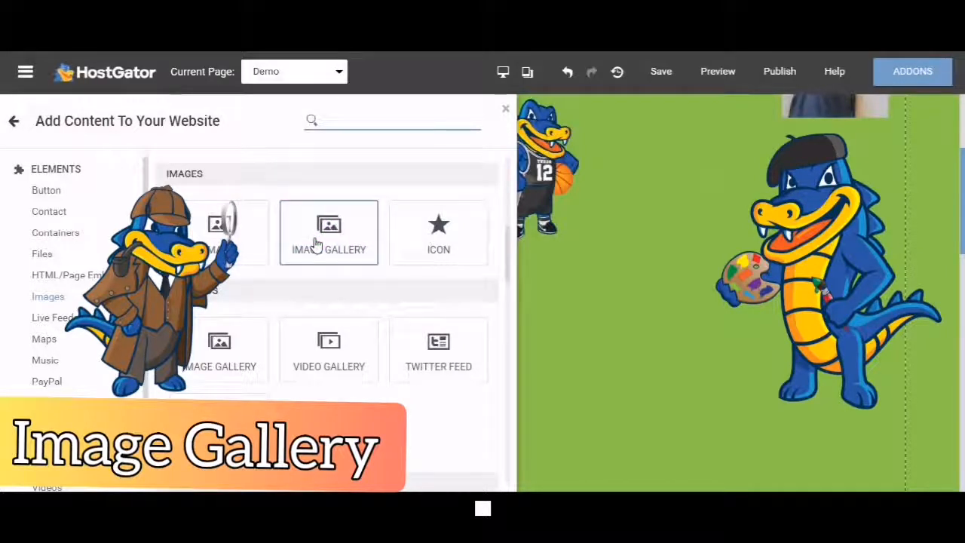
mouse_move(329, 232)
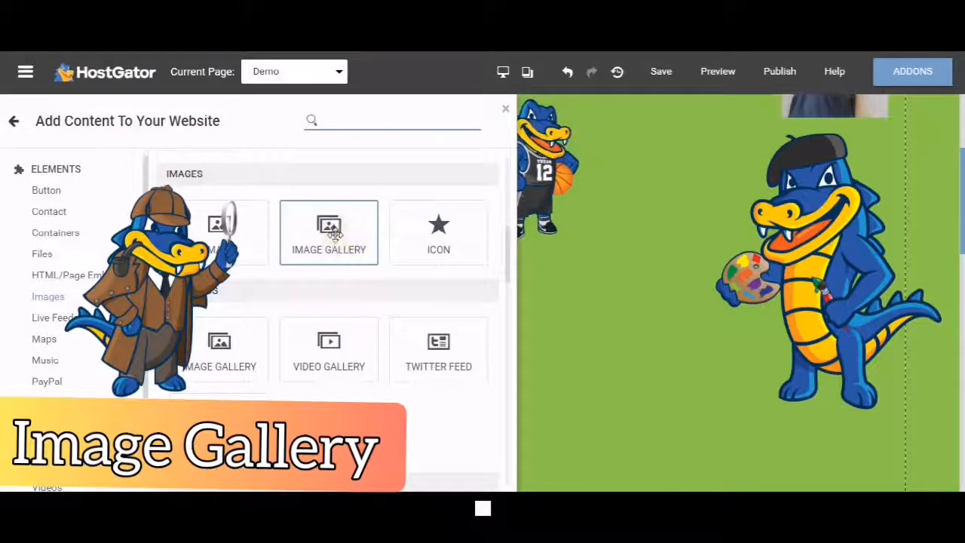
left_click(329, 232)
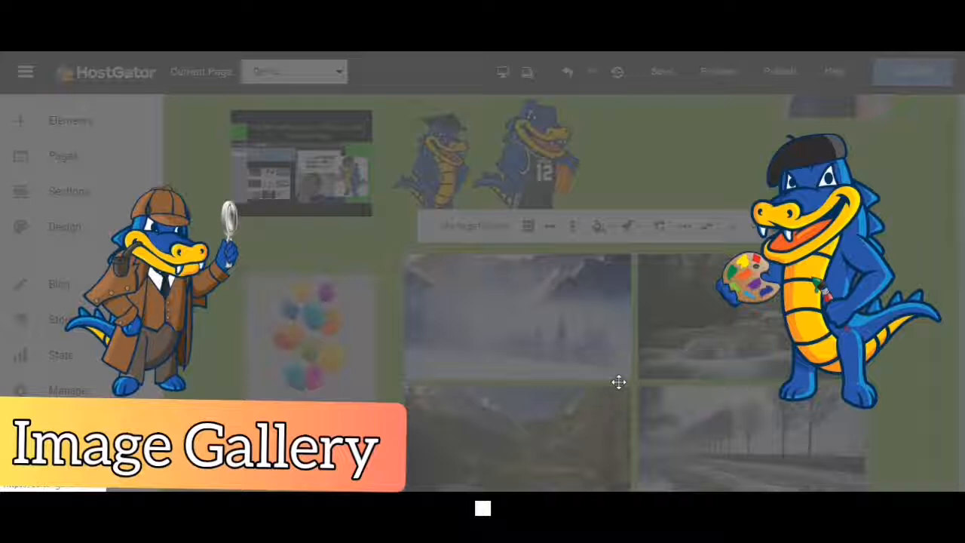
Step: Choose Add images (not Instagram) as the gallery source and confirm with OK
left_click(619, 383)
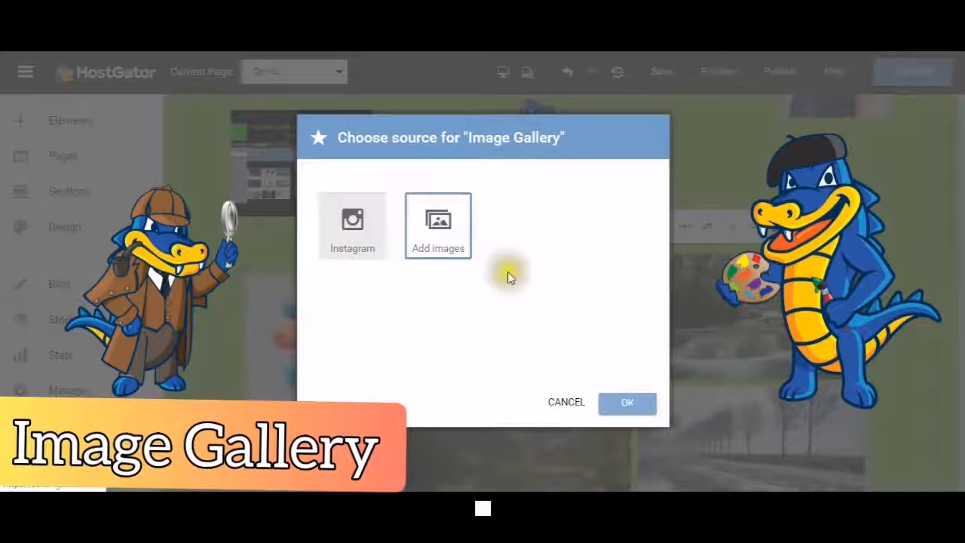
mouse_move(438, 226)
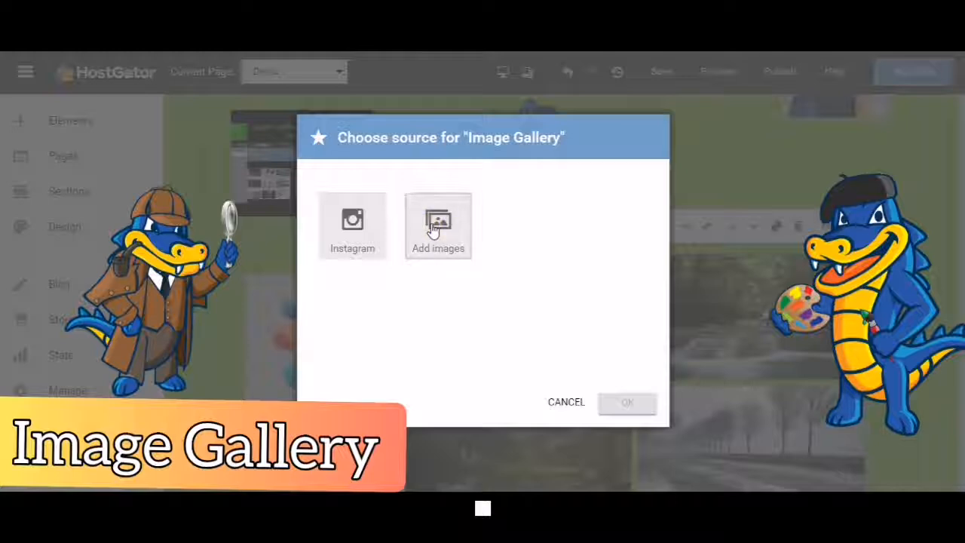
mouse_move(437, 226)
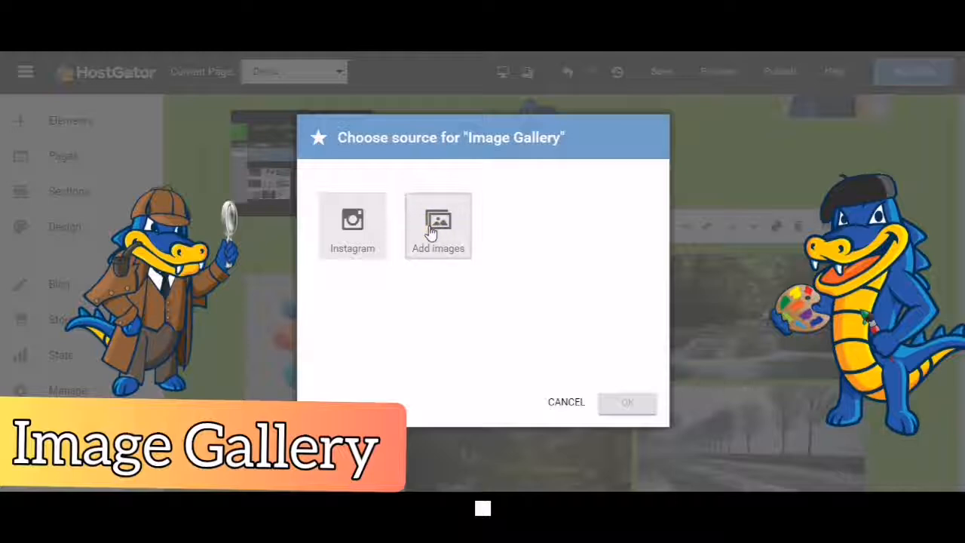
mouse_move(430, 367)
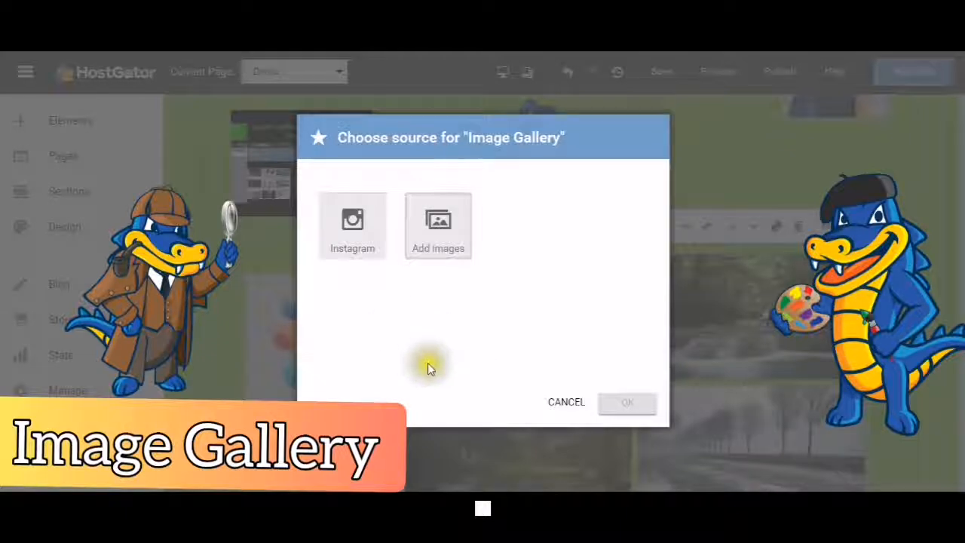
mouse_move(400, 254)
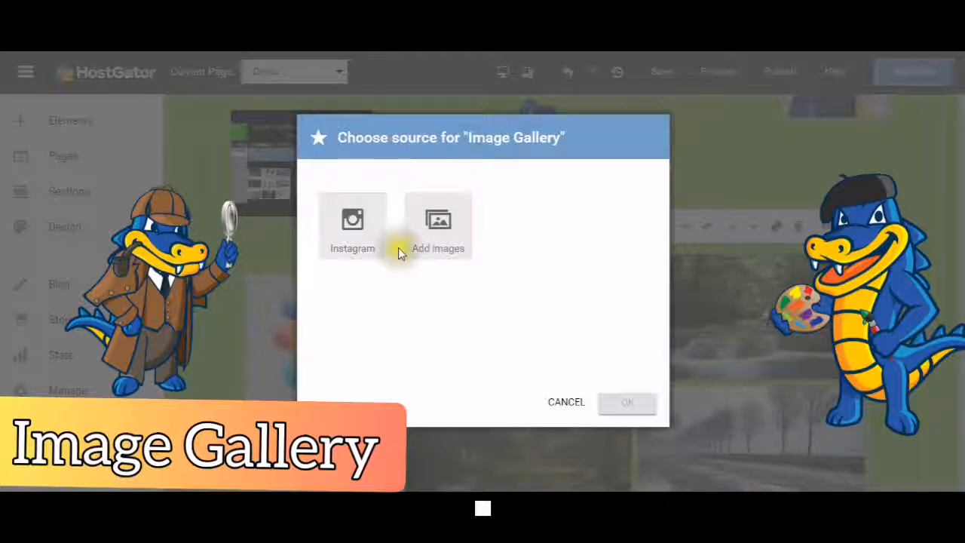
mouse_move(498, 137)
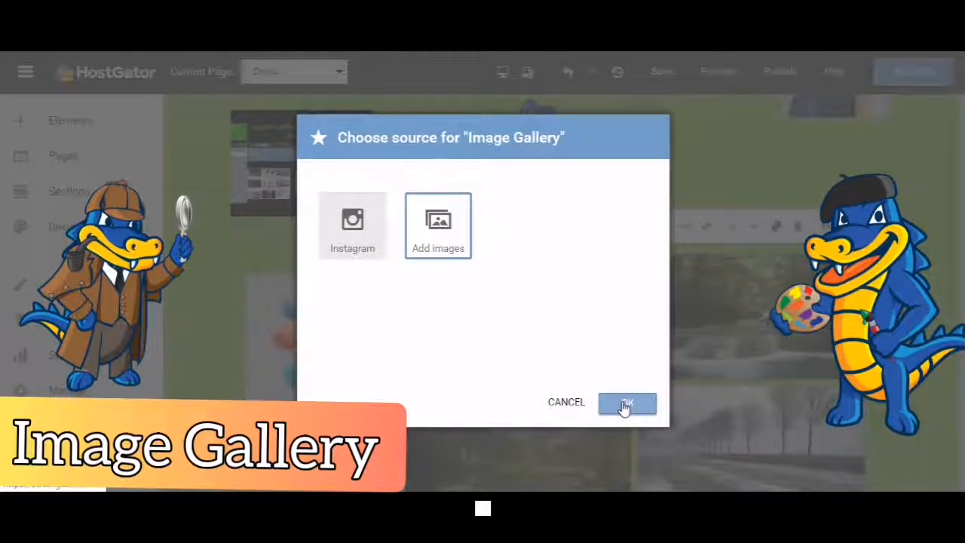
left_click(627, 402)
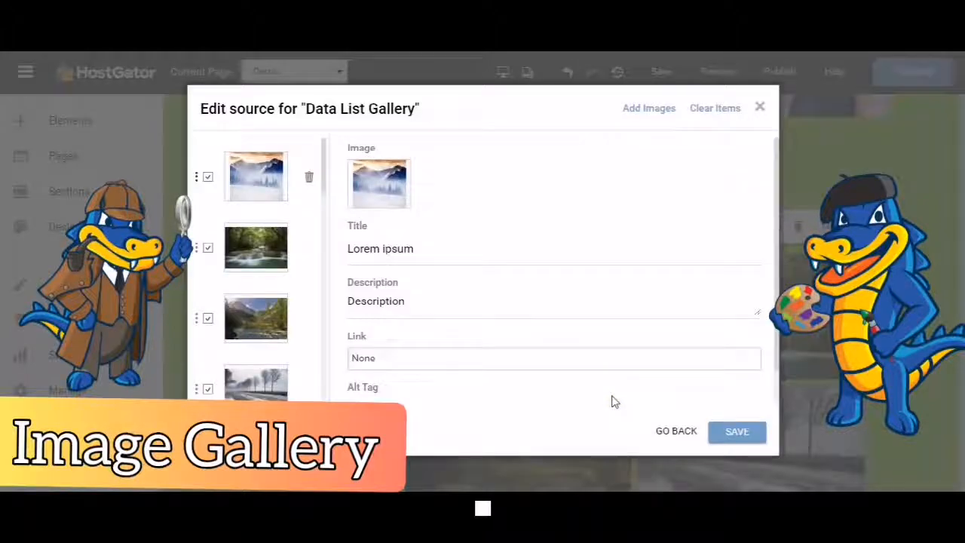
mouse_move(314, 147)
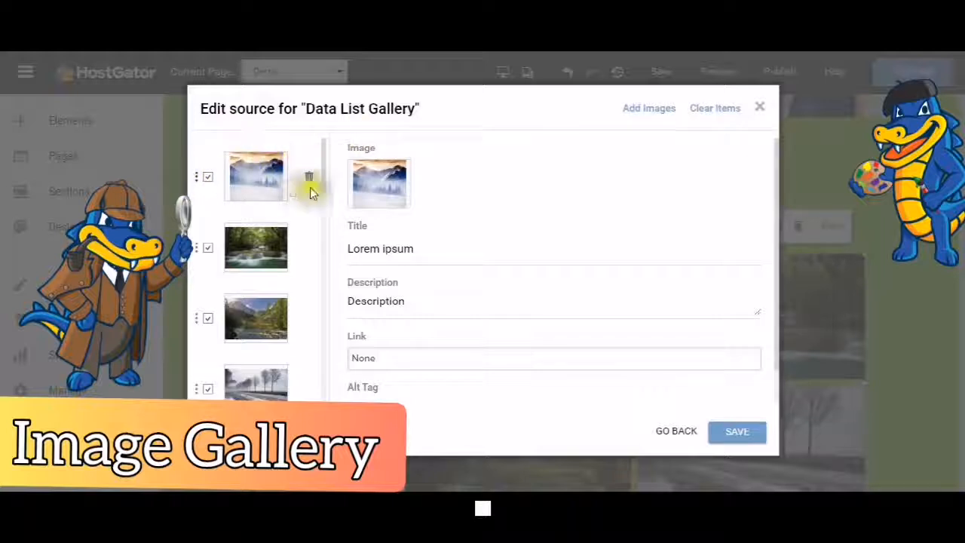
mouse_move(217, 149)
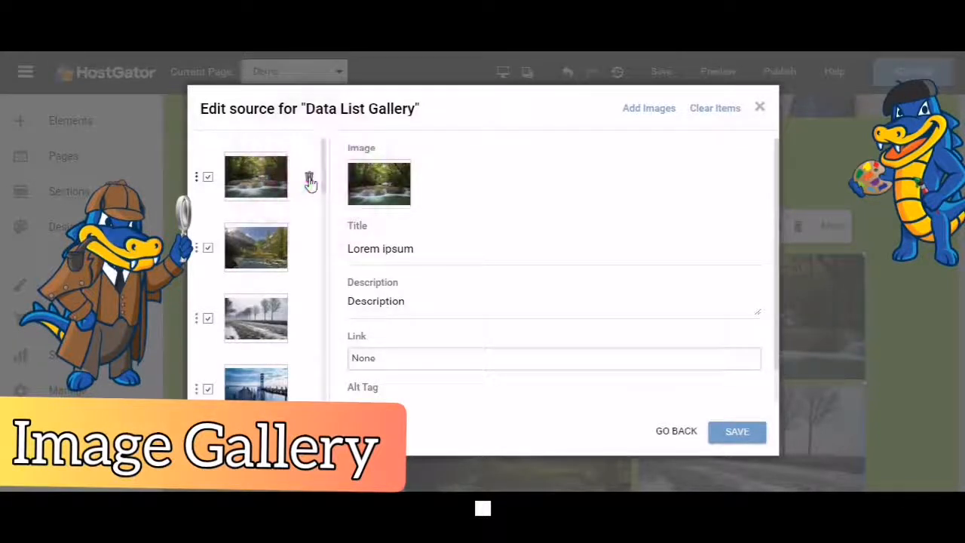
Step: Delete the remaining placeholder landscape photos so the gallery item list is empty
left_click(309, 177)
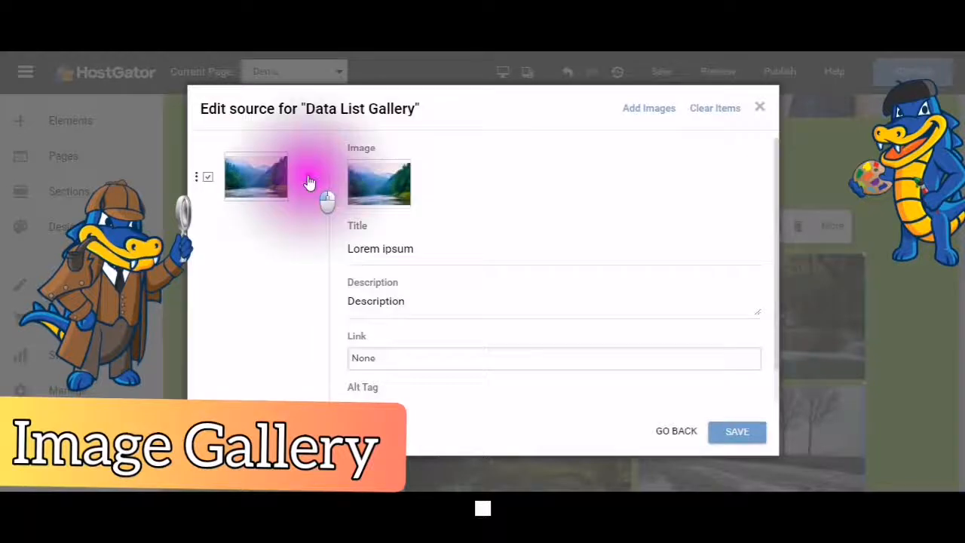
left_click(714, 108)
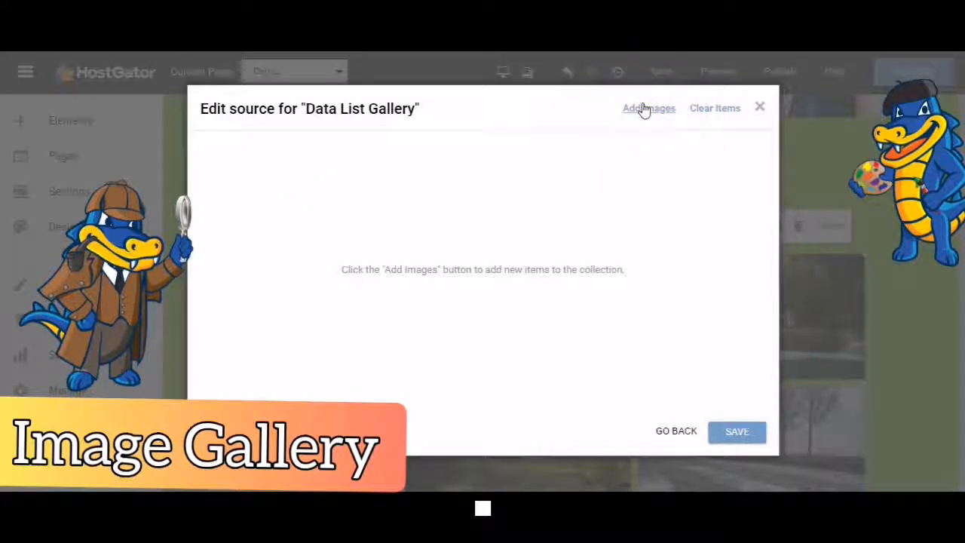
Step: Add the diy-affiliate-download, graduate gator and other gator images from My Images and place them in the gallery
left_click(649, 109)
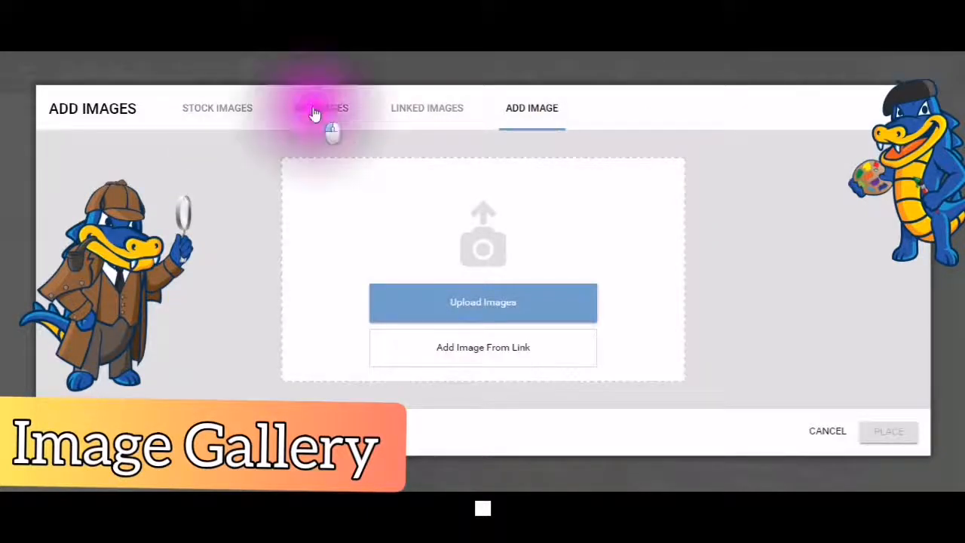
left_click(323, 108)
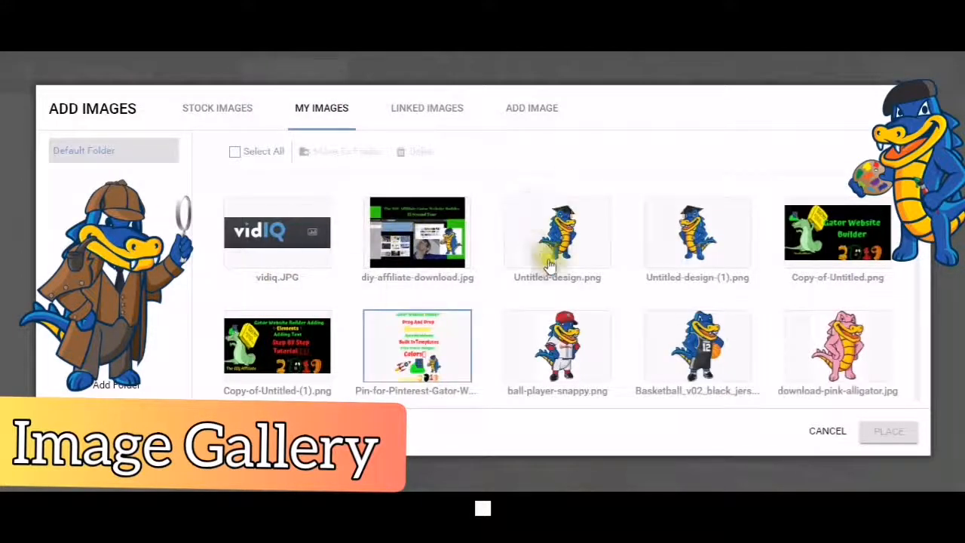
left_click(558, 232)
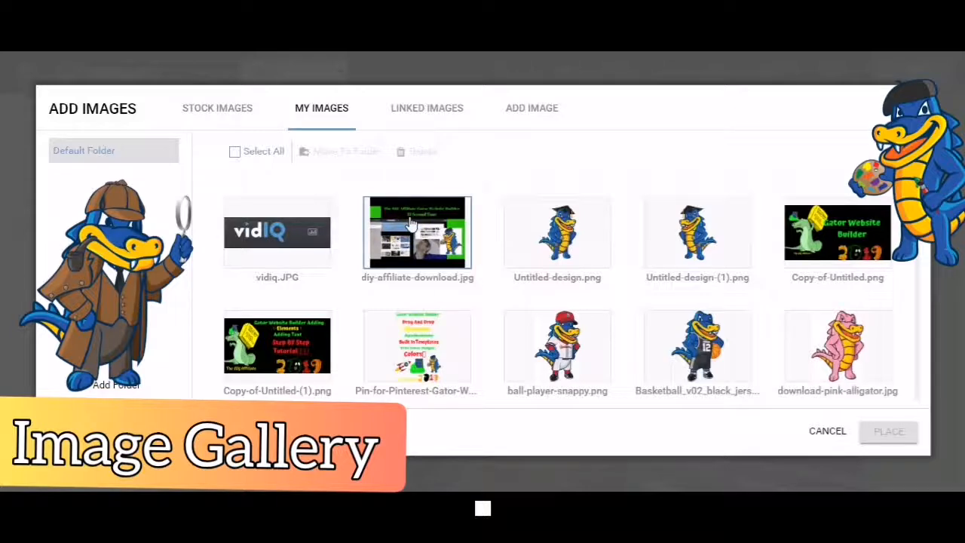
left_click(416, 233)
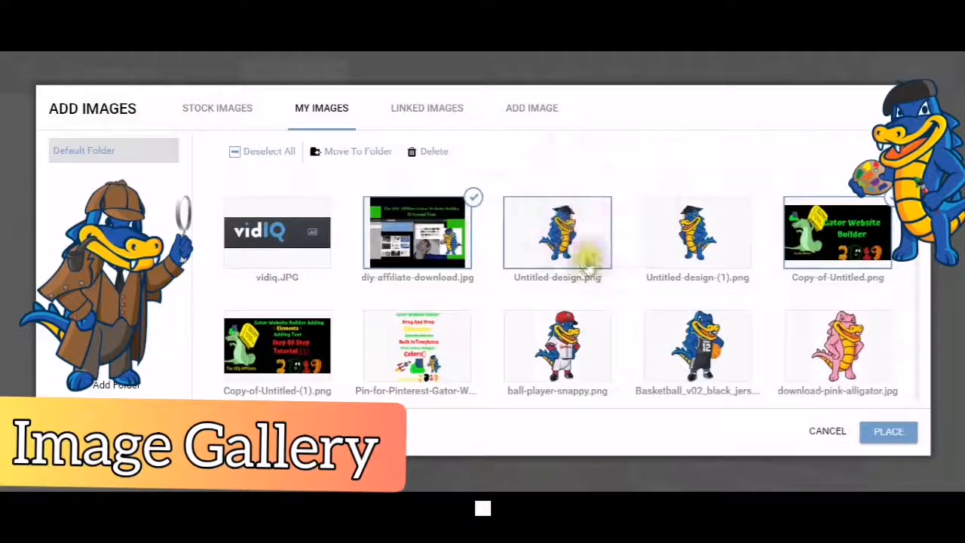
left_click(558, 232)
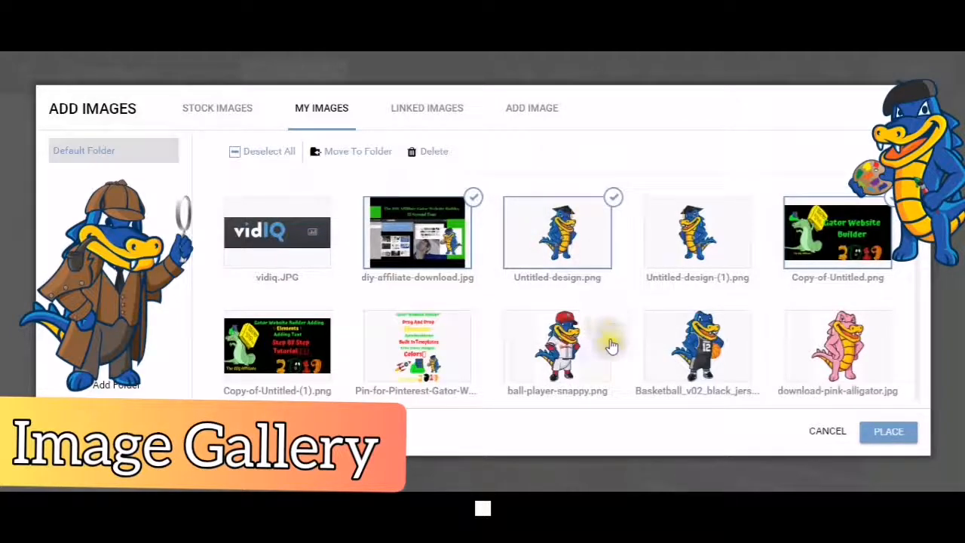
left_click(559, 345)
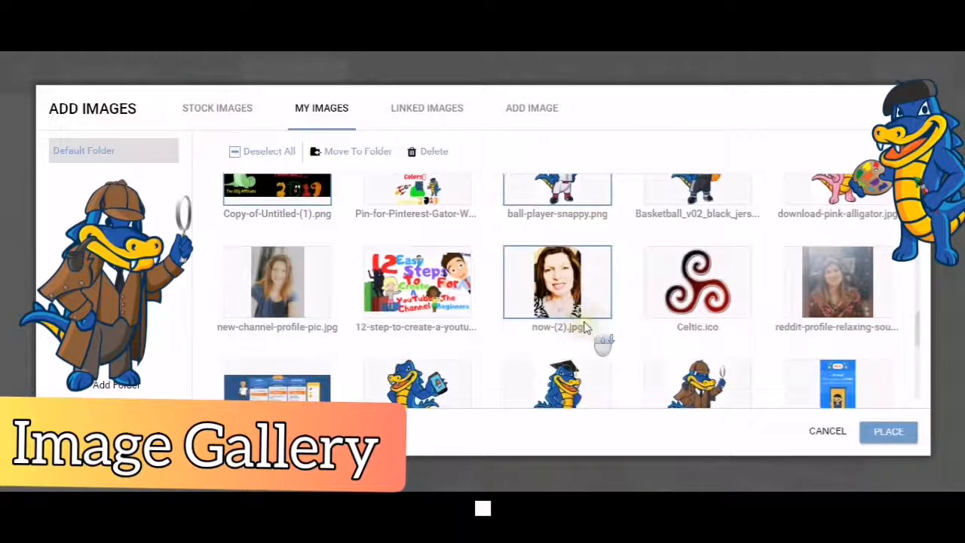
scroll("down", 3)
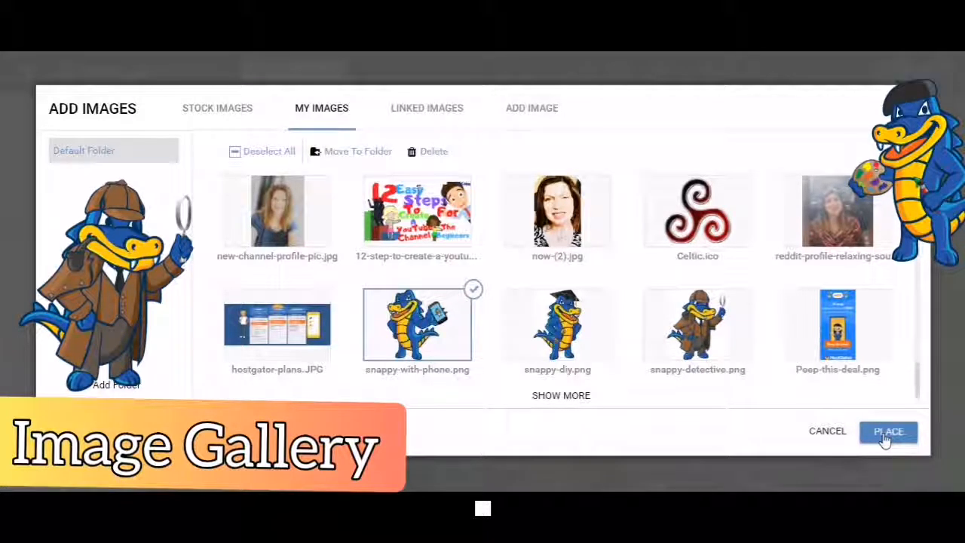
left_click(888, 432)
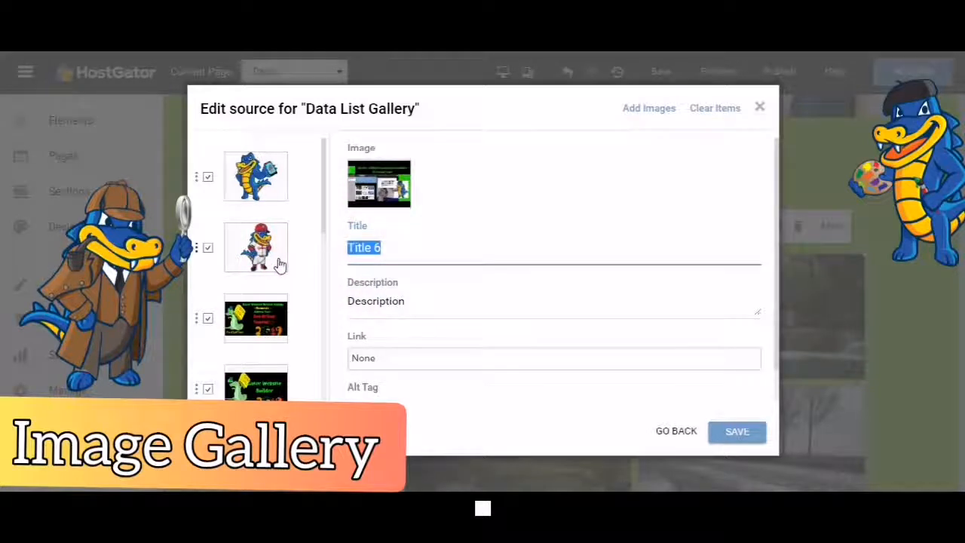
Step: Title the item 'Gator Website Builder', copy it into a 15 Second Tour description, and reach Attach Link
type("Gator Webs")
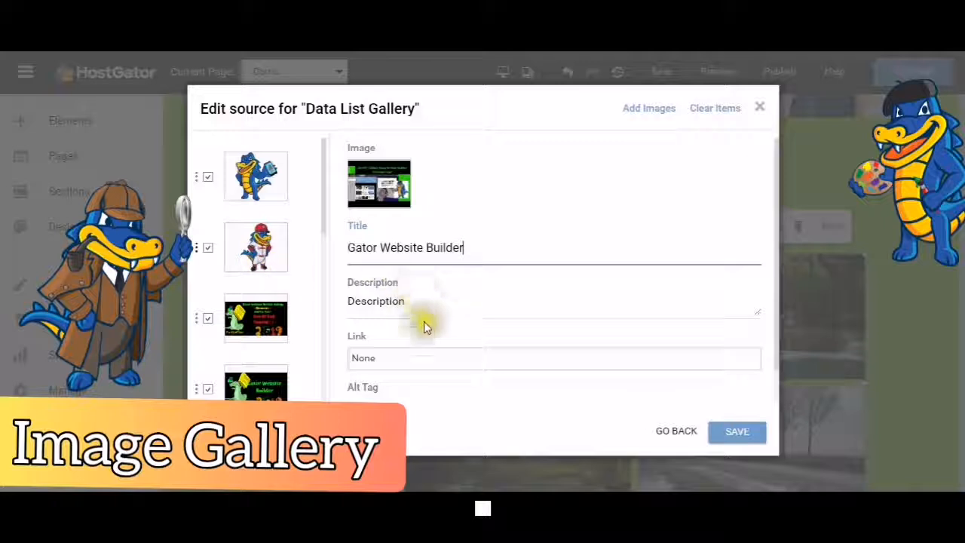
left_click(415, 301)
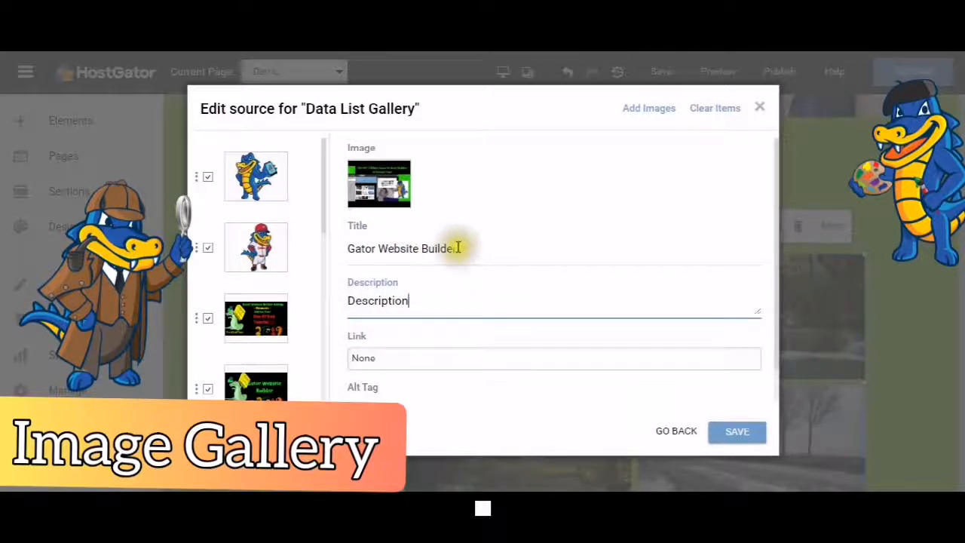
double_click(400, 247)
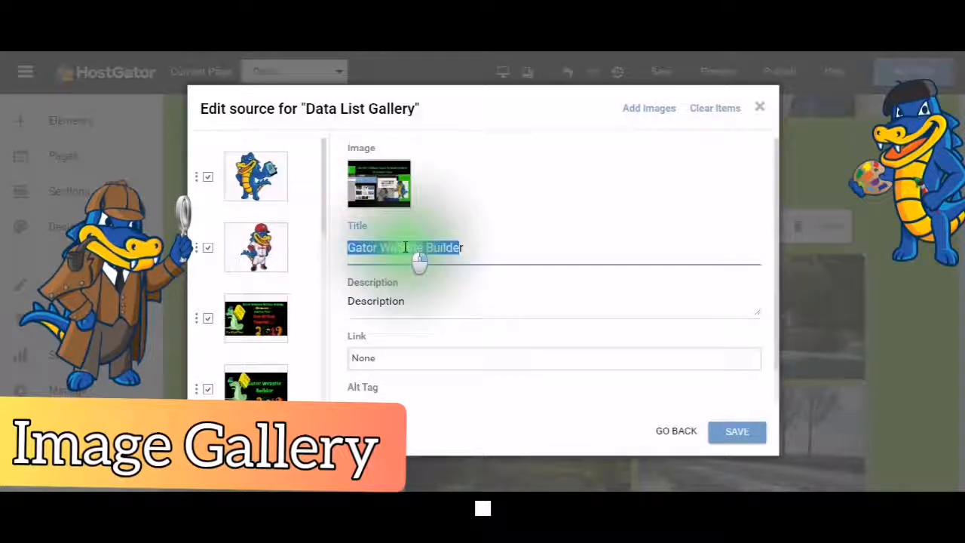
right_click(404, 248)
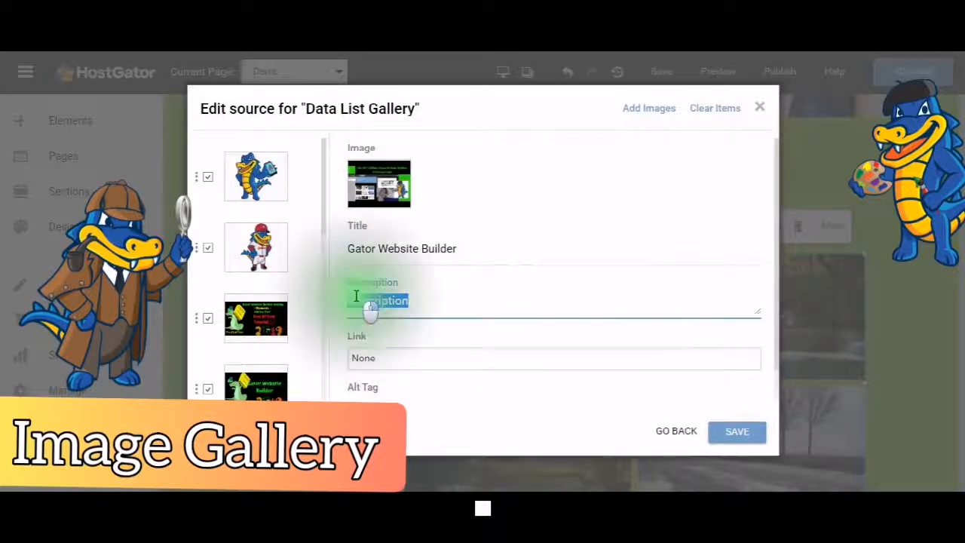
right_click(377, 300)
type("Gator Website Builder 15 Second Tour")
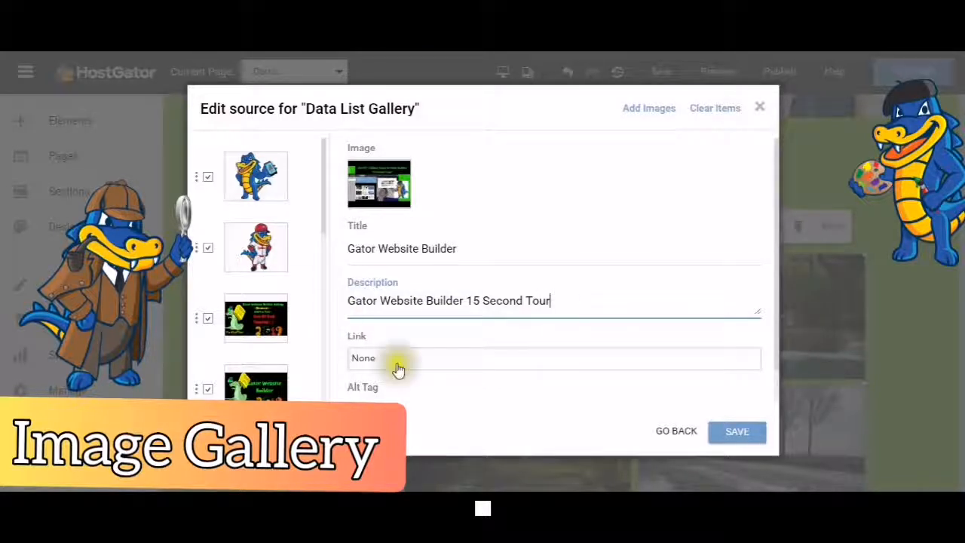
left_click(362, 358)
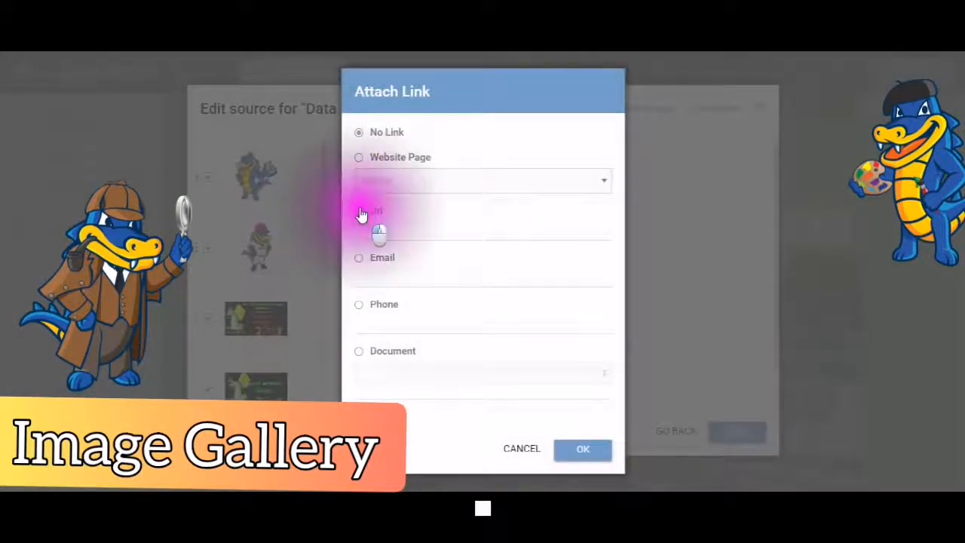
Step: Compare Website Page, Url, Email and Phone link types, then attach an Email link with the-diy-affiliate address
left_click(359, 211)
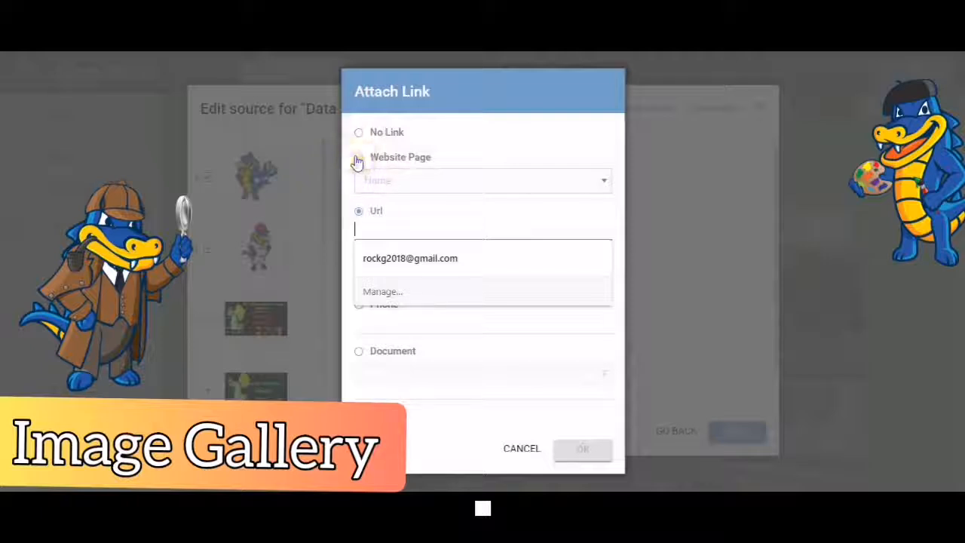
left_click(359, 157)
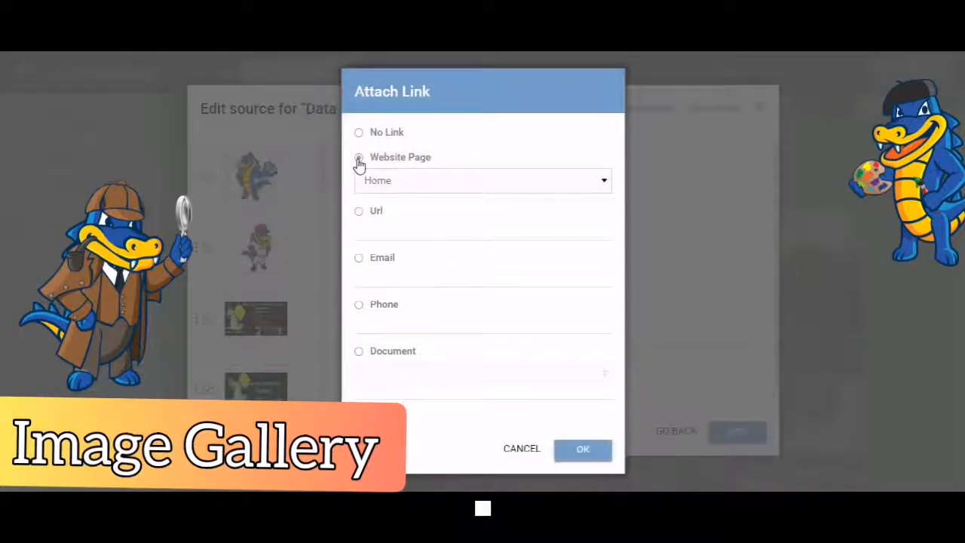
left_click(359, 157)
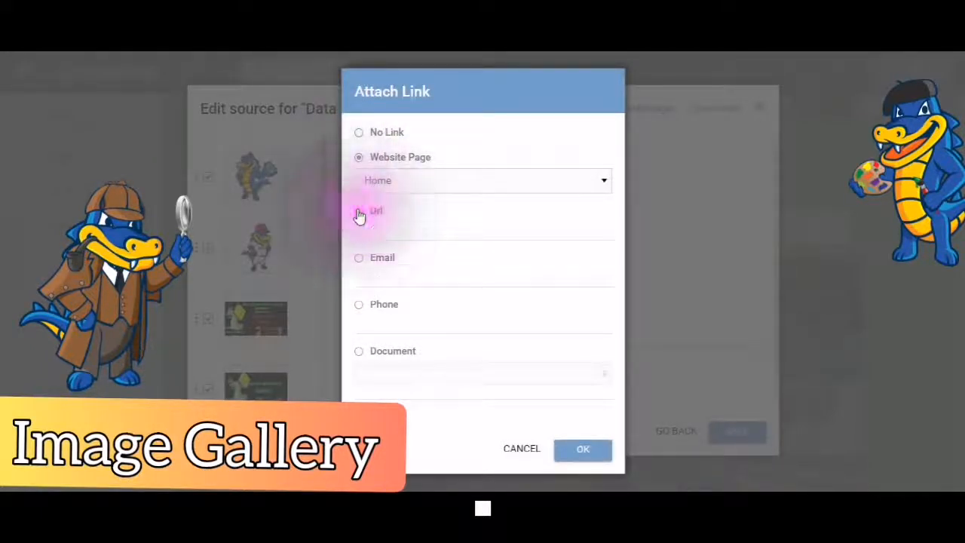
left_click(359, 212)
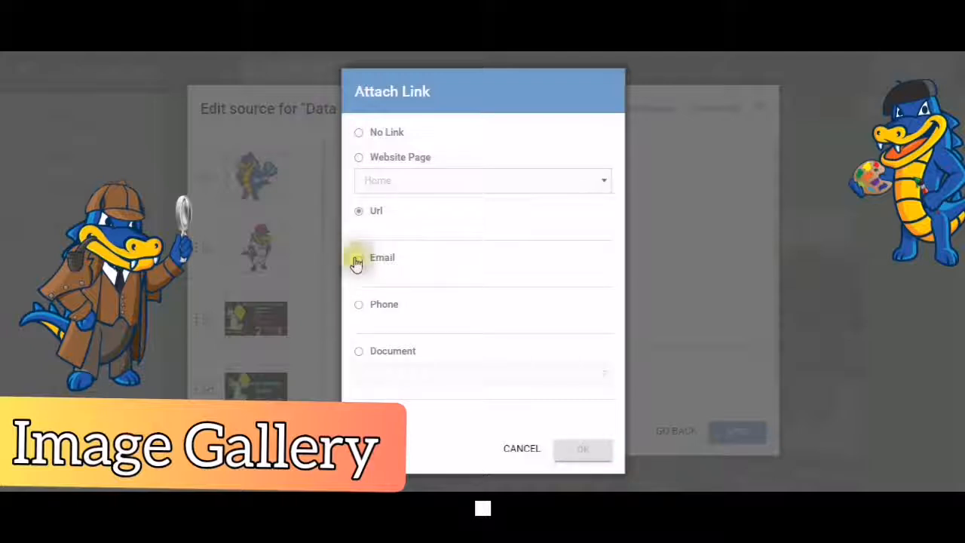
left_click(359, 257)
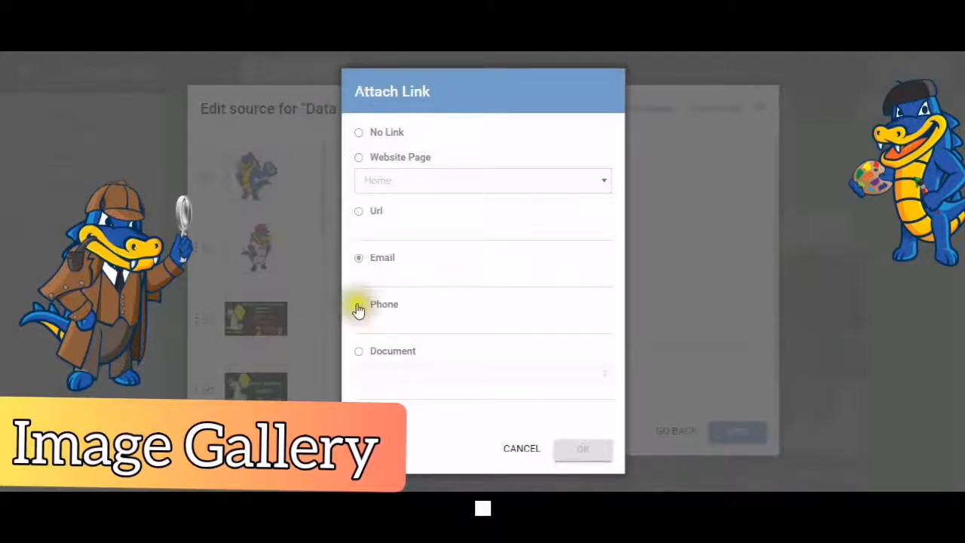
left_click(359, 304)
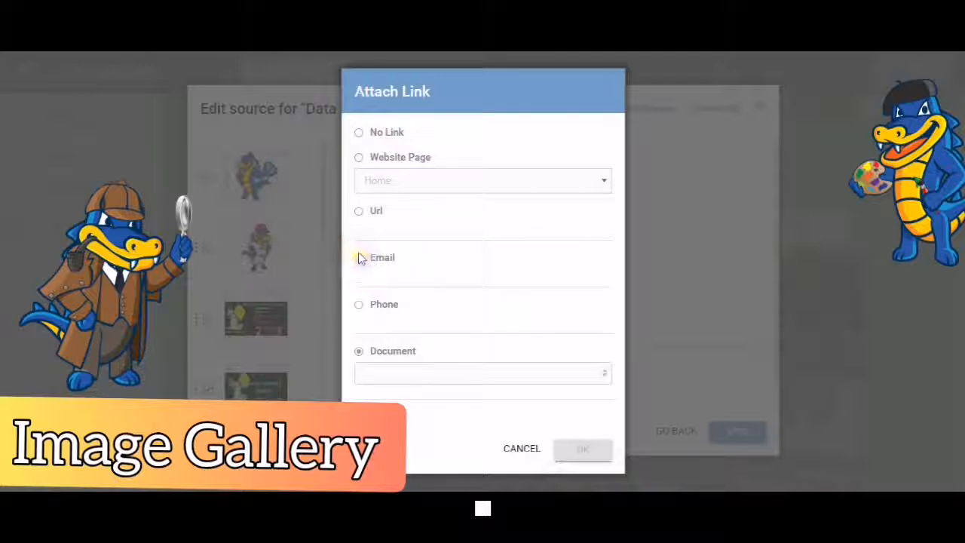
left_click(359, 258)
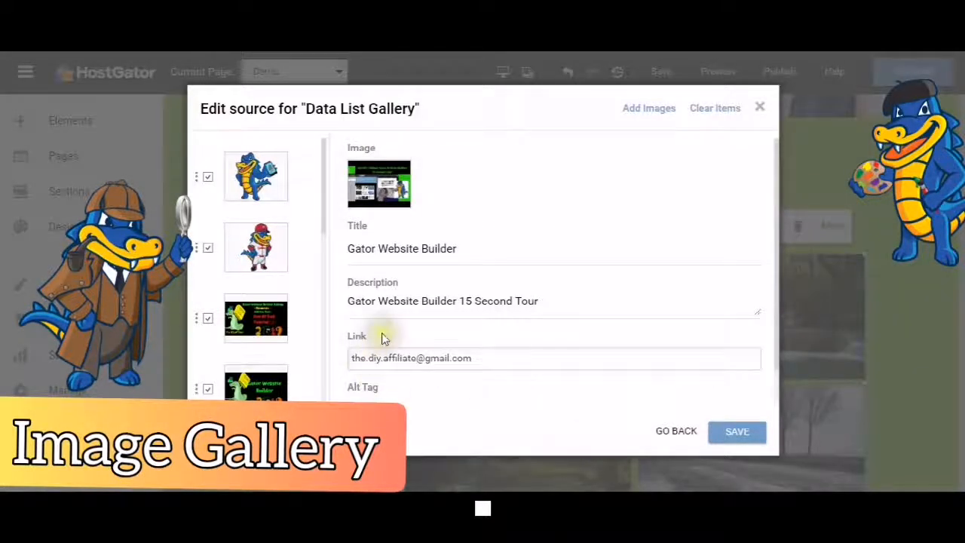
mouse_move(365, 392)
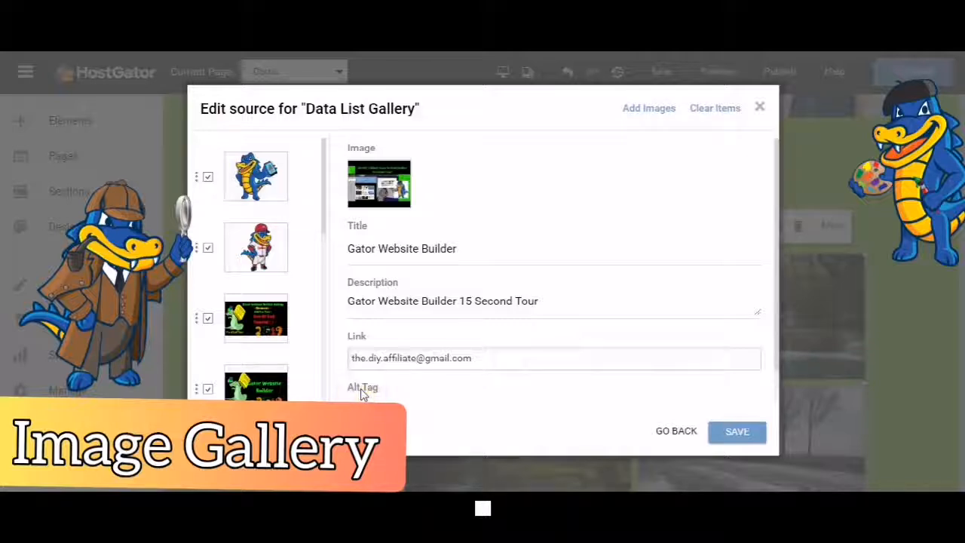
mouse_move(555, 353)
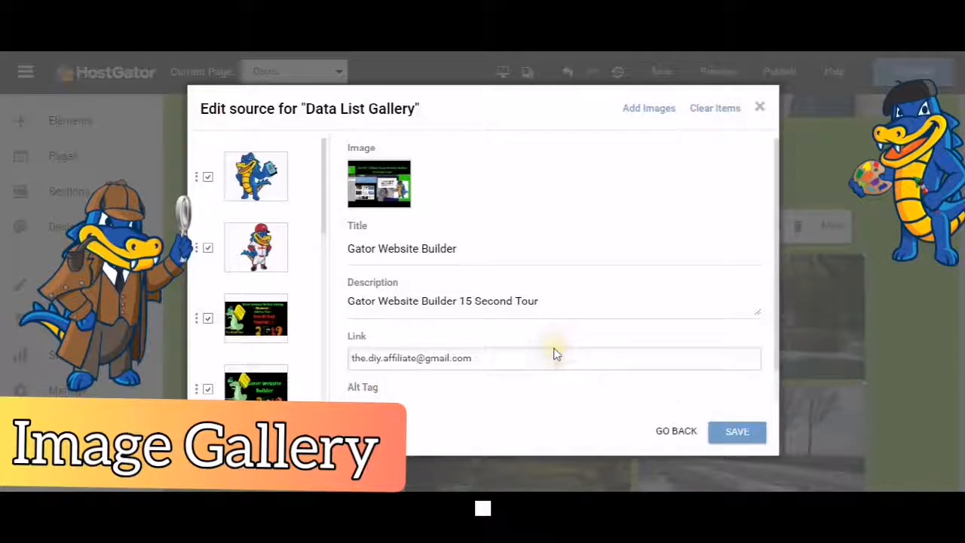
Step: Set the item's alt tag to 'Gator Website Builder' and save the gallery details
scroll("down", 3)
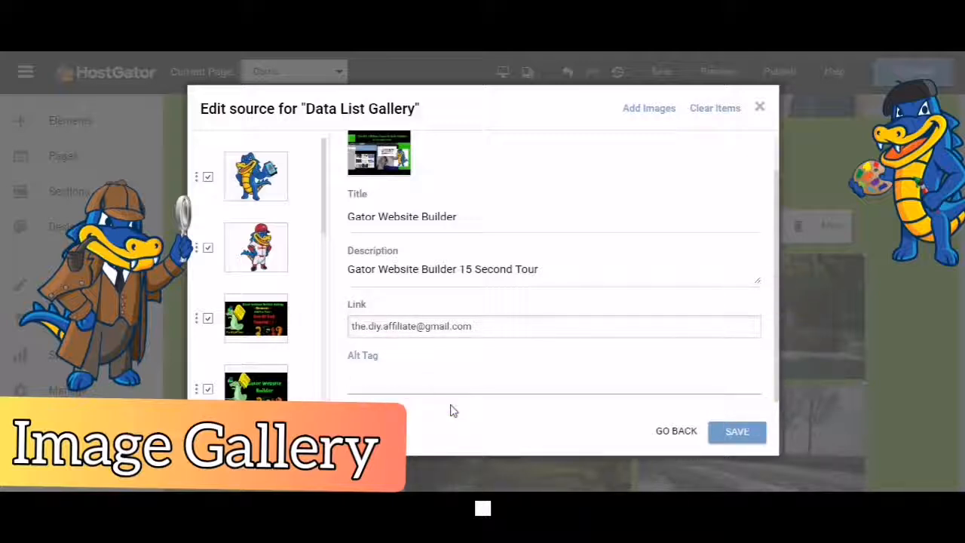
left_click(452, 377)
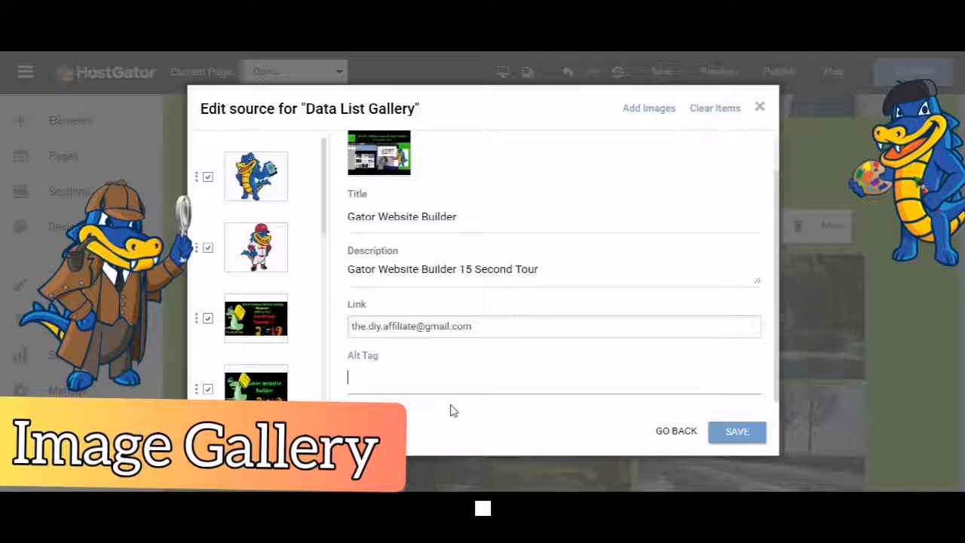
type("Gator Website Builder")
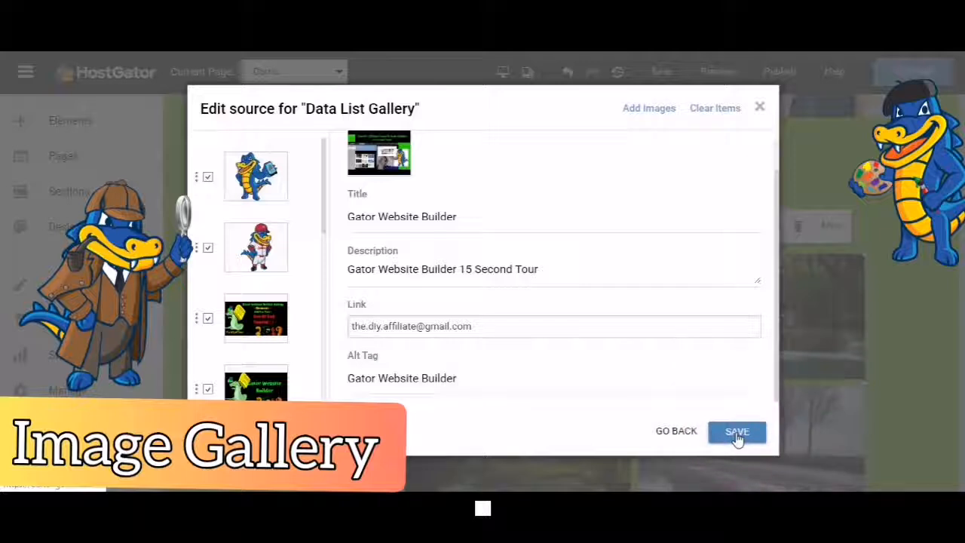
left_click(736, 432)
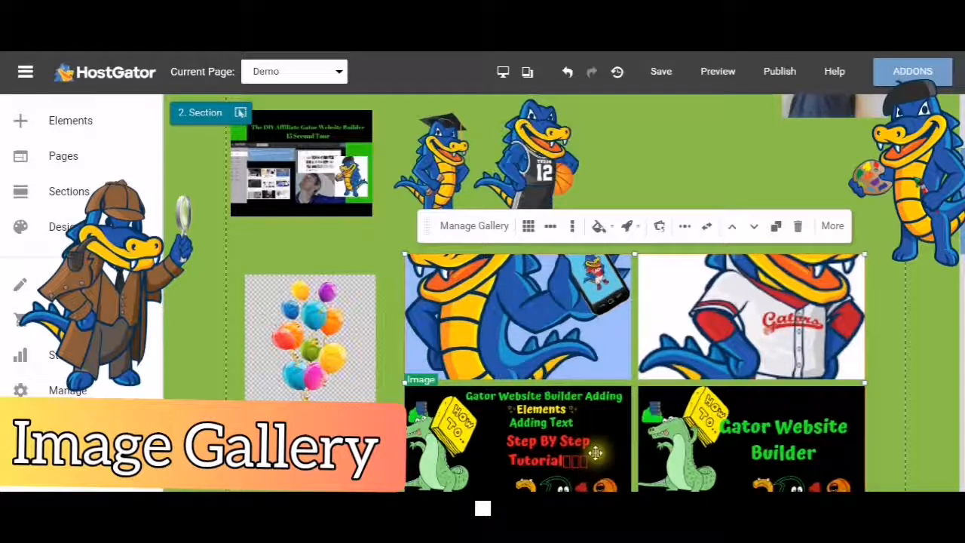
scroll("down", 3)
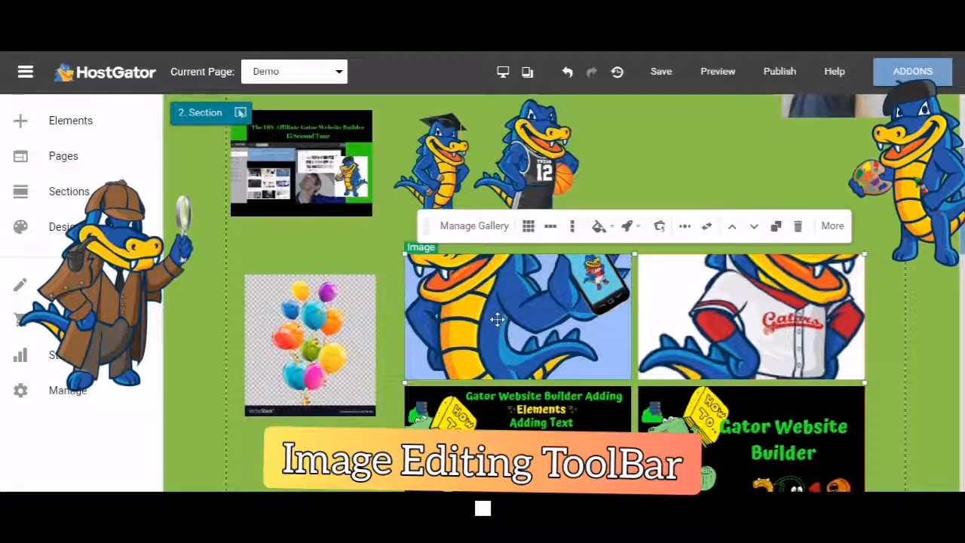
mouse_move(476, 295)
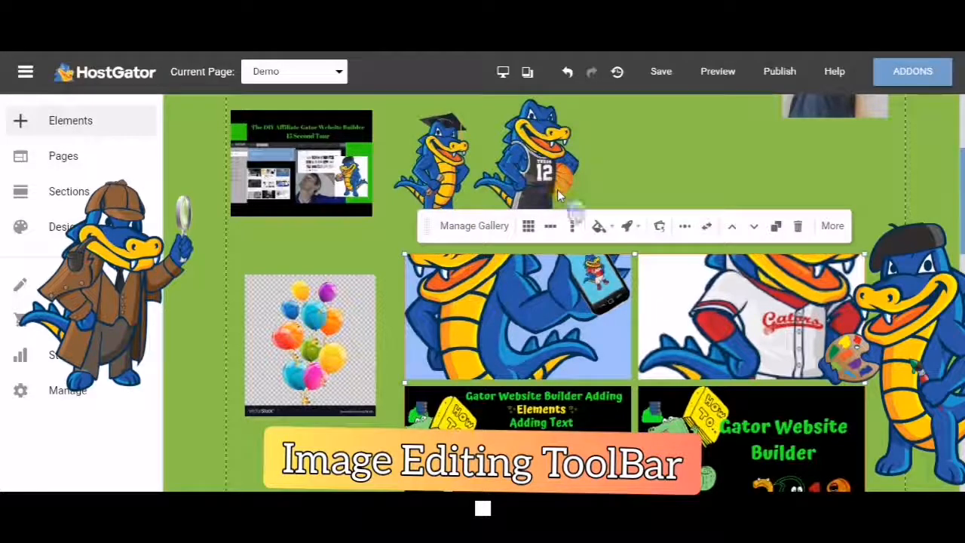
scroll("up", 3)
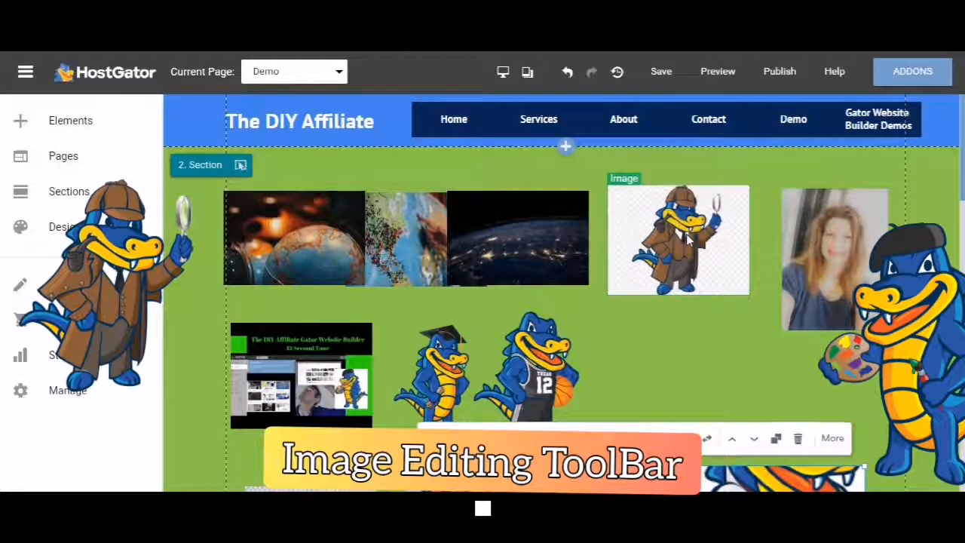
Step: Select the detective gator image and bring up its Attach Link dialog (No Link)
left_click(678, 240)
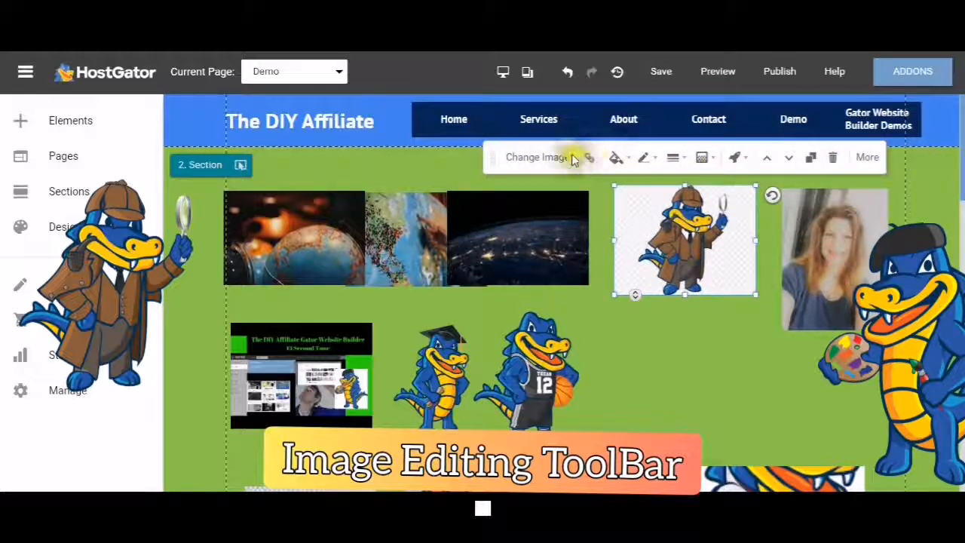
mouse_move(588, 157)
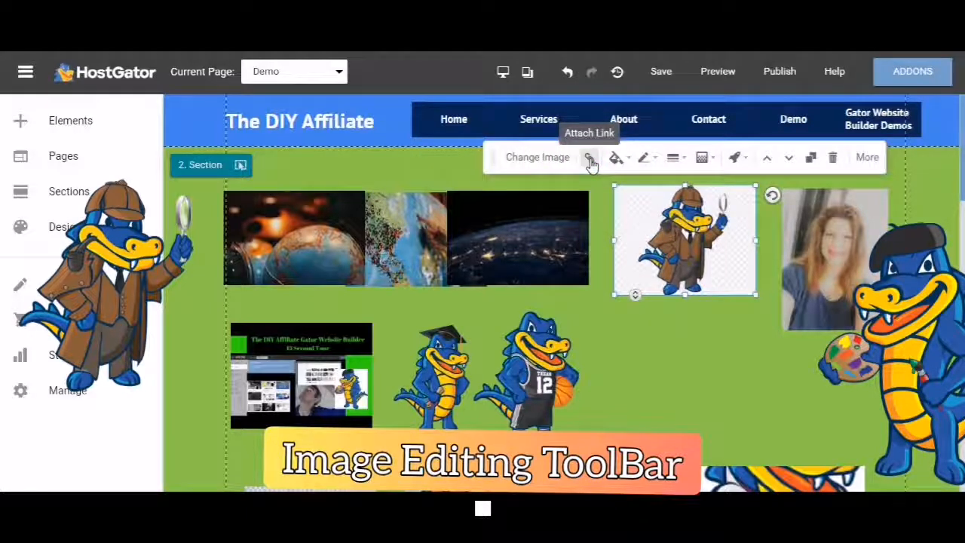
left_click(591, 157)
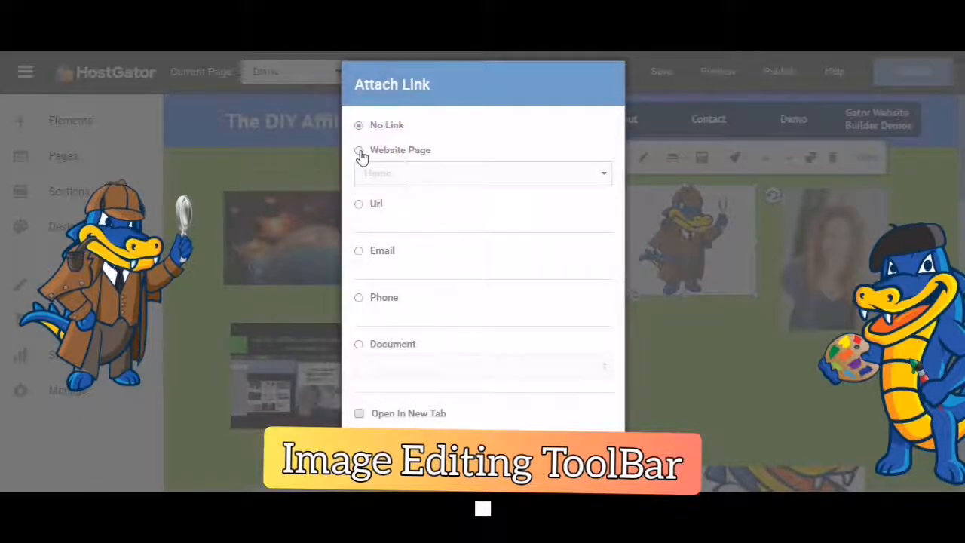
left_click(359, 149)
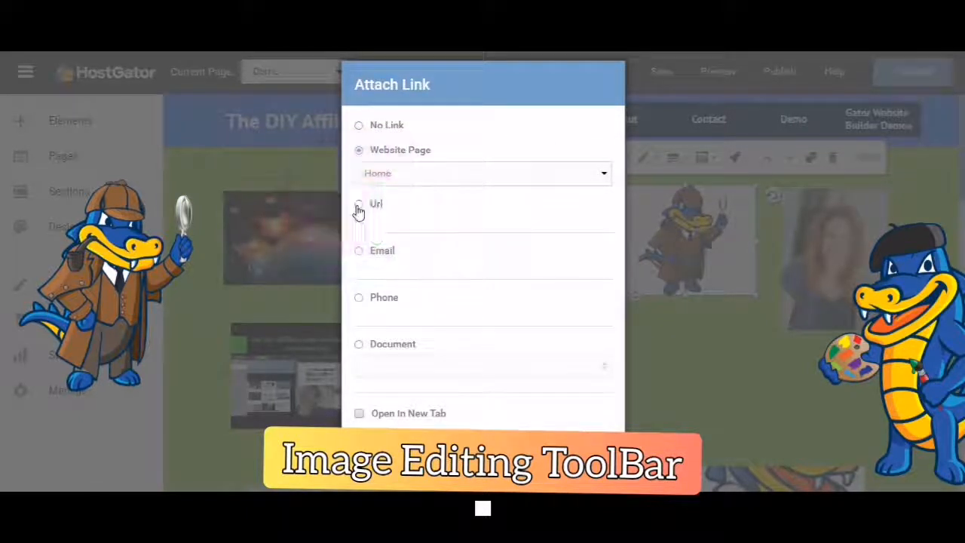
left_click(359, 204)
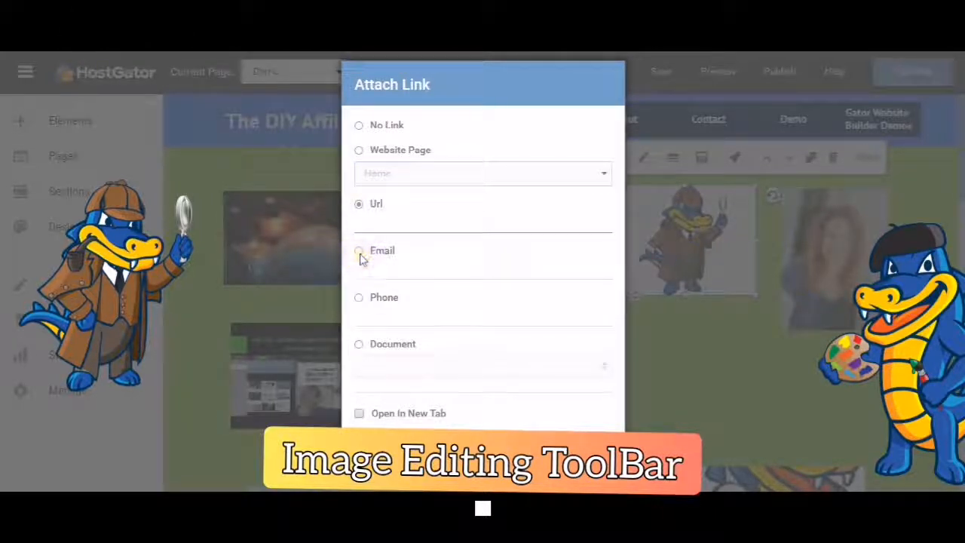
left_click(359, 250)
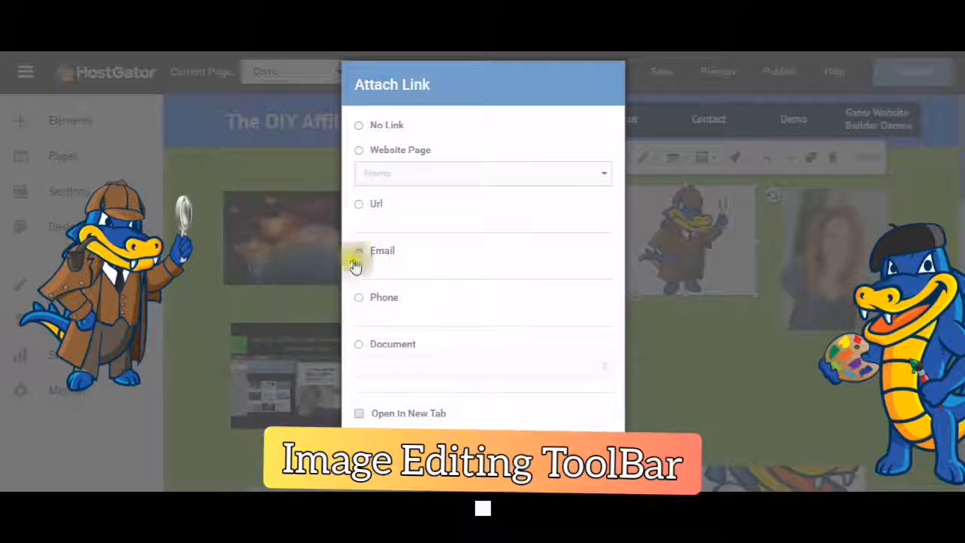
left_click(359, 298)
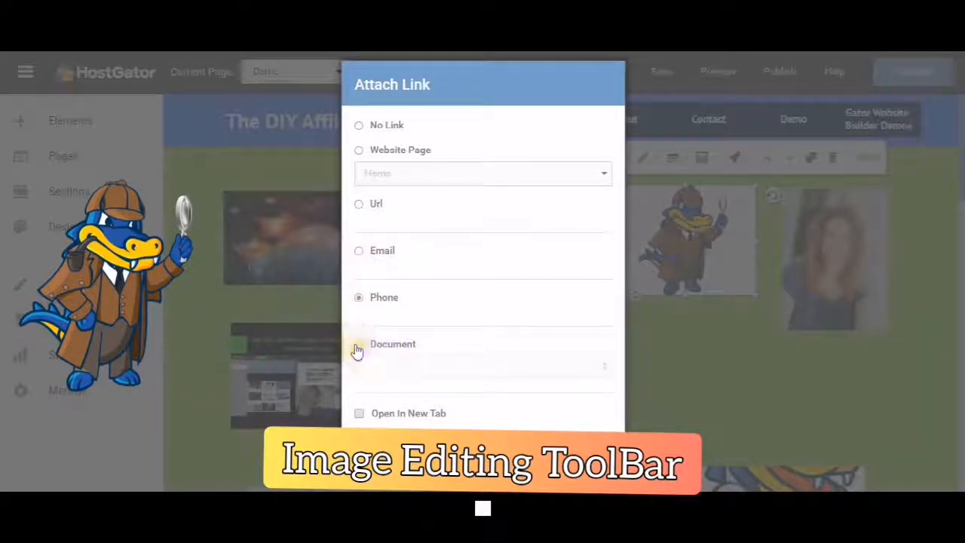
left_click(359, 344)
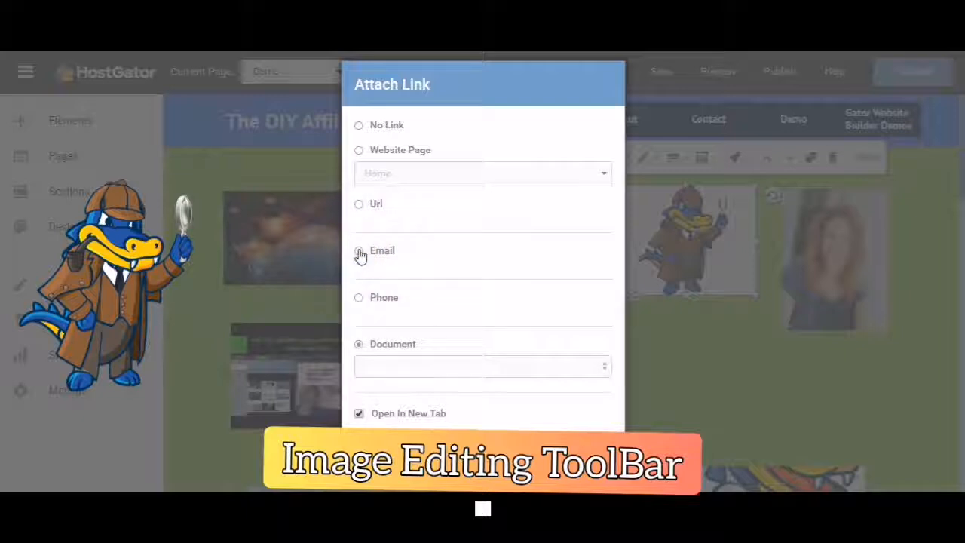
left_click(359, 250)
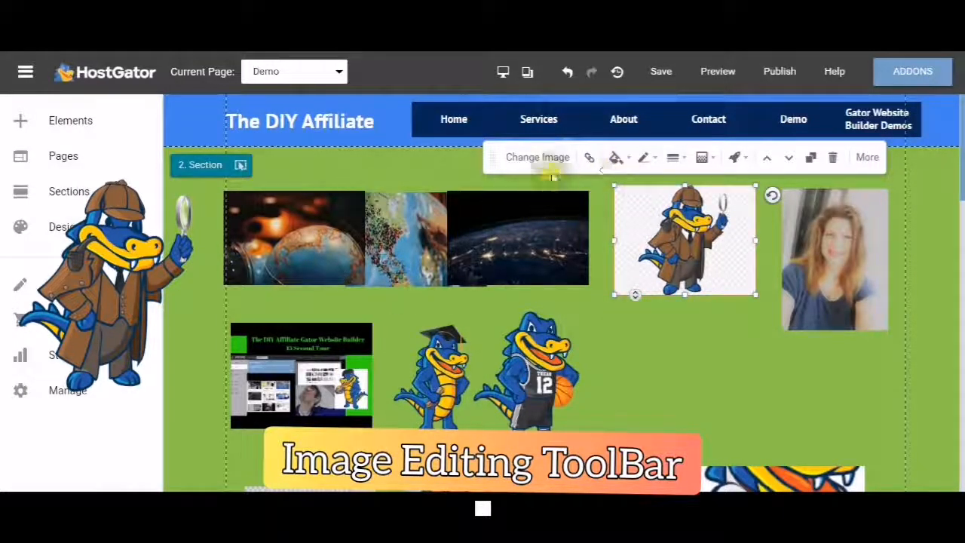
mouse_move(616, 157)
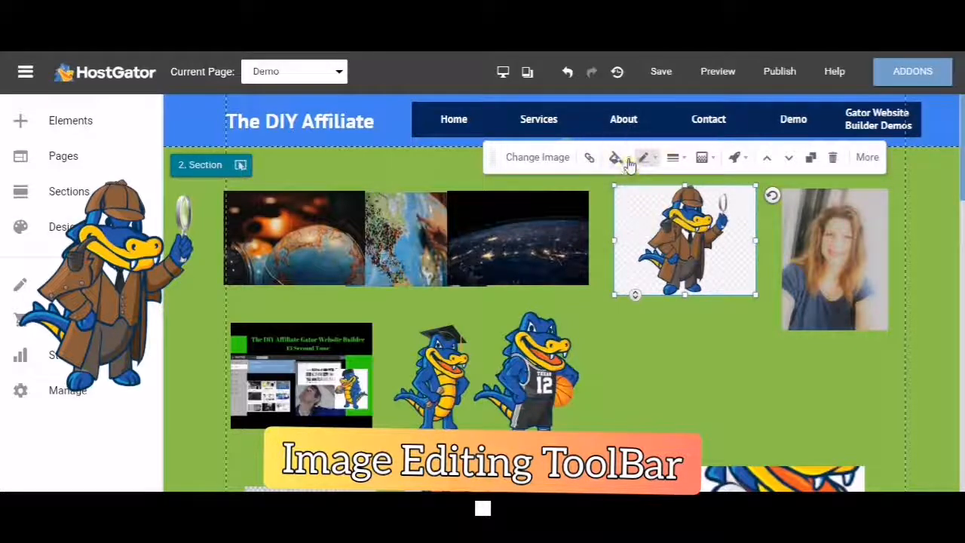
mouse_move(616, 156)
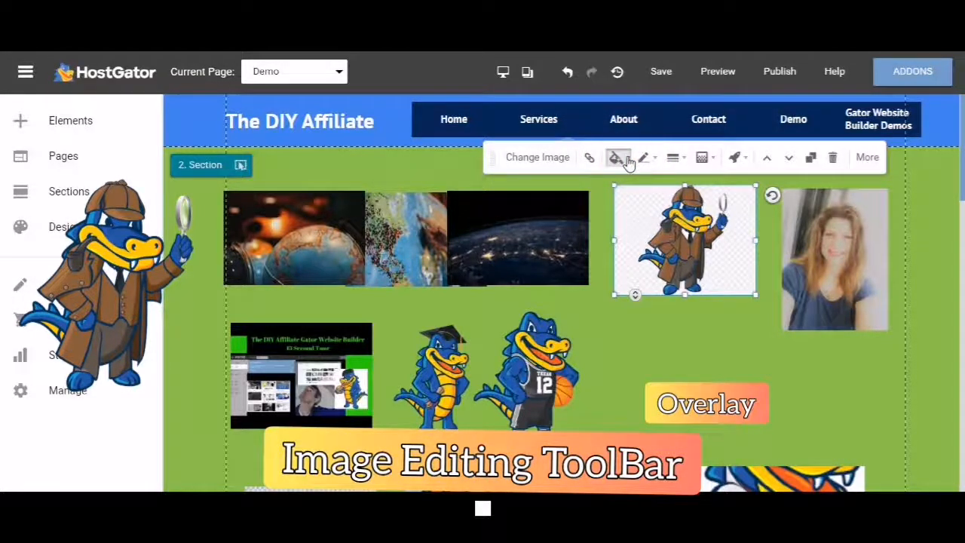
Step: Apply a translucent purple overlay (#7A41EE) to the detective gator image
left_click(616, 157)
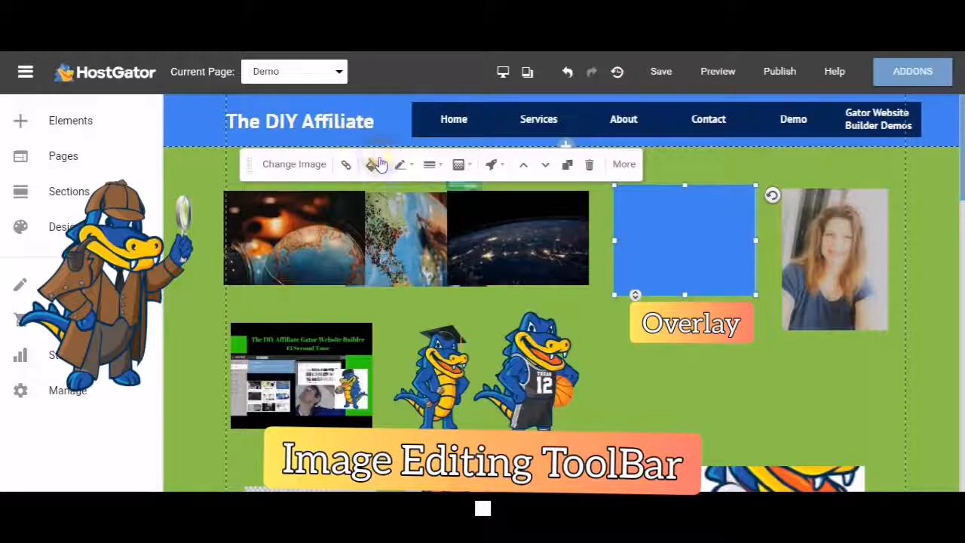
left_click(371, 165)
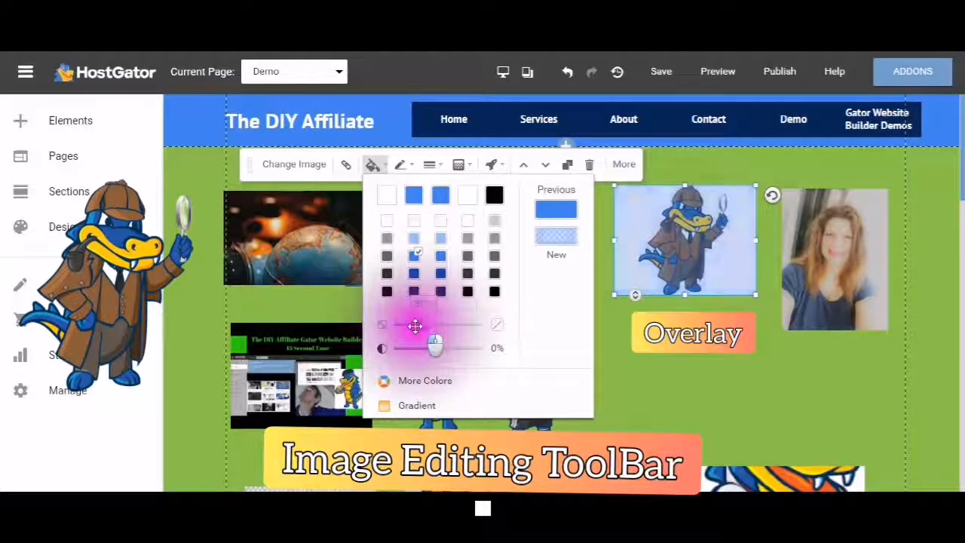
left_click_drag(435, 347, 440, 347)
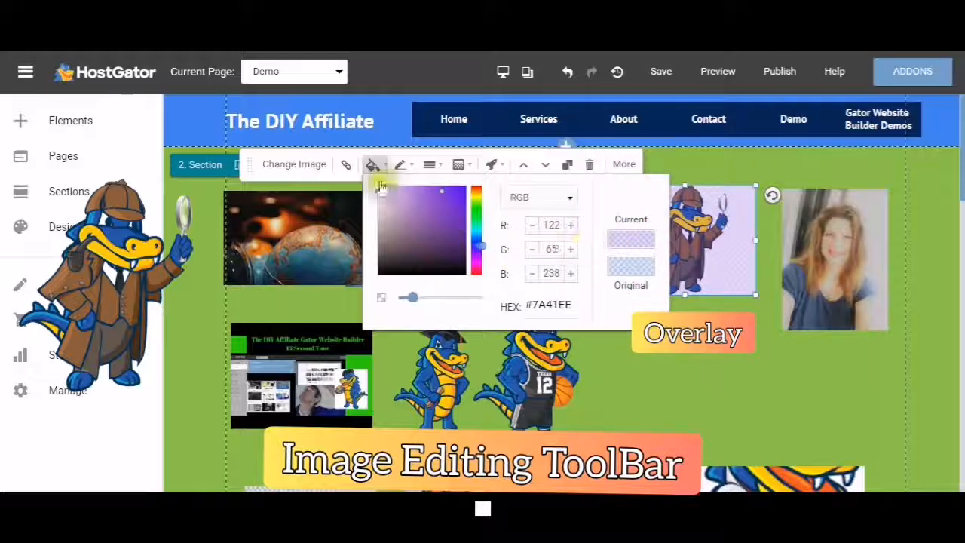
mouse_move(374, 164)
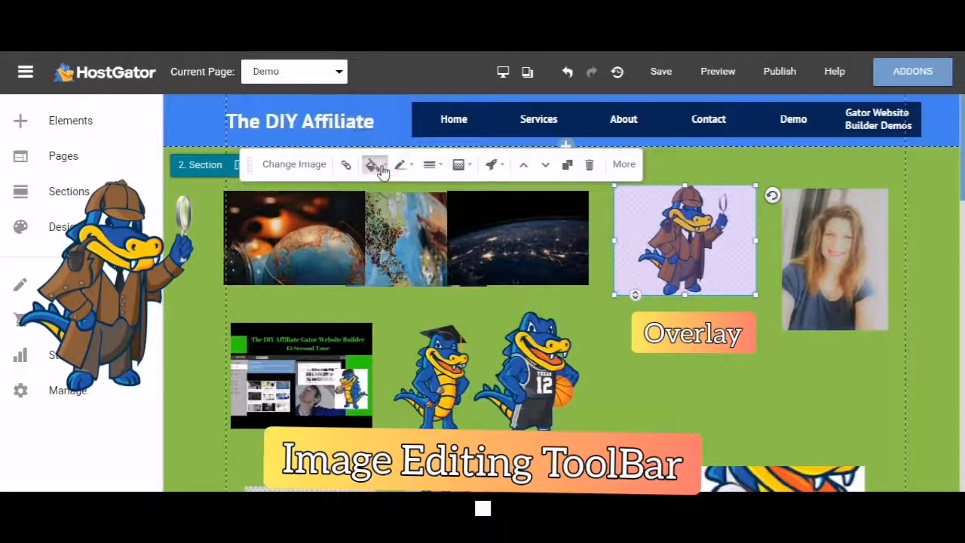
left_click(371, 165)
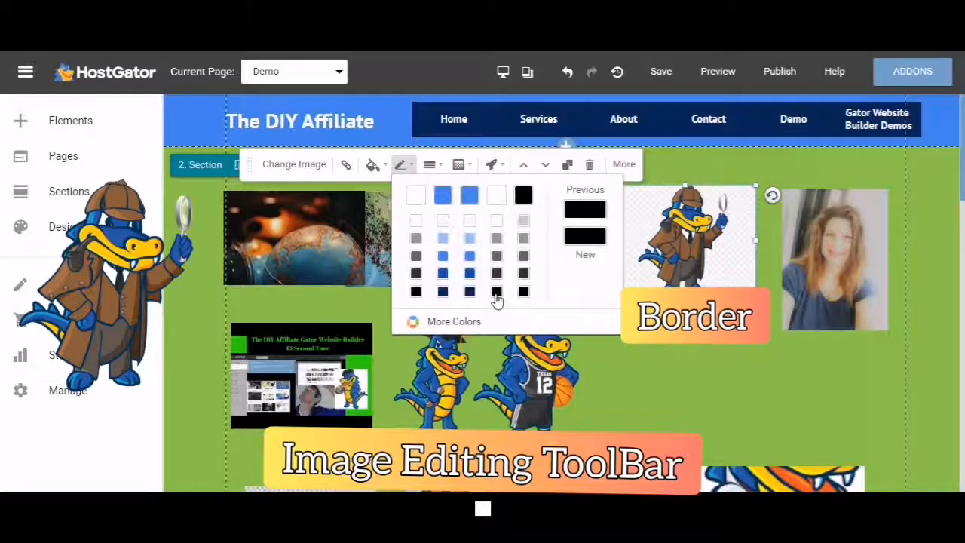
Step: Give the detective gator image a black border and settle its width on thin after testing thicker
left_click(497, 291)
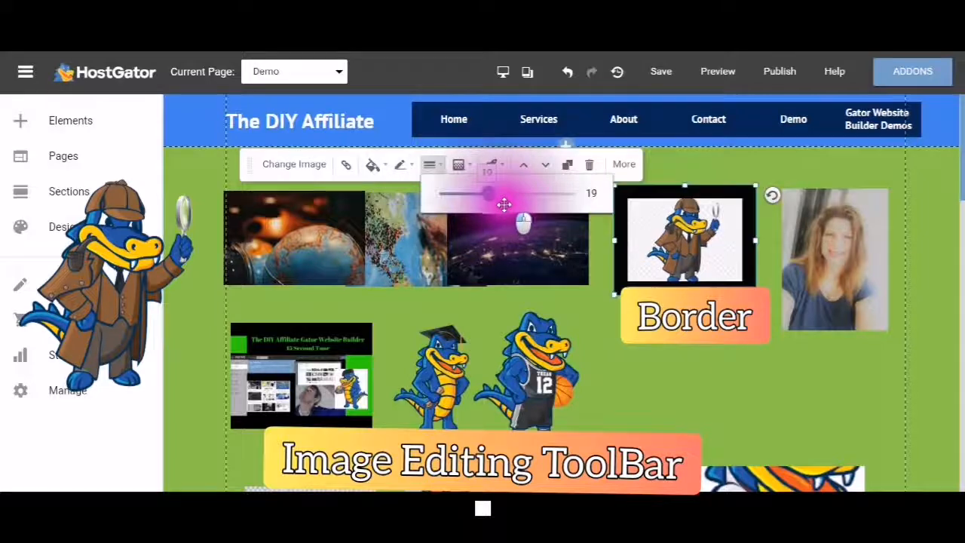
left_click_drag(486, 193, 549, 193)
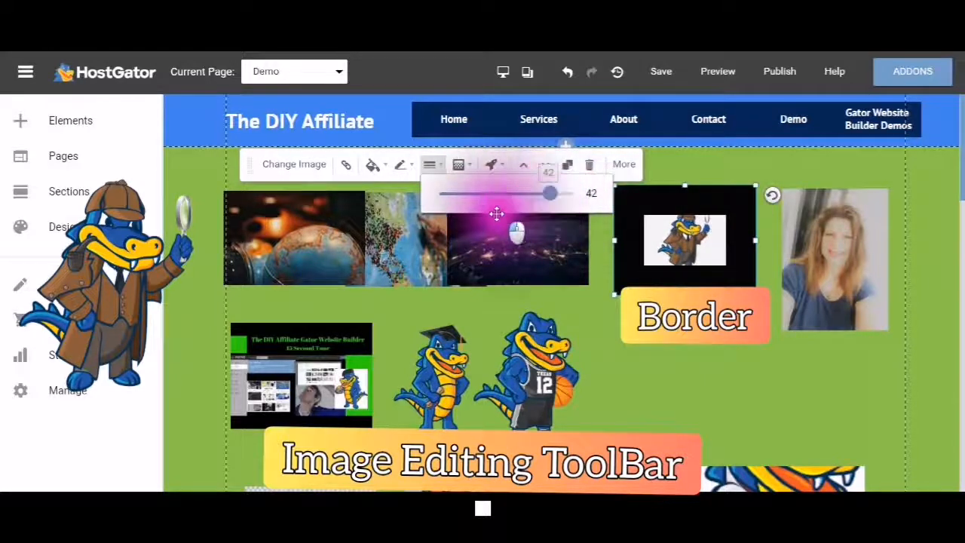
left_click_drag(551, 193, 474, 193)
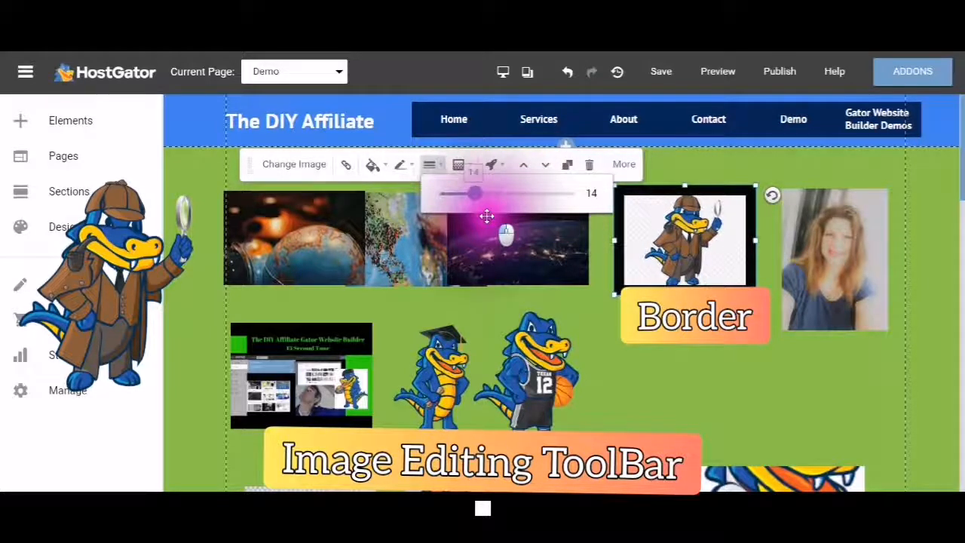
left_click_drag(473, 193, 461, 193)
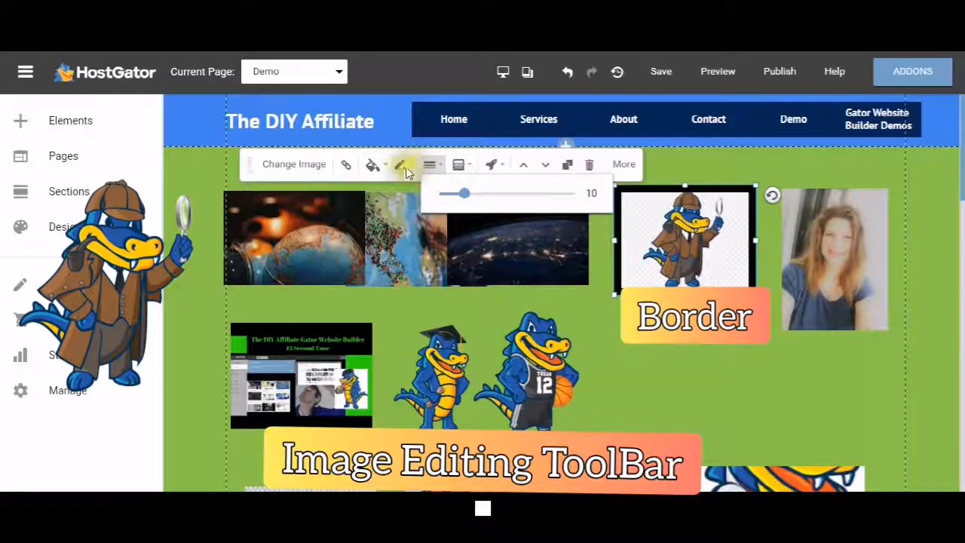
Step: Change the border colour to purple #7C21D0 through the More Colors custom picker
left_click(401, 165)
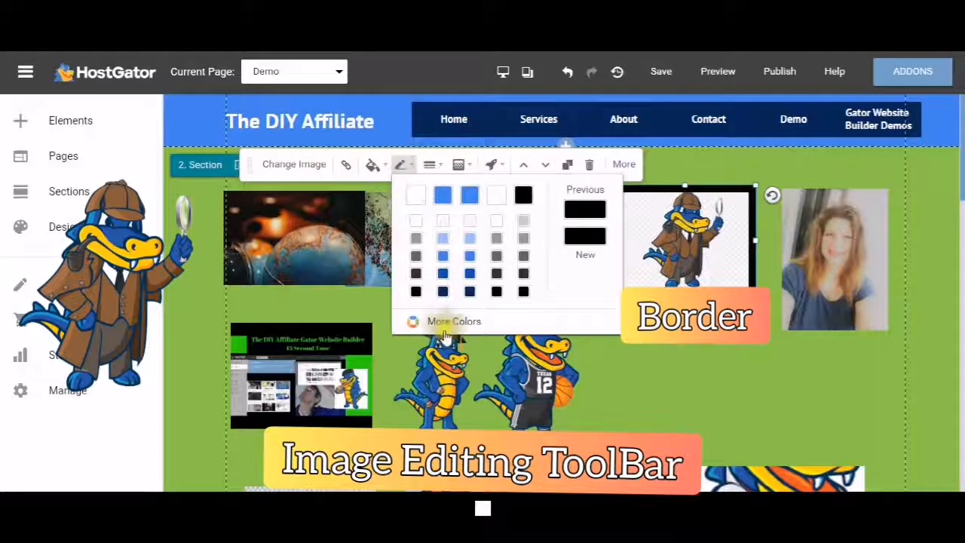
left_click(453, 321)
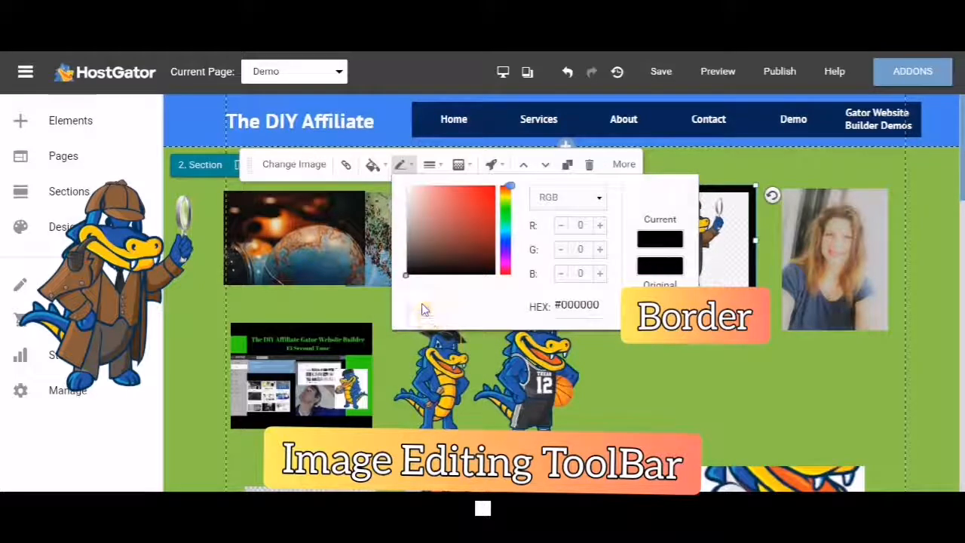
mouse_move(495, 163)
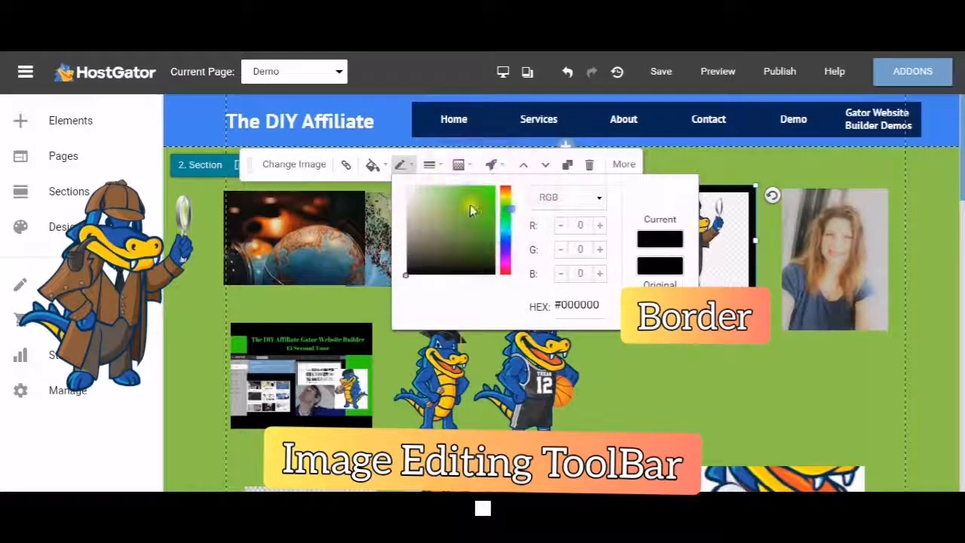
left_click(471, 205)
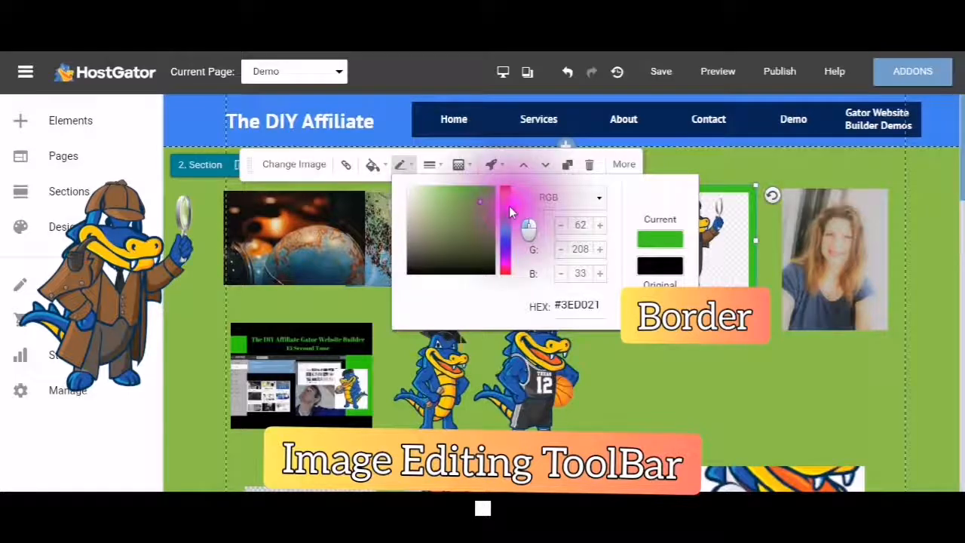
left_click_drag(506, 219, 506, 268)
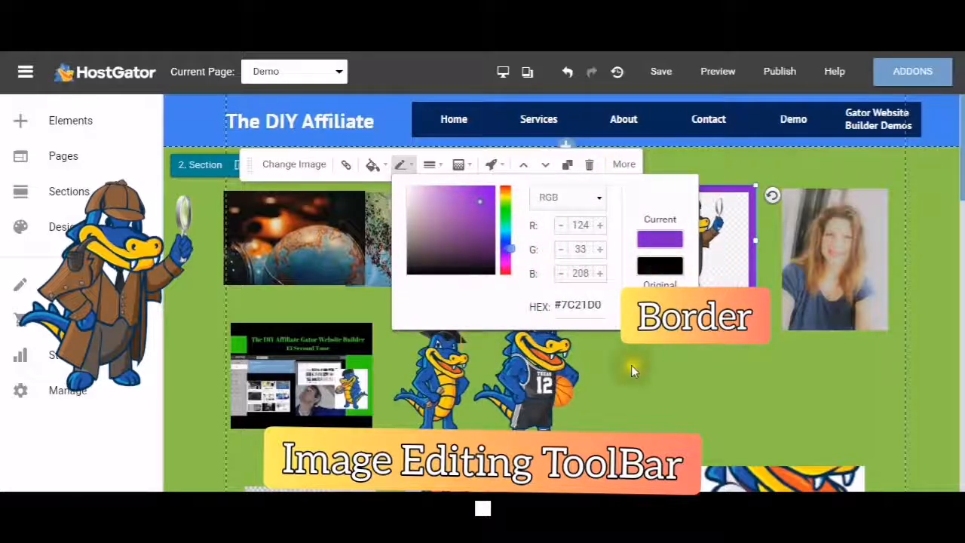
left_click(661, 370)
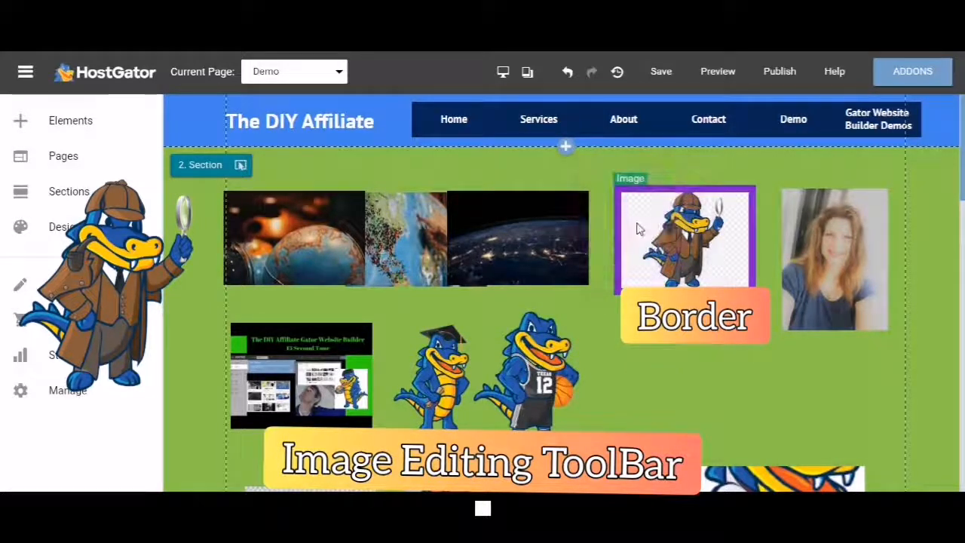
Step: Lower the gator image's opacity almost to invisible, then settle on slightly transparent
left_click(685, 238)
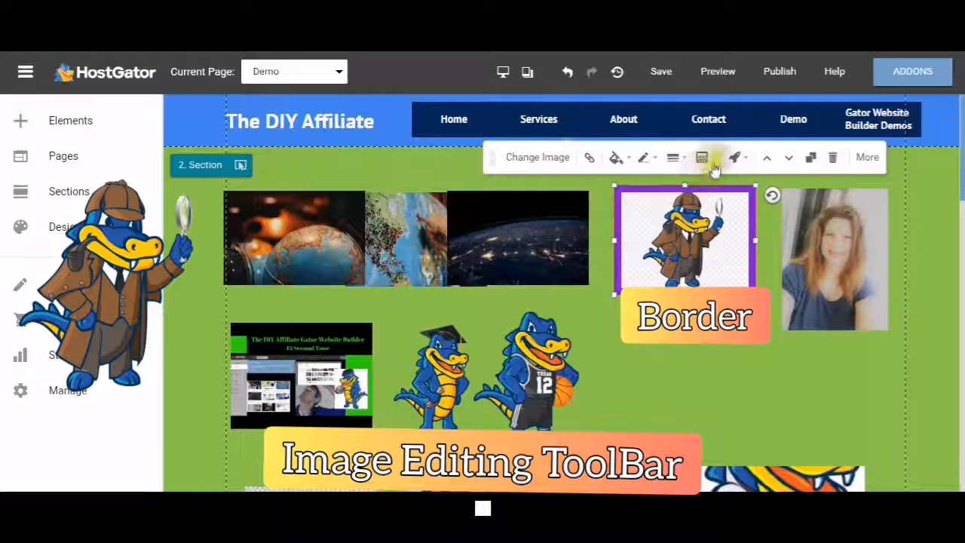
mouse_move(712, 157)
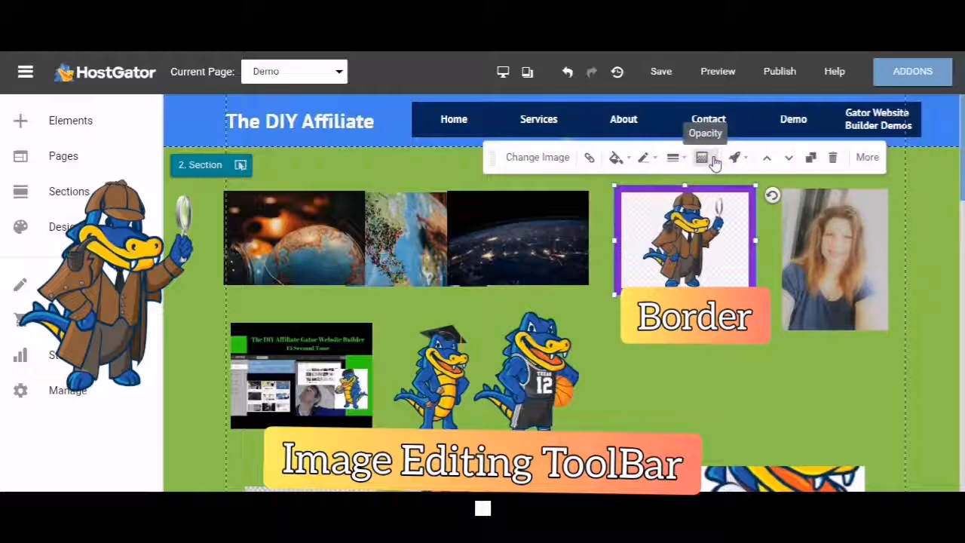
left_click(703, 157)
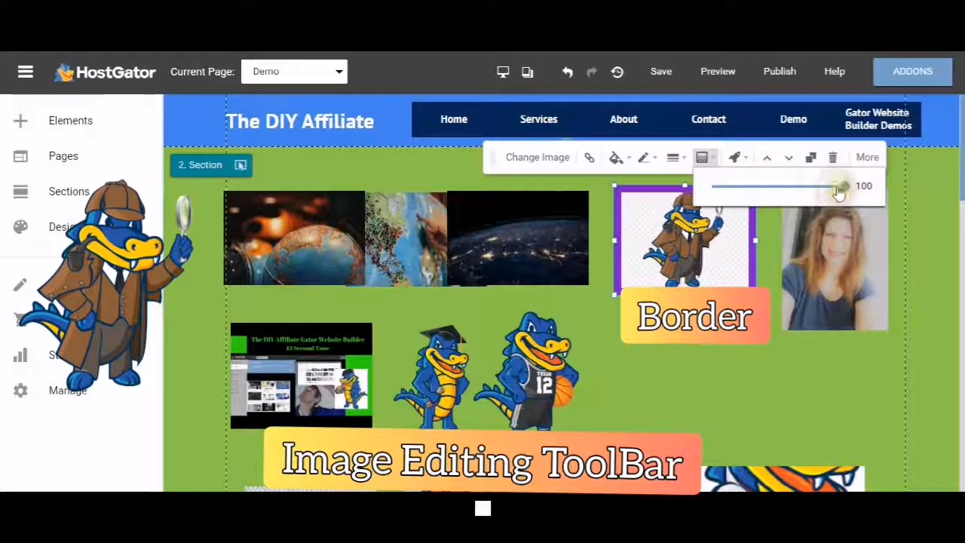
left_click_drag(841, 188, 872, 187)
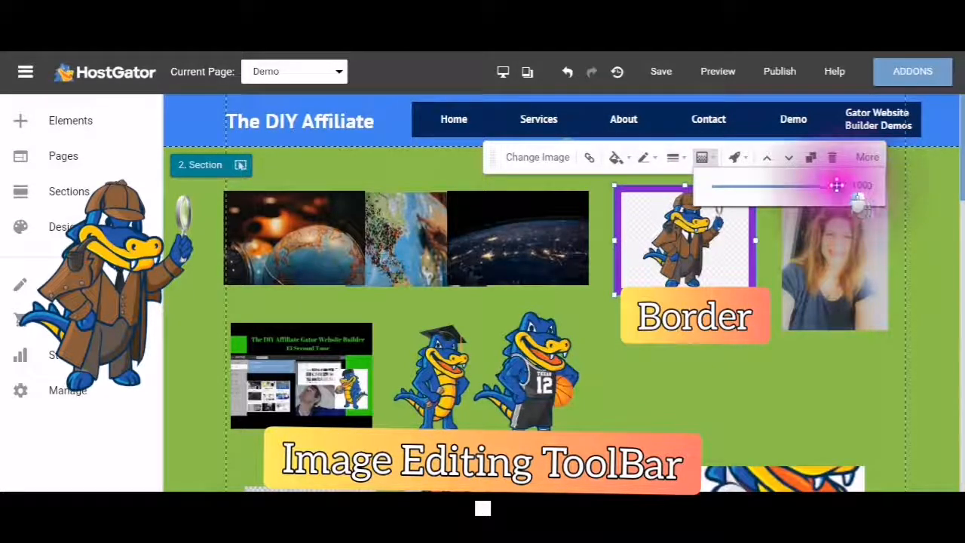
left_click_drag(836, 187, 748, 187)
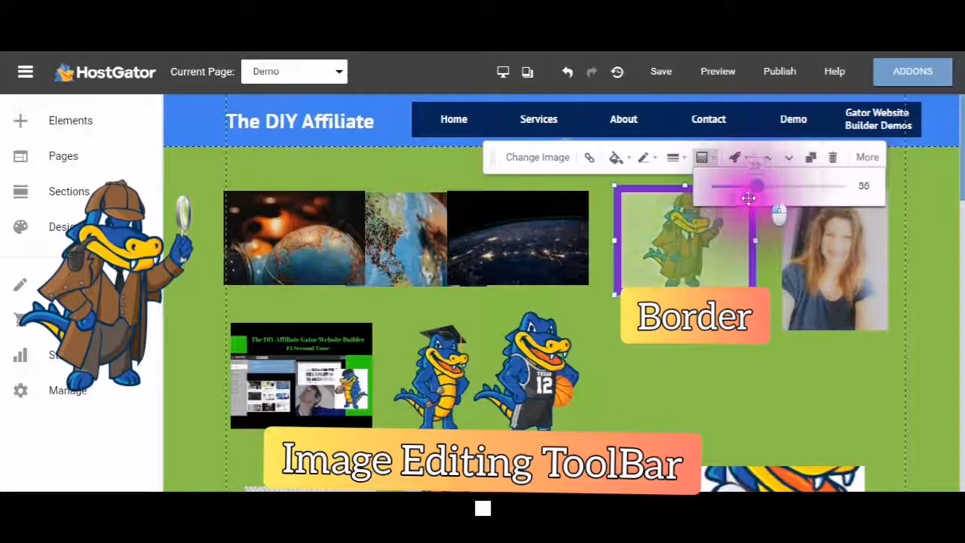
left_click_drag(755, 186, 726, 185)
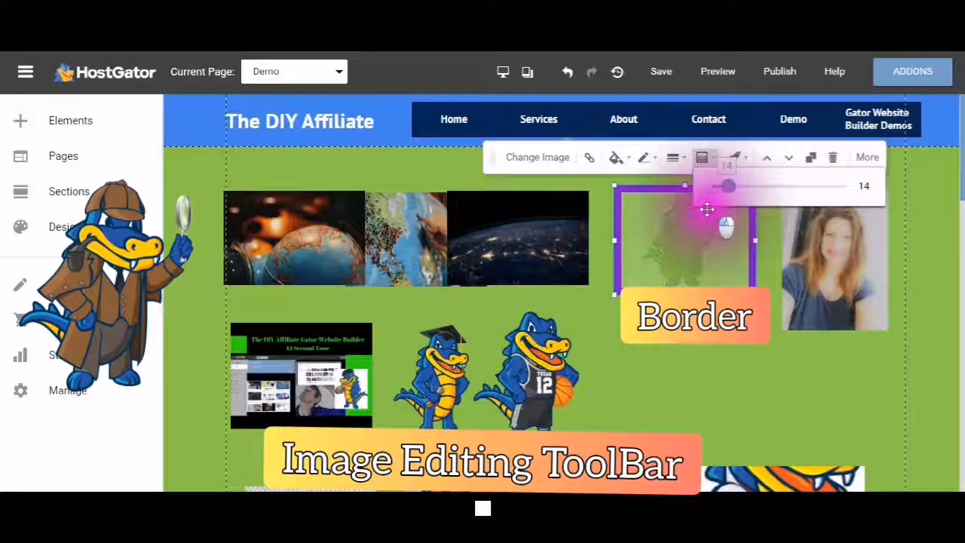
left_click_drag(727, 187, 718, 187)
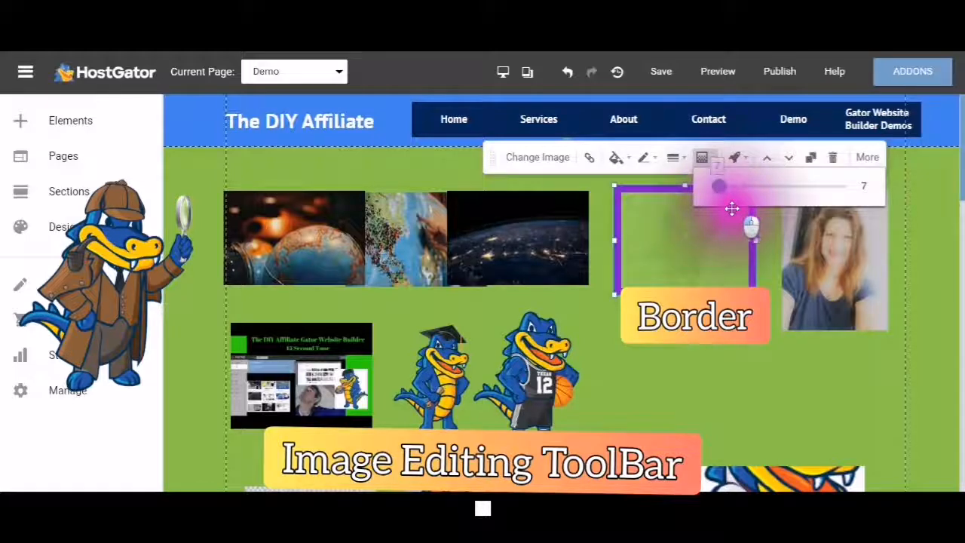
left_click_drag(718, 187, 757, 187)
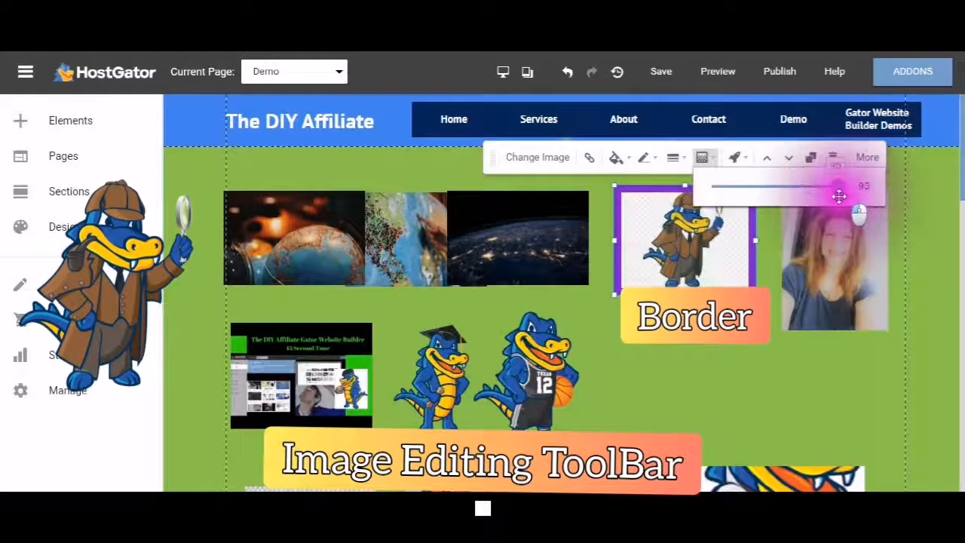
left_click_drag(839, 186, 787, 186)
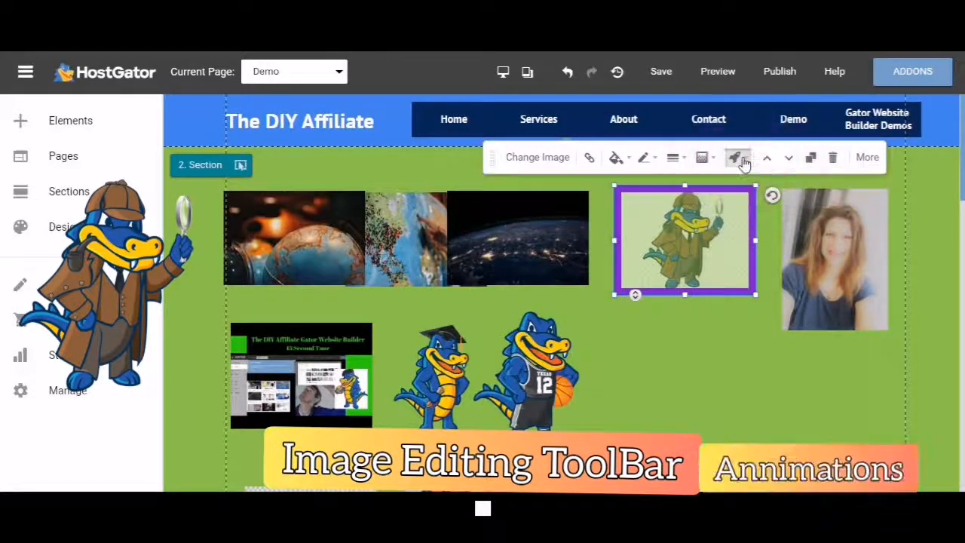
Step: Show the animation effect list (Bounce, Fade In, Flip and more) for the gator image
left_click(736, 157)
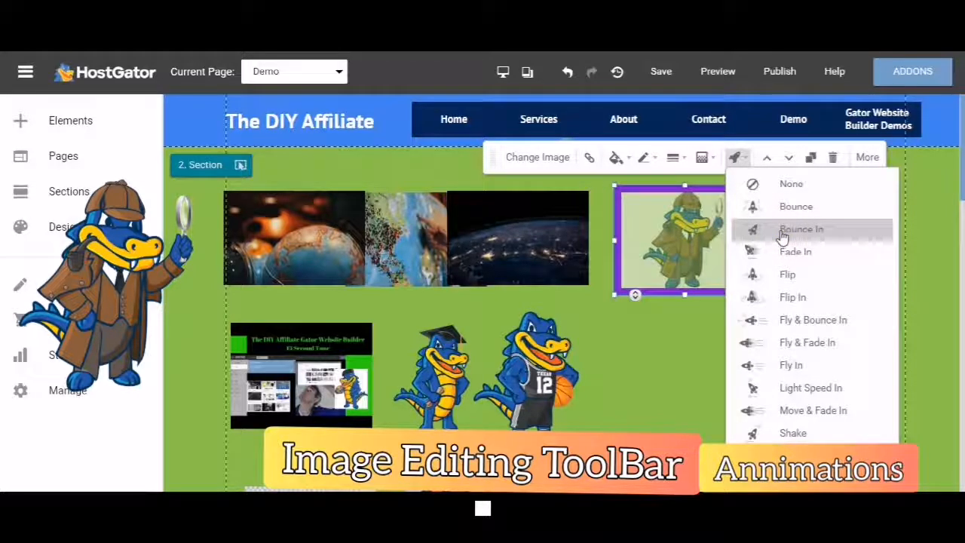
mouse_move(787, 259)
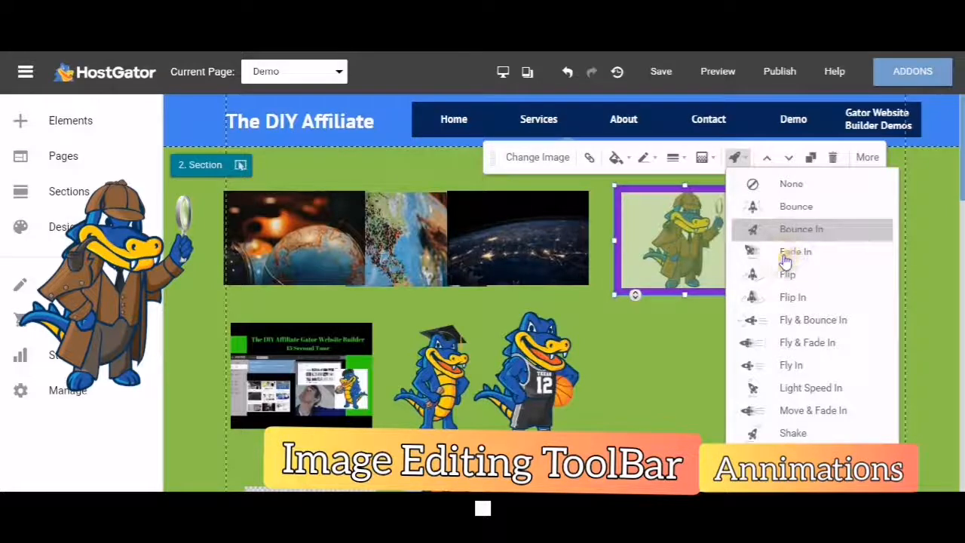
mouse_move(790, 274)
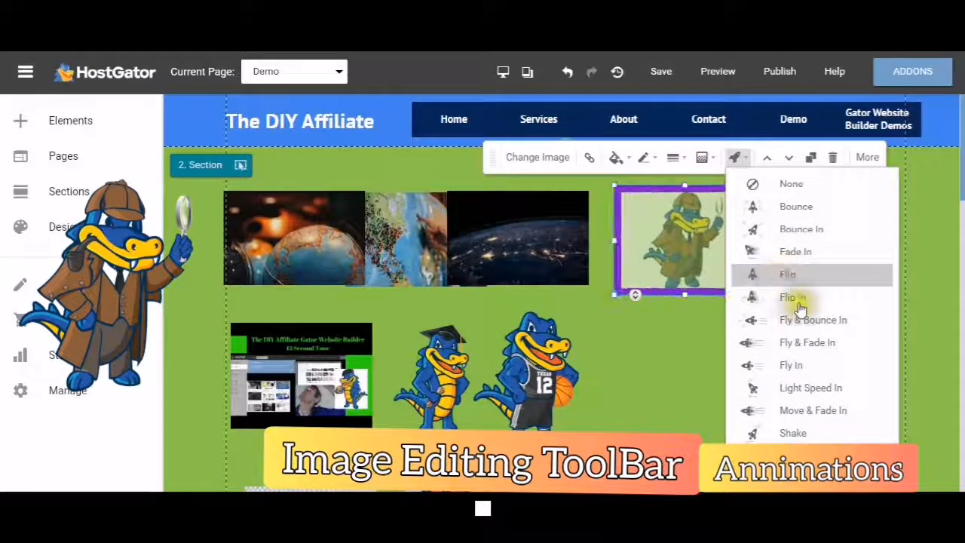
mouse_move(793, 297)
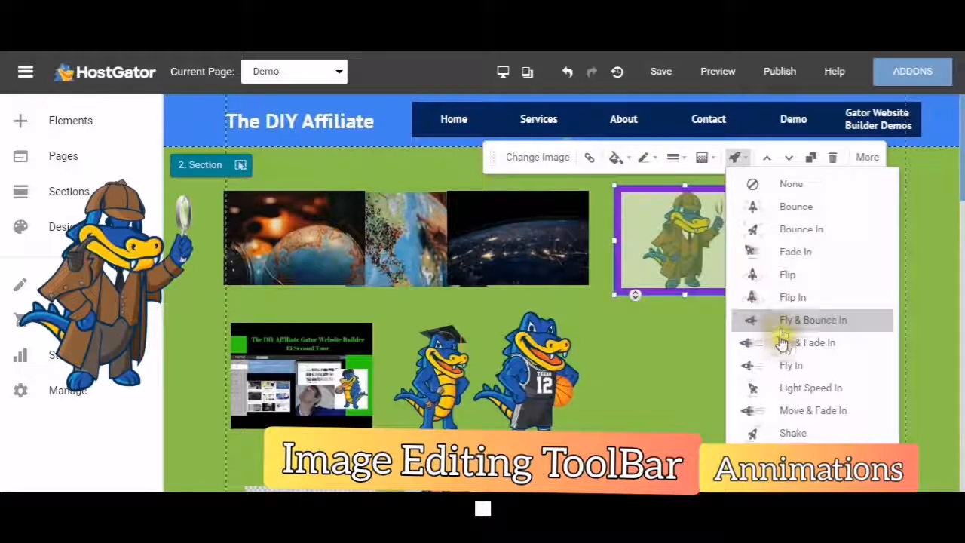
mouse_move(807, 343)
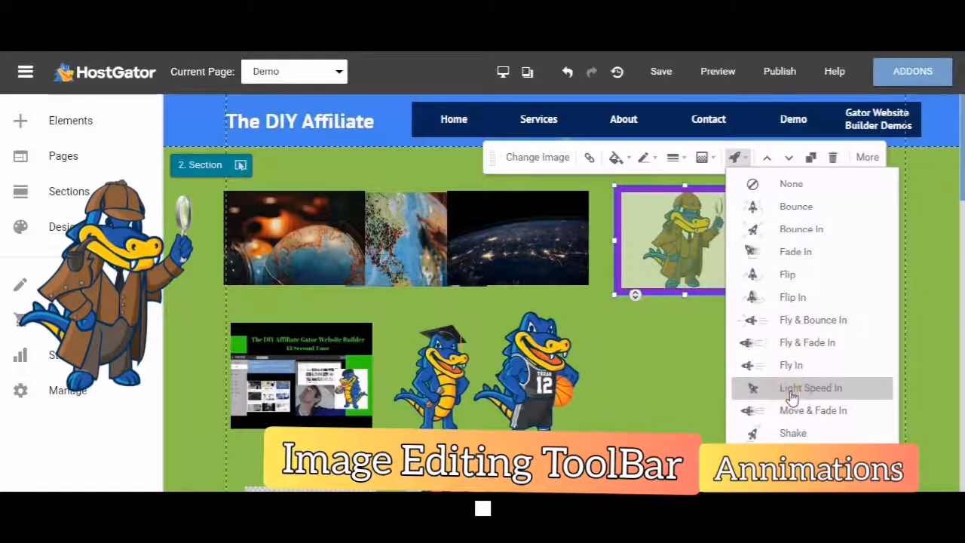
mouse_move(791, 398)
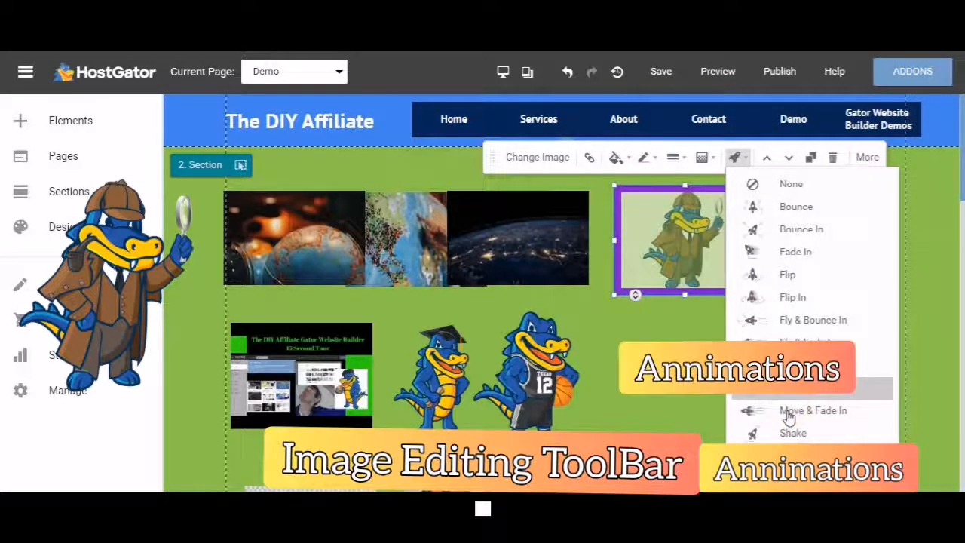
mouse_move(788, 415)
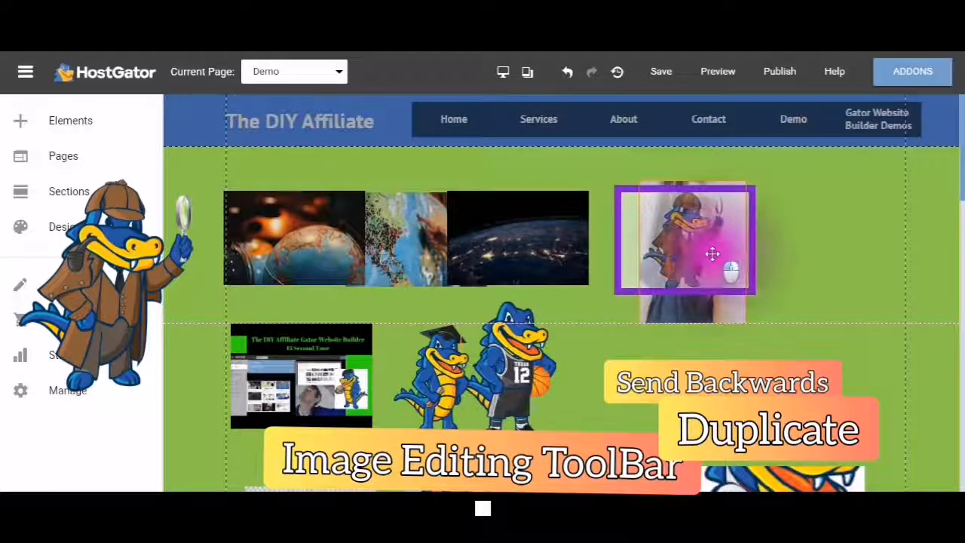
Step: Test the gator image's stacking order, sending it behind the photo and forward again
left_click(685, 254)
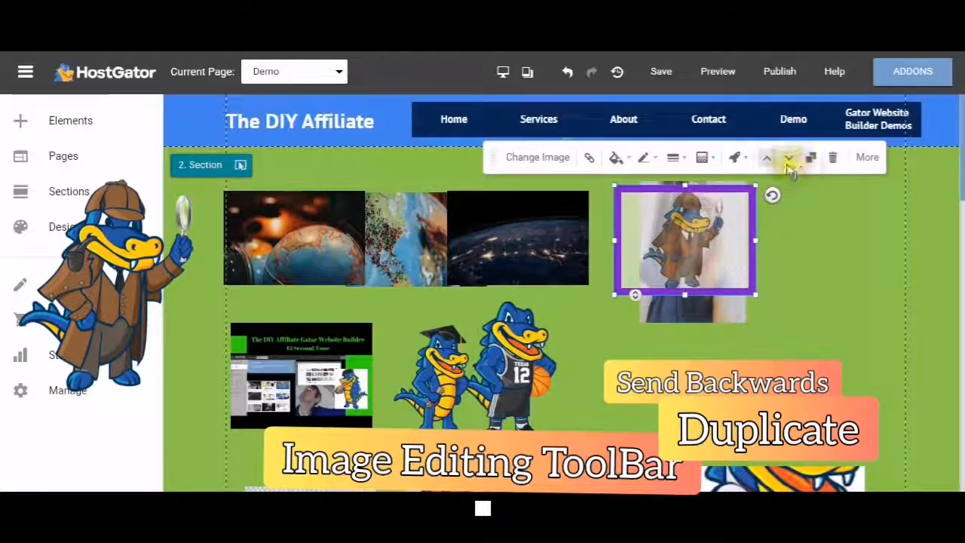
left_click(789, 157)
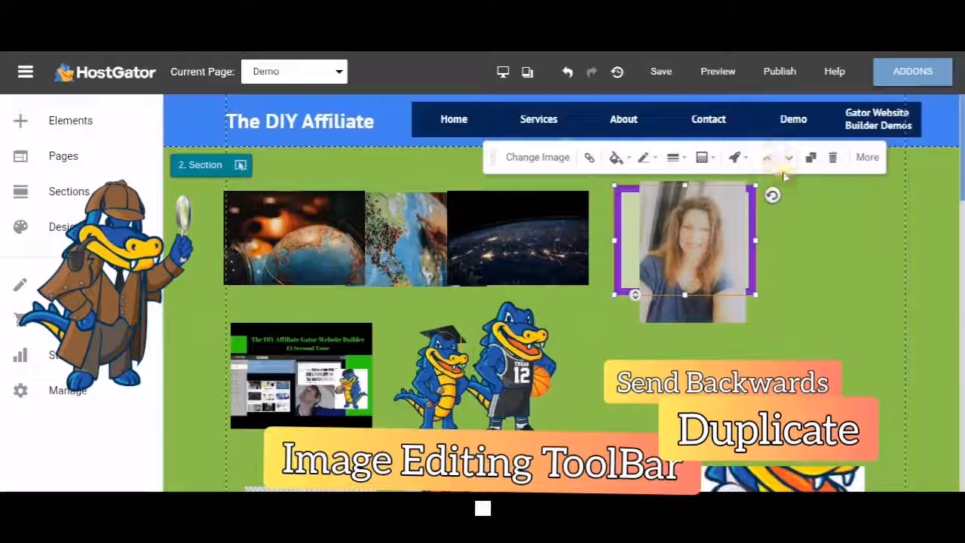
mouse_move(766, 157)
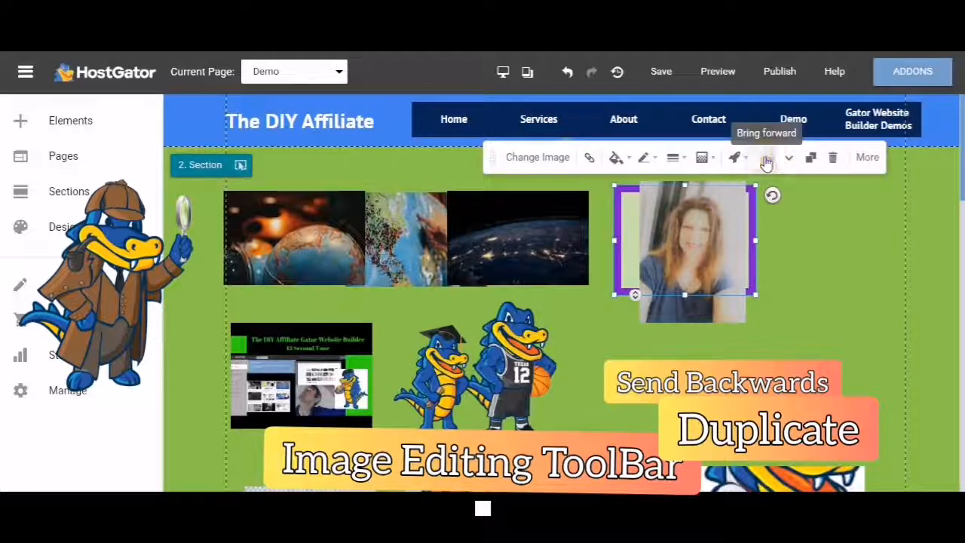
left_click(537, 157)
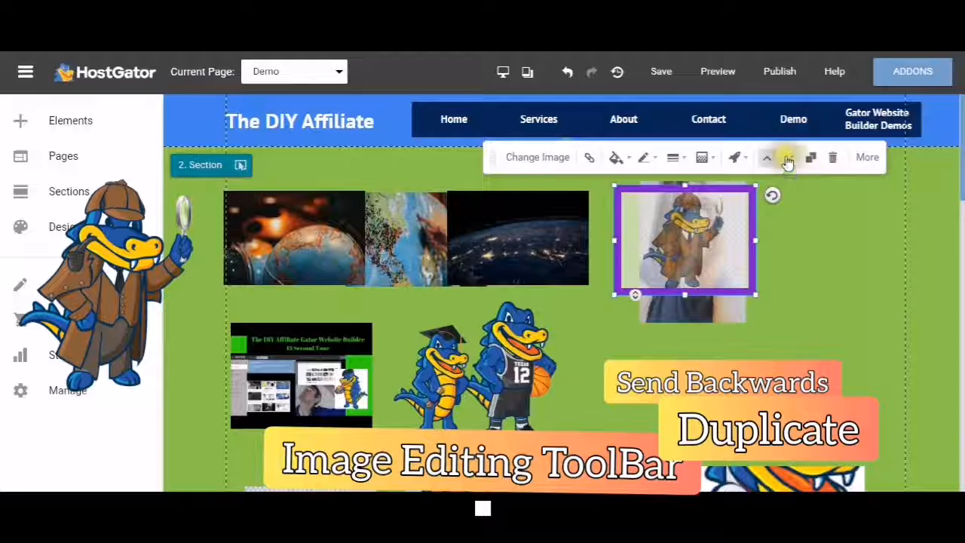
left_click(787, 157)
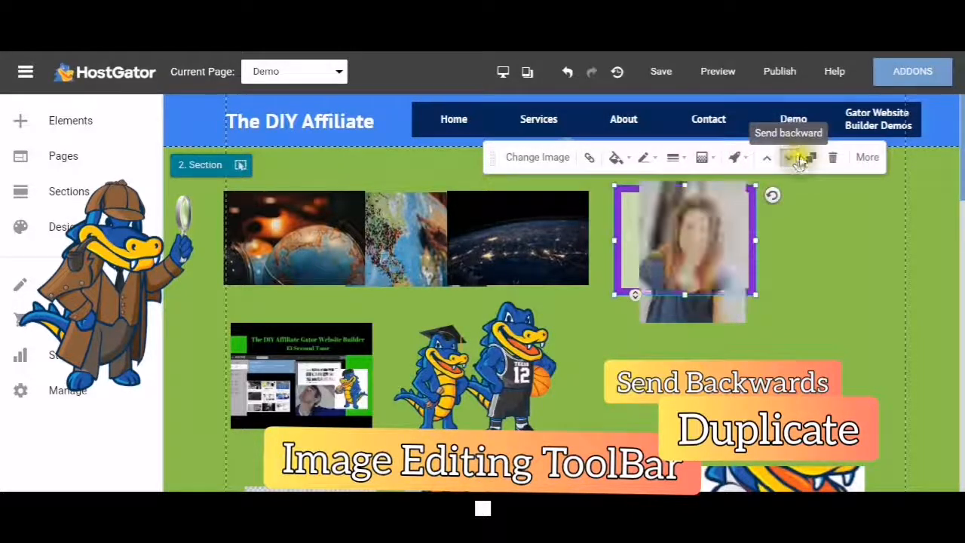
left_click(800, 157)
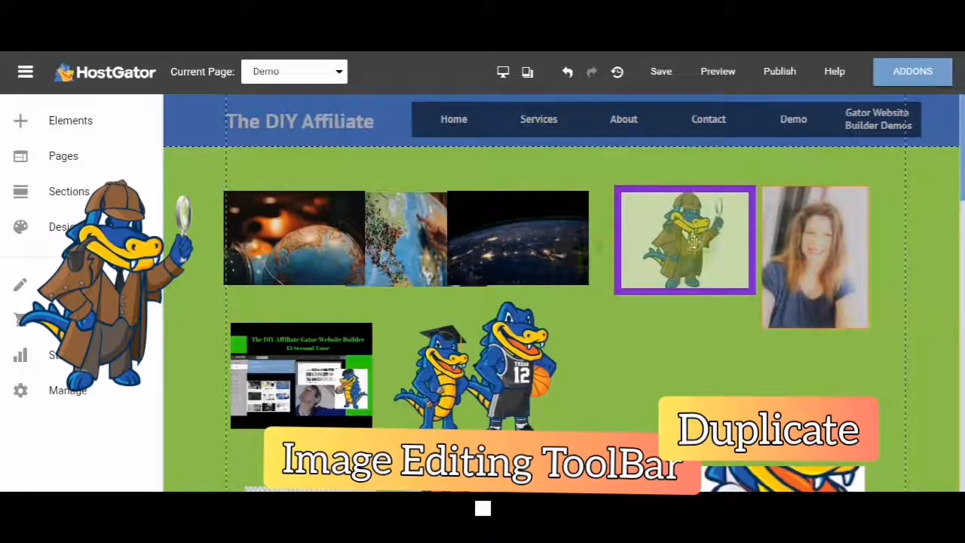
Step: Duplicate the detective gator picture so a second copy sits below the original
left_click(685, 238)
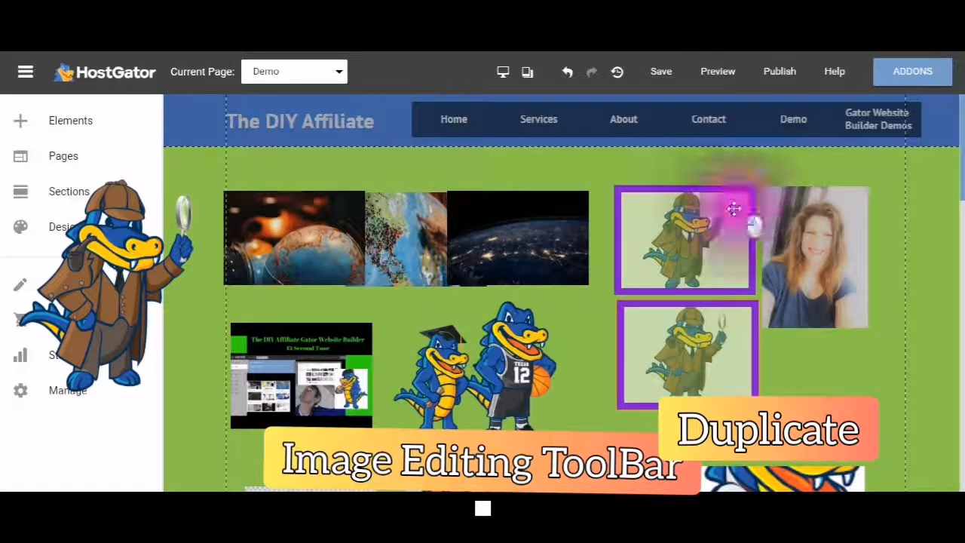
left_click(685, 240)
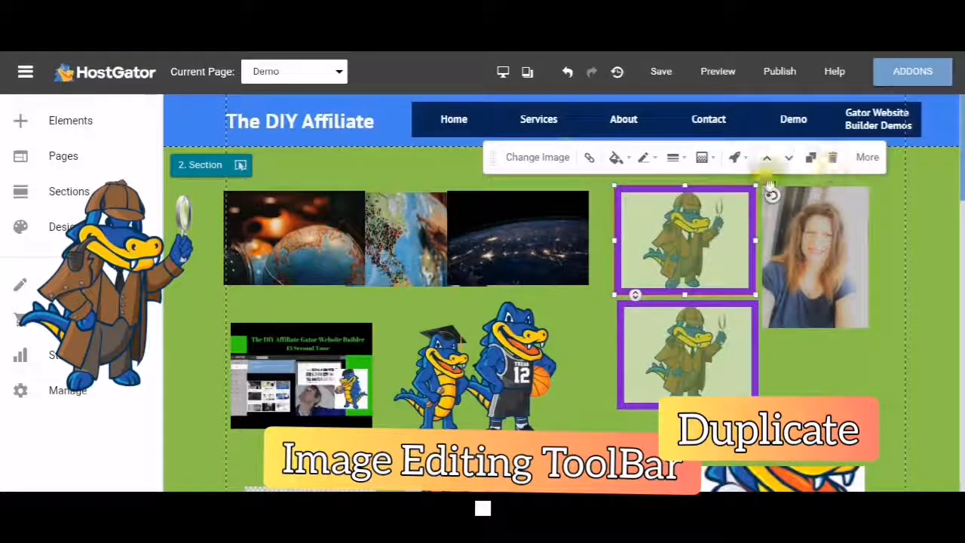
mouse_move(832, 157)
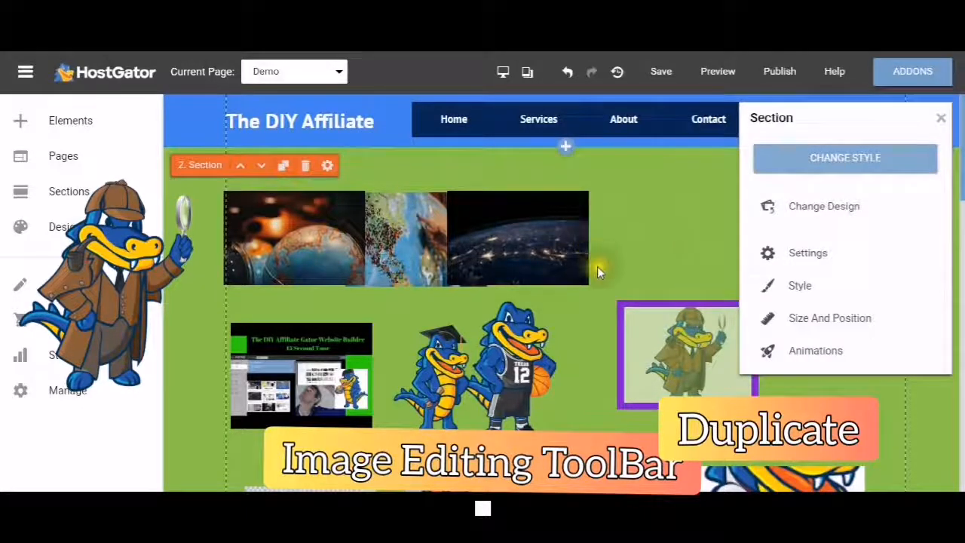
mouse_move(513, 173)
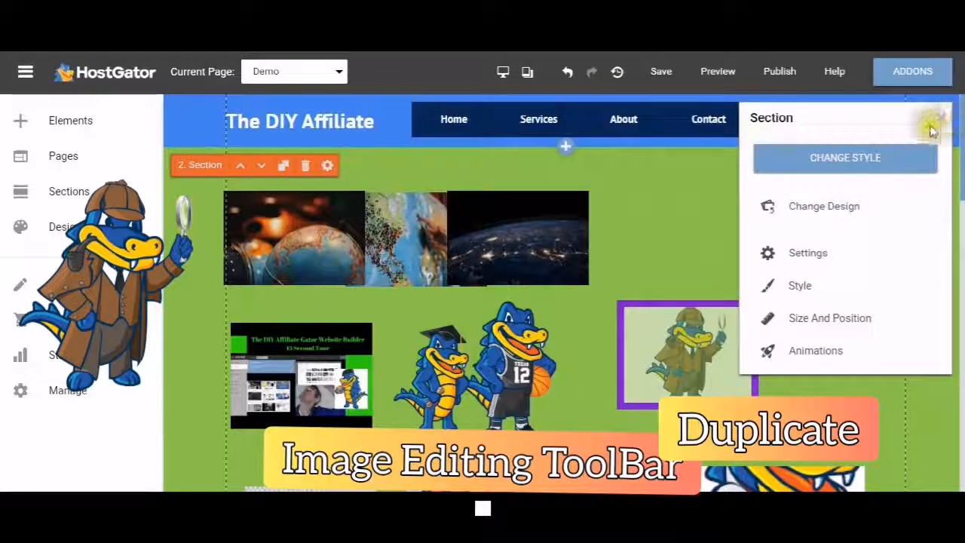
left_click(567, 71)
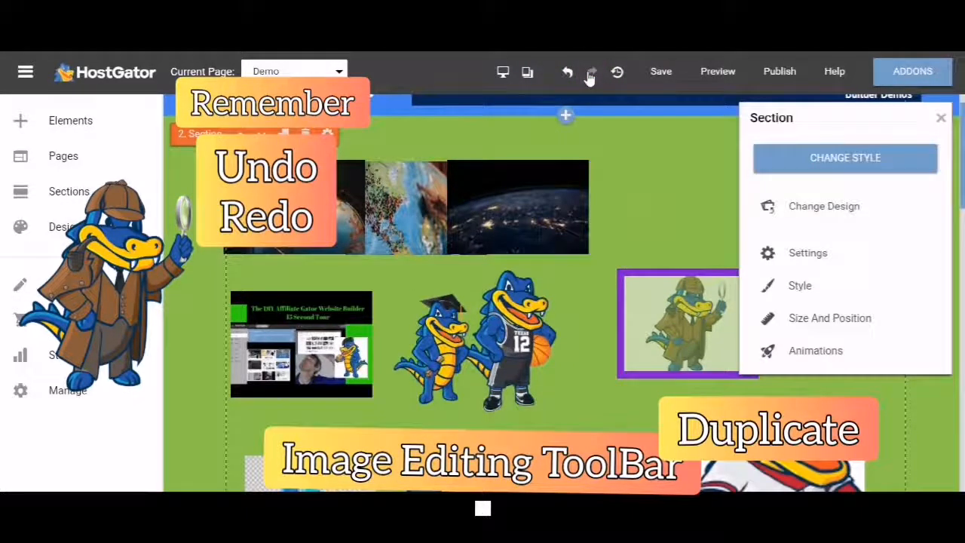
mouse_move(567, 71)
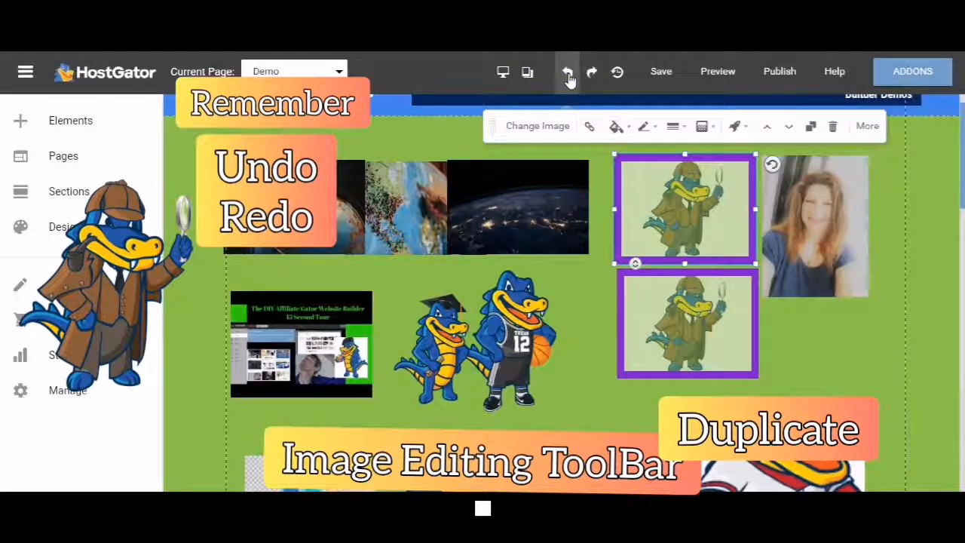
Step: Undo and redo to leave one gator image, check More options, and scroll to the gallery
left_click(591, 71)
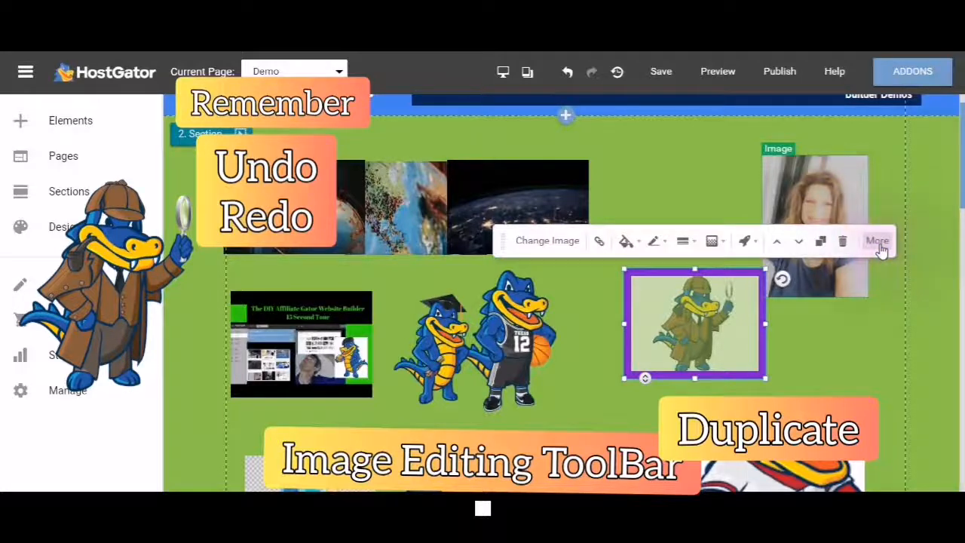
left_click(878, 242)
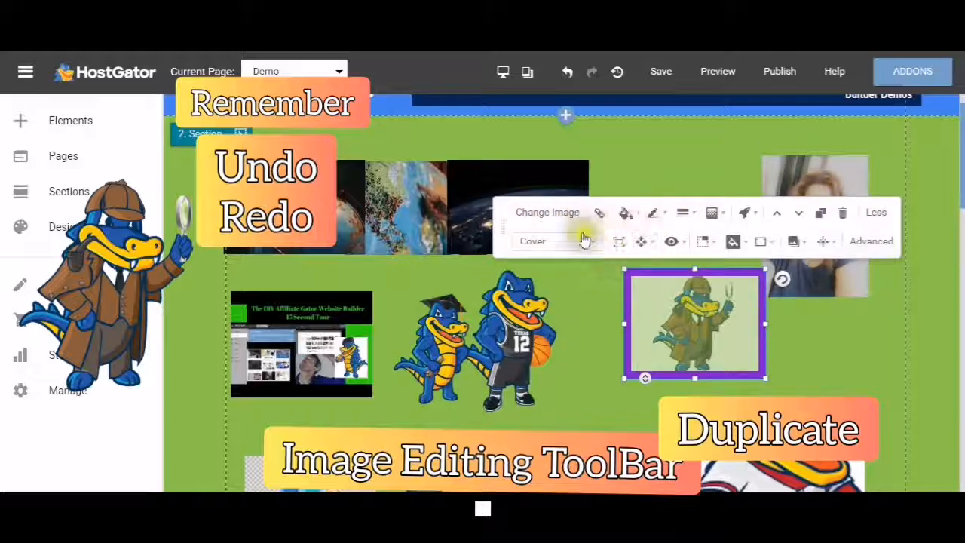
mouse_move(619, 242)
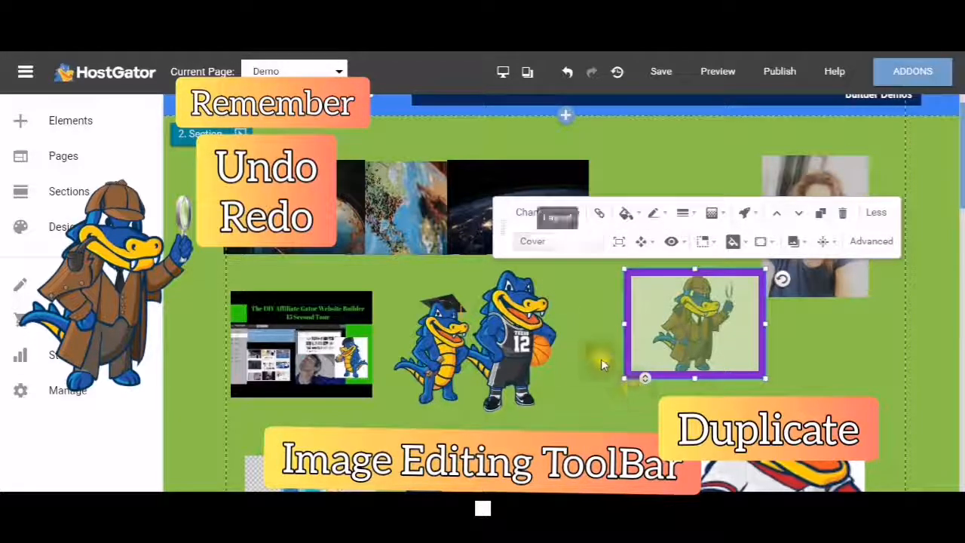
scroll("down", 3)
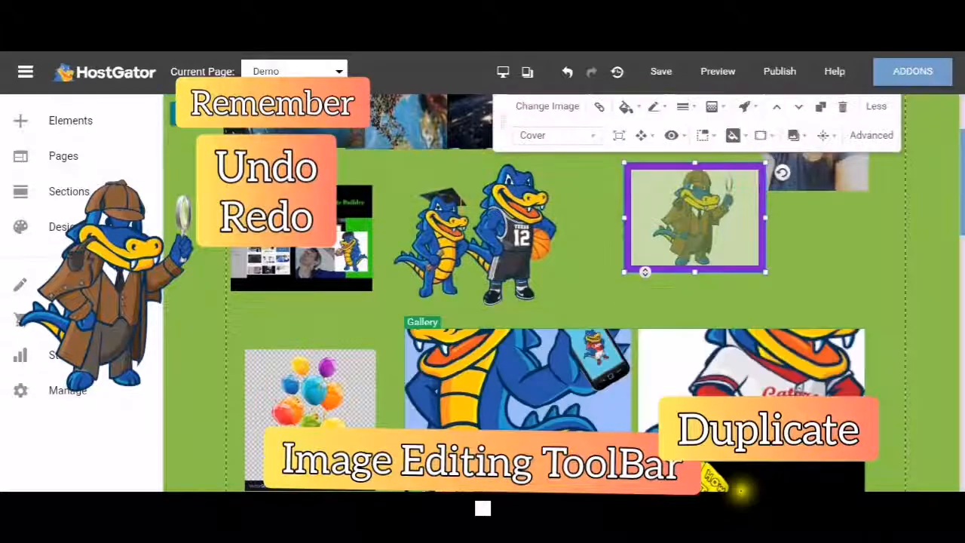
scroll("down", 3)
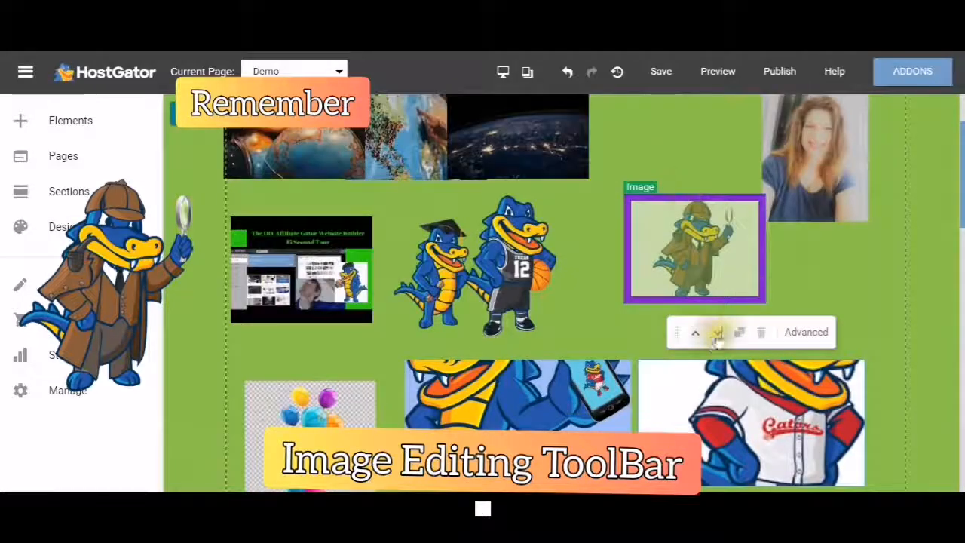
Step: Set the baseball gator gallery image's layout to Fit via Advanced > Edit Item Content
scroll("down", 3)
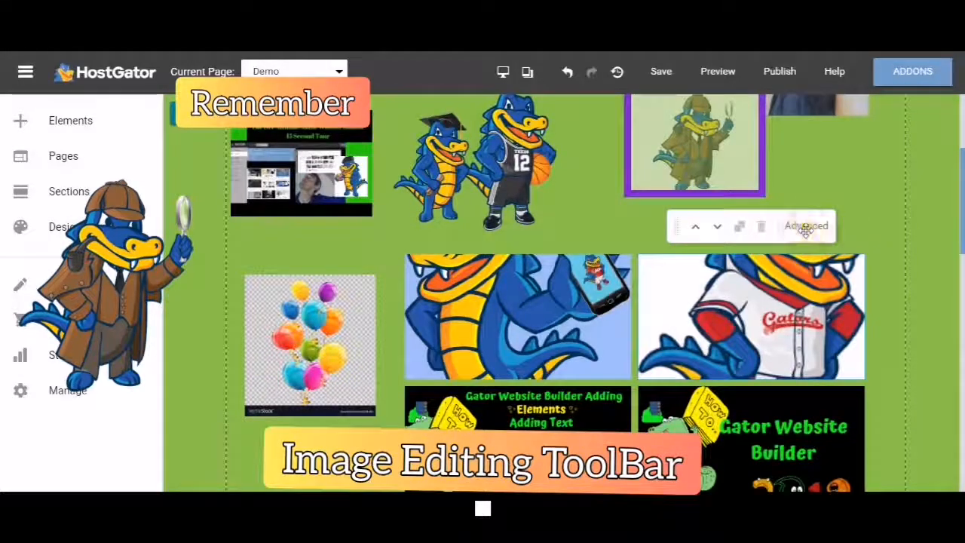
left_click(806, 226)
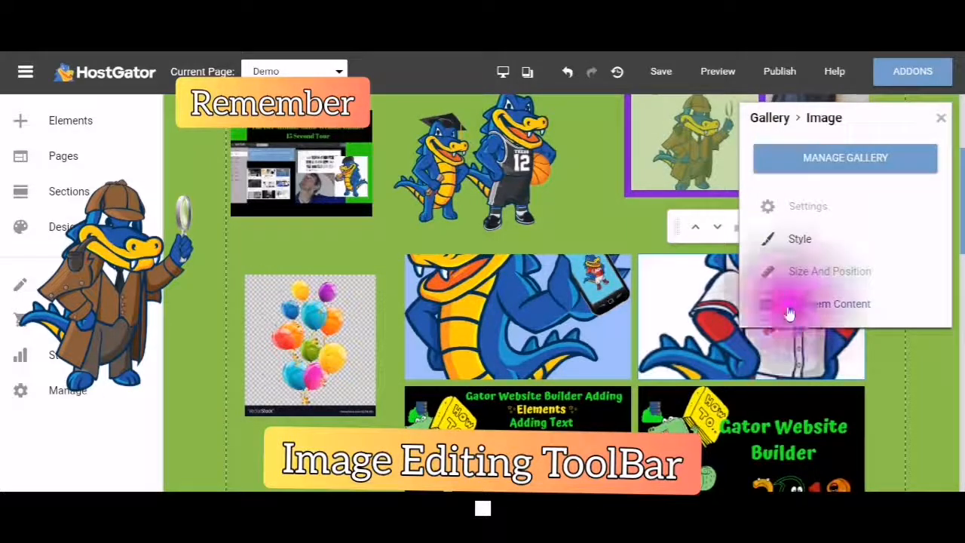
left_click(837, 303)
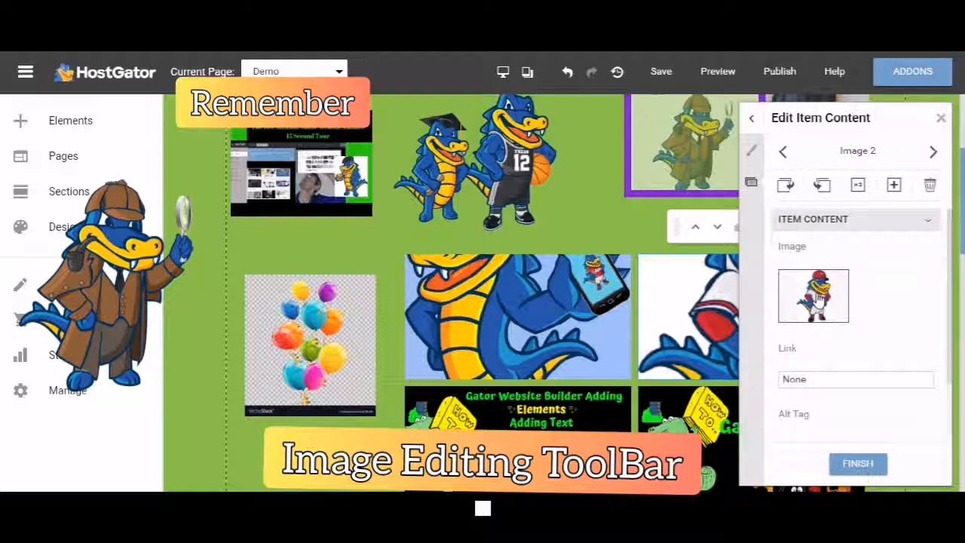
mouse_move(691, 304)
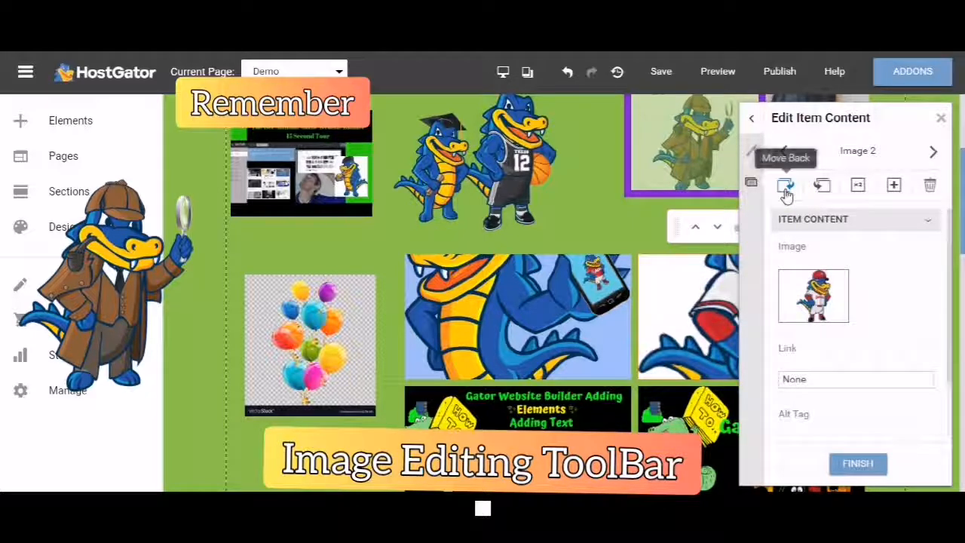
mouse_move(822, 186)
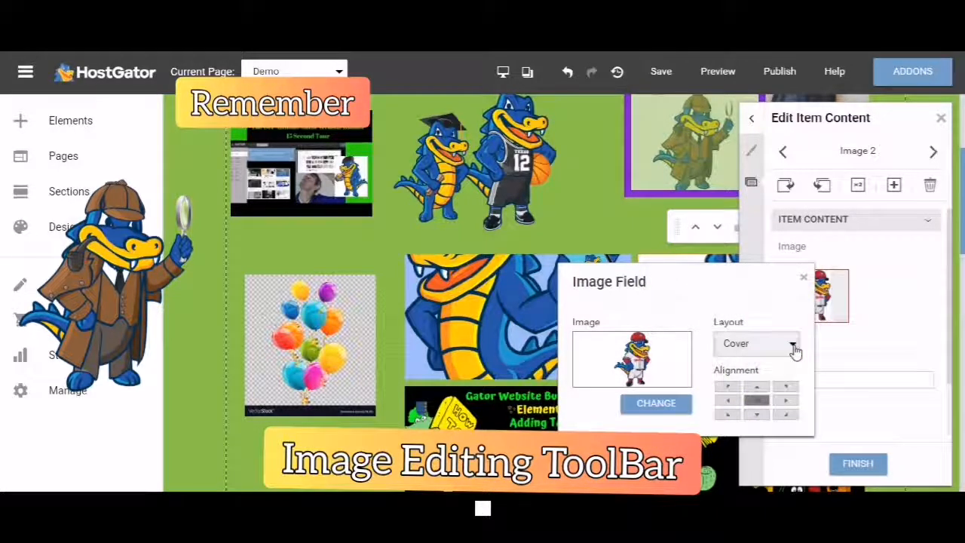
left_click(757, 344)
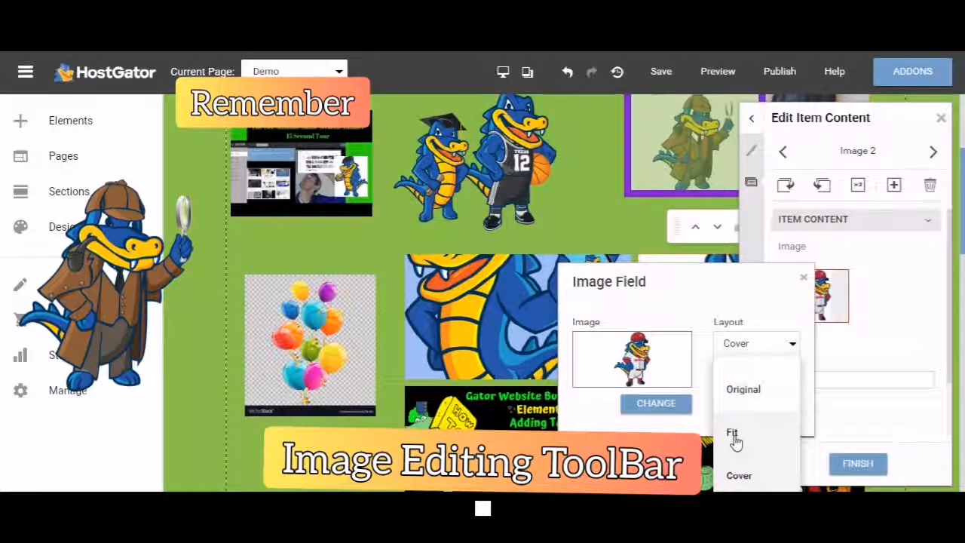
left_click(733, 432)
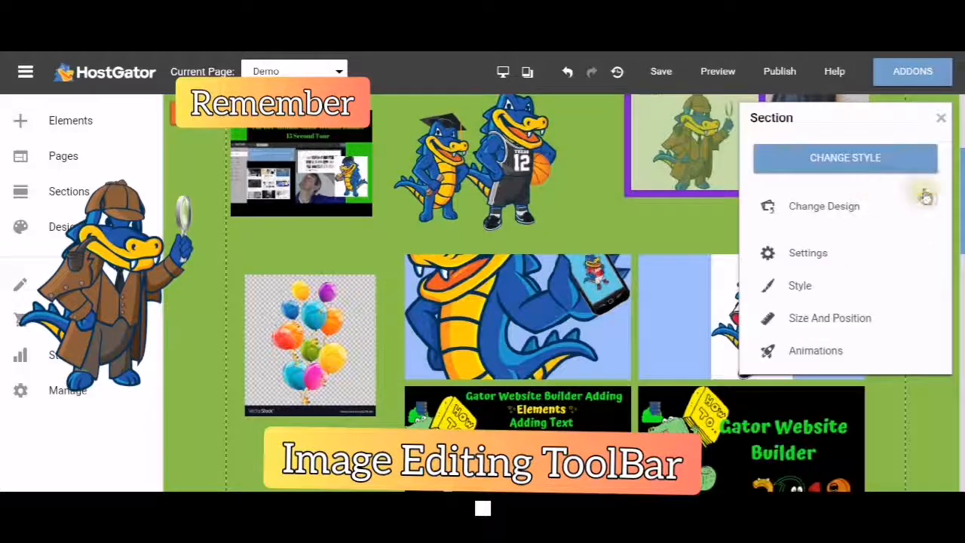
mouse_move(692, 232)
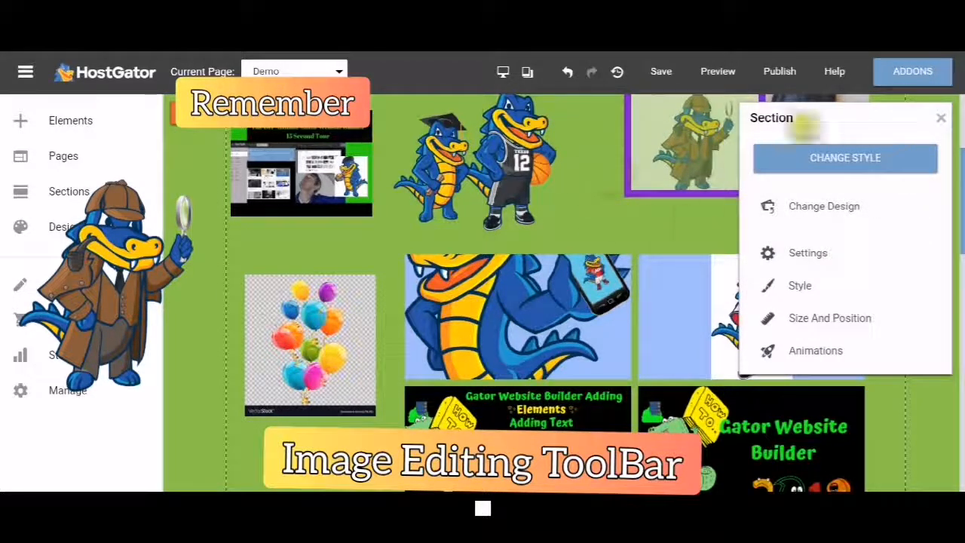
left_click(941, 117)
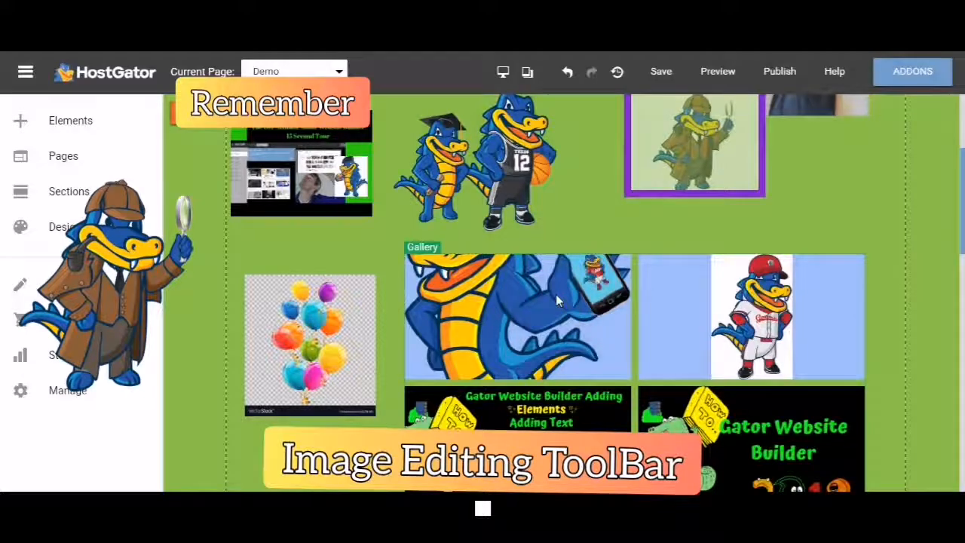
Step: Set the phone gator gallery image's layout to Fit after trying Original and Cover
left_click(519, 317)
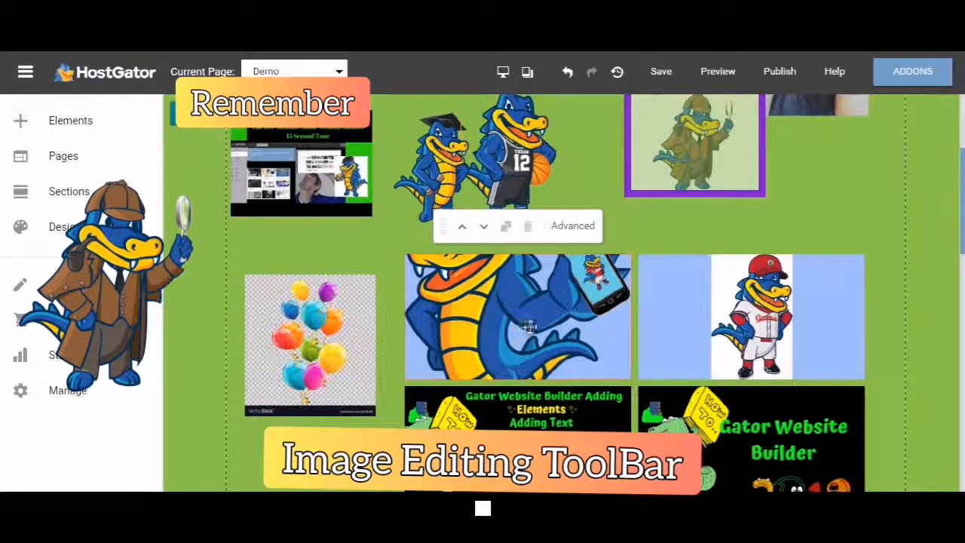
left_click(573, 226)
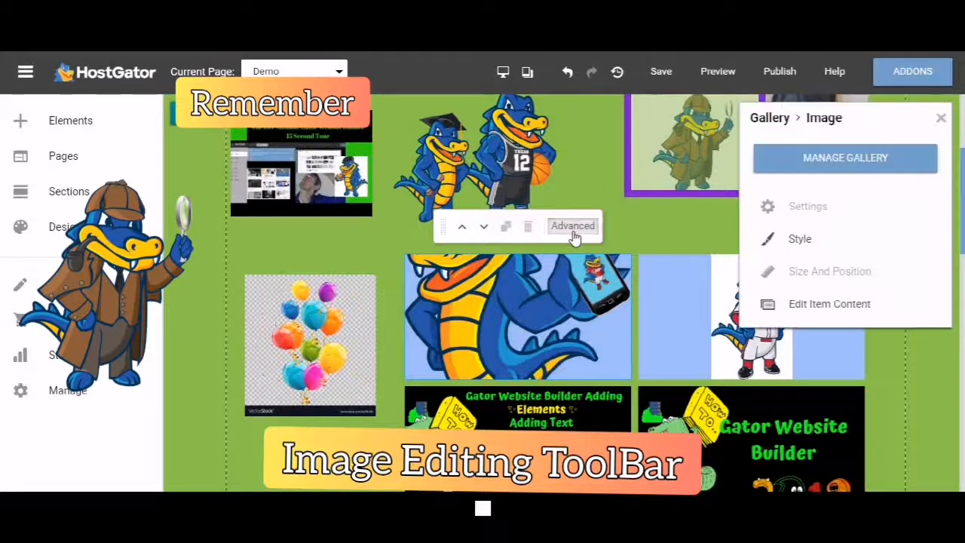
mouse_move(788, 312)
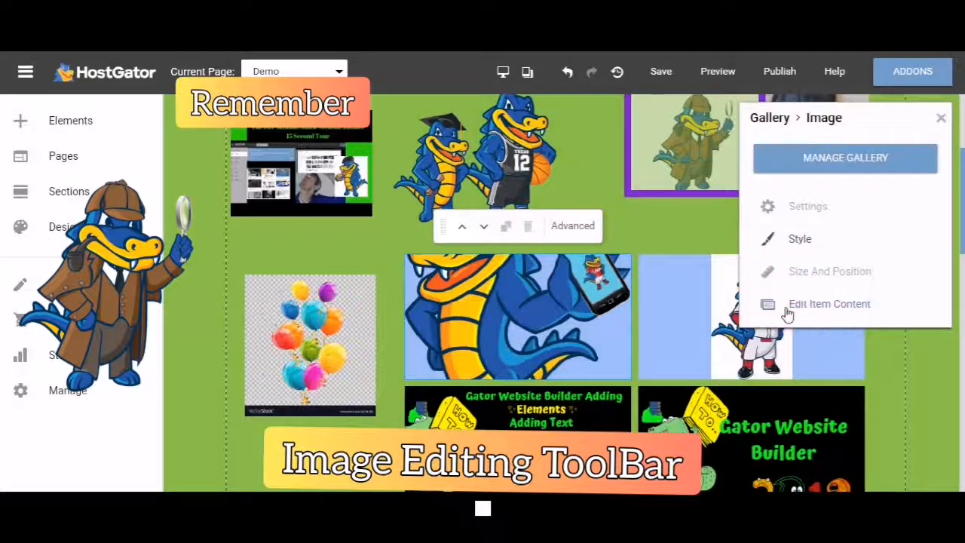
left_click(829, 303)
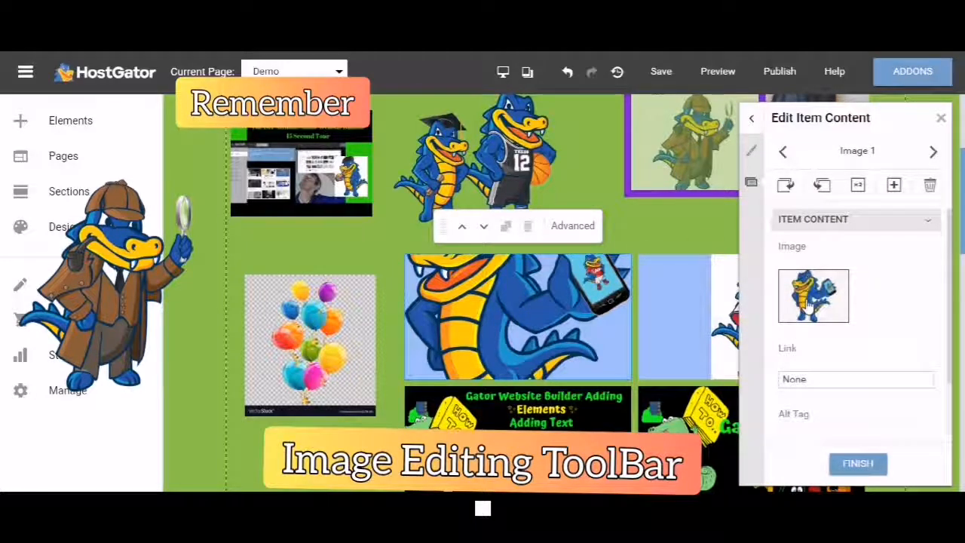
left_click(813, 296)
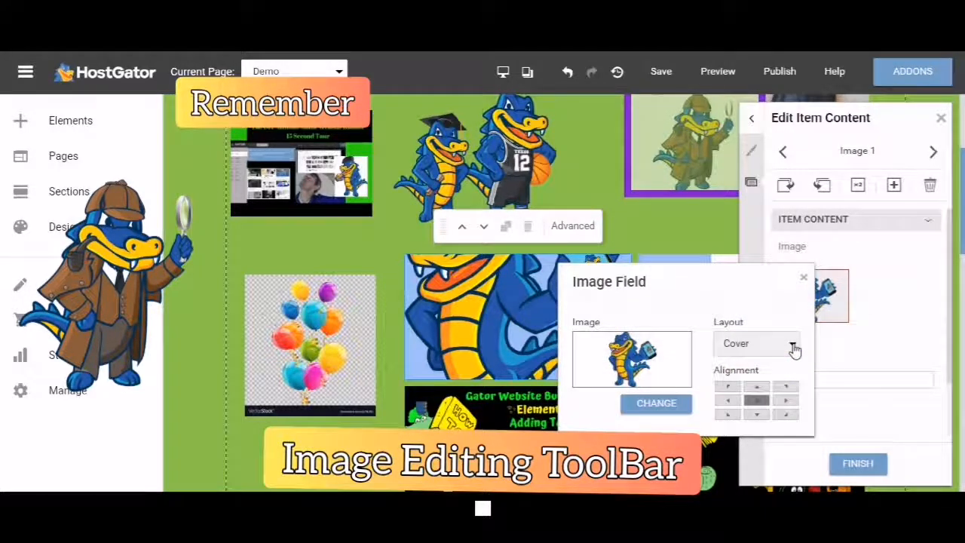
left_click(757, 344)
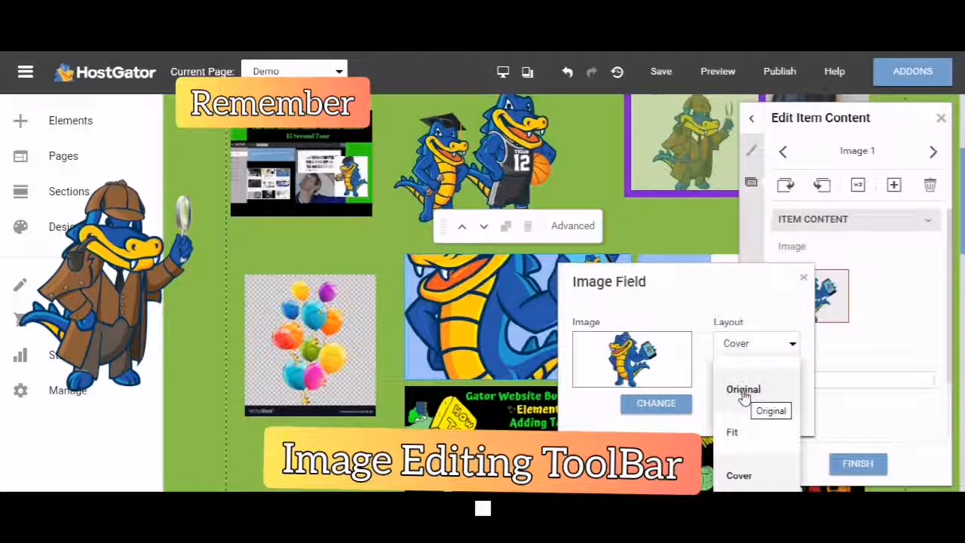
left_click(744, 390)
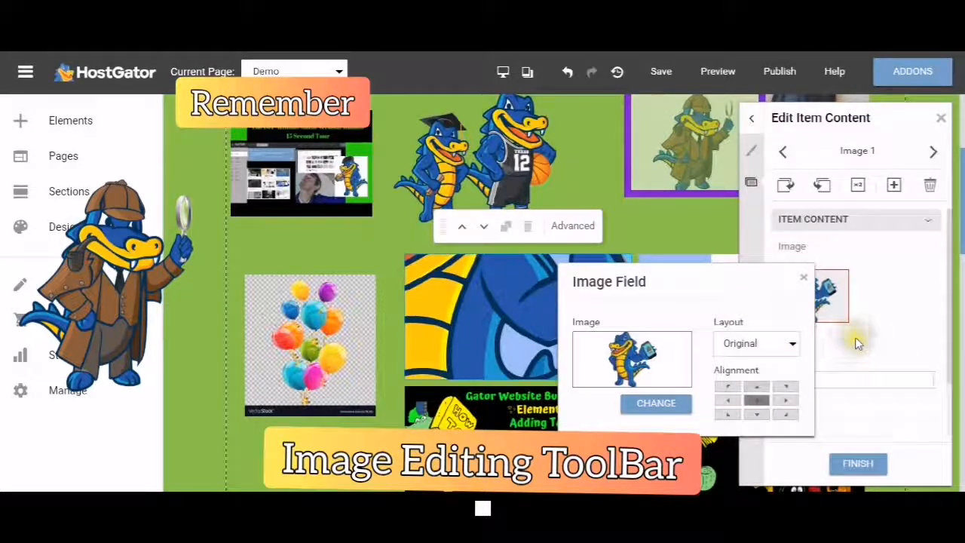
left_click(754, 344)
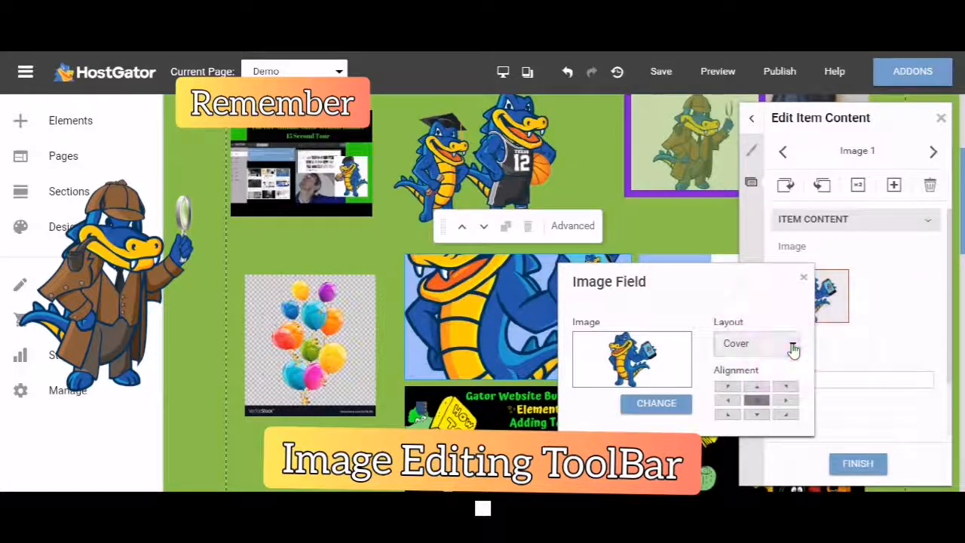
left_click(757, 344)
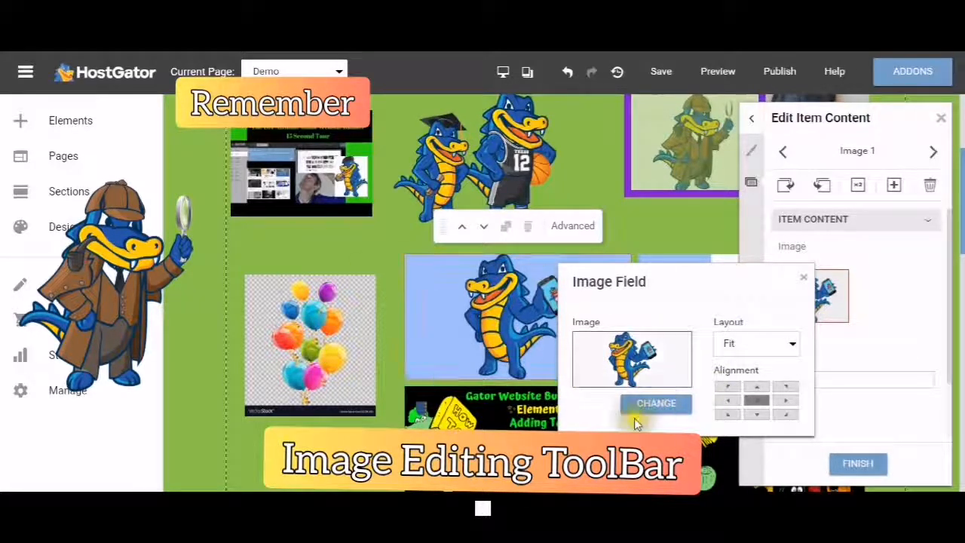
mouse_move(728, 389)
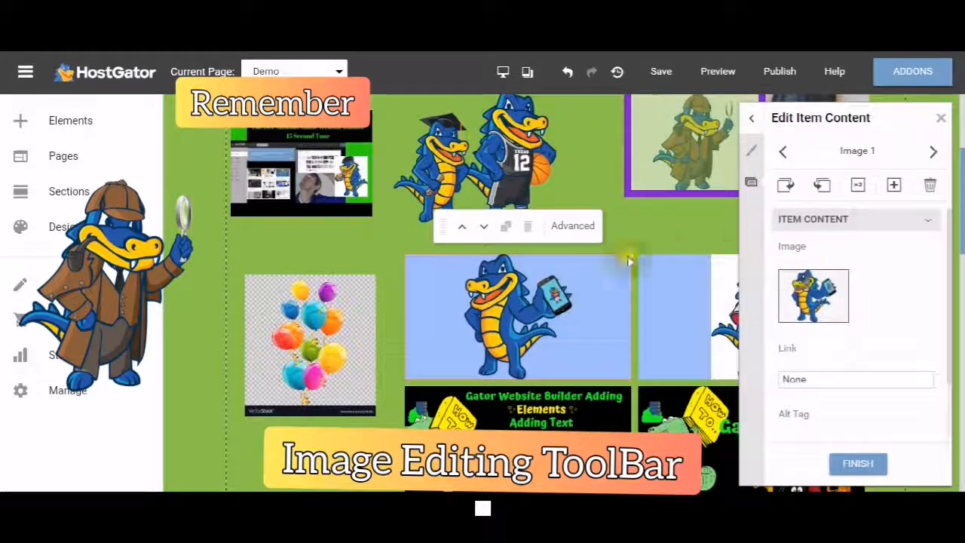
scroll("down", 3)
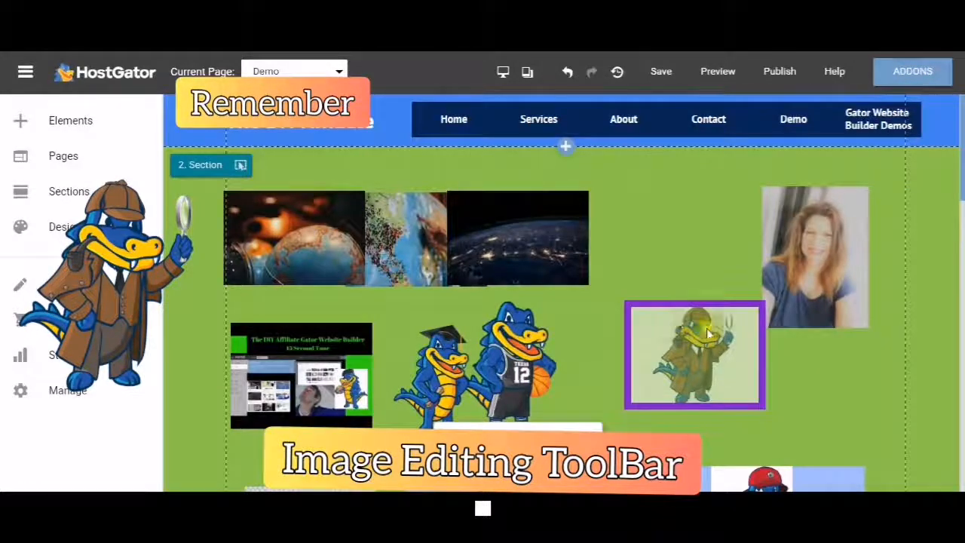
Step: Drag the detective gator image up beside the woman's photo and enlarge it
left_click(693, 354)
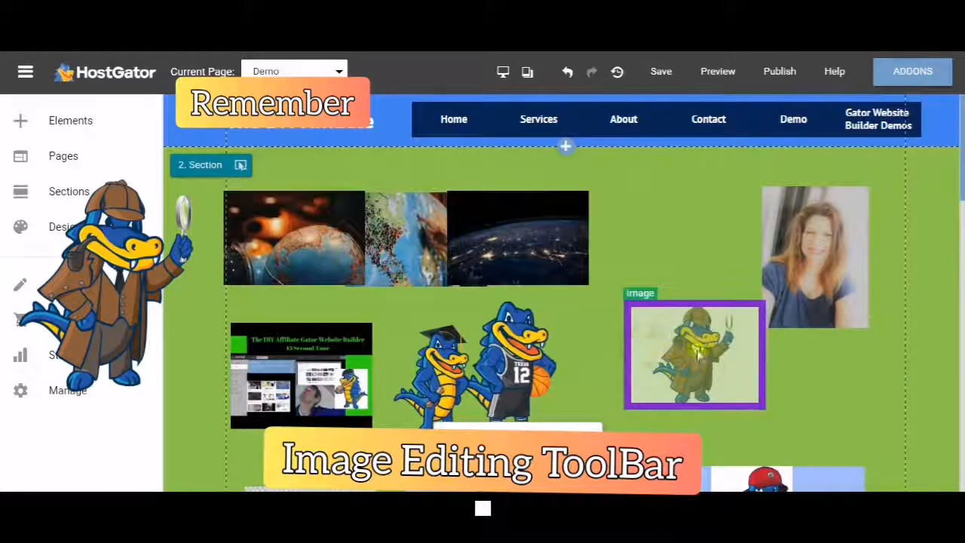
left_click(694, 355)
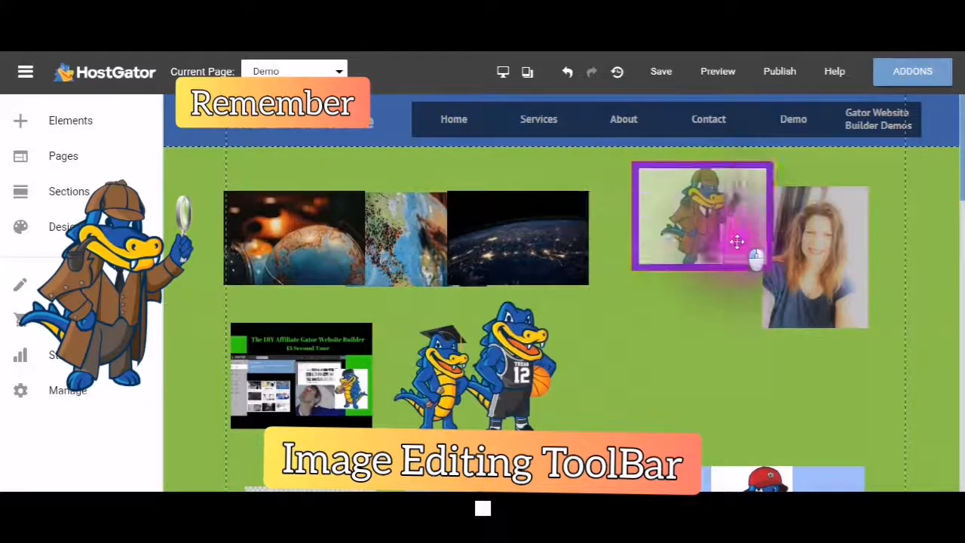
left_click_drag(737, 242, 667, 304)
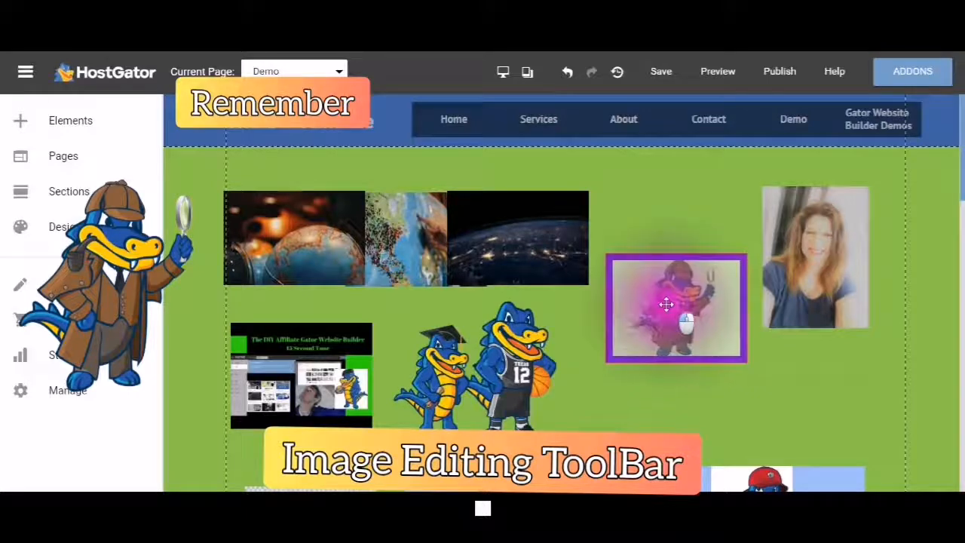
left_click(676, 308)
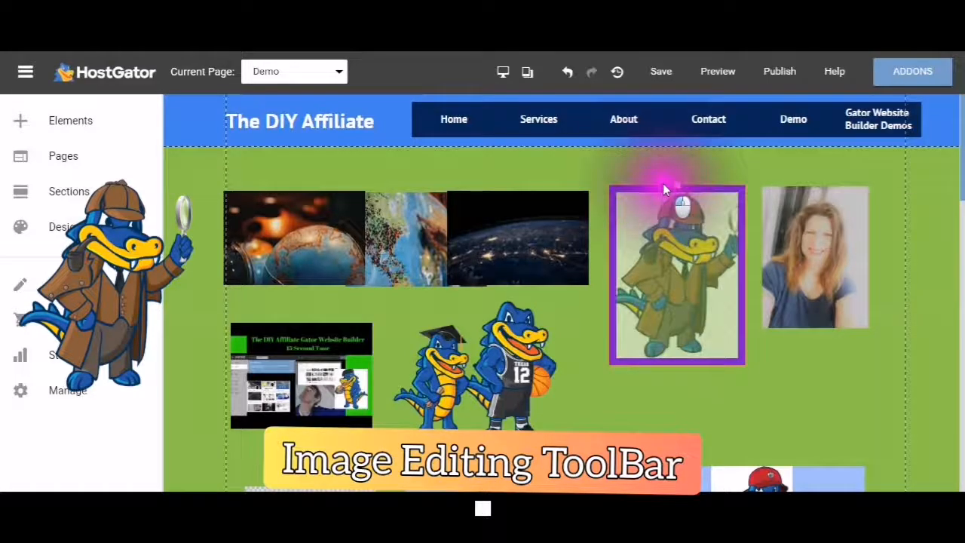
left_click(676, 275)
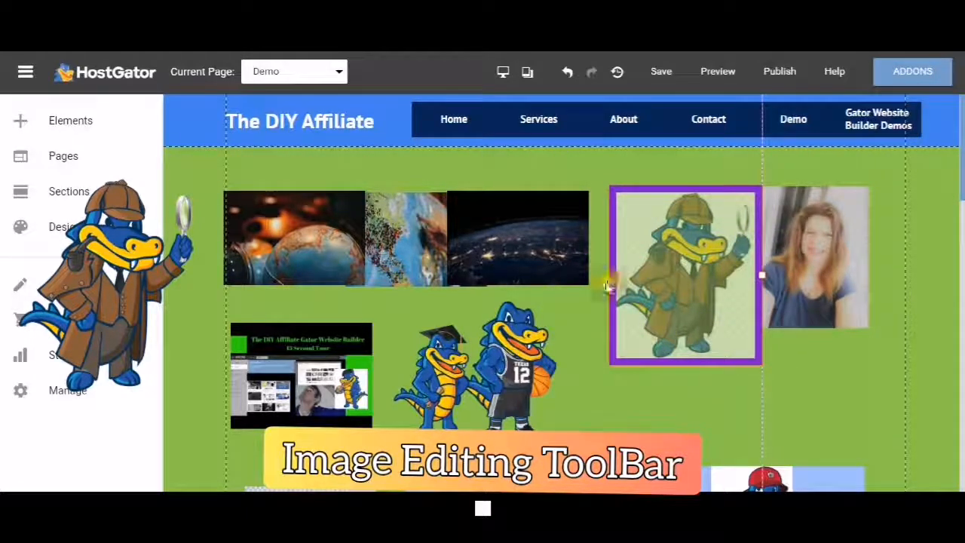
mouse_move(676, 199)
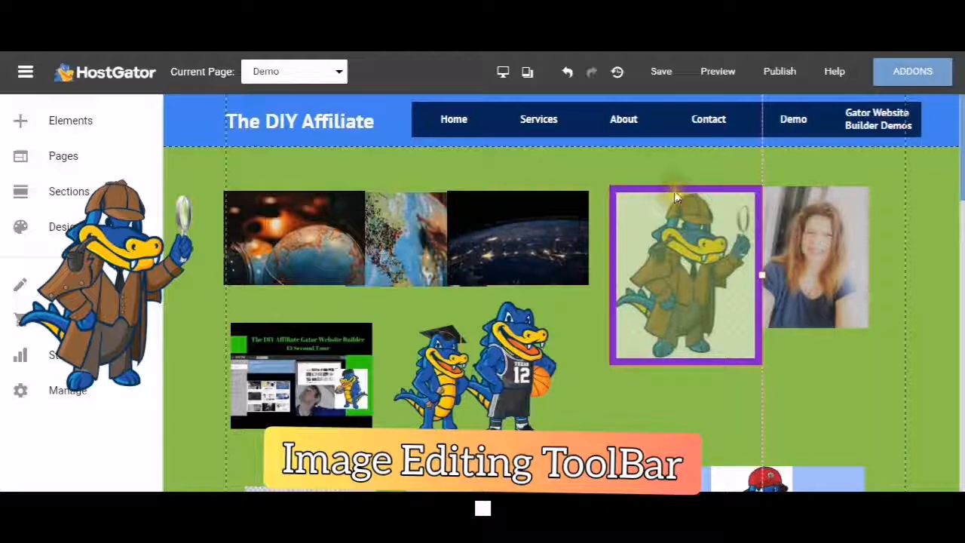
left_click(685, 274)
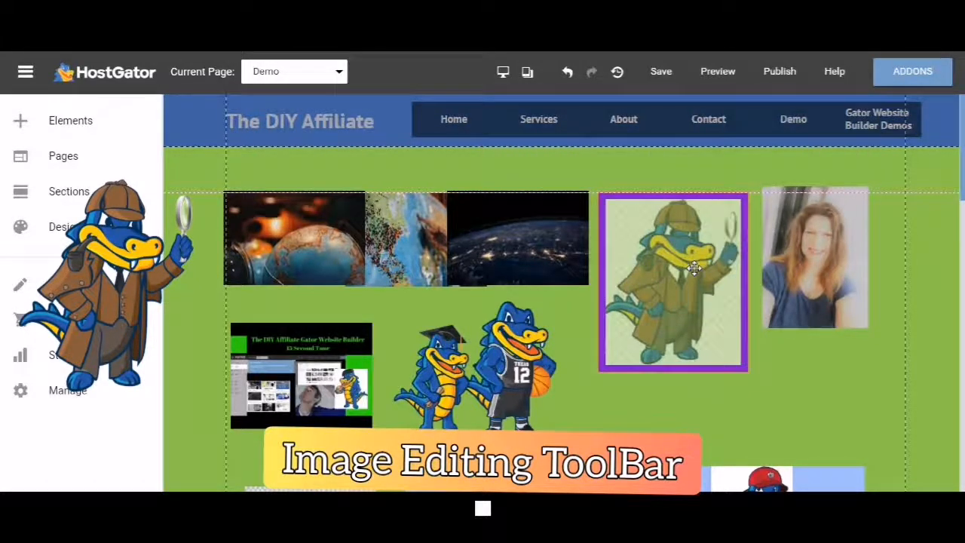
Step: Give the gator image a green background colour from the More options palette
left_click(671, 283)
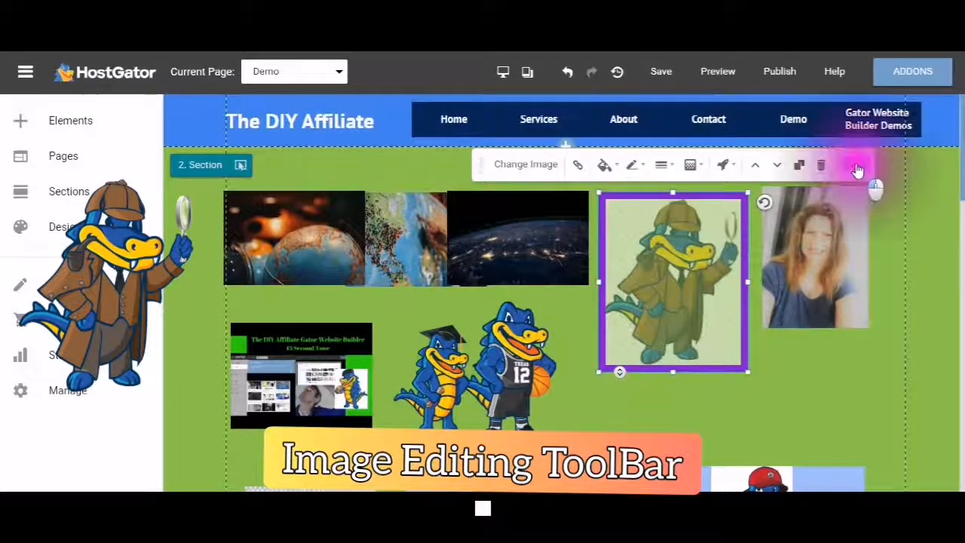
left_click(857, 164)
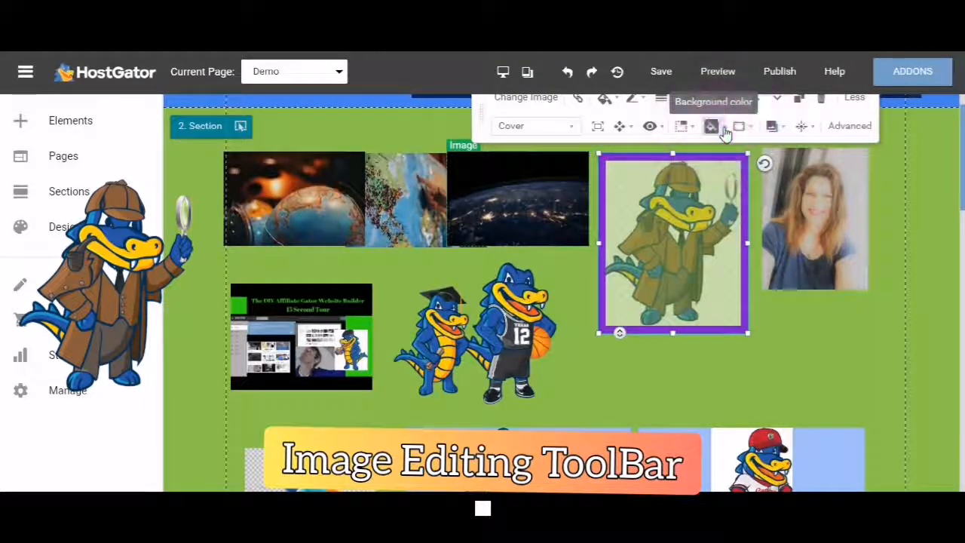
left_click(712, 126)
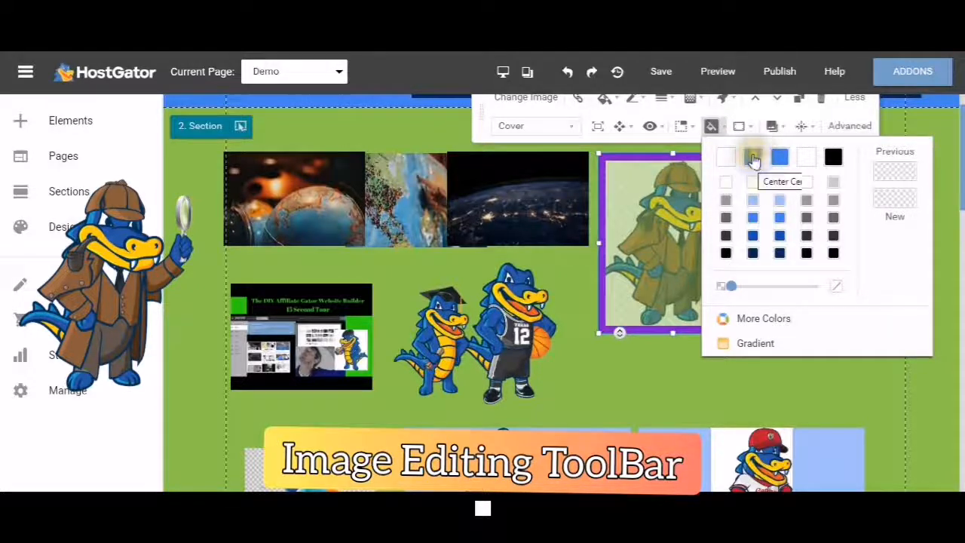
left_click(751, 157)
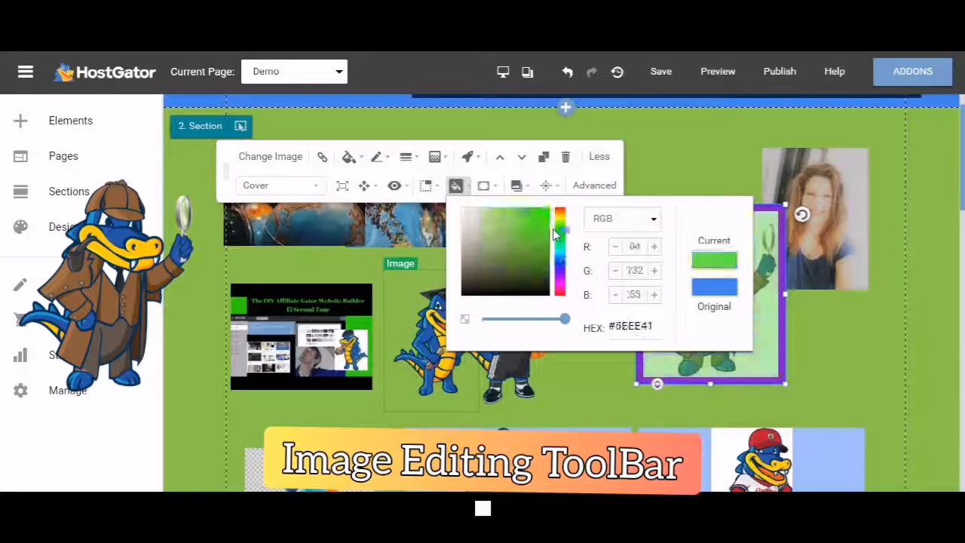
left_click(524, 213)
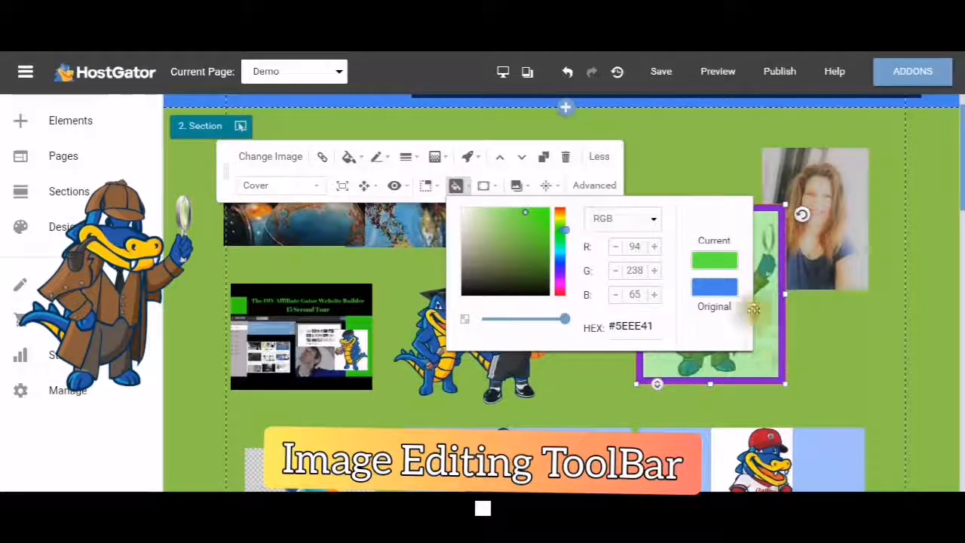
mouse_move(522, 155)
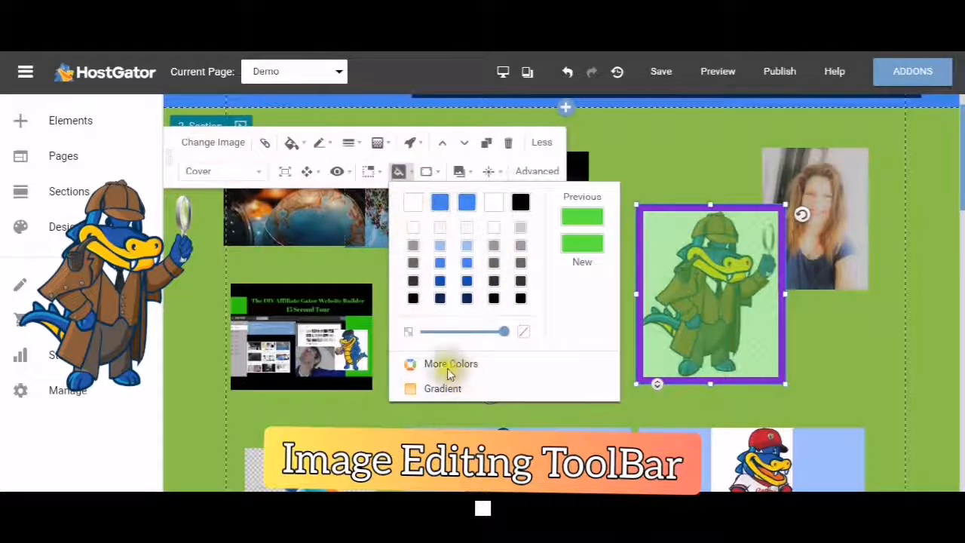
Step: Try orange, yellow and blue in the custom picker, then settle on teal-green
left_click(450, 363)
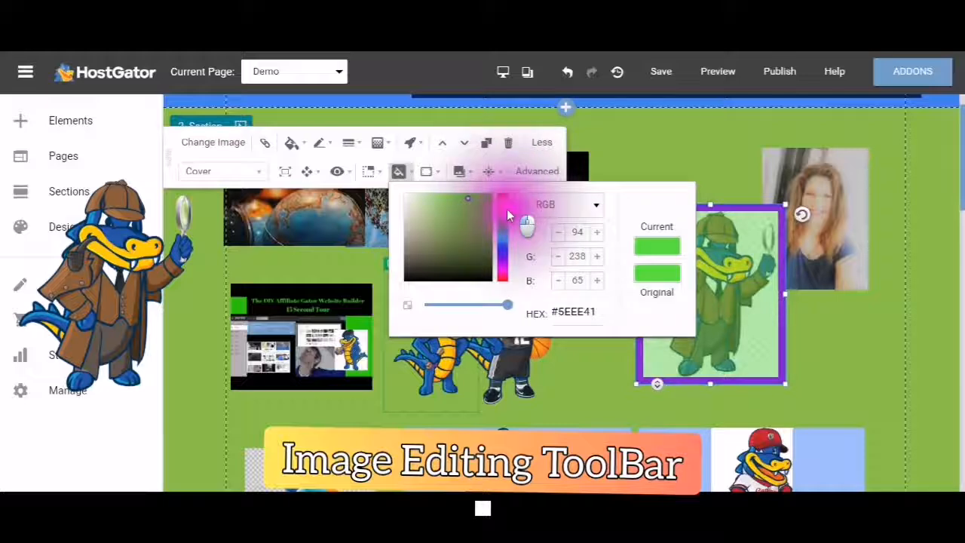
left_click_drag(528, 227, 501, 193)
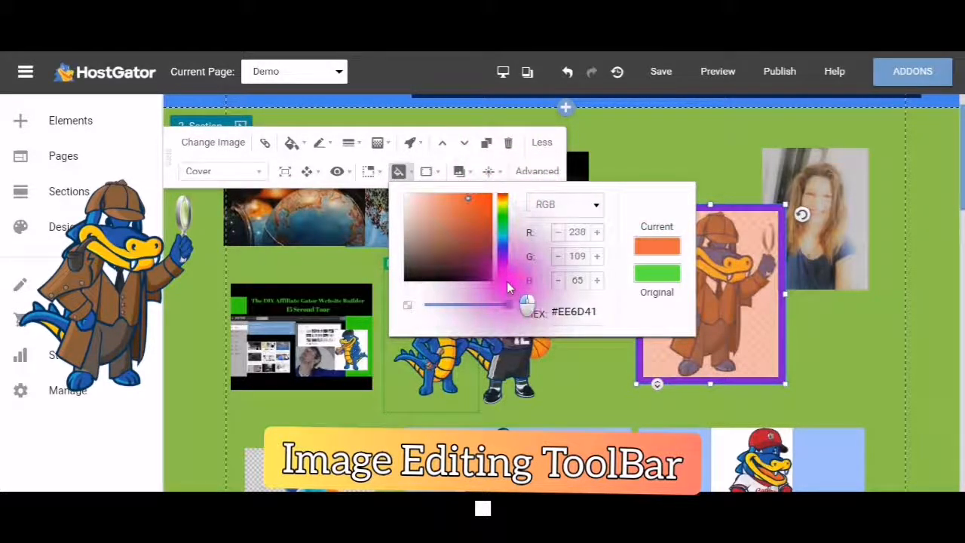
left_click_drag(509, 287, 468, 200)
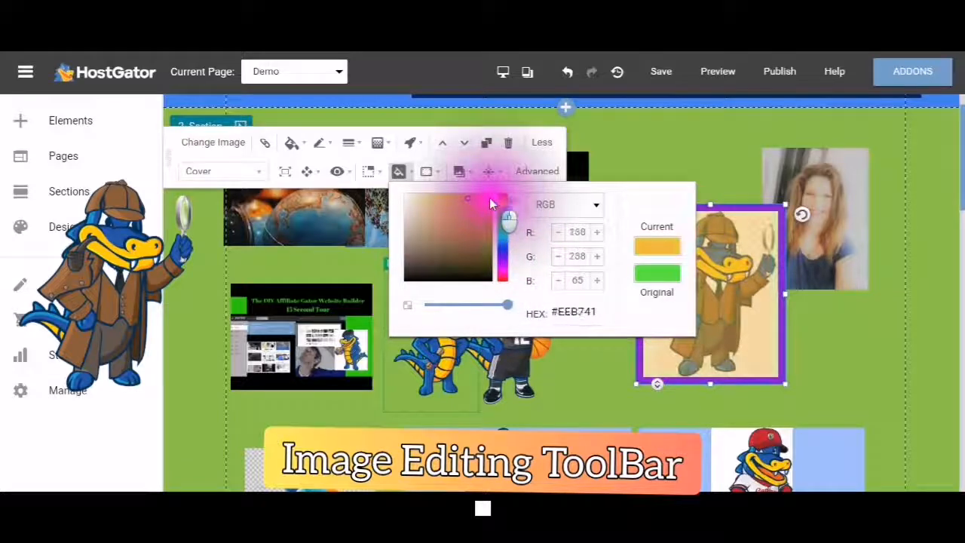
left_click(496, 226)
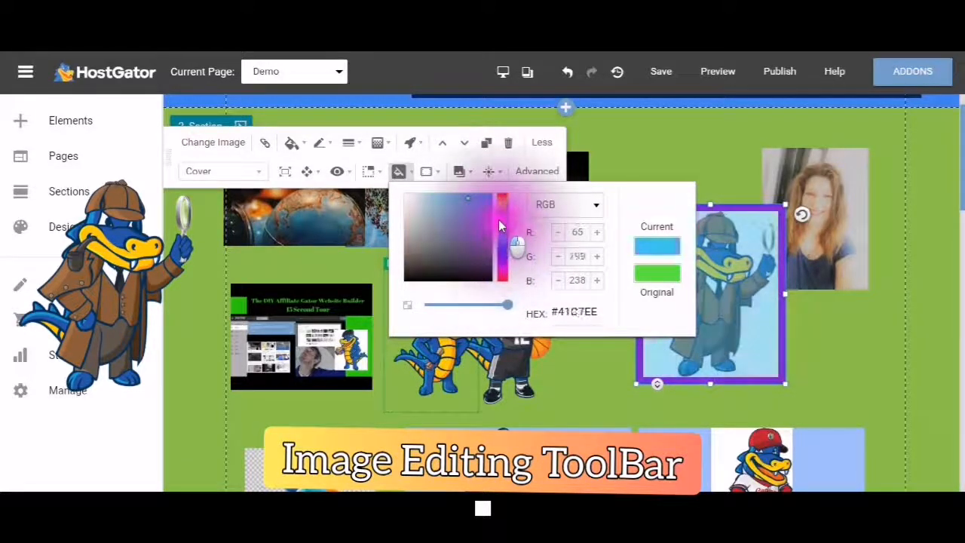
left_click(501, 229)
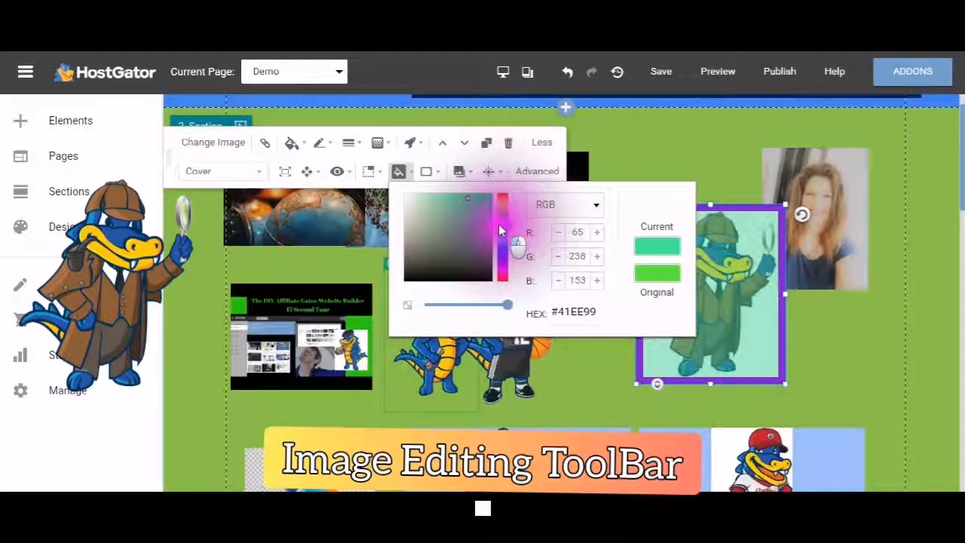
left_click(504, 223)
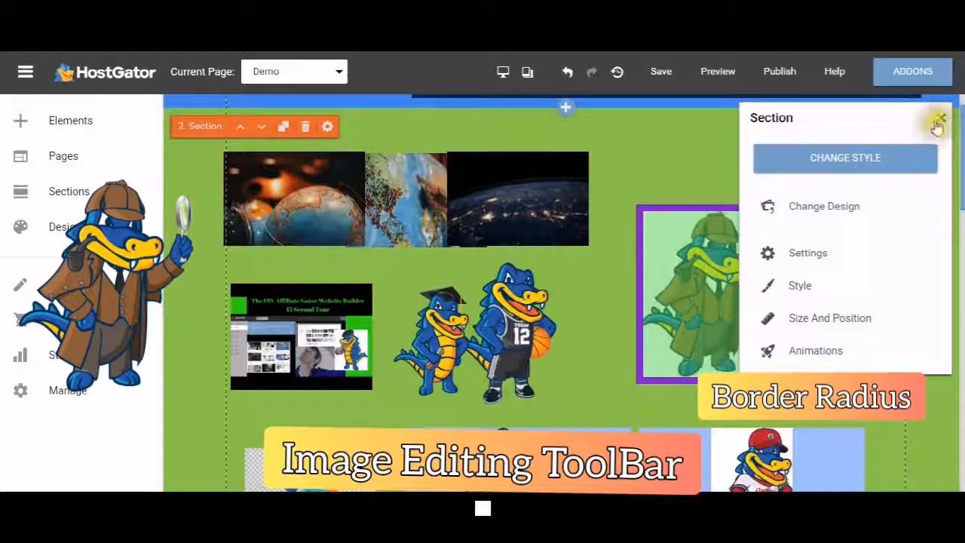
Step: Select the detective gator image and reach its Border radius control under More
left_click(939, 122)
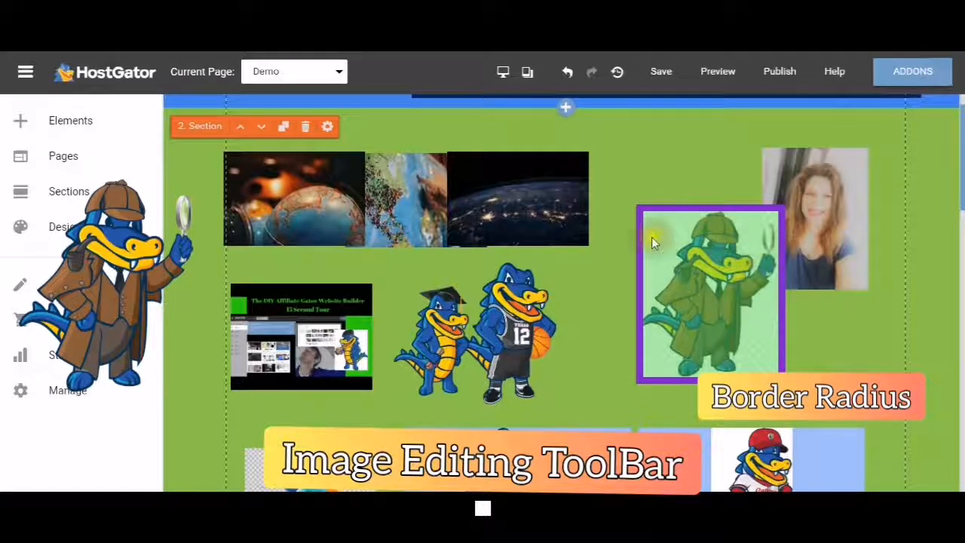
left_click(708, 294)
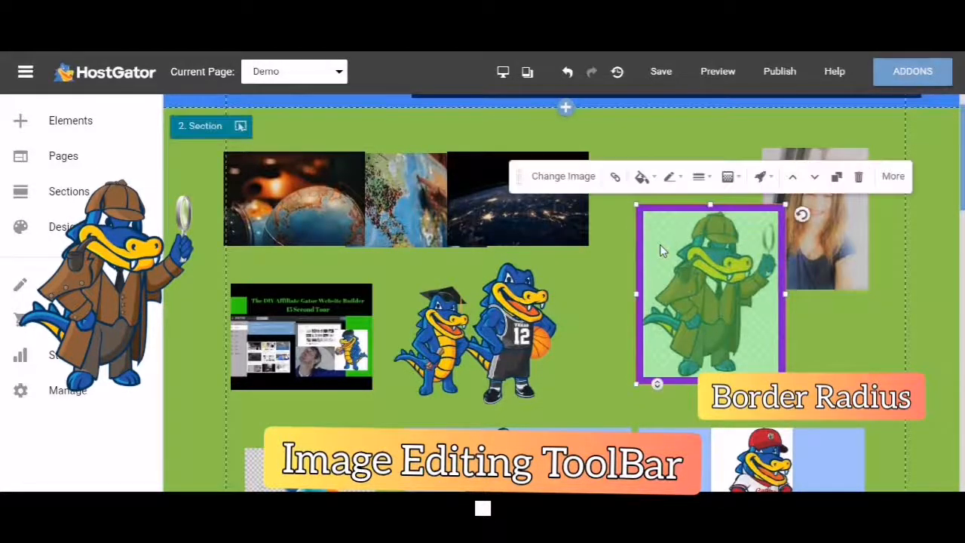
mouse_move(727, 176)
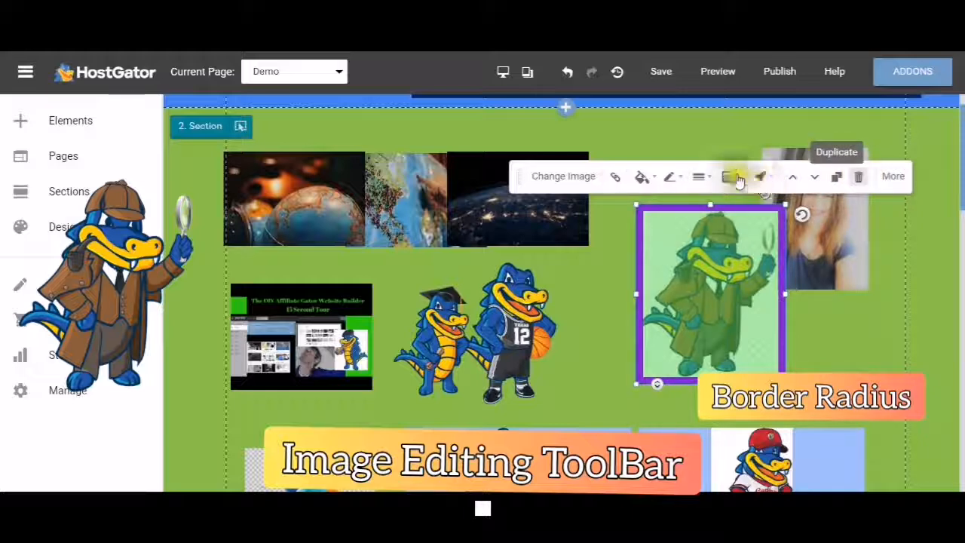
left_click(893, 175)
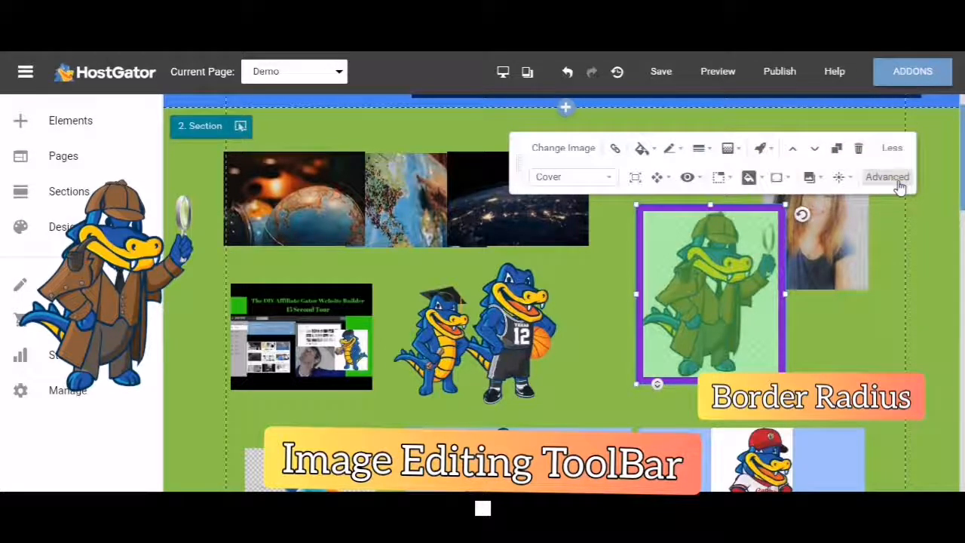
mouse_move(772, 176)
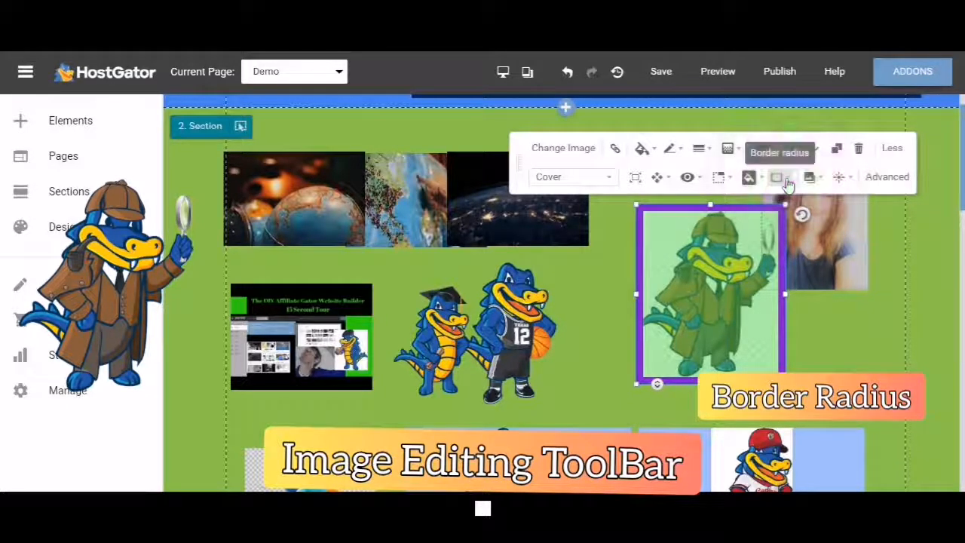
left_click(779, 177)
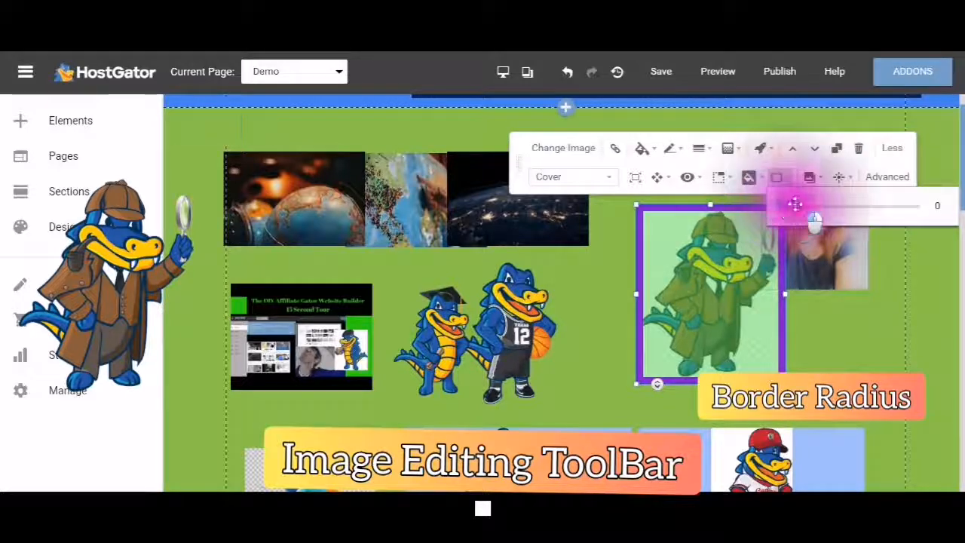
Step: Slide the border radius to about 59 for noticeably rounded corners
left_click_drag(796, 205, 893, 211)
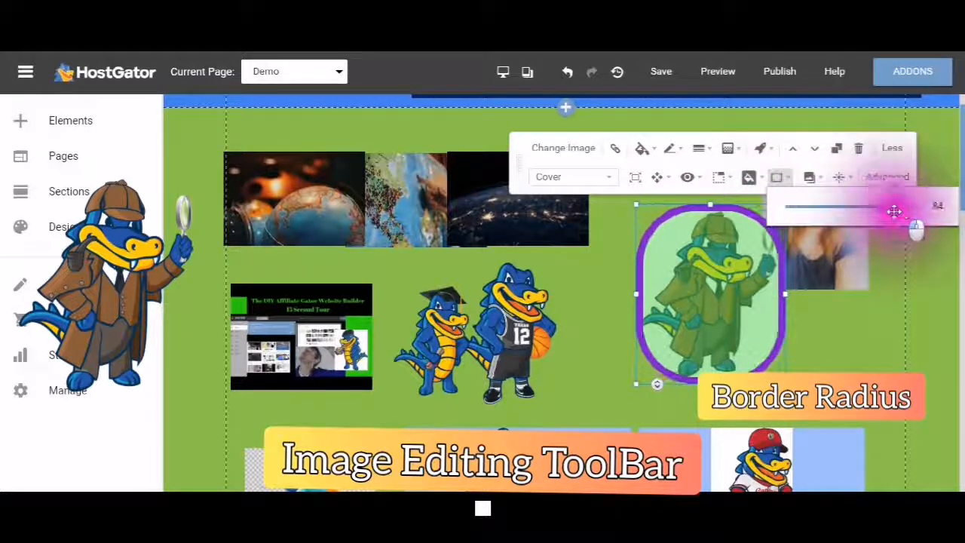
left_click_drag(893, 211, 799, 205)
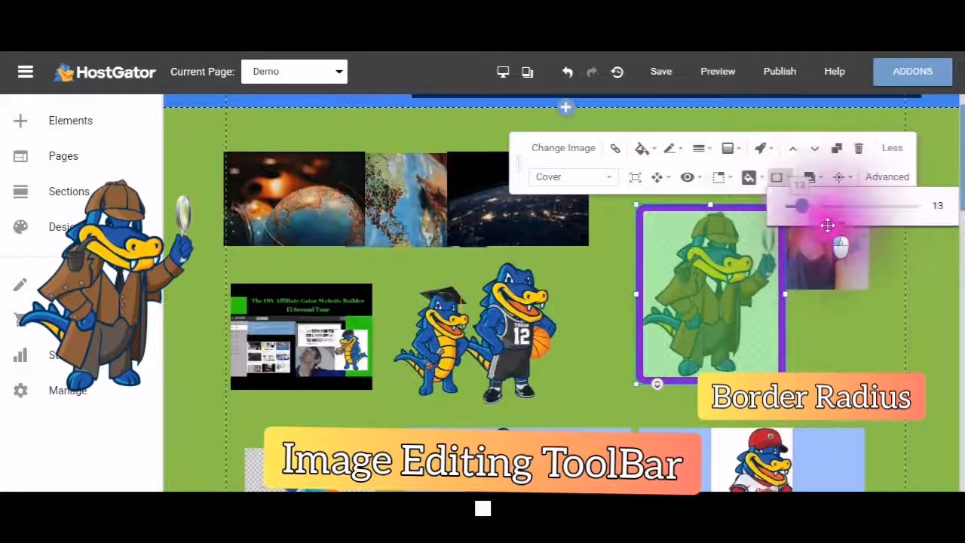
left_click_drag(799, 205, 882, 206)
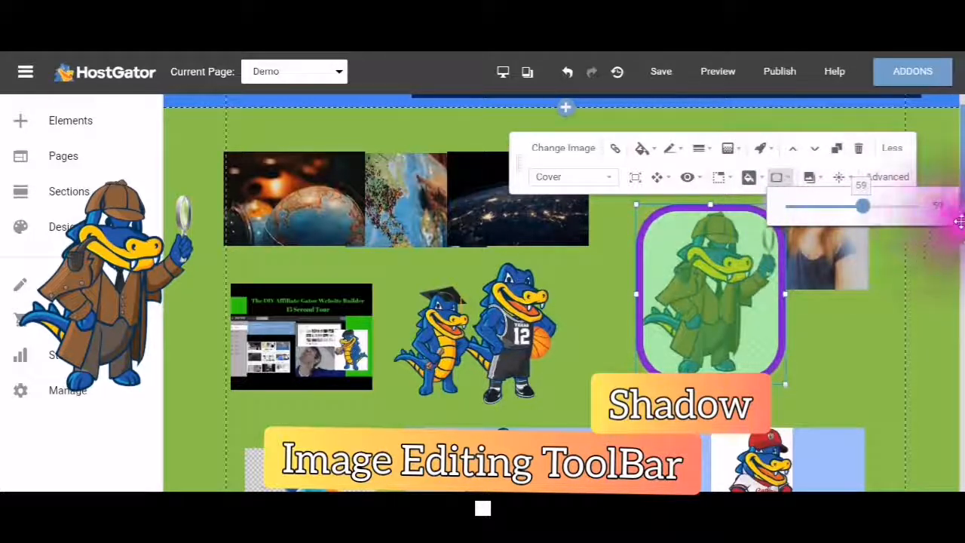
left_click_drag(863, 205, 917, 205)
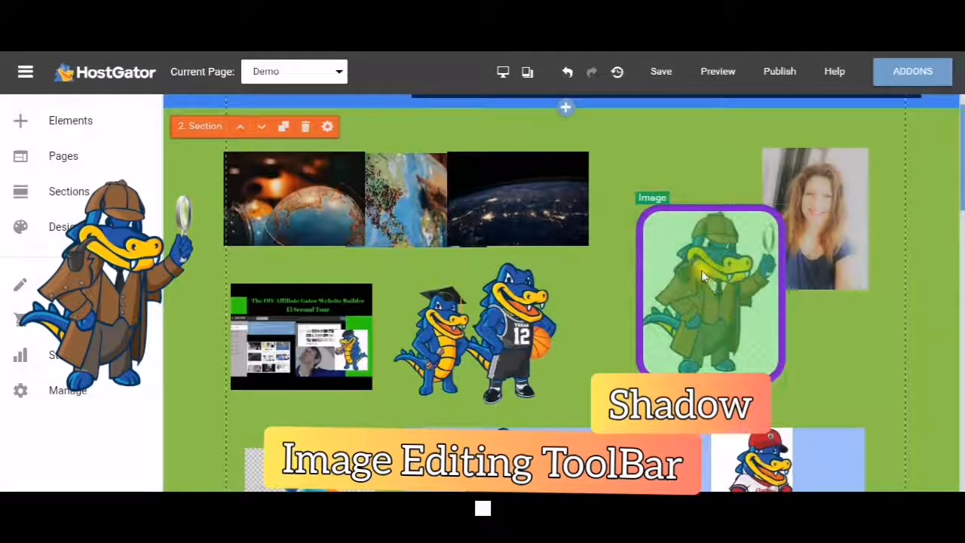
Step: Nudge the gator image left and apply a drop shadow of about 21
left_click(709, 295)
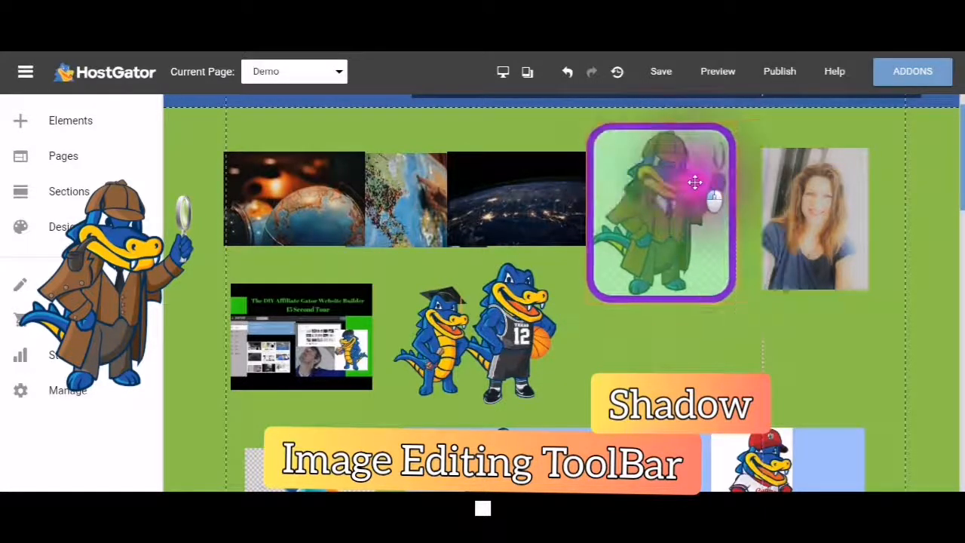
left_click_drag(694, 181, 666, 243)
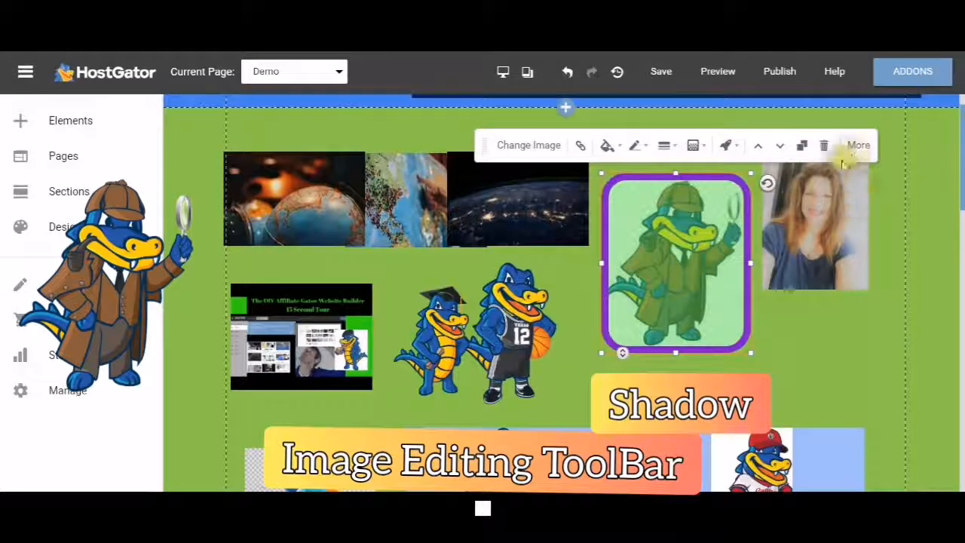
left_click(858, 145)
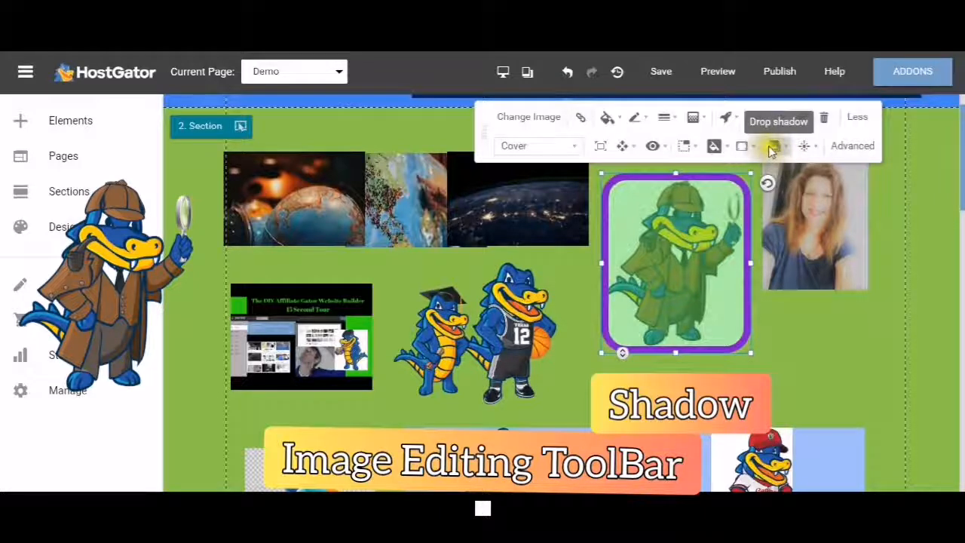
left_click(774, 145)
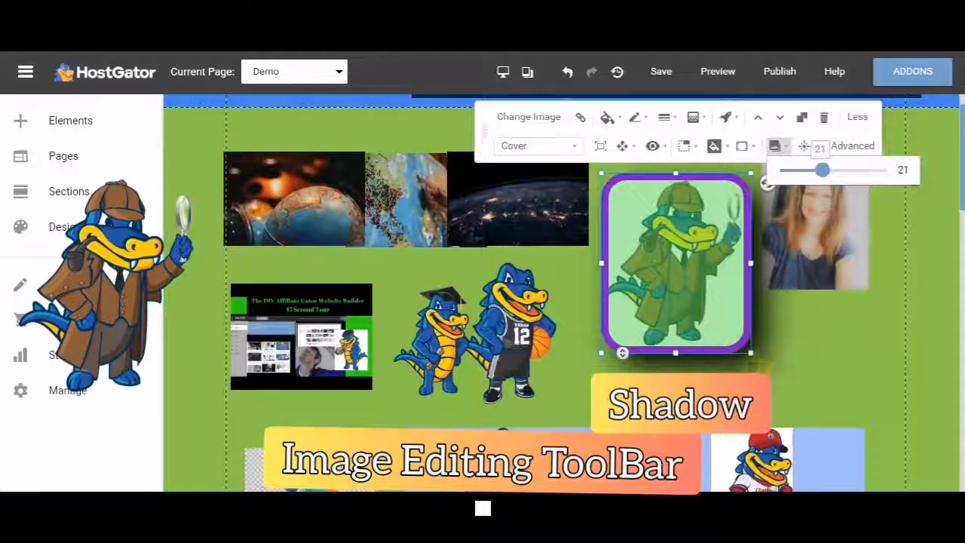
left_click_drag(824, 169, 843, 169)
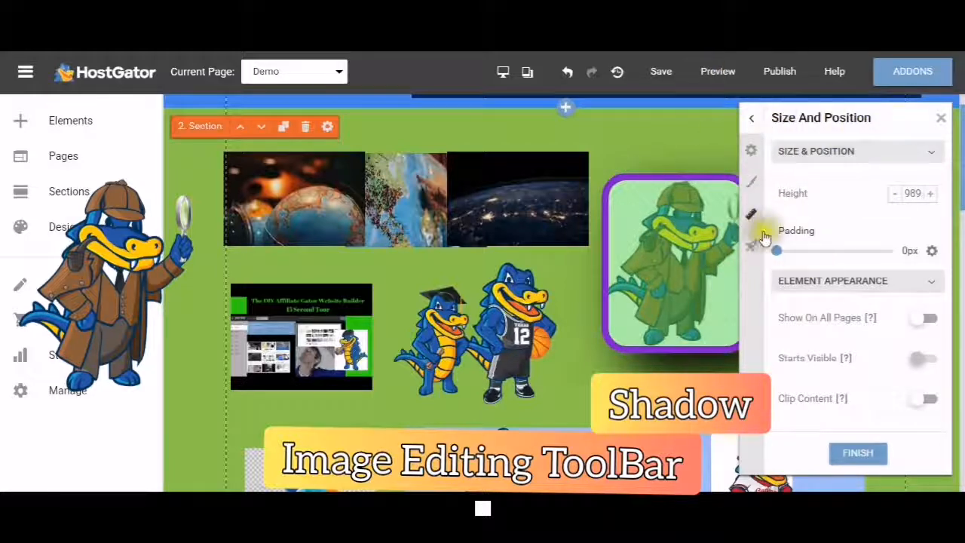
mouse_move(754, 302)
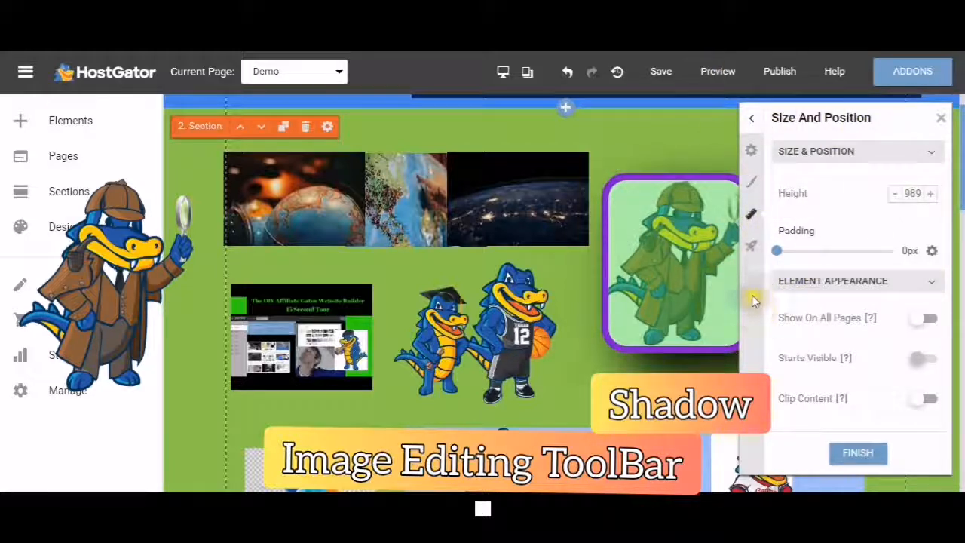
mouse_move(712, 264)
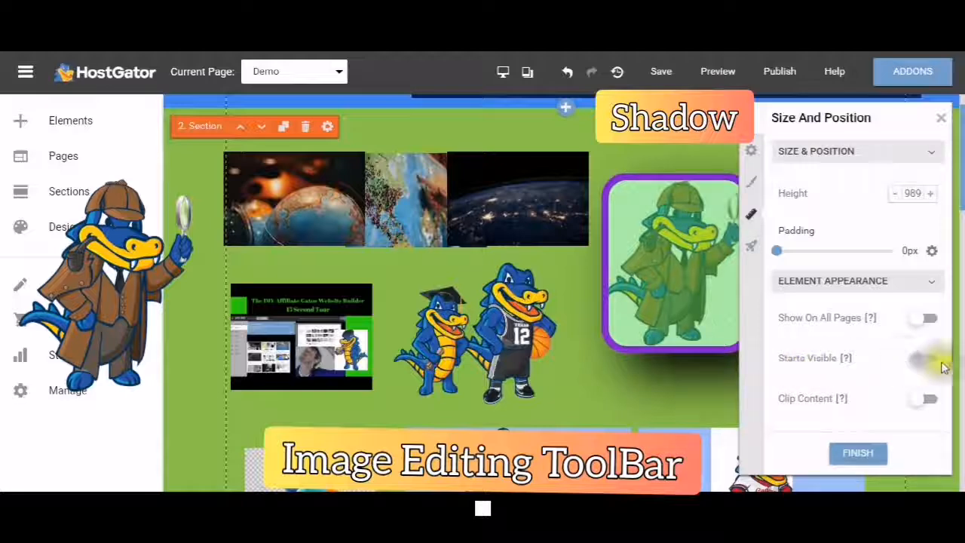
Step: Adjust an option in the section's Size And Position panel
left_click(928, 358)
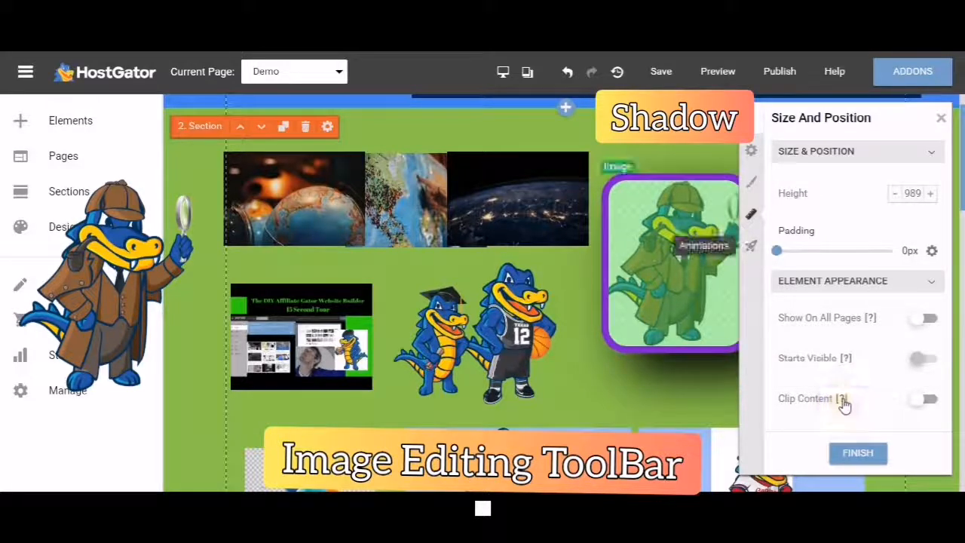
mouse_move(842, 398)
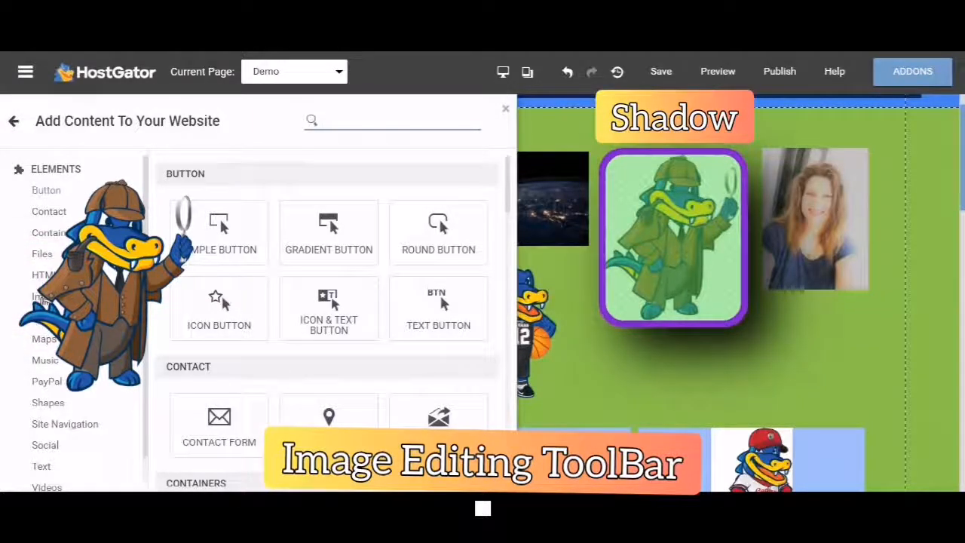
Step: Choose the Icon element from Add Content and start an icon library search
left_click(392, 120)
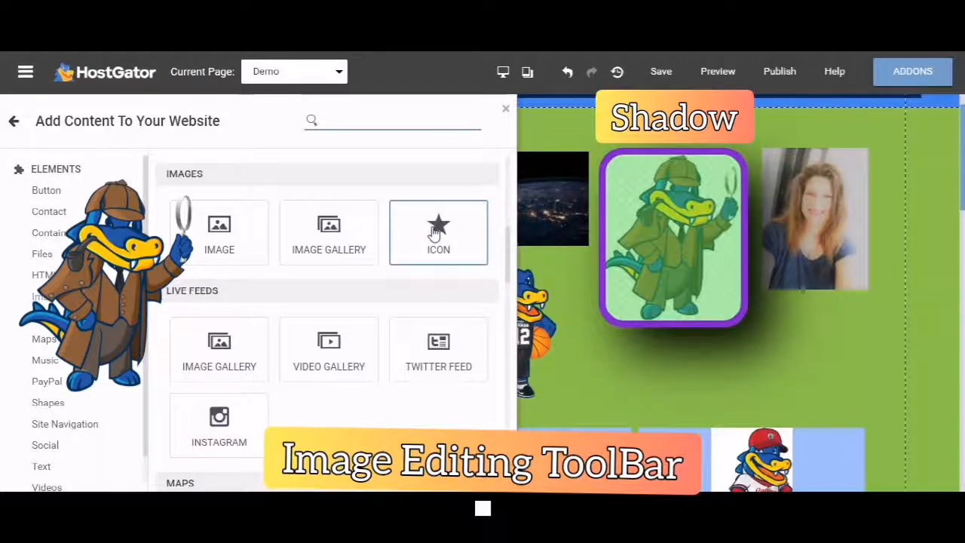
left_click(438, 232)
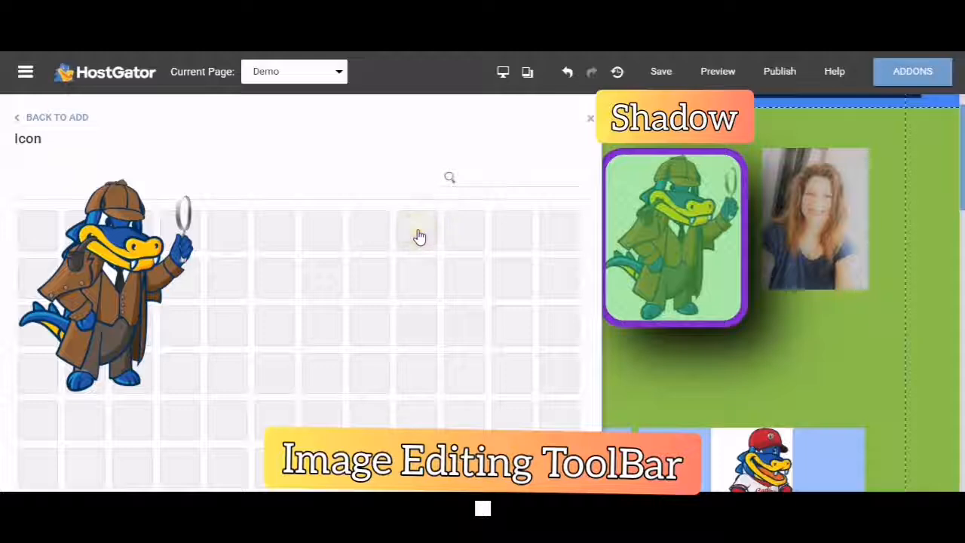
mouse_move(238, 197)
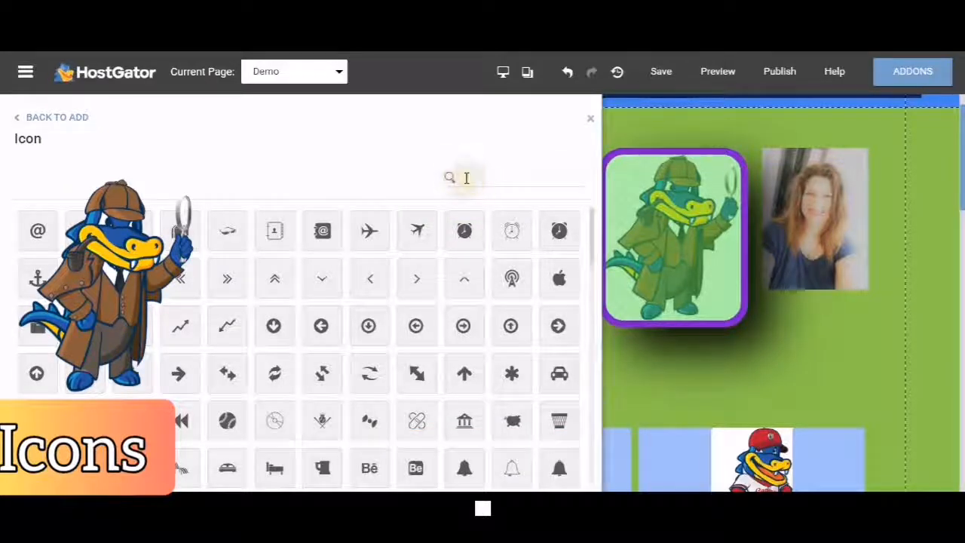
left_click(468, 178)
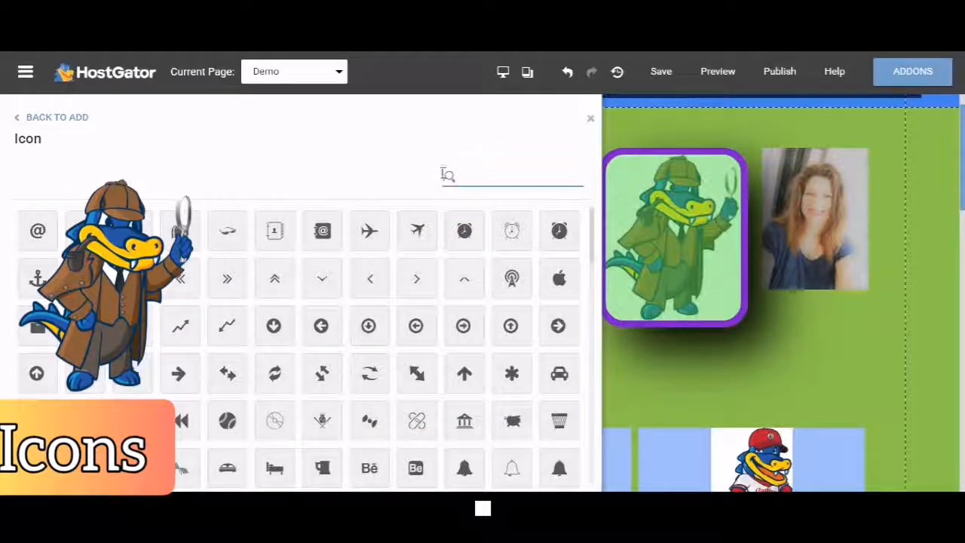
Step: Search the library for 'word', 'faceboo' then 'youtube' and pick the YouTube icon
type("word")
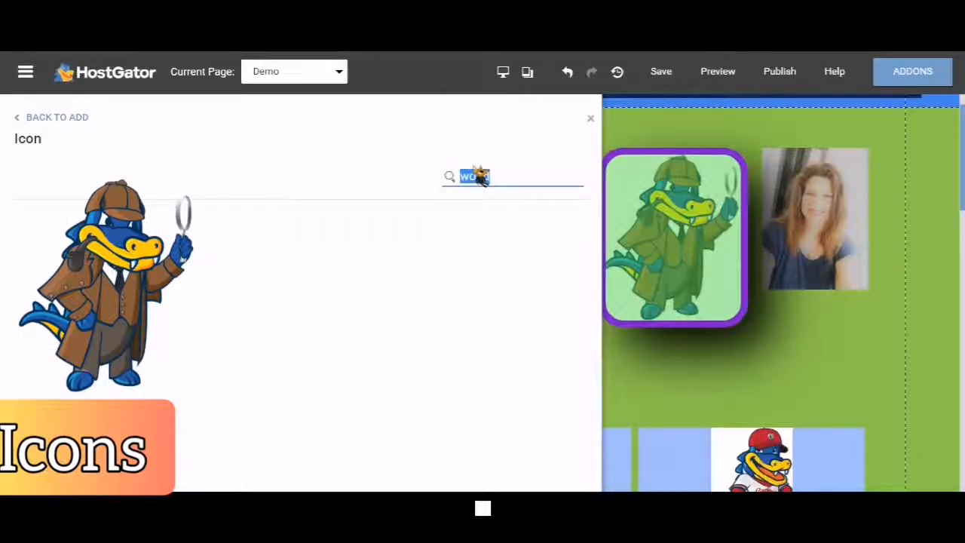
type("faceboo")
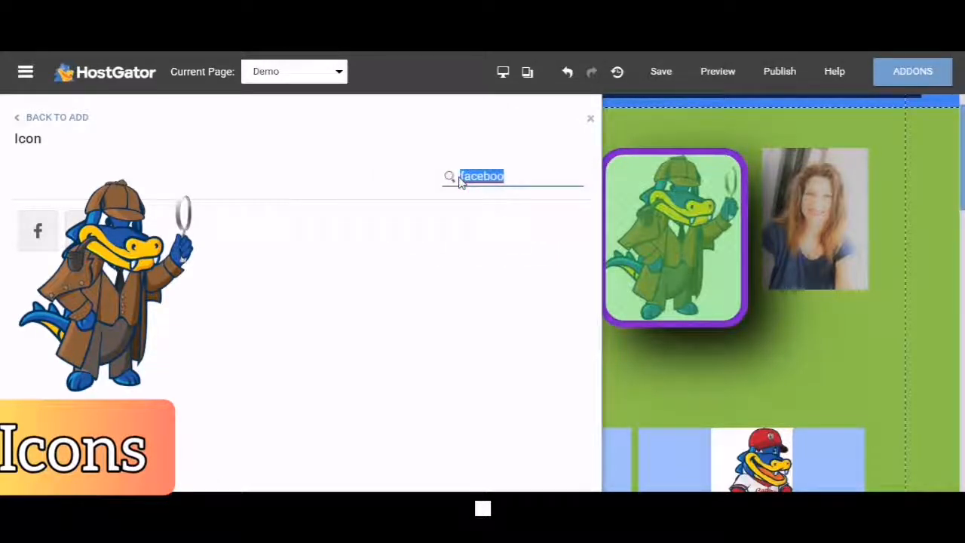
type("youtube")
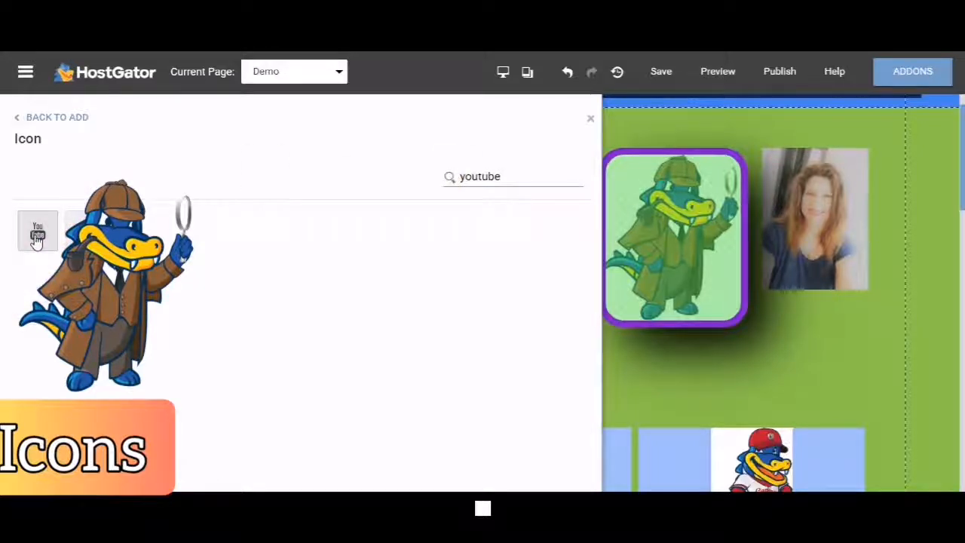
left_click(591, 118)
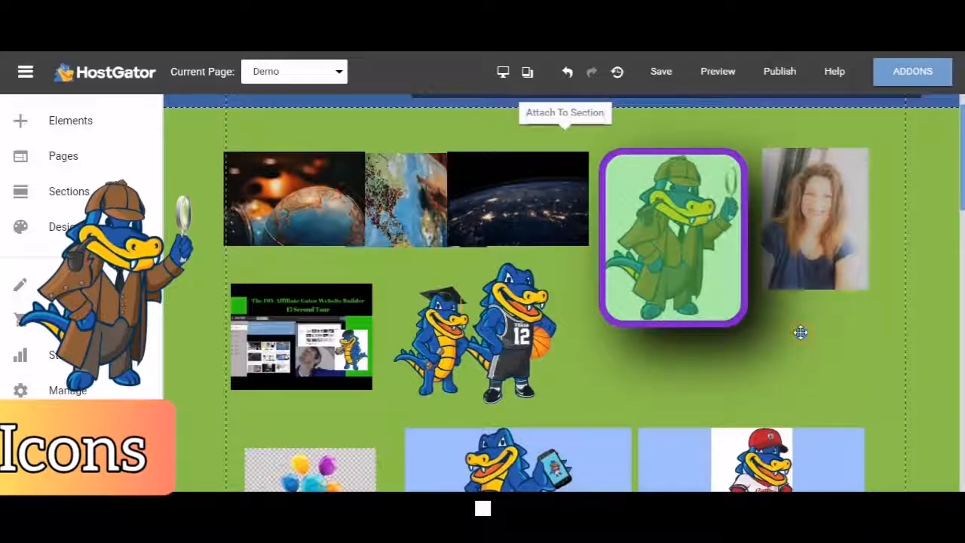
mouse_move(807, 344)
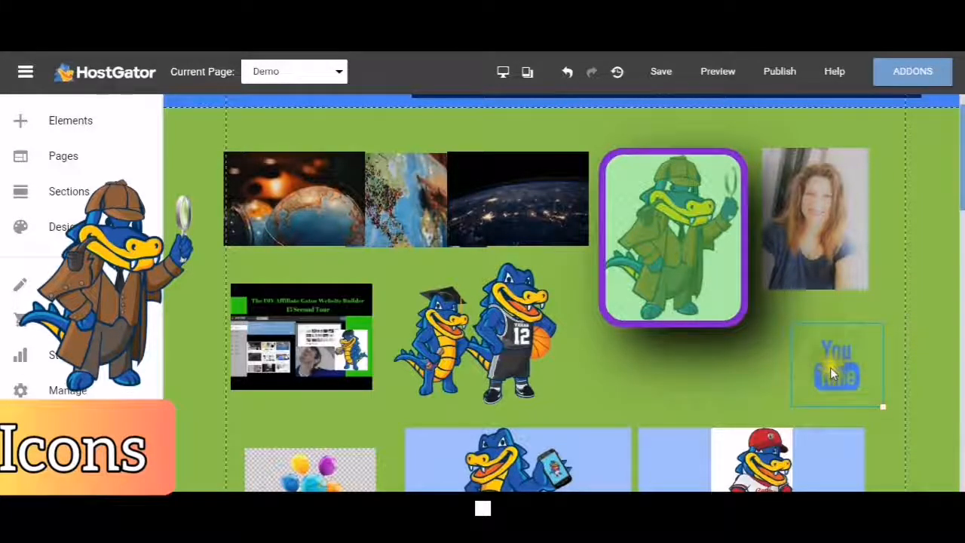
Step: Select the newly placed YouTube icon to show its editing toolbar
left_click(837, 366)
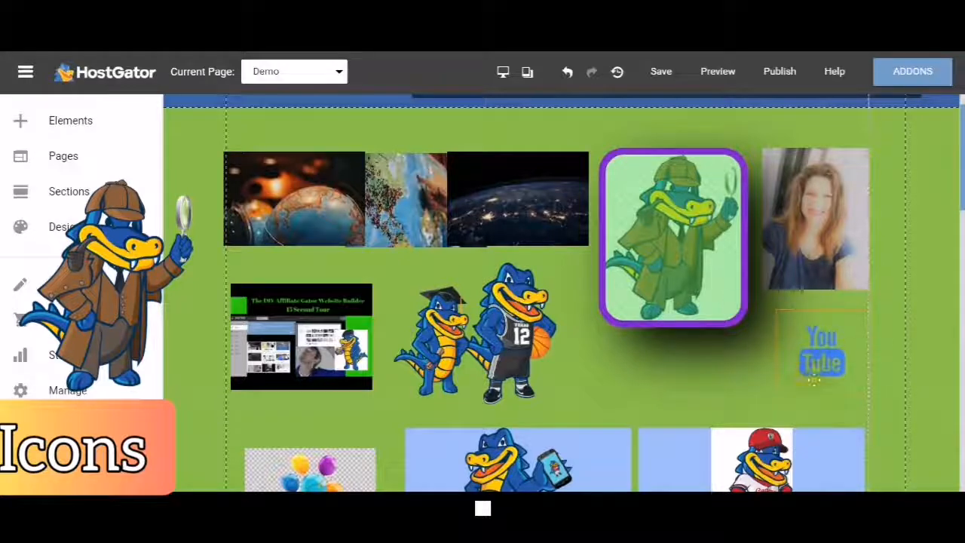
left_click(822, 354)
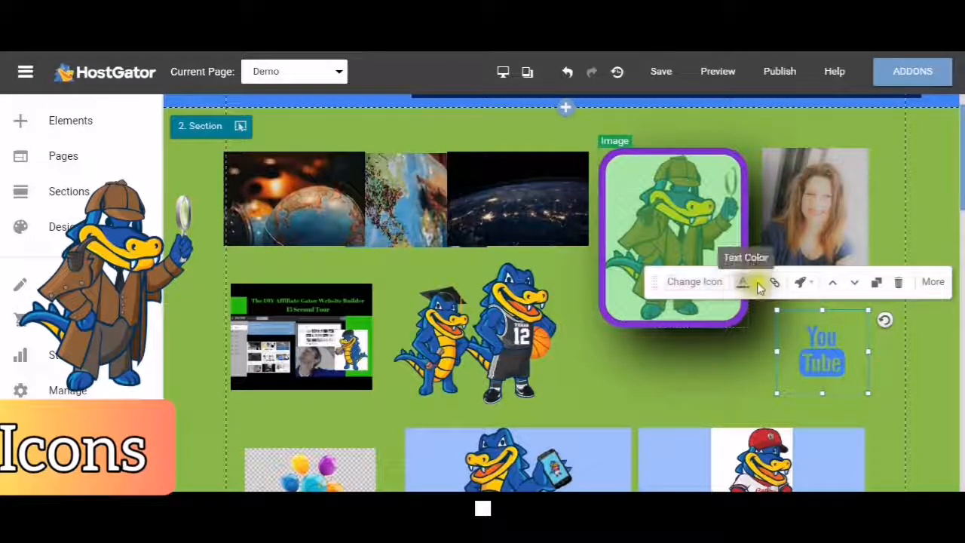
Step: Recolour the YouTube icon purple via Text Color > More Colors
left_click(745, 283)
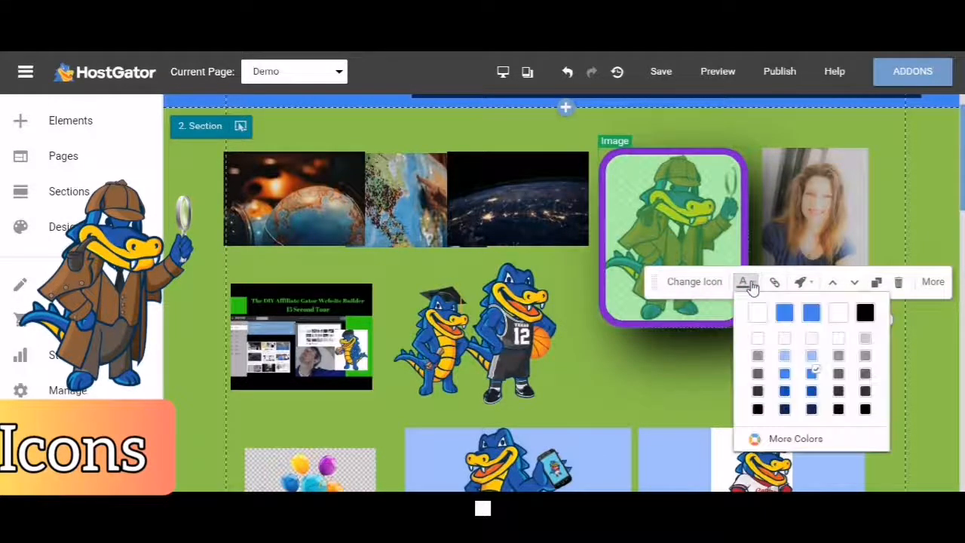
left_click(796, 437)
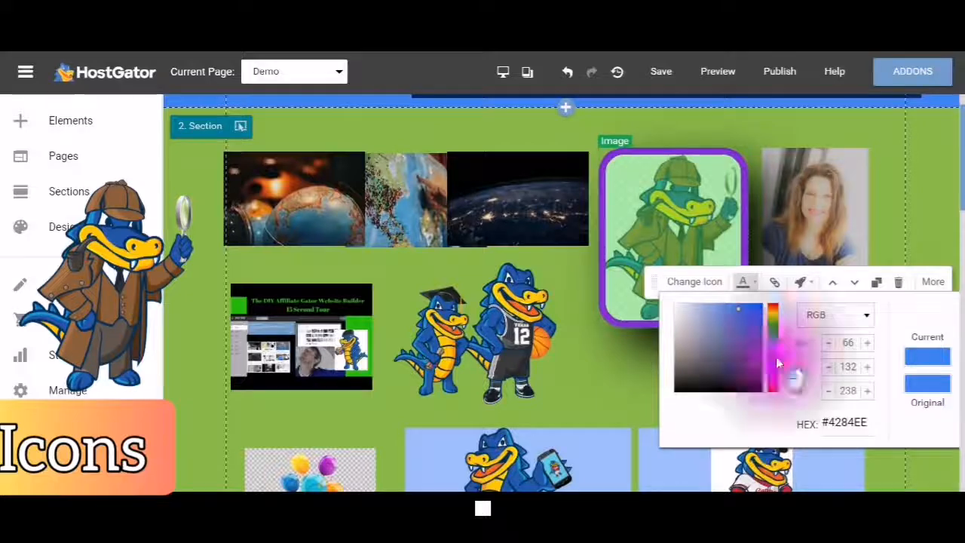
left_click(784, 332)
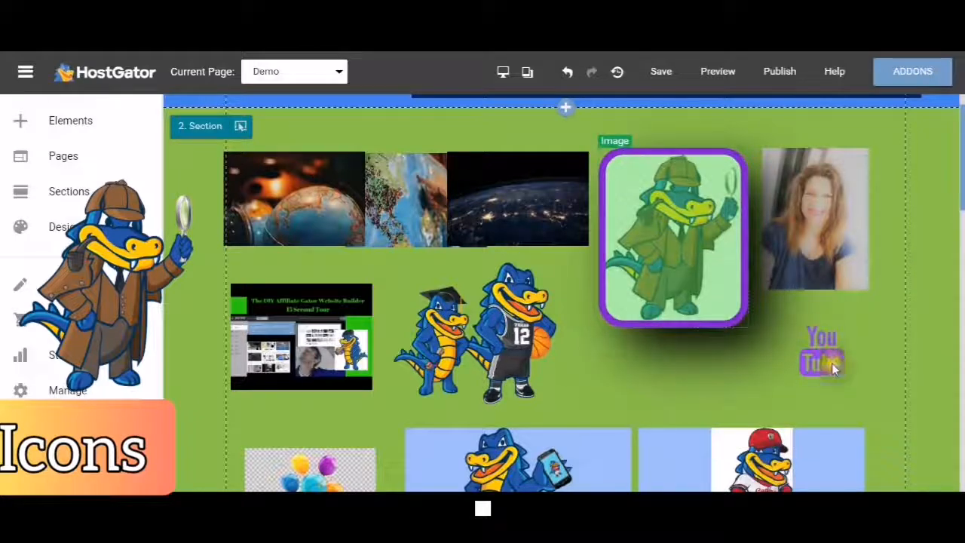
left_click(822, 350)
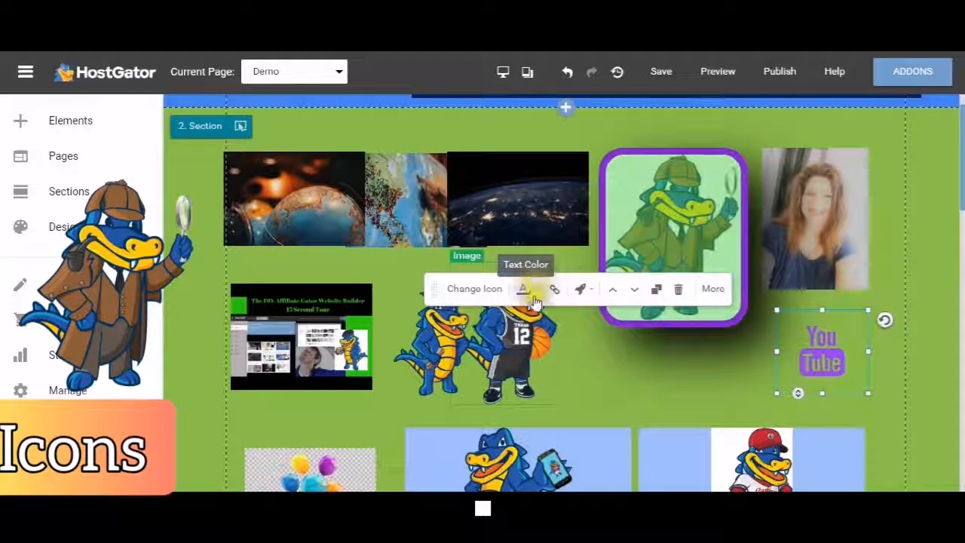
Step: Reopen the colour picker and switch the icon to a green shade
left_click(522, 289)
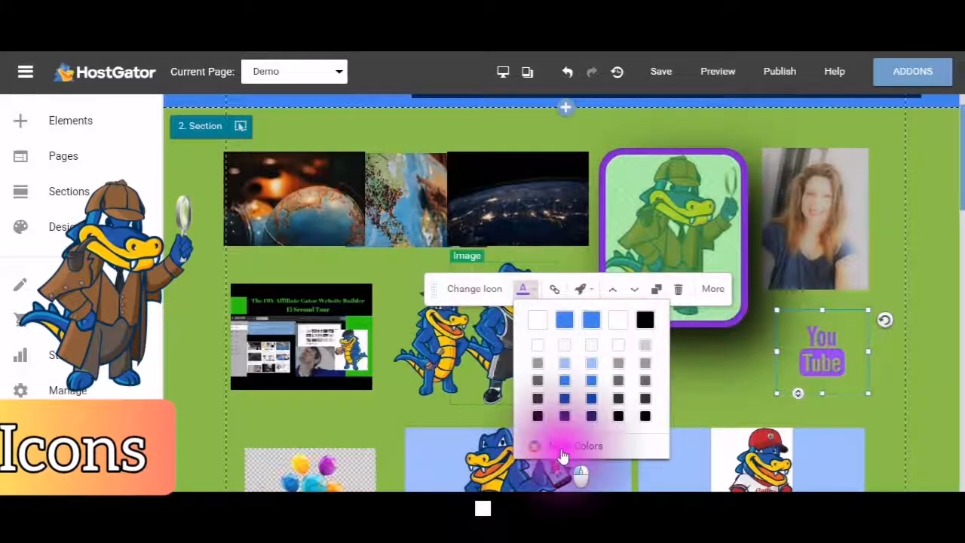
left_click(582, 290)
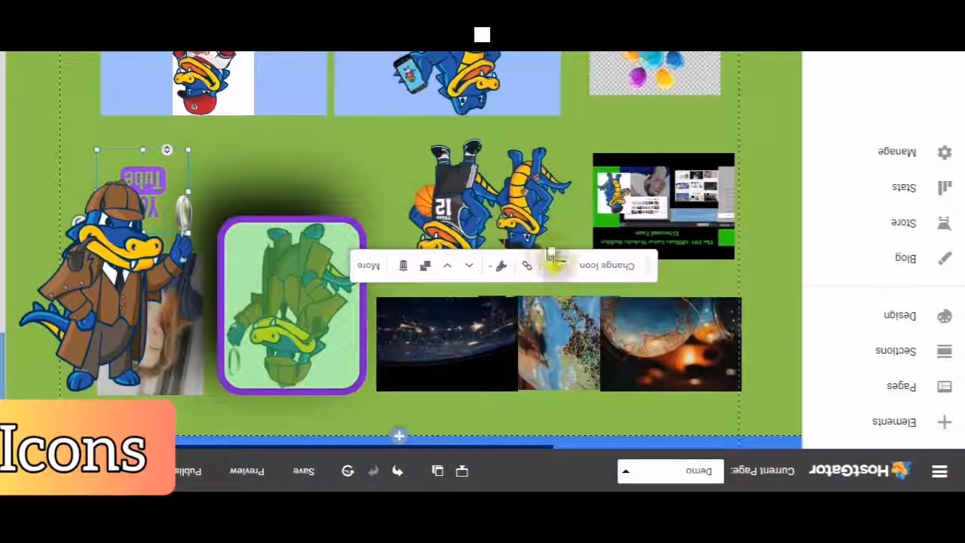
left_click(552, 265)
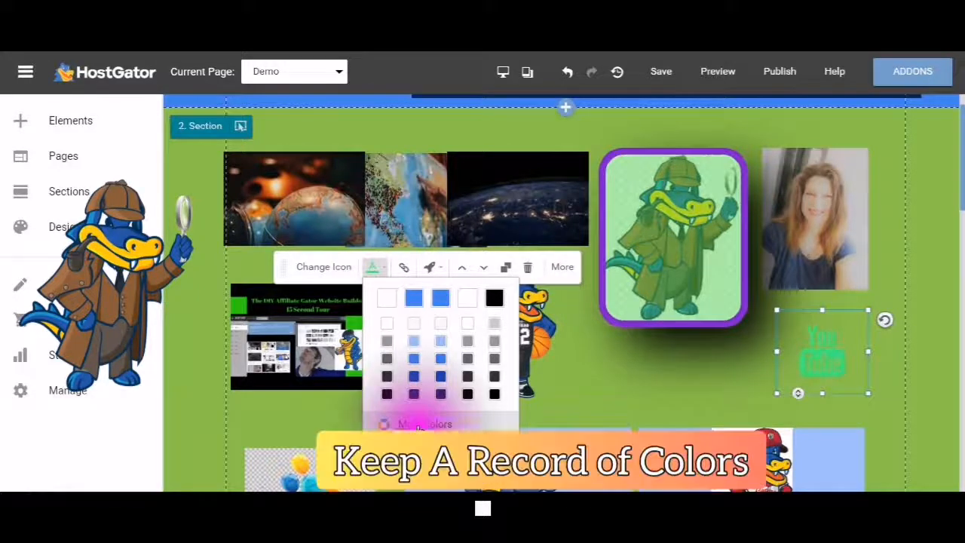
Step: Copy the icon's green hex code #41EE80 from the More Colors HEX field
left_click(425, 424)
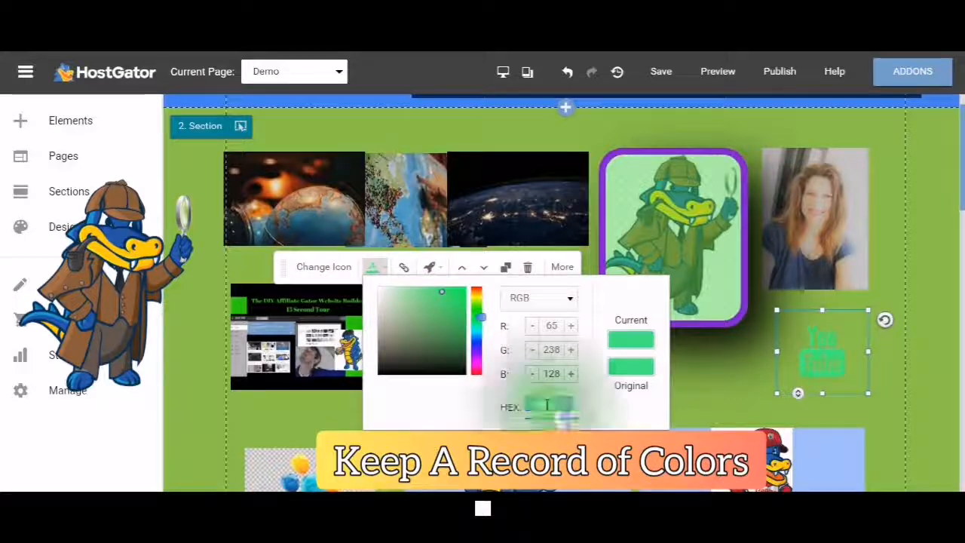
right_click(551, 406)
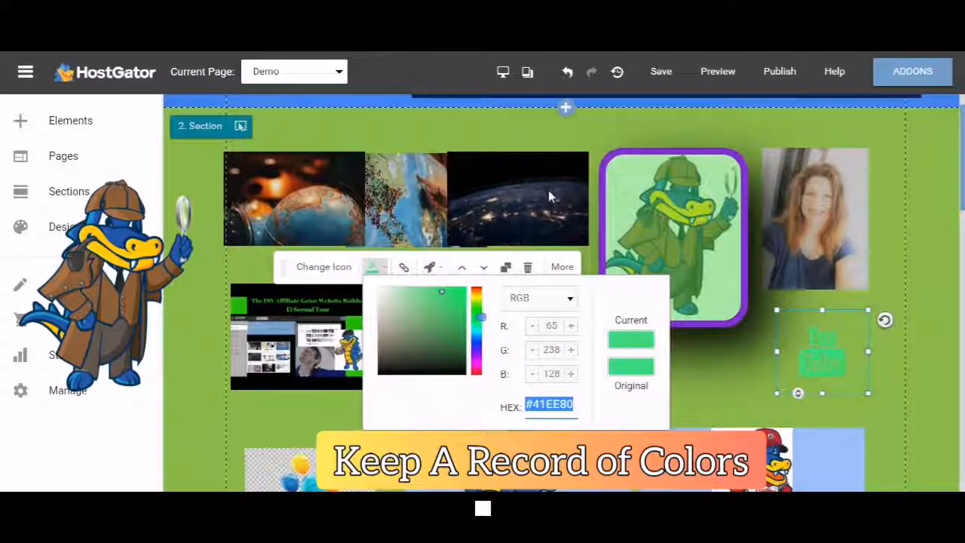
left_click(422, 329)
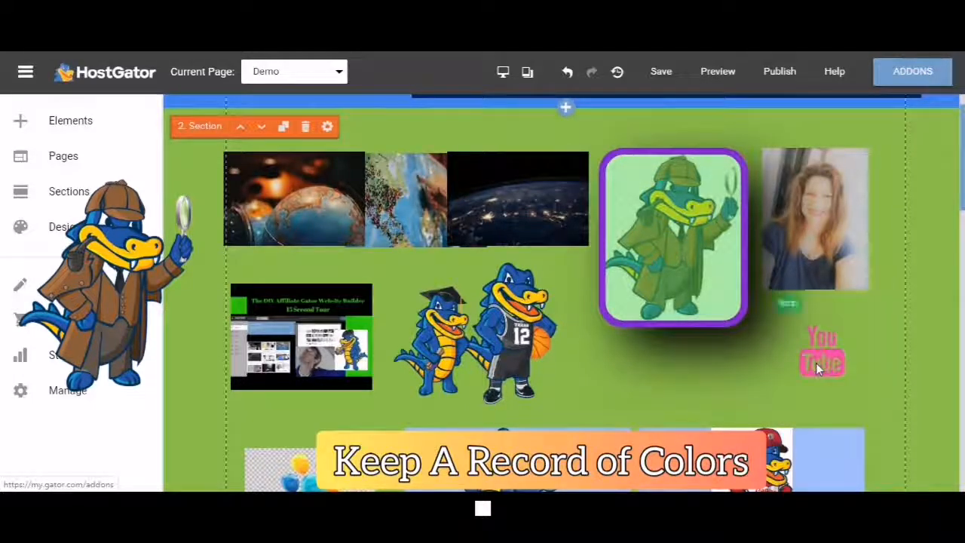
left_click(822, 350)
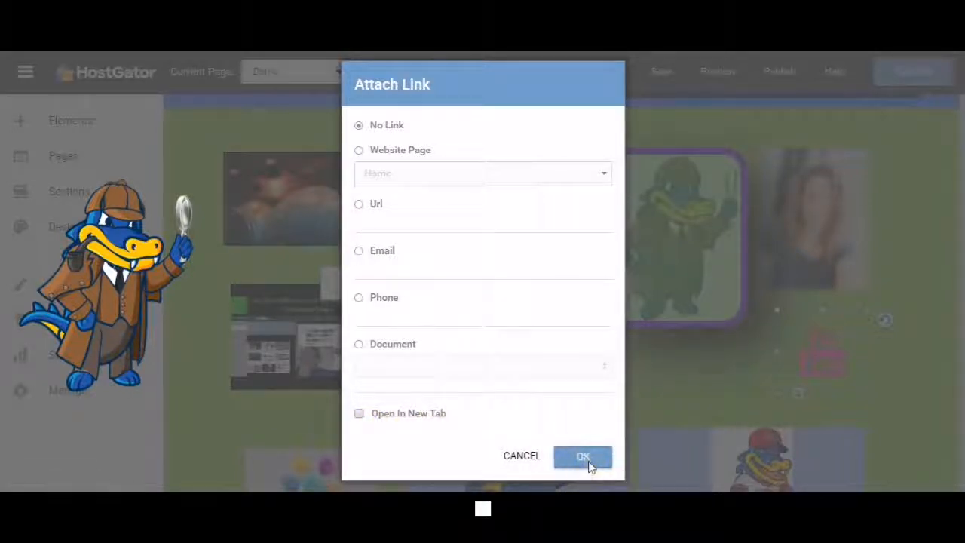
left_click(582, 456)
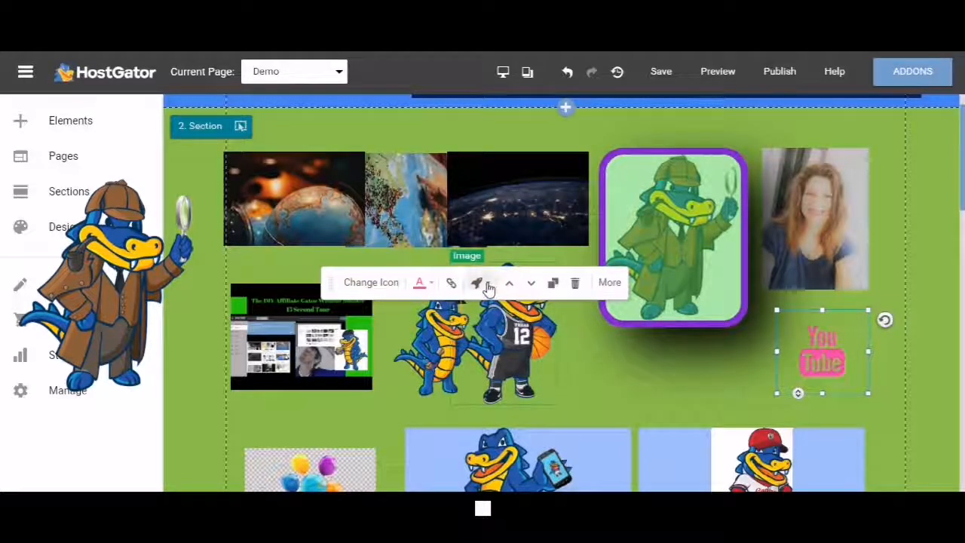
Step: Drop the pink YouTube icon onto the woman's photo
left_click(476, 282)
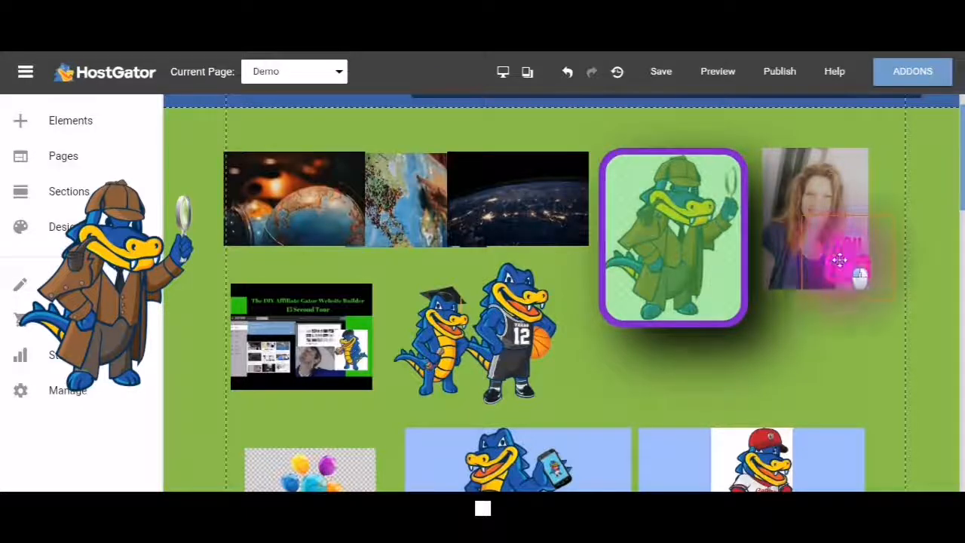
left_click(839, 260)
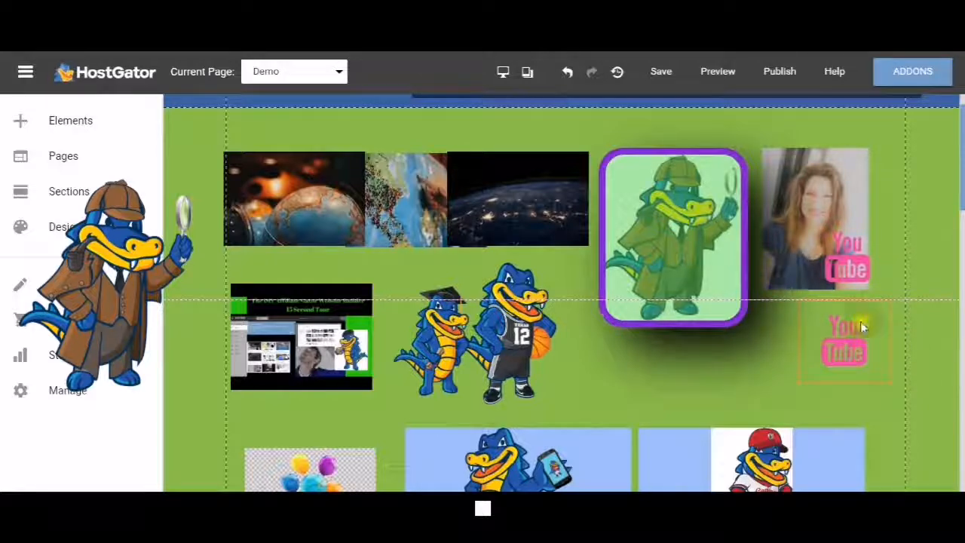
Step: Lower the bottom YouTube icon's Advanced shadow from 32 to 27 and reselect it
left_click(845, 344)
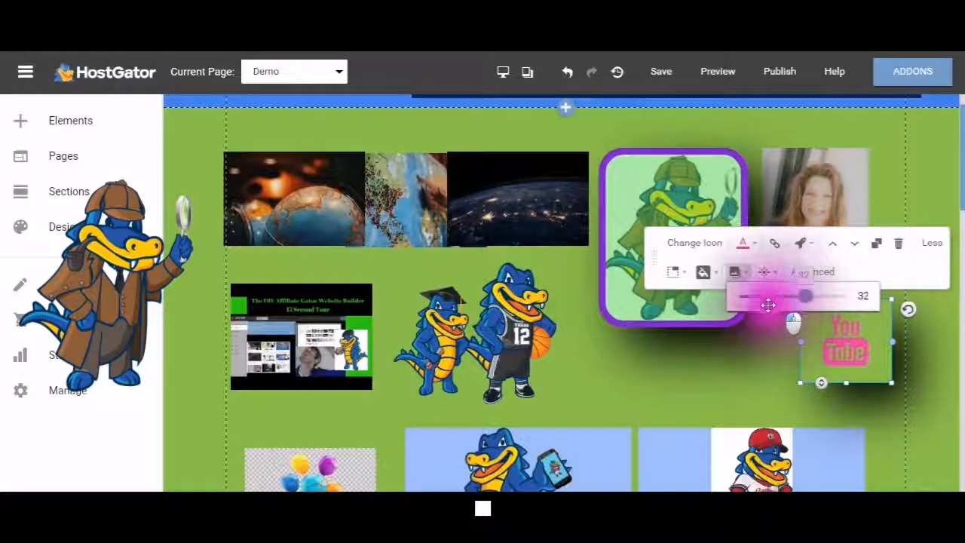
left_click_drag(806, 296, 784, 296)
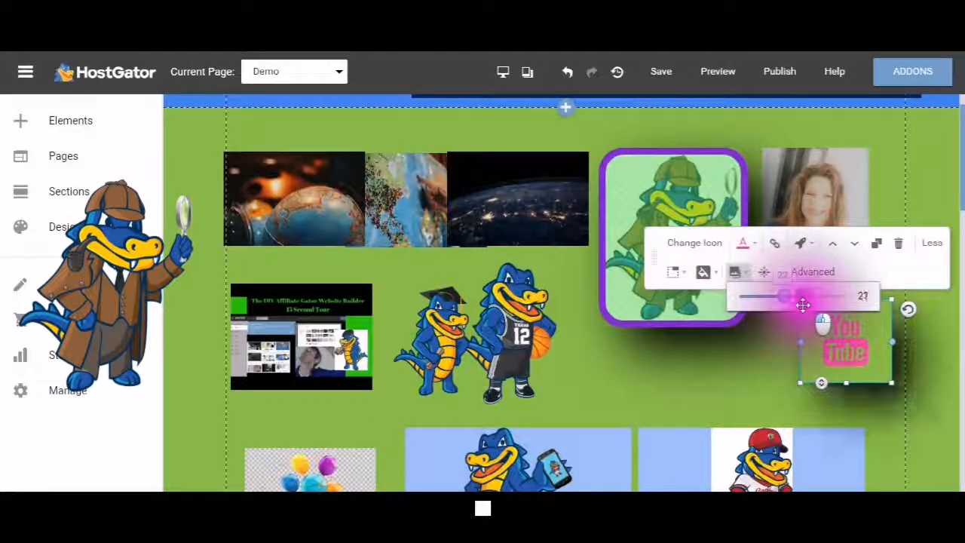
left_click_drag(781, 295, 803, 296)
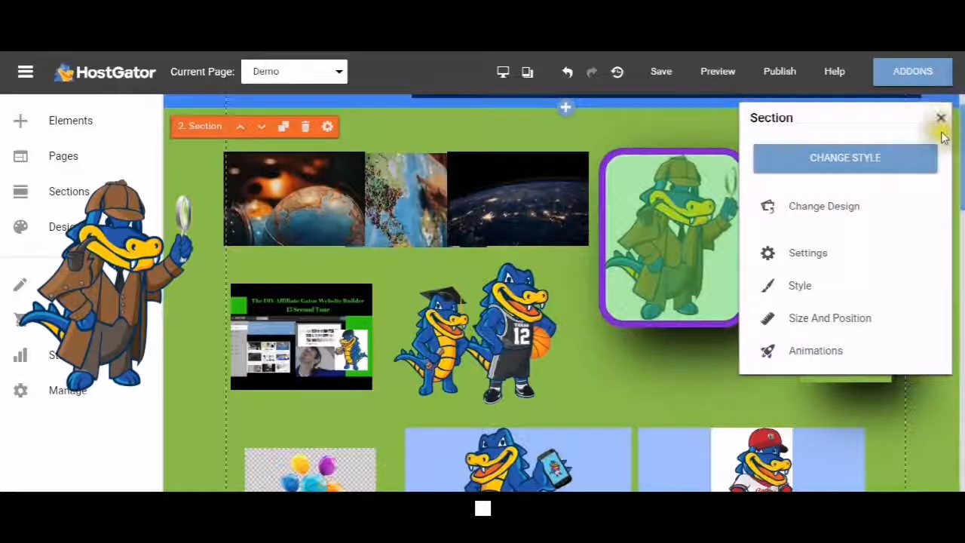
left_click(942, 118)
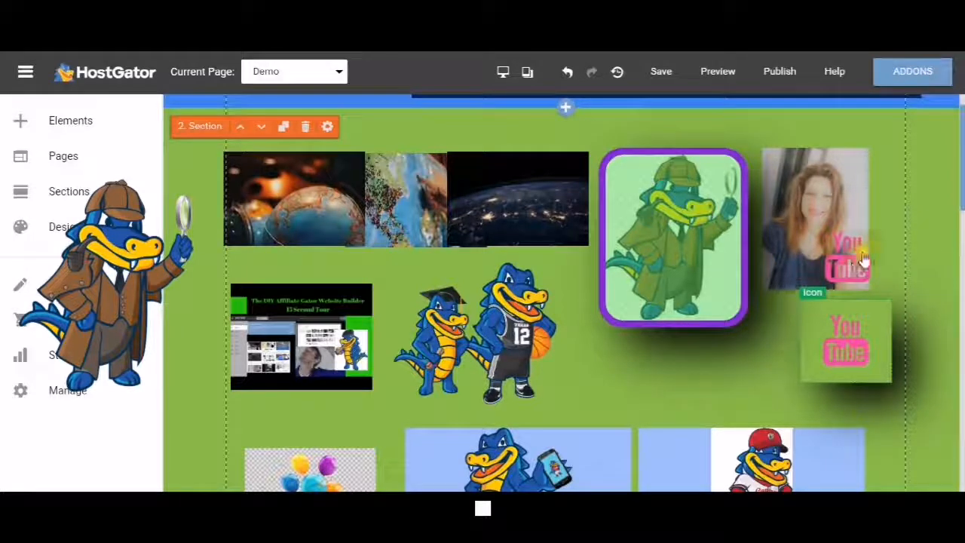
left_click(845, 344)
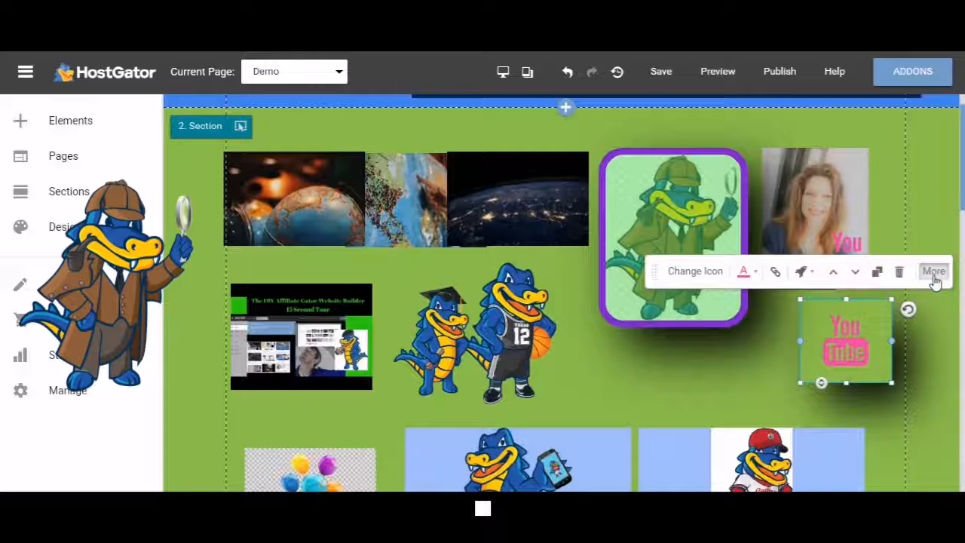
Step: Give the lower YouTube icon a glow strength of 1 via More > Glow
left_click(934, 272)
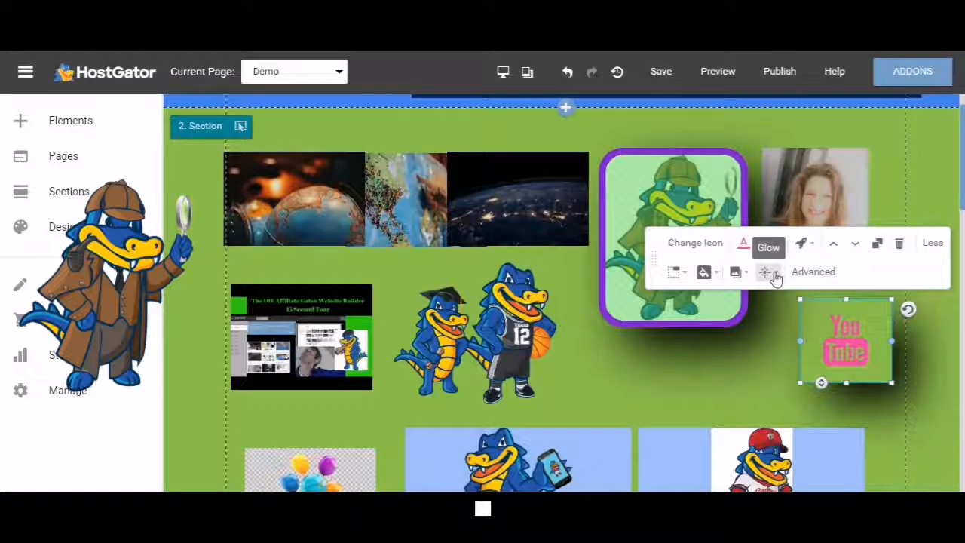
left_click(768, 248)
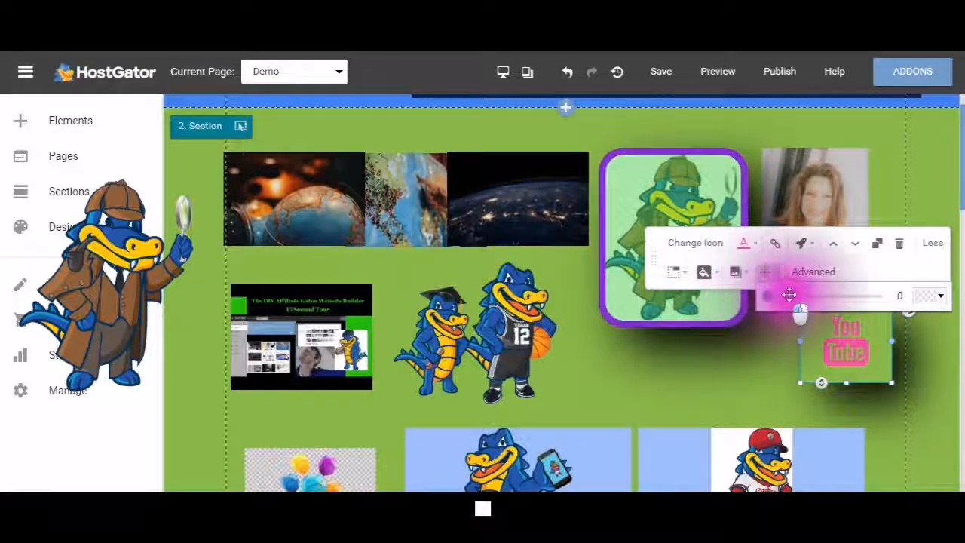
left_click_drag(788, 294, 769, 294)
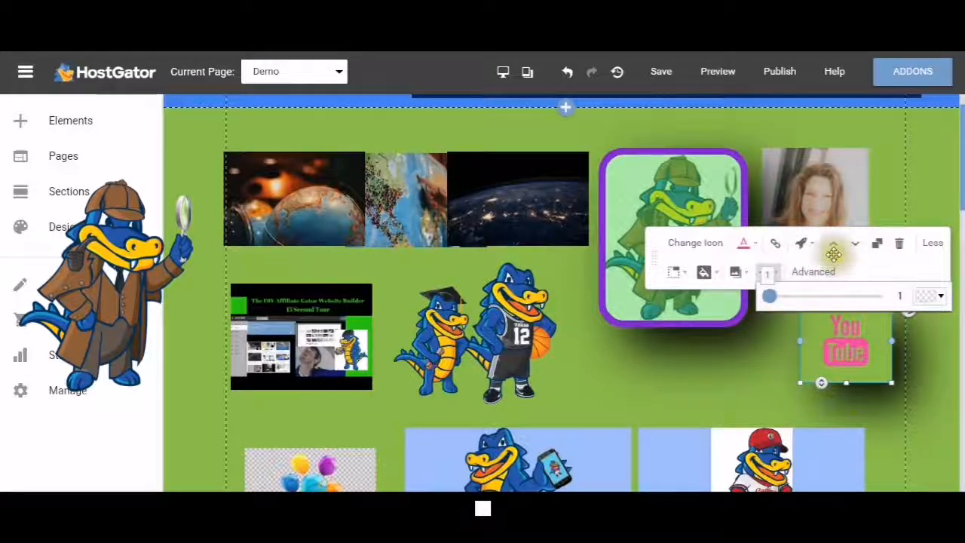
left_click_drag(769, 296, 848, 295)
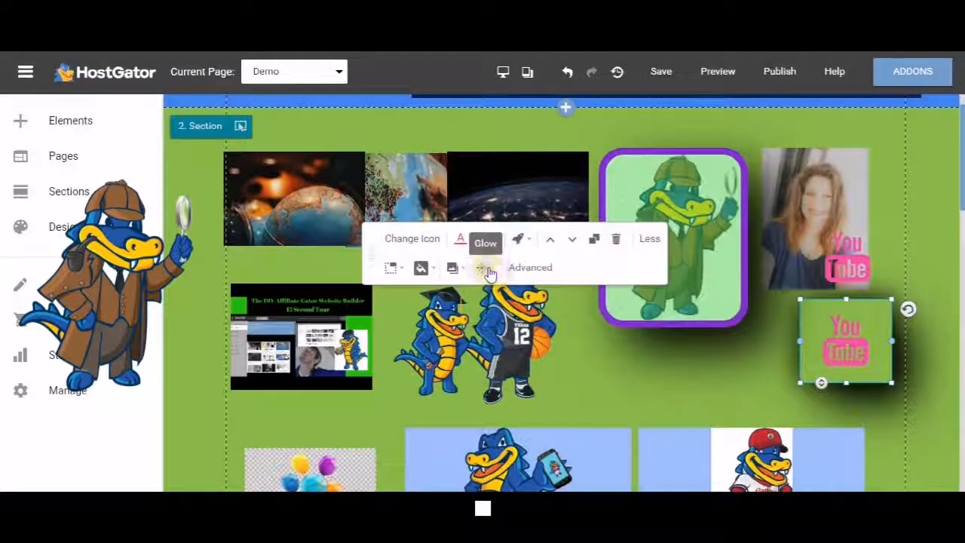
Step: Browse the glow colour palette and its More Colors picker
left_click(486, 243)
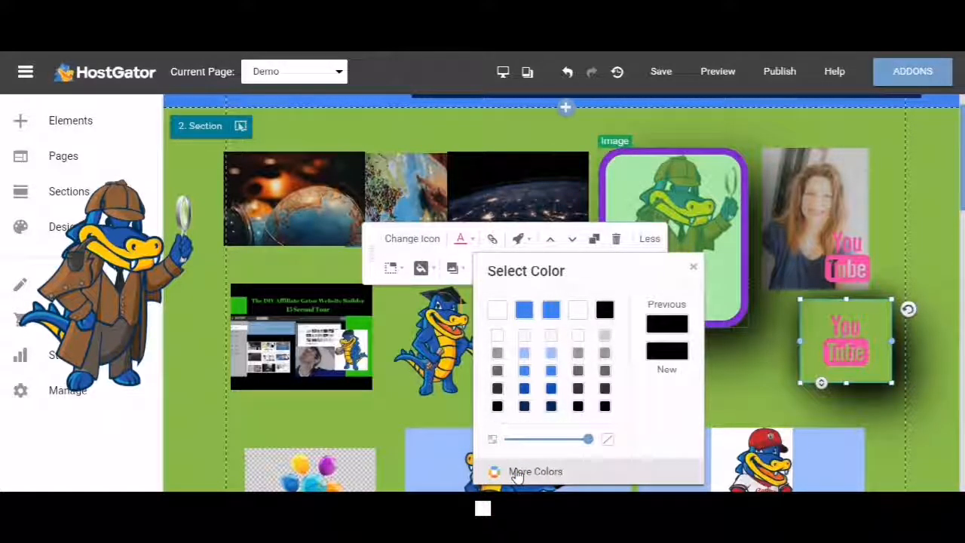
left_click(535, 471)
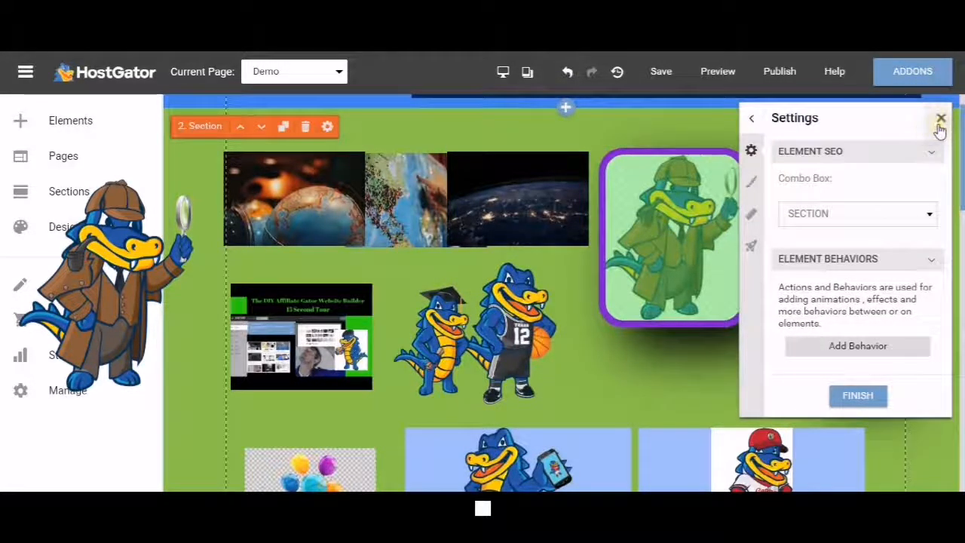
Step: Show the add-content elements library scrolled to the Images and Live Feeds elements
left_click(942, 119)
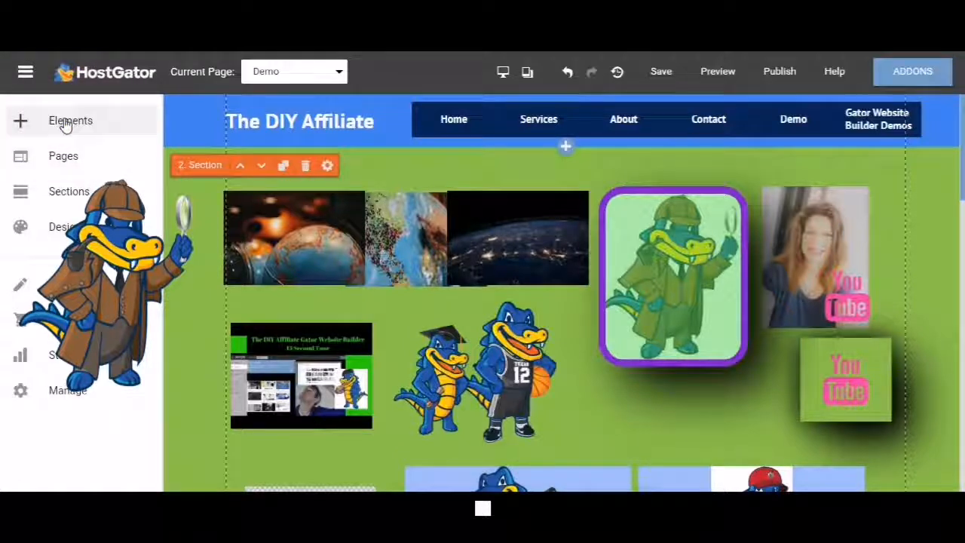
left_click(69, 121)
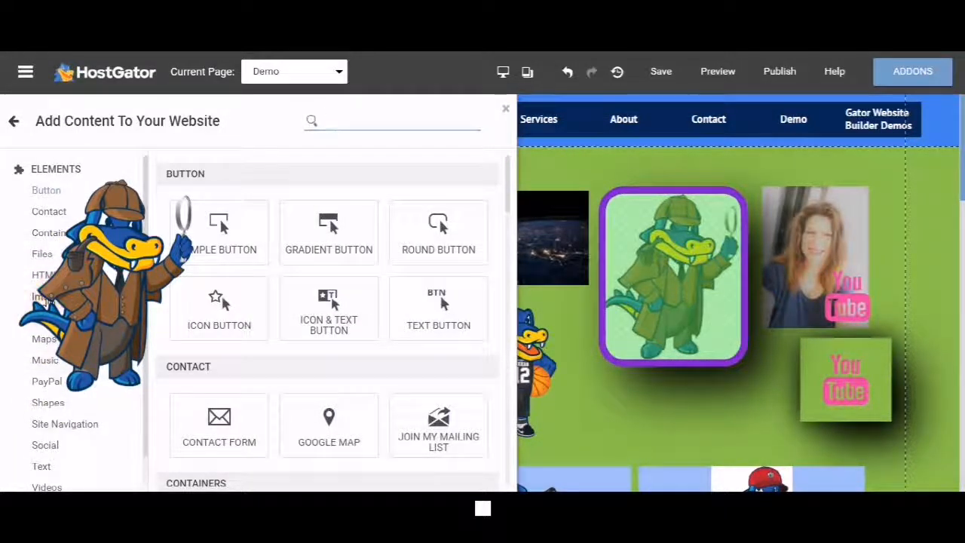
left_click(45, 296)
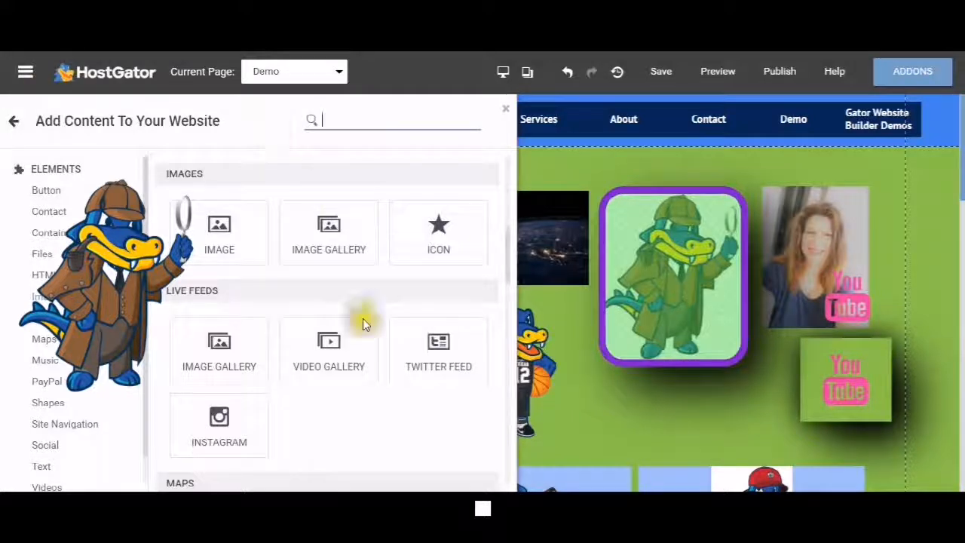
mouse_move(219, 423)
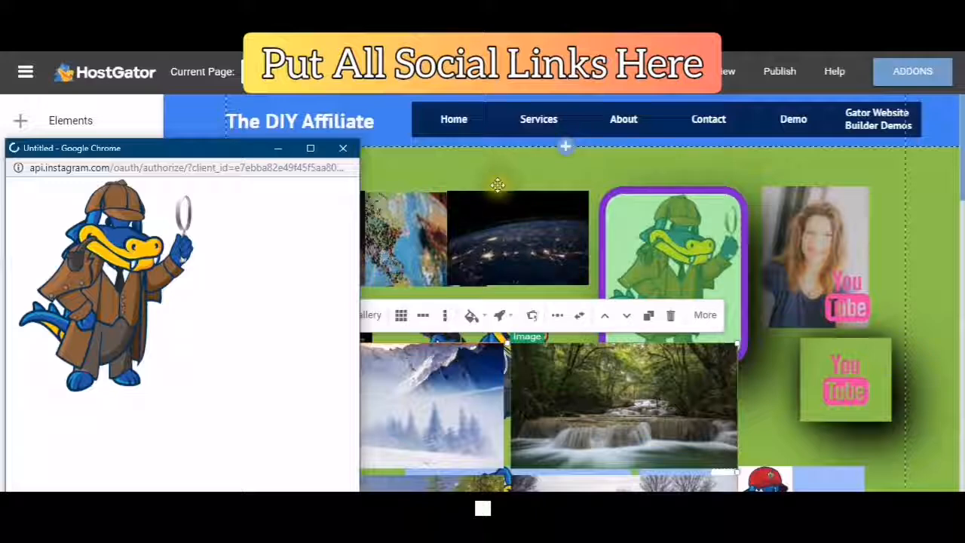
mouse_move(488, 170)
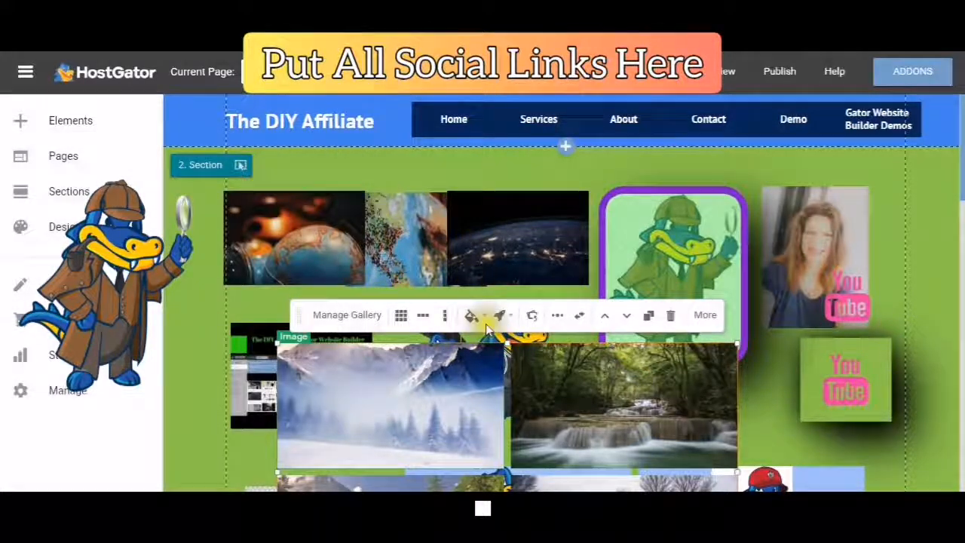
mouse_move(468, 309)
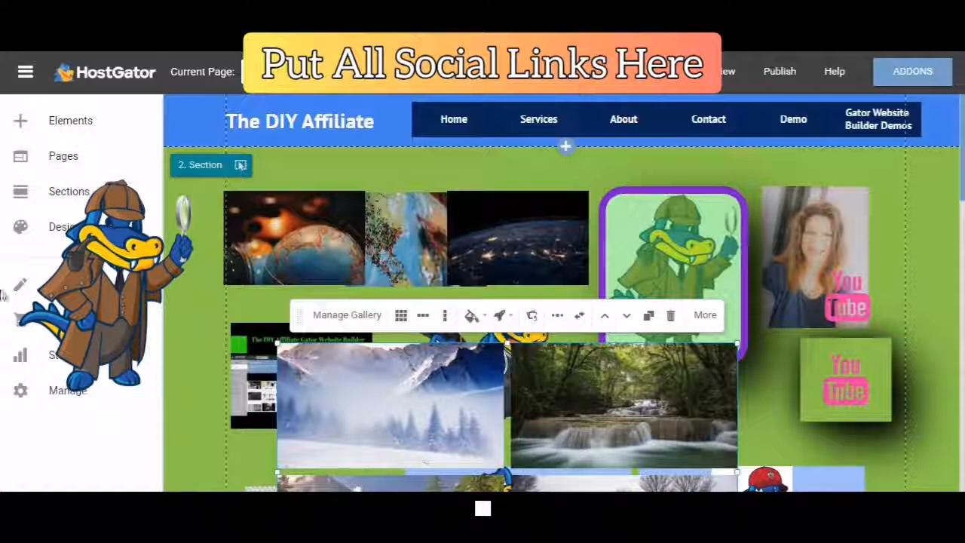
mouse_move(55, 411)
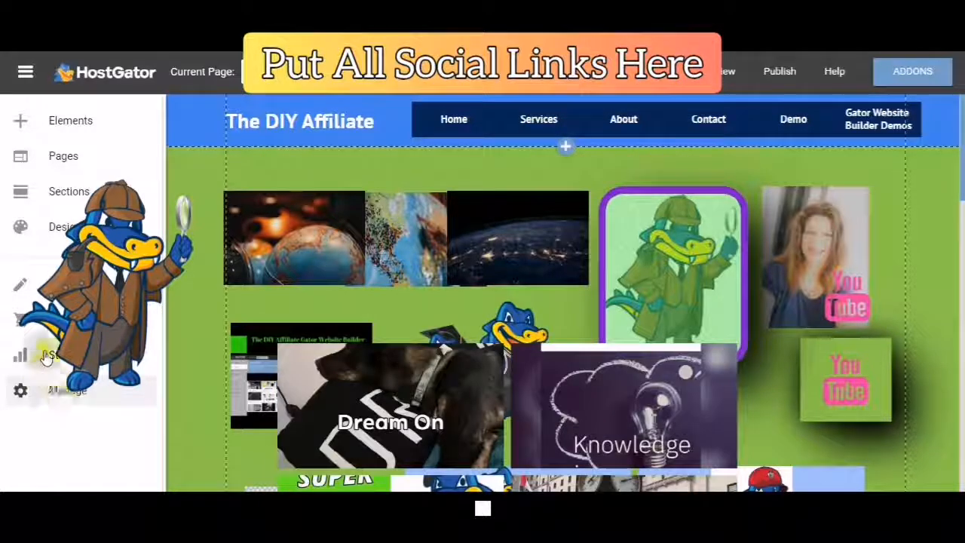
Step: Show the Manage Site menu with save history, SEO, redirects and analytics options
left_click(21, 389)
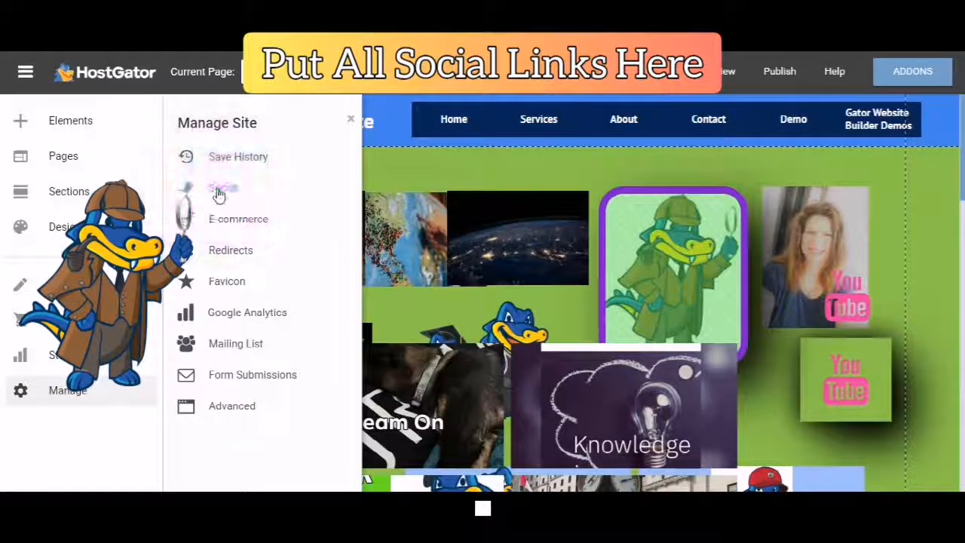
Step: Review the Manage Social Links list (Facebook, LinkedIn, Instagram, Reddit) and confirm with OK
left_click(223, 187)
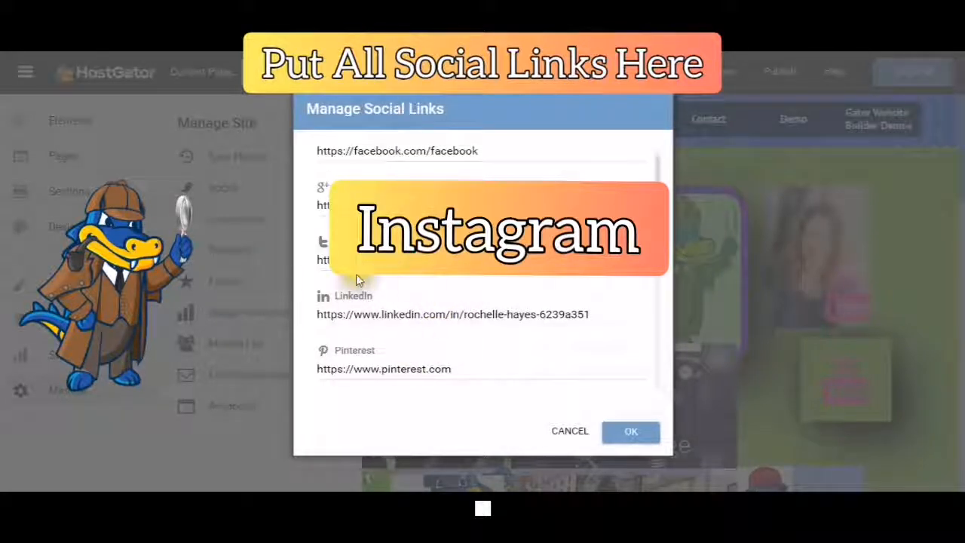
scroll("down", 3)
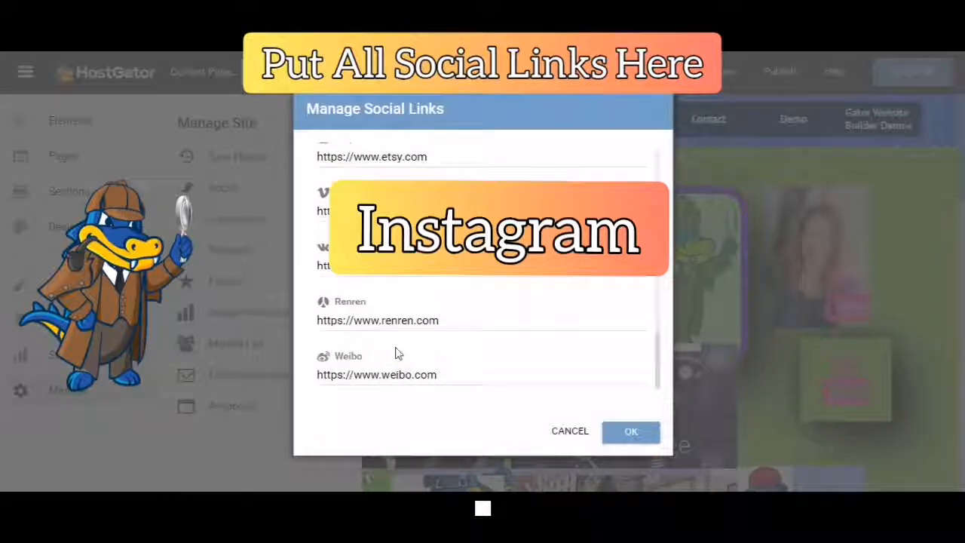
mouse_move(398, 346)
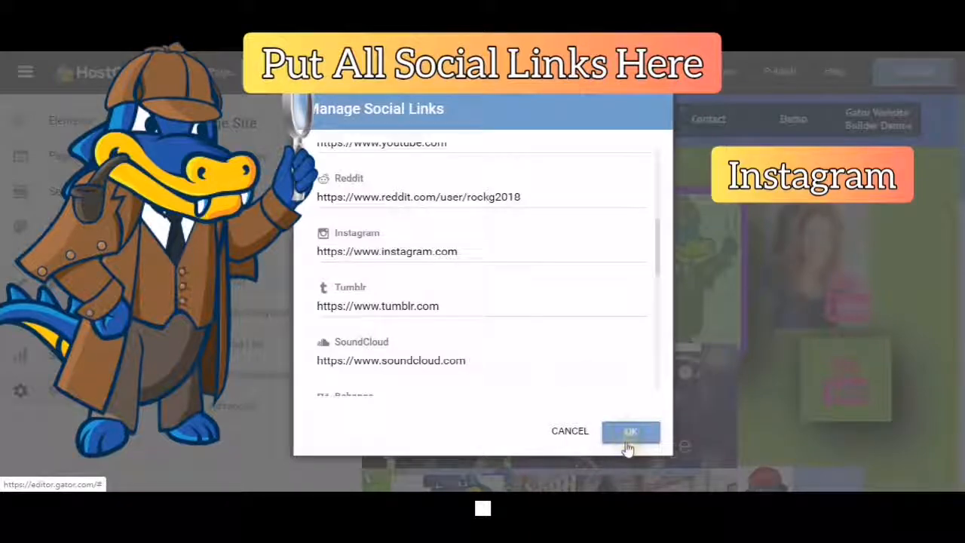
left_click(630, 432)
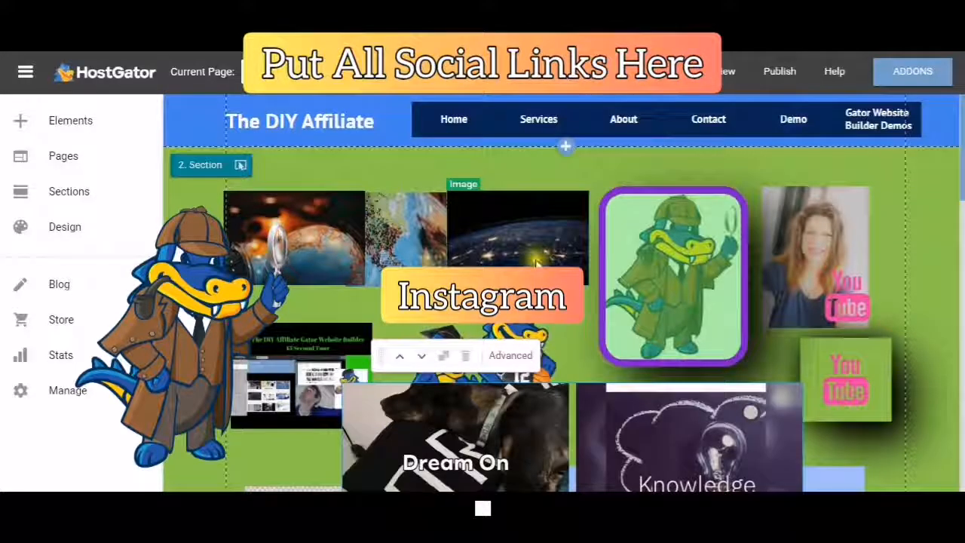
mouse_move(519, 251)
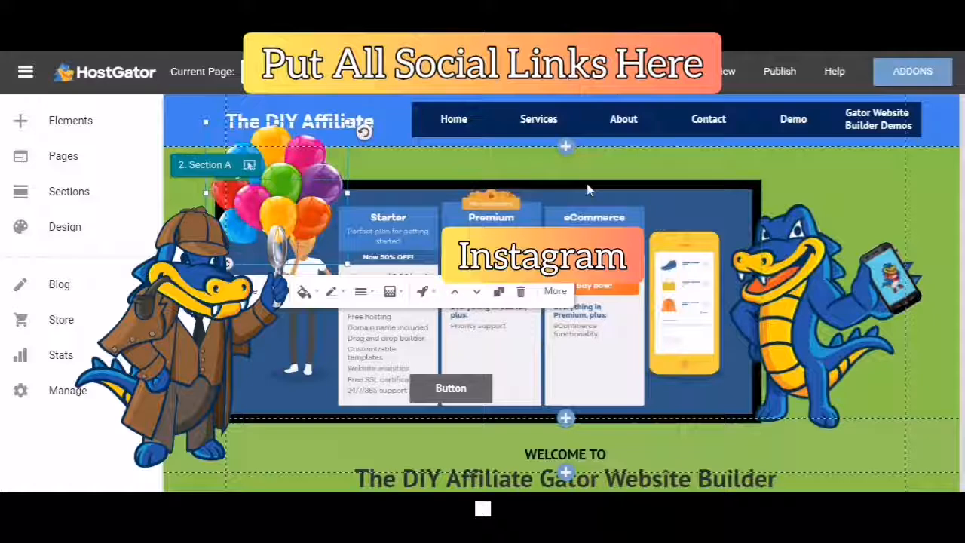
left_click_drag(541, 255, 542, 340)
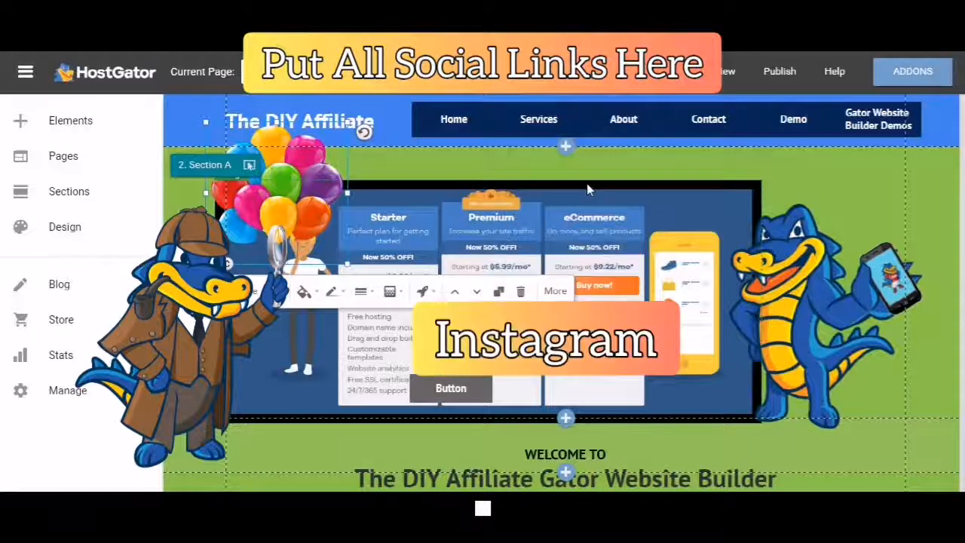